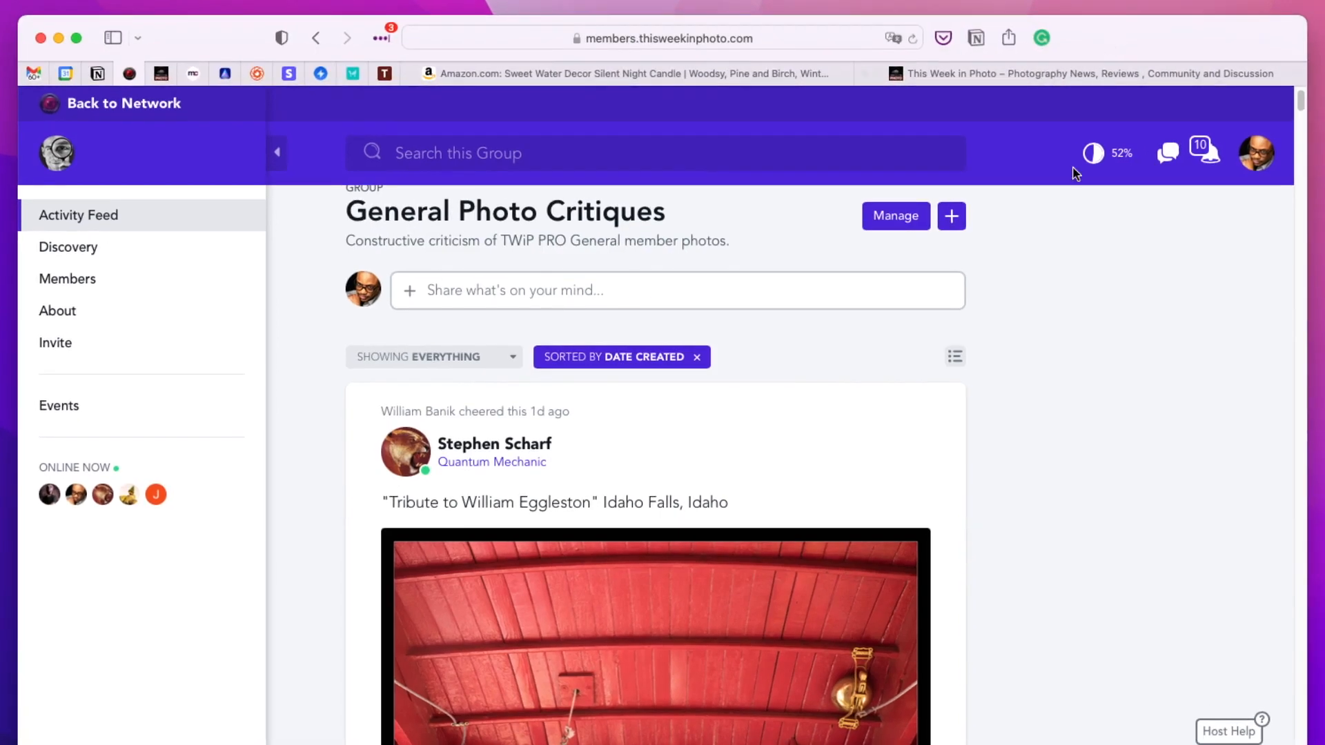
- Scroll the feed down until the red ceiling photo post is fully visible
scroll(down, 3)
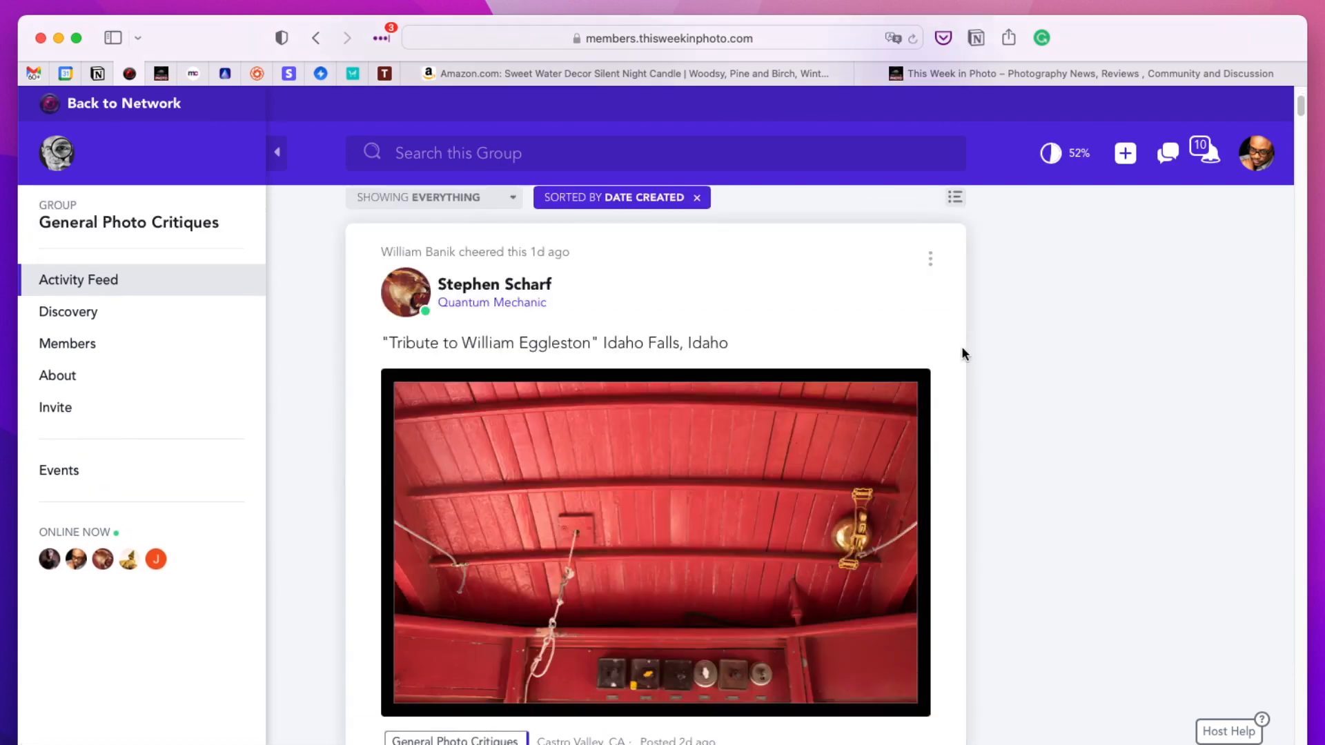
mouse_move(1051, 406)
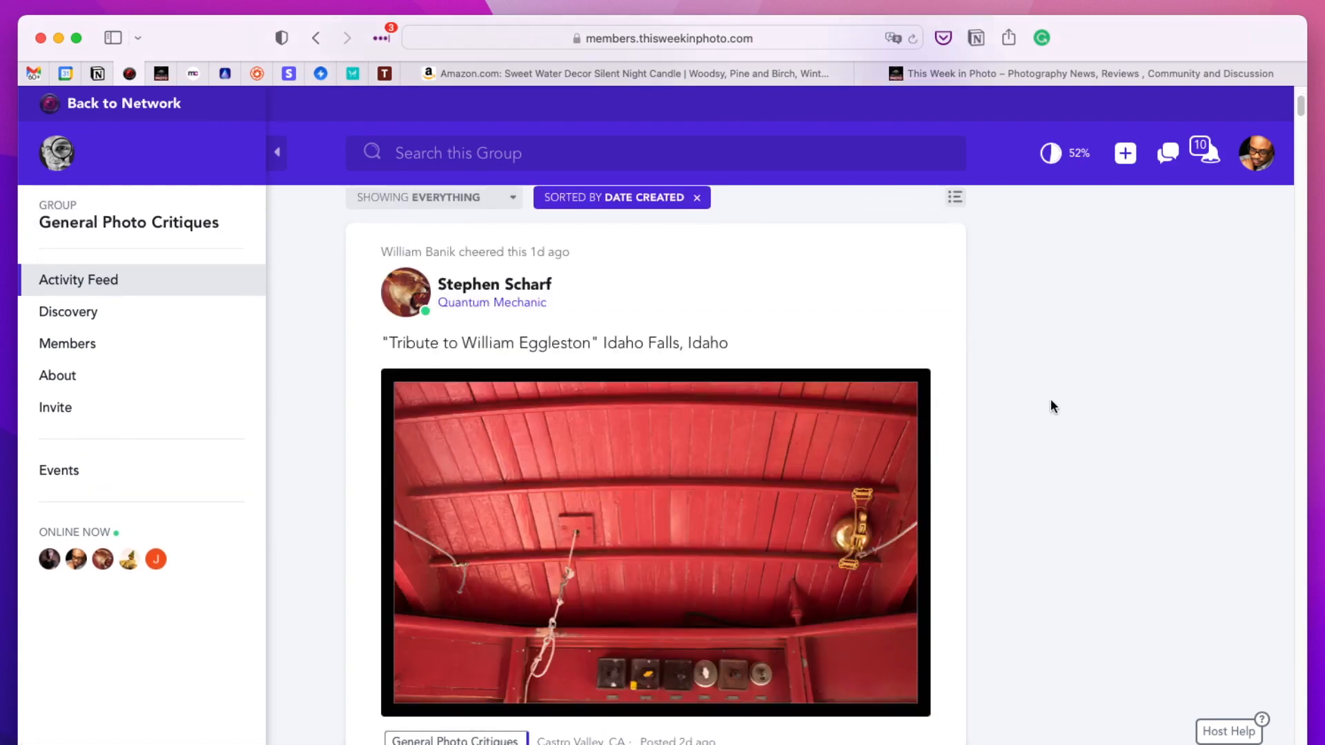
mouse_move(1070, 337)
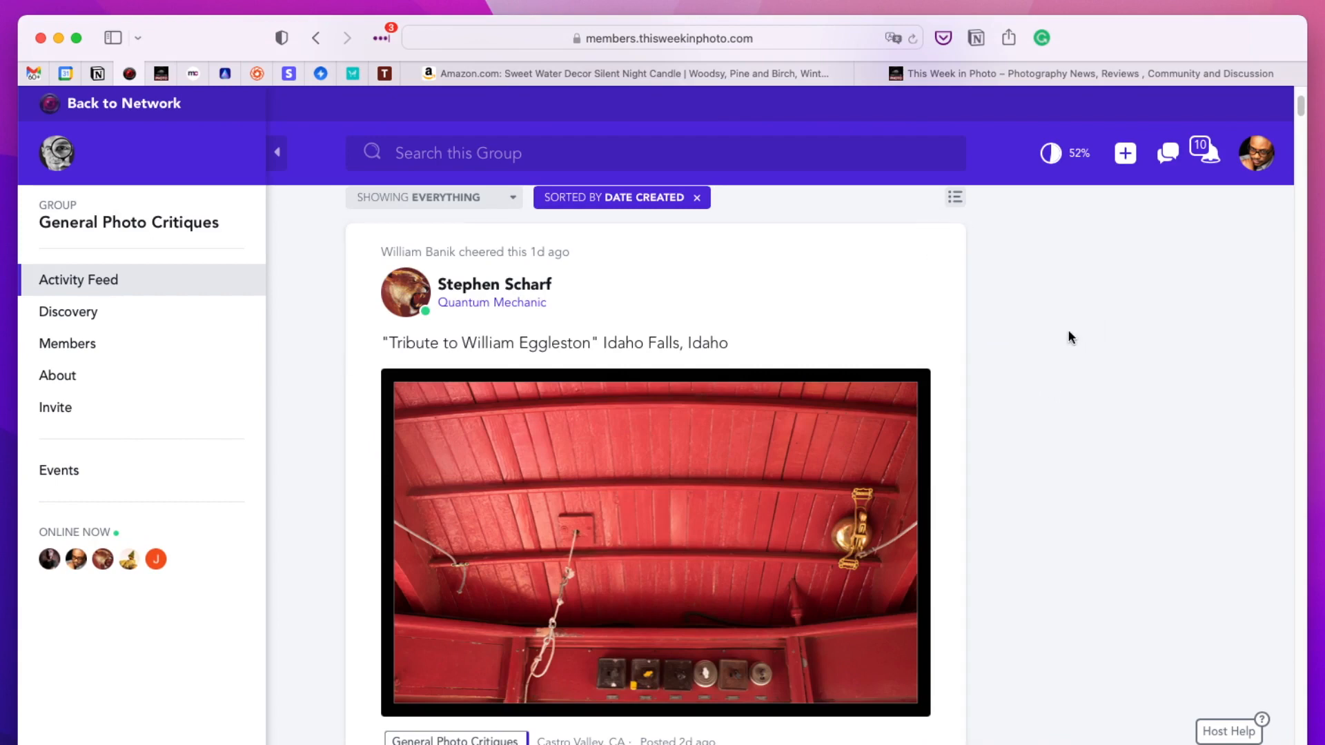
mouse_move(671, 364)
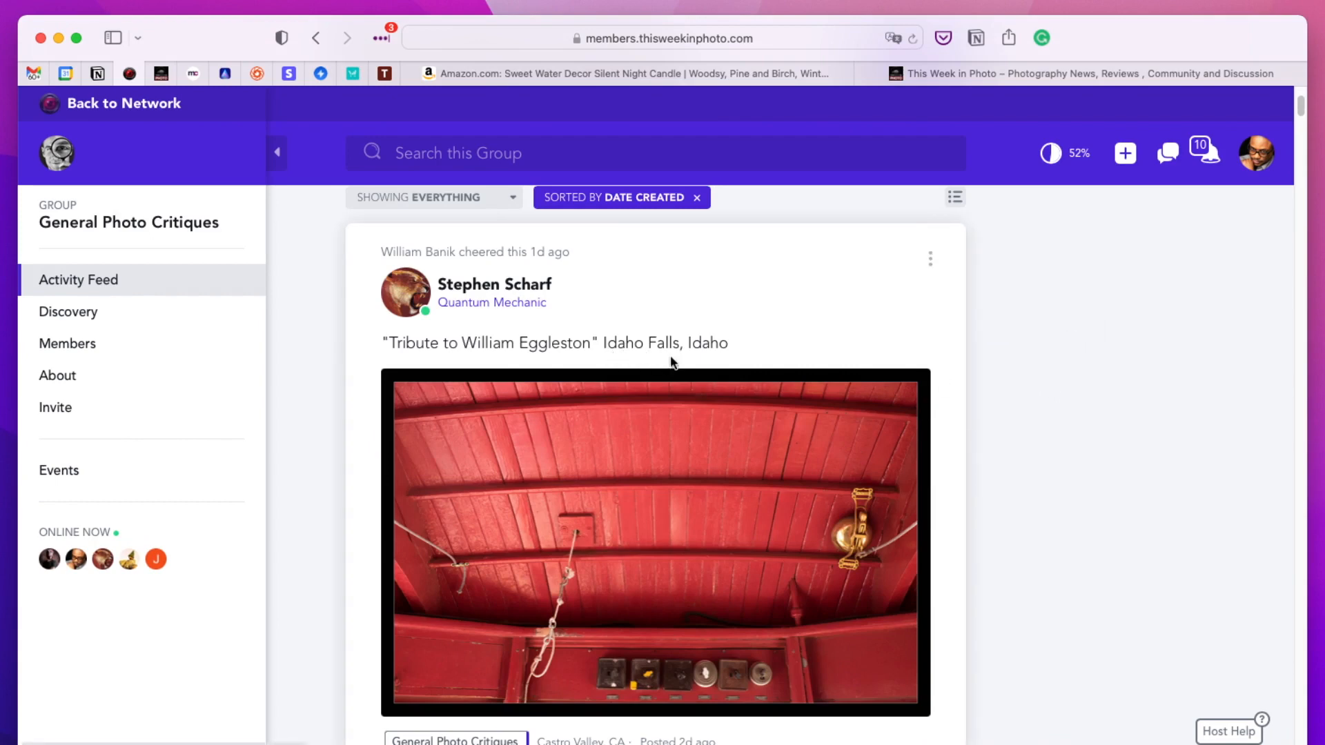
mouse_move(733, 434)
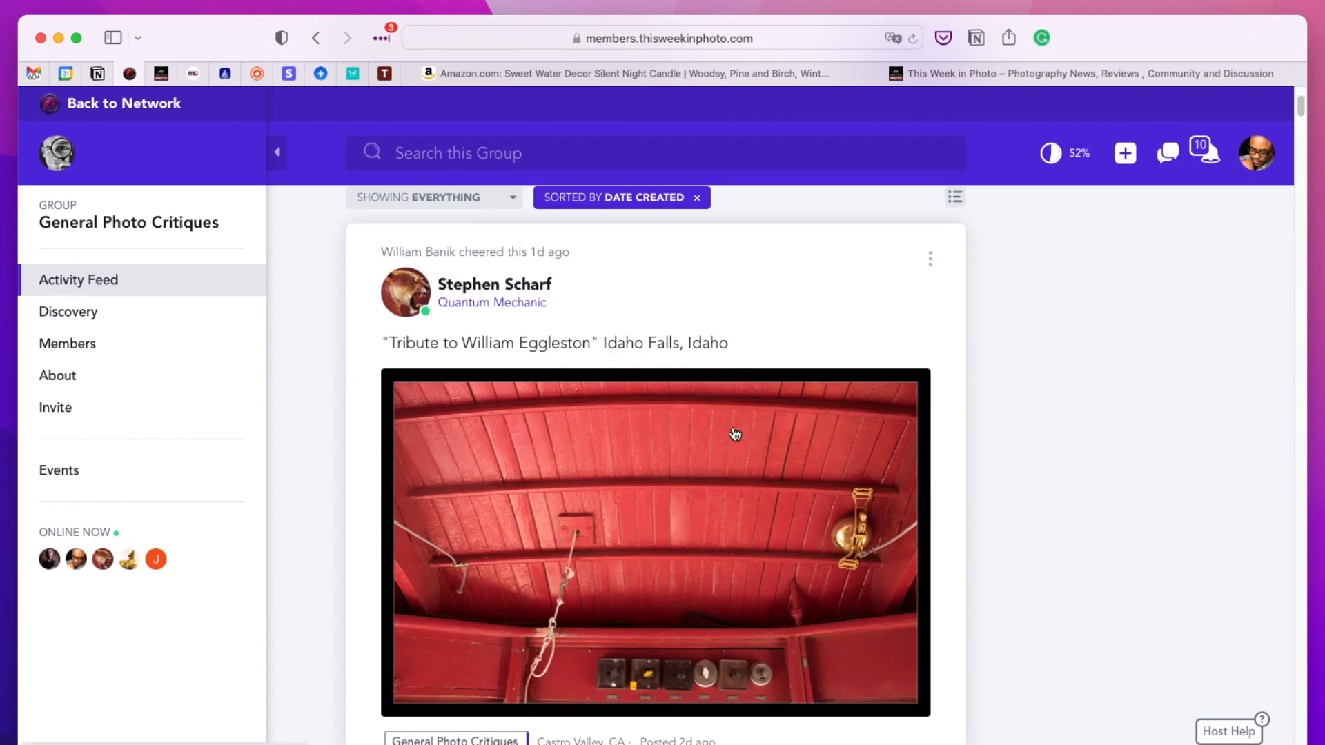
mouse_move(835, 493)
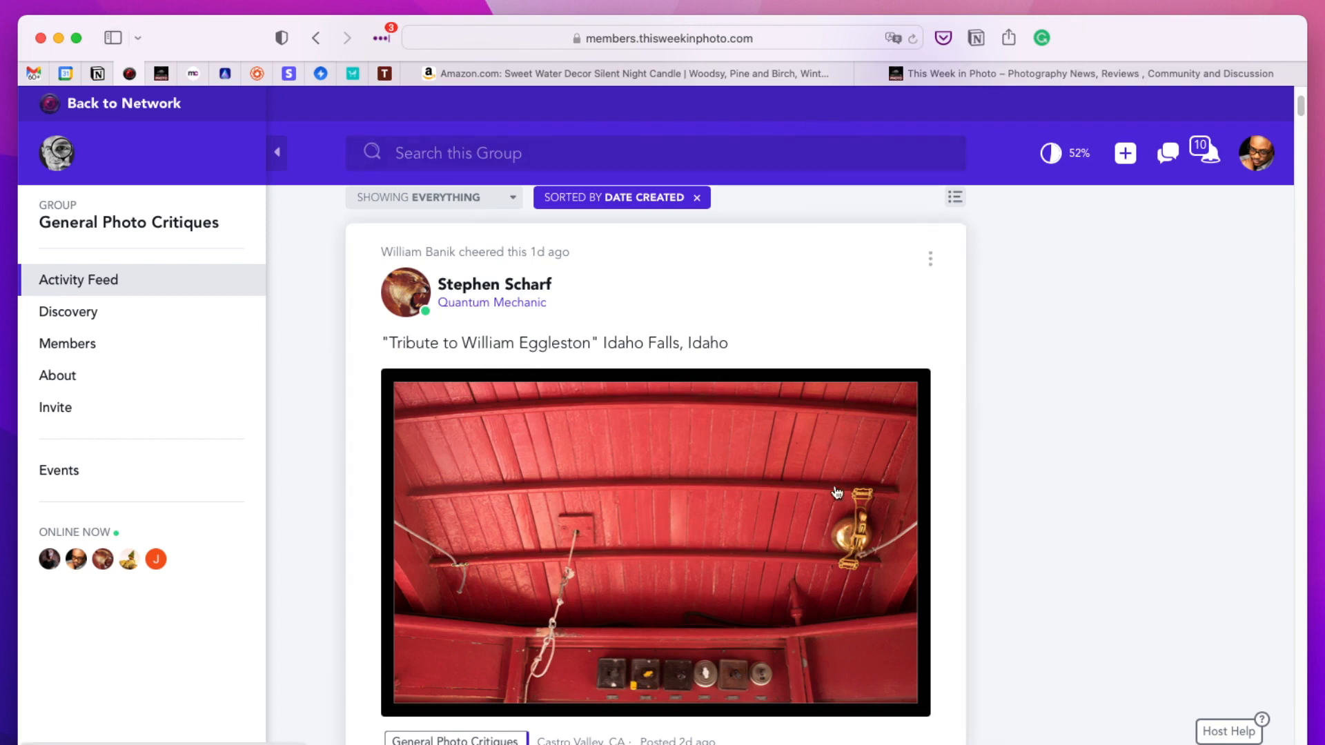
- Open the red wooden ceiling photo full-size in the lightbox viewer
click(655, 541)
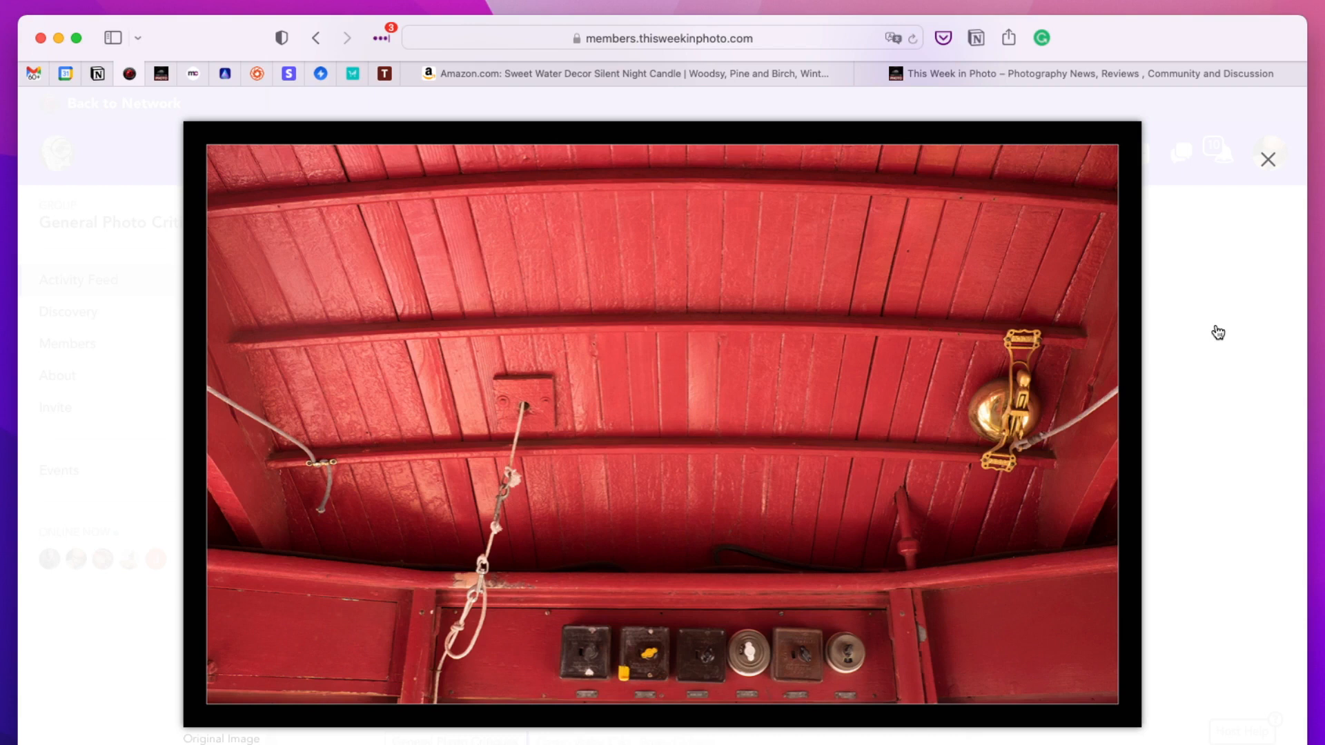
mouse_move(1217, 332)
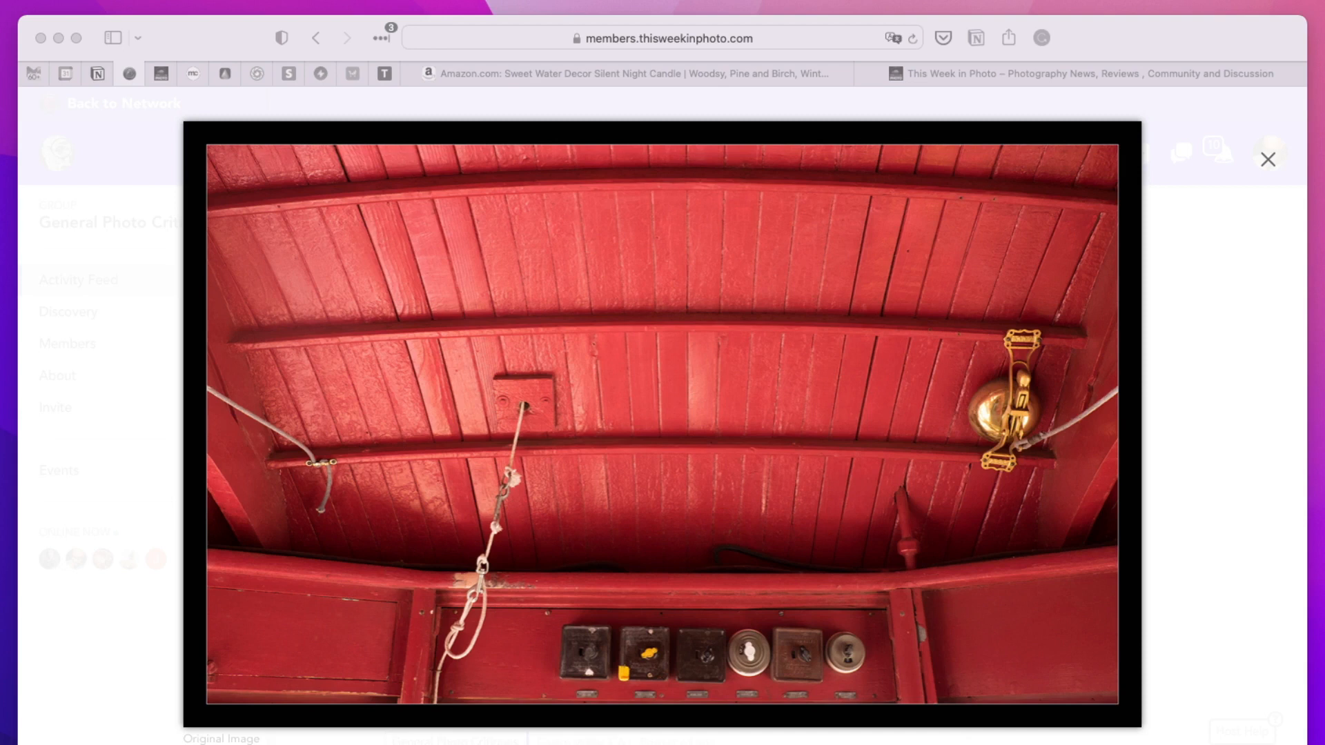
mouse_move(1075, 425)
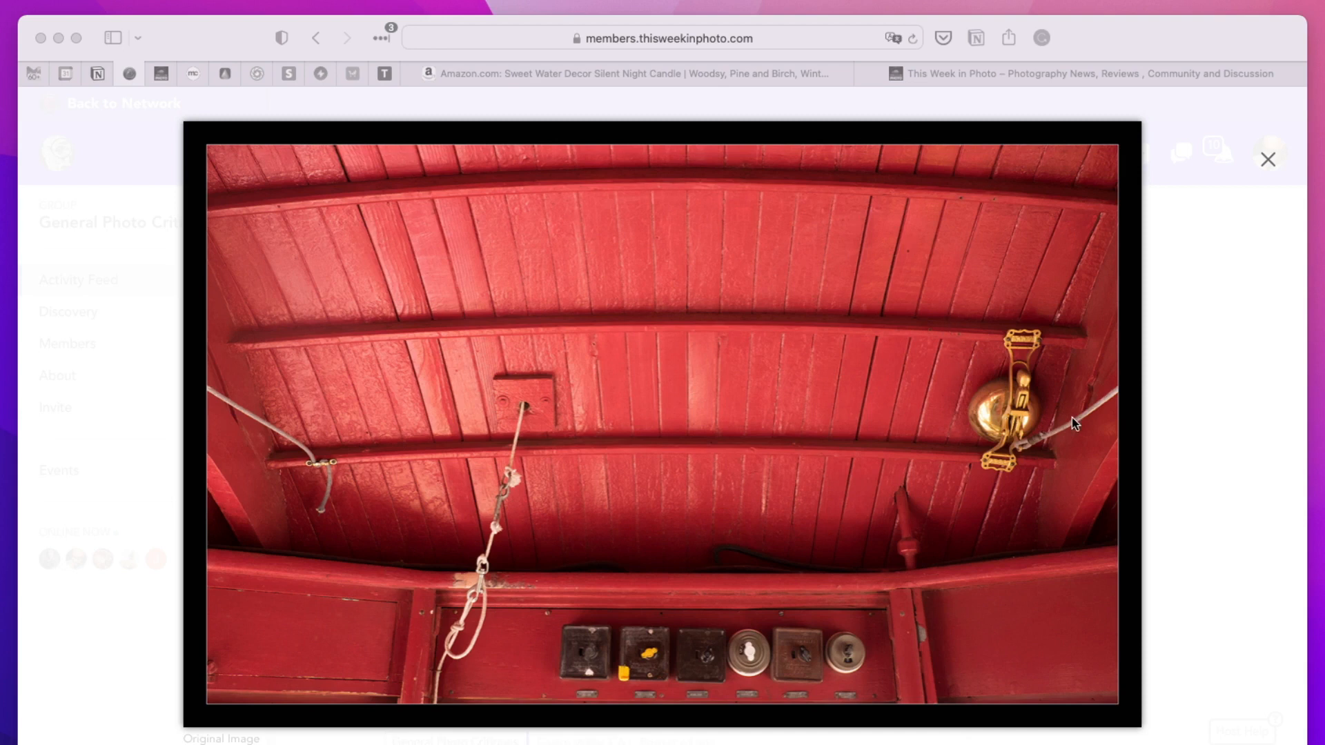
mouse_move(850, 663)
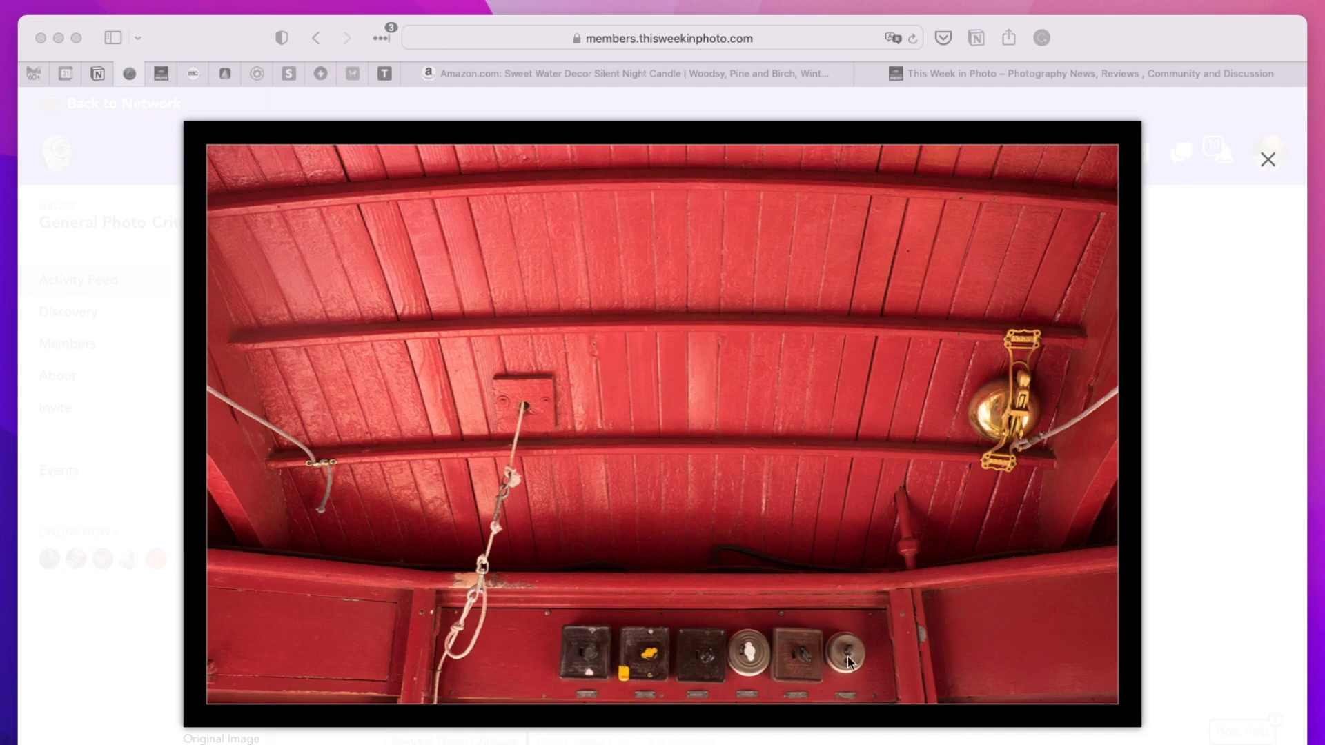
mouse_move(857, 659)
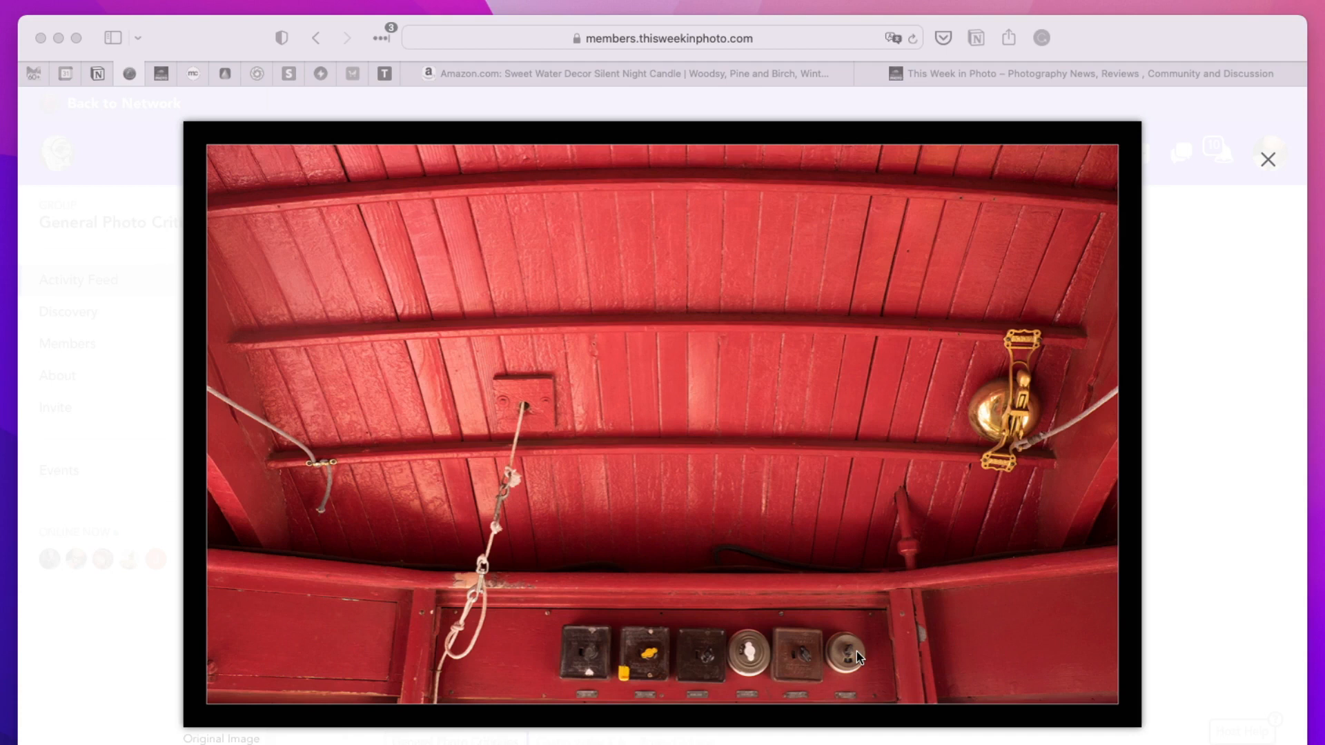
mouse_move(410, 437)
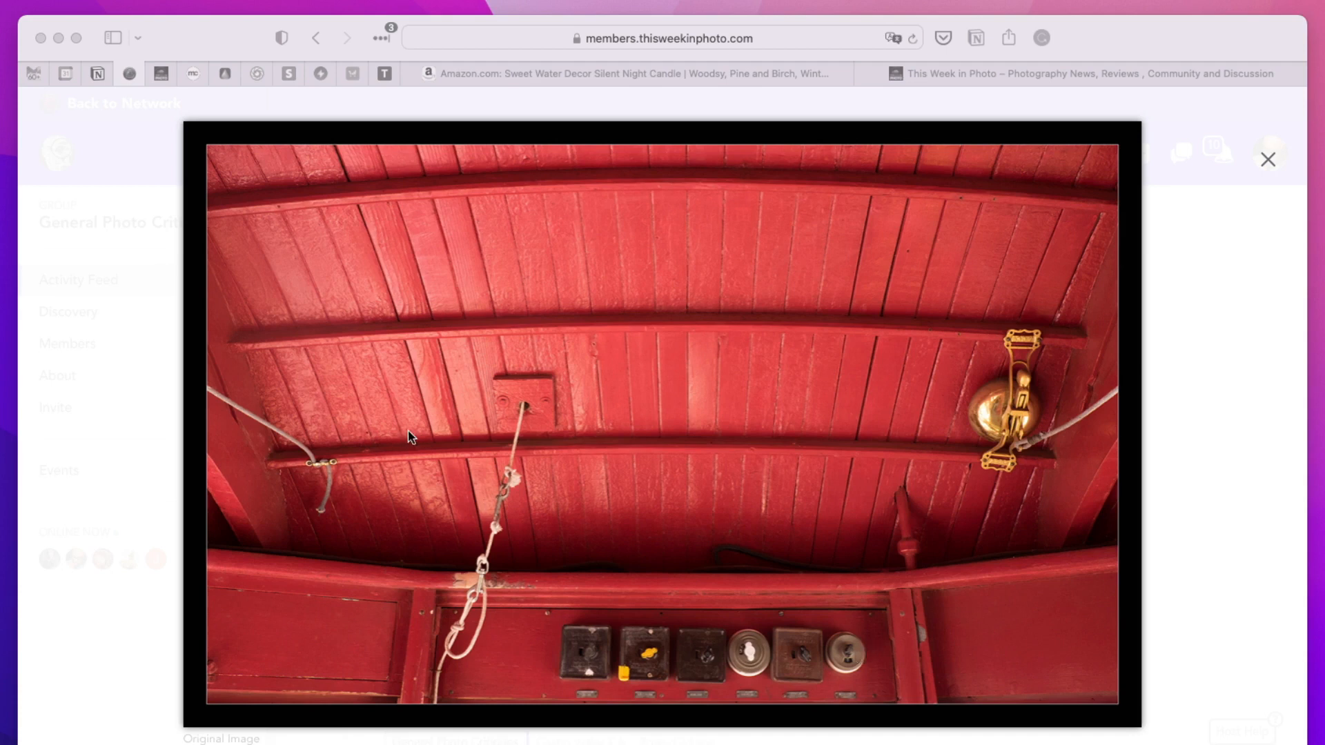
mouse_move(1104, 373)
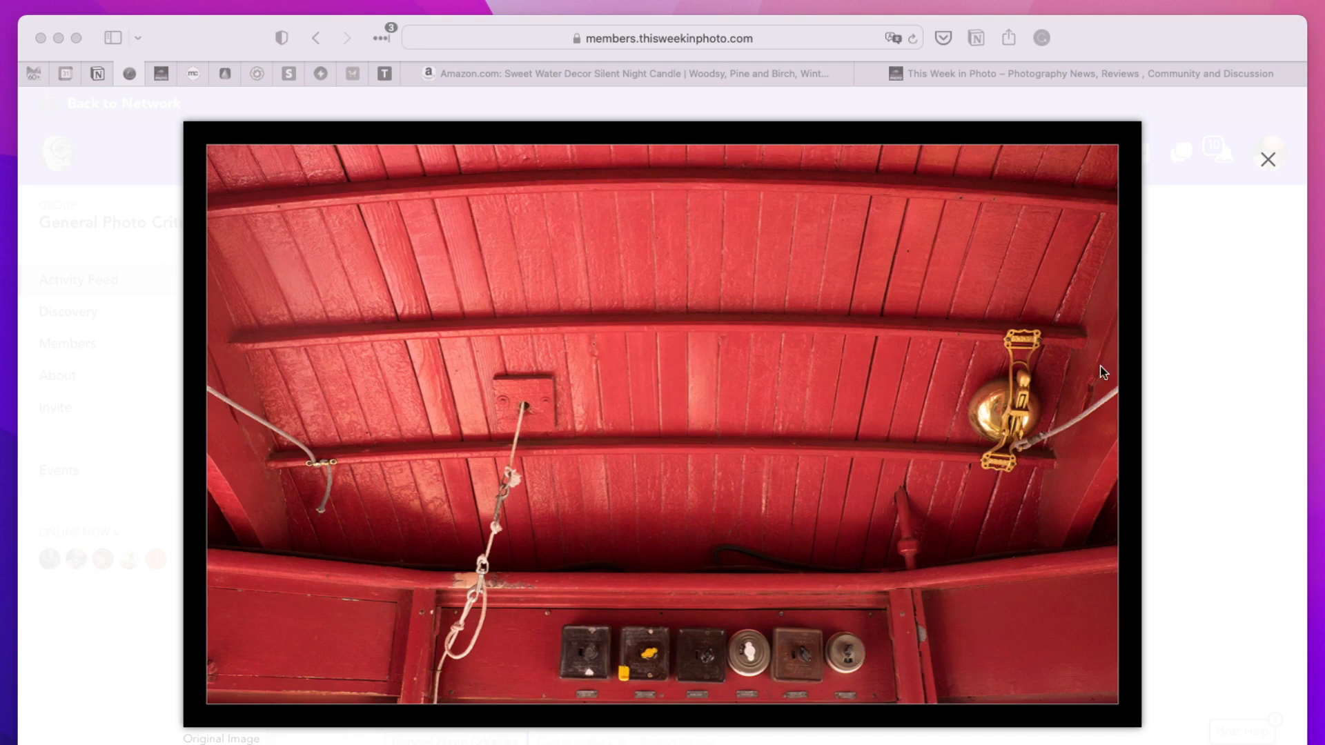
mouse_move(619, 508)
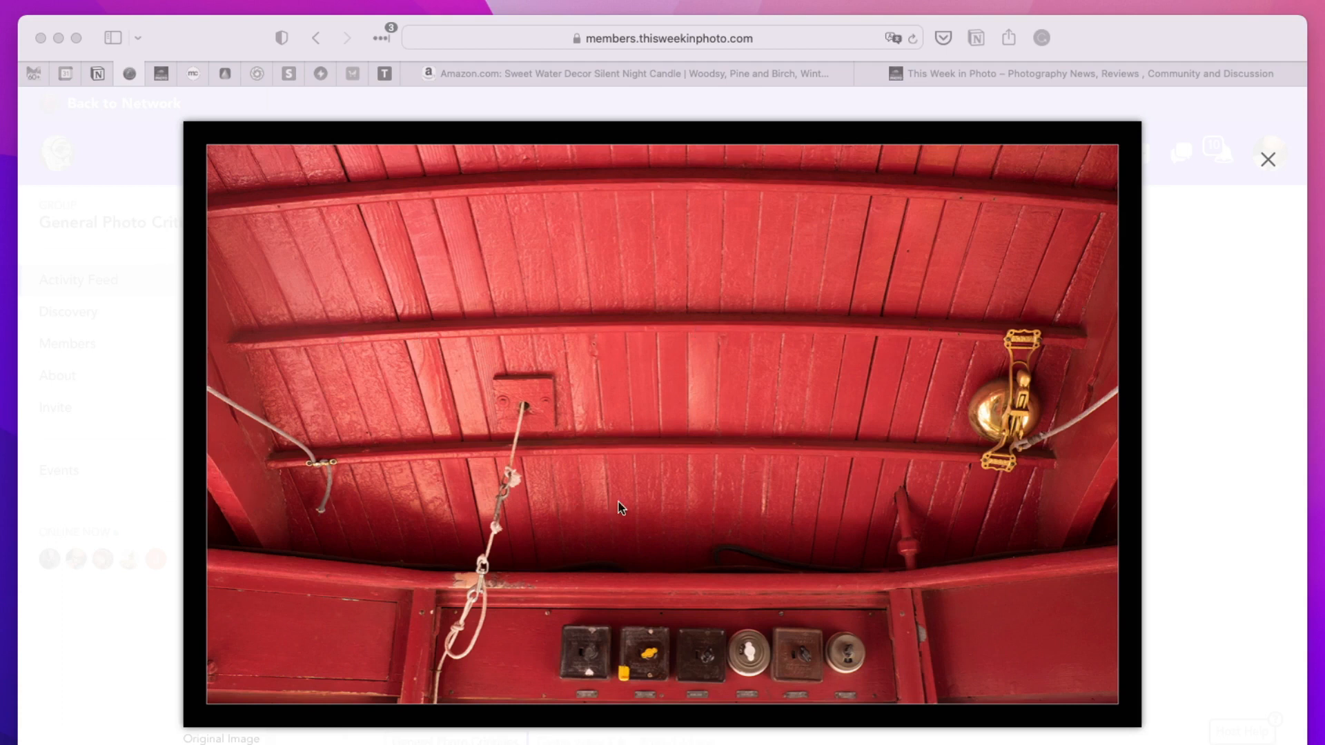
mouse_move(735, 504)
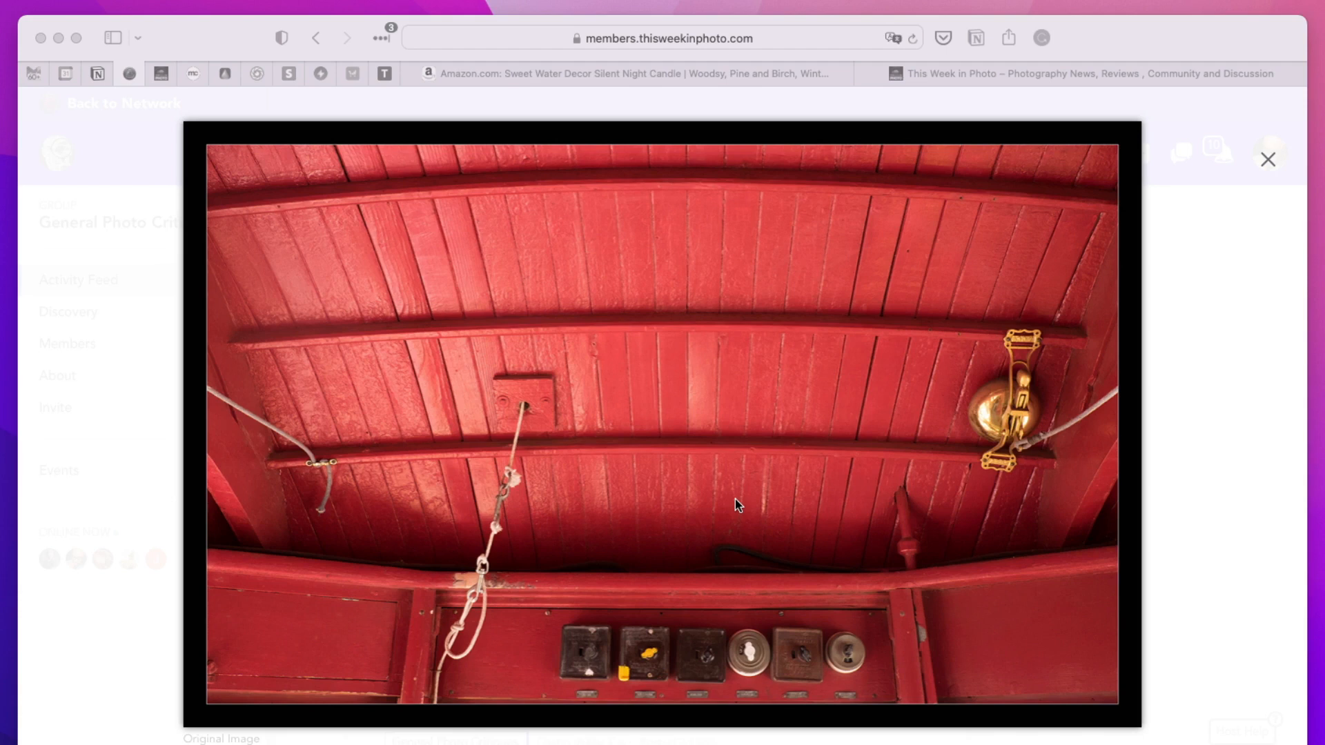
mouse_move(579, 718)
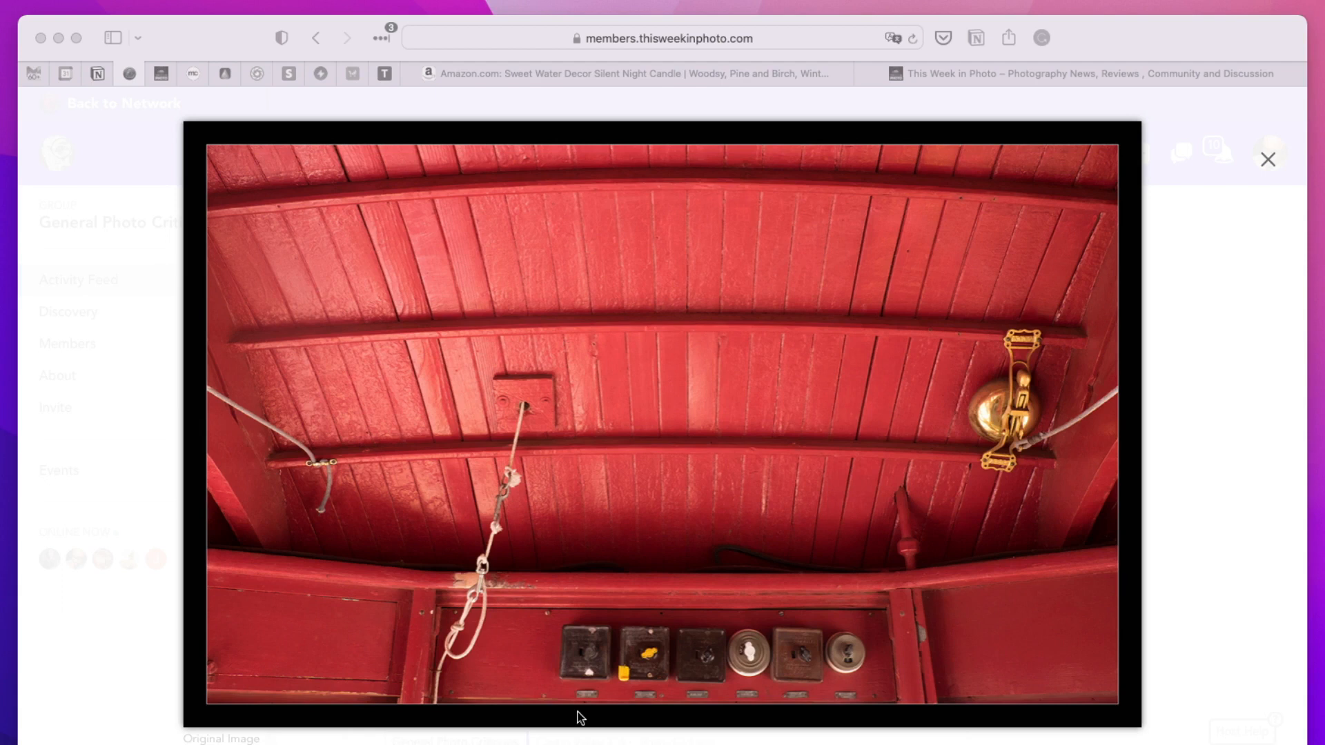
mouse_move(666, 404)
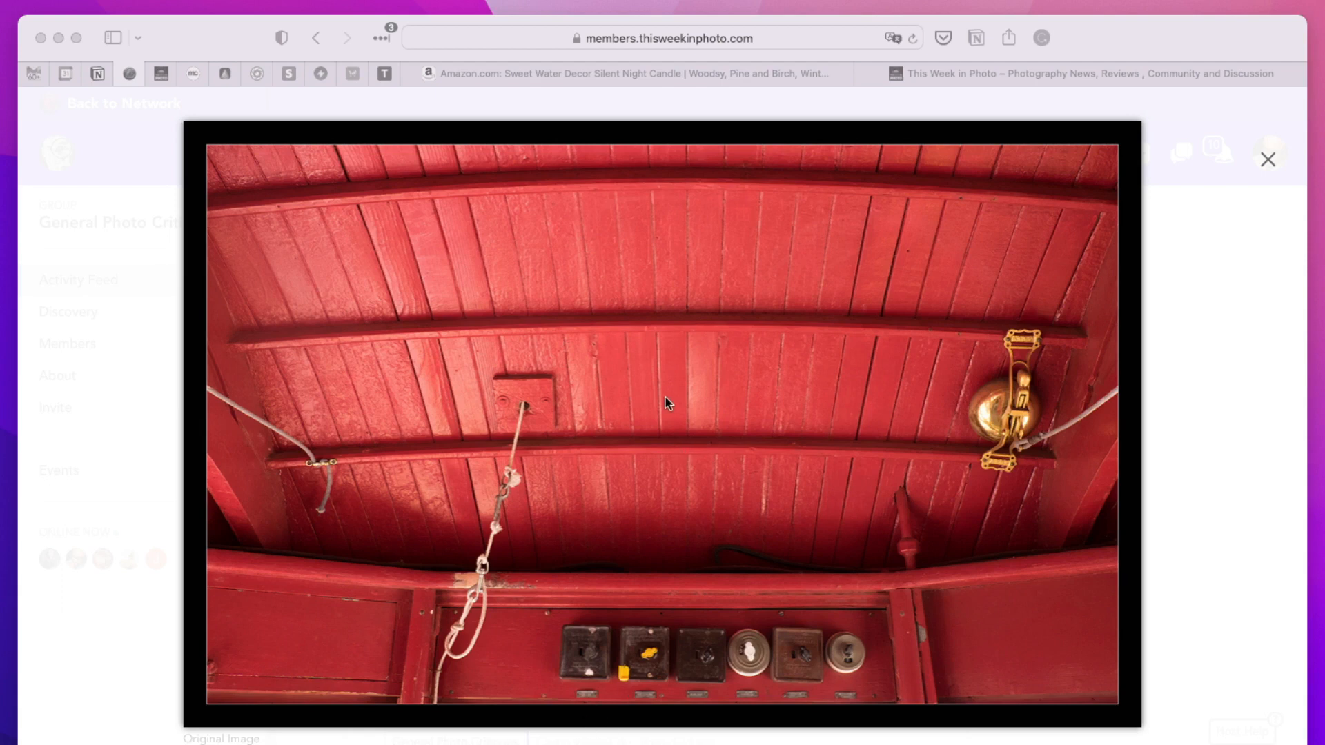
mouse_move(586, 696)
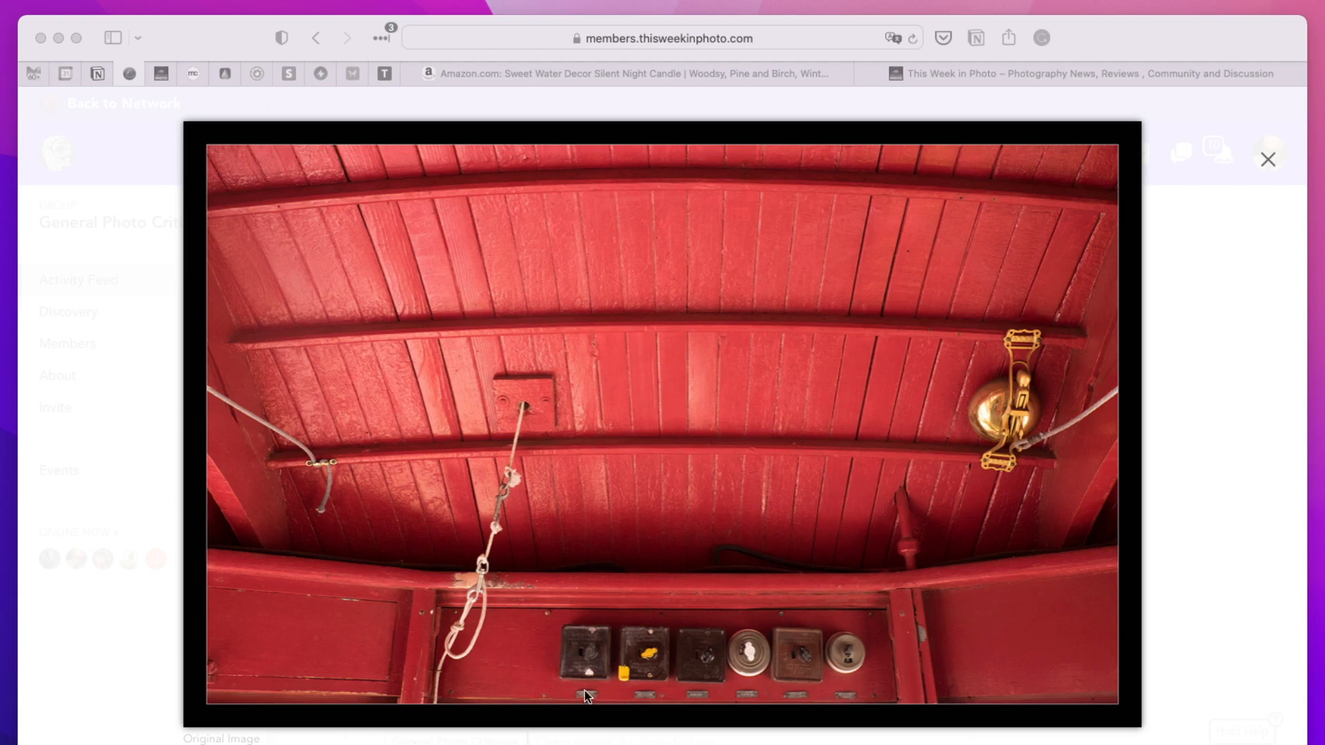
mouse_move(644, 699)
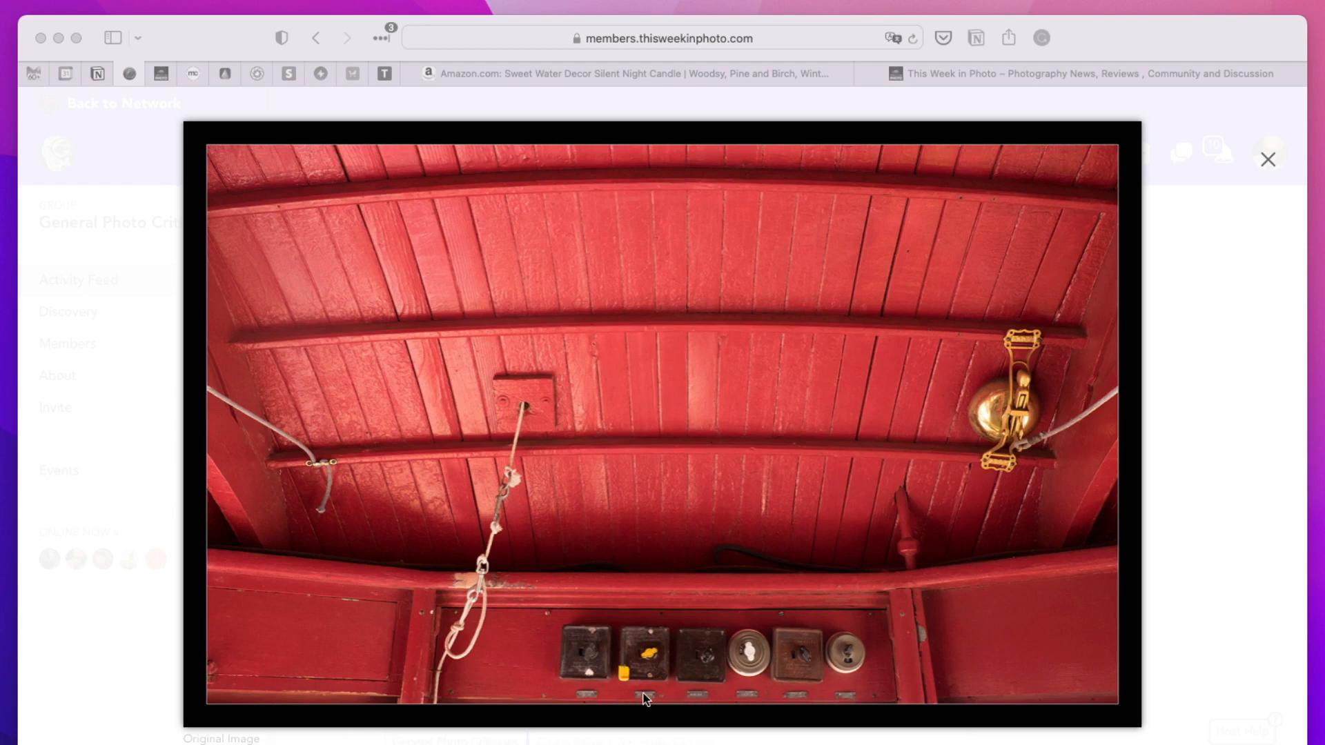
mouse_move(595, 699)
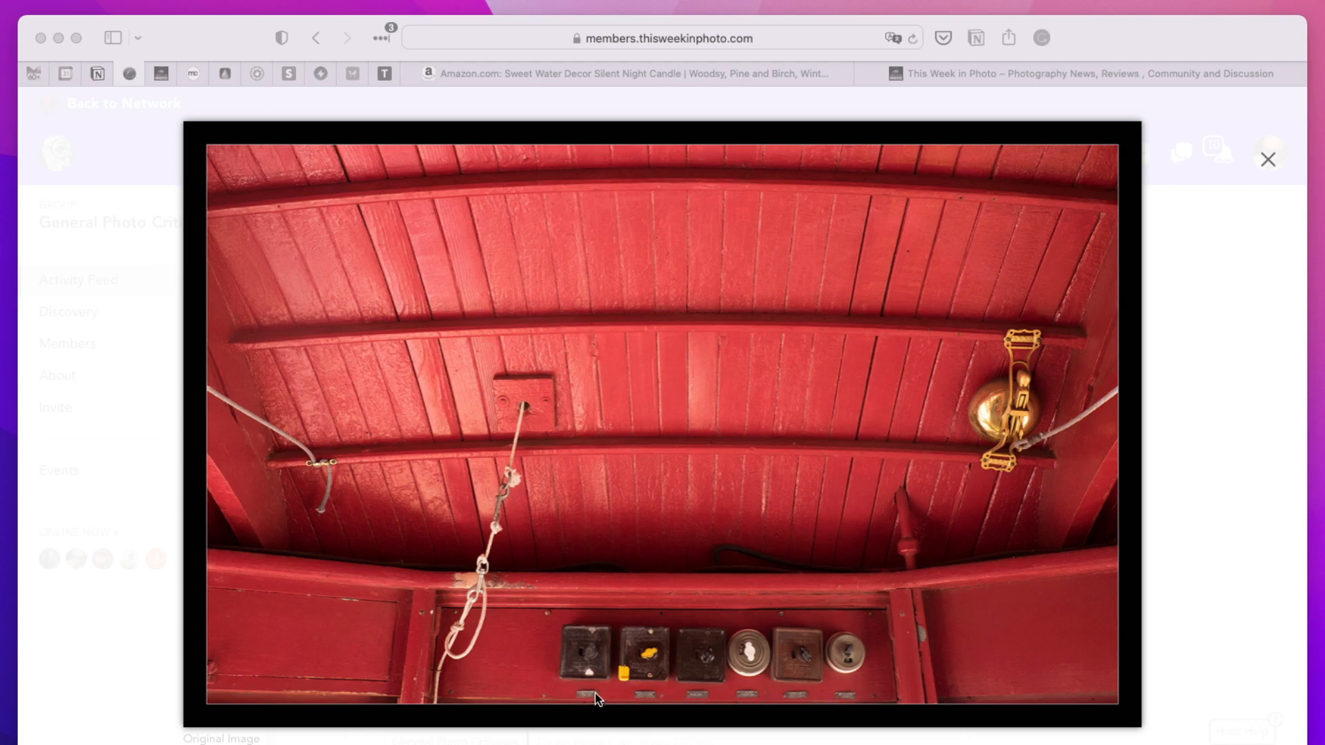
mouse_move(909, 561)
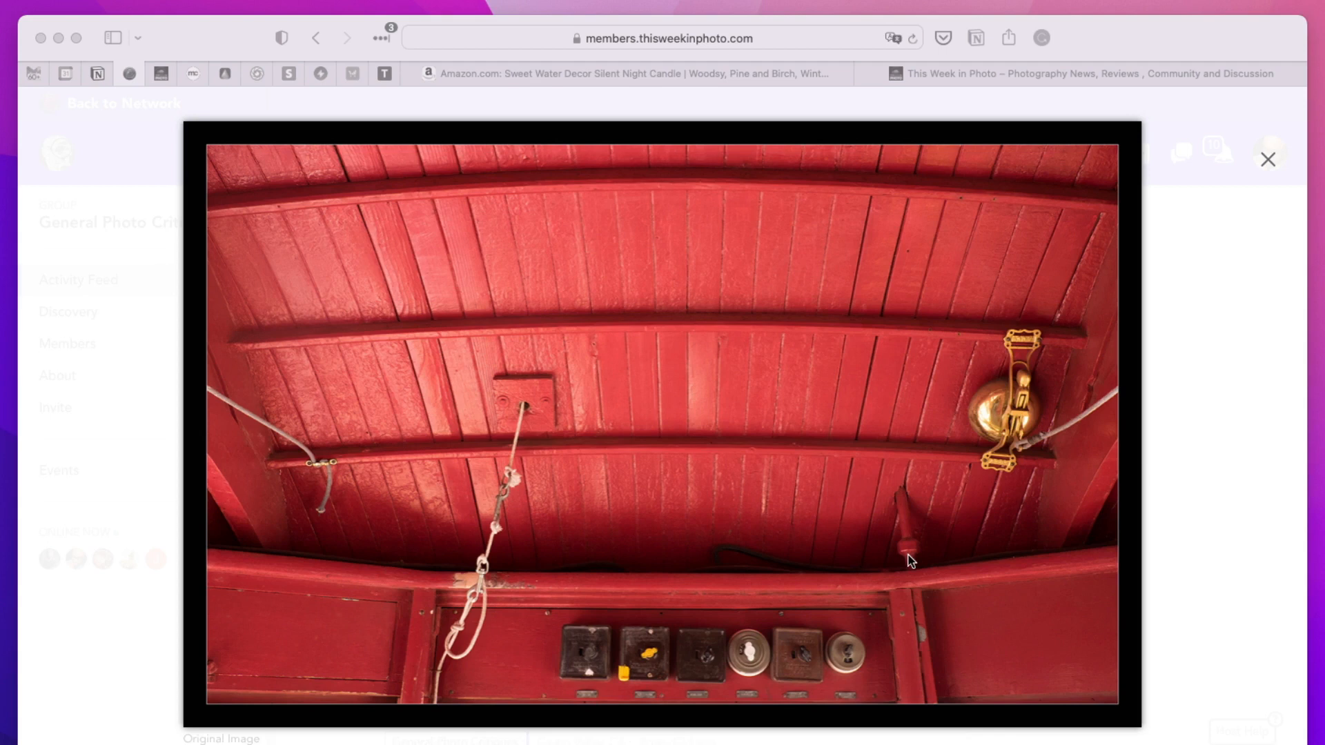
mouse_move(1267, 158)
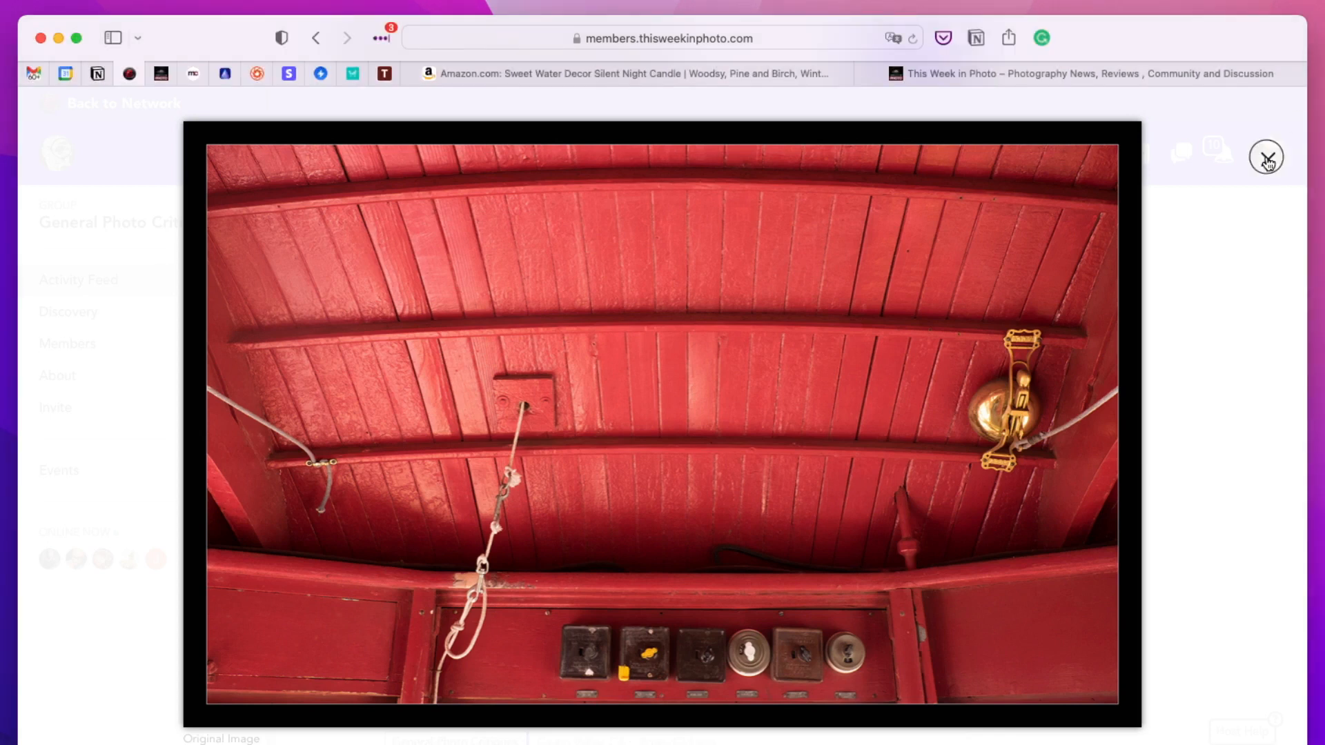
- Dismiss the red ceiling lightbox, then enlarge the sandy footprint post's photo
click(1264, 157)
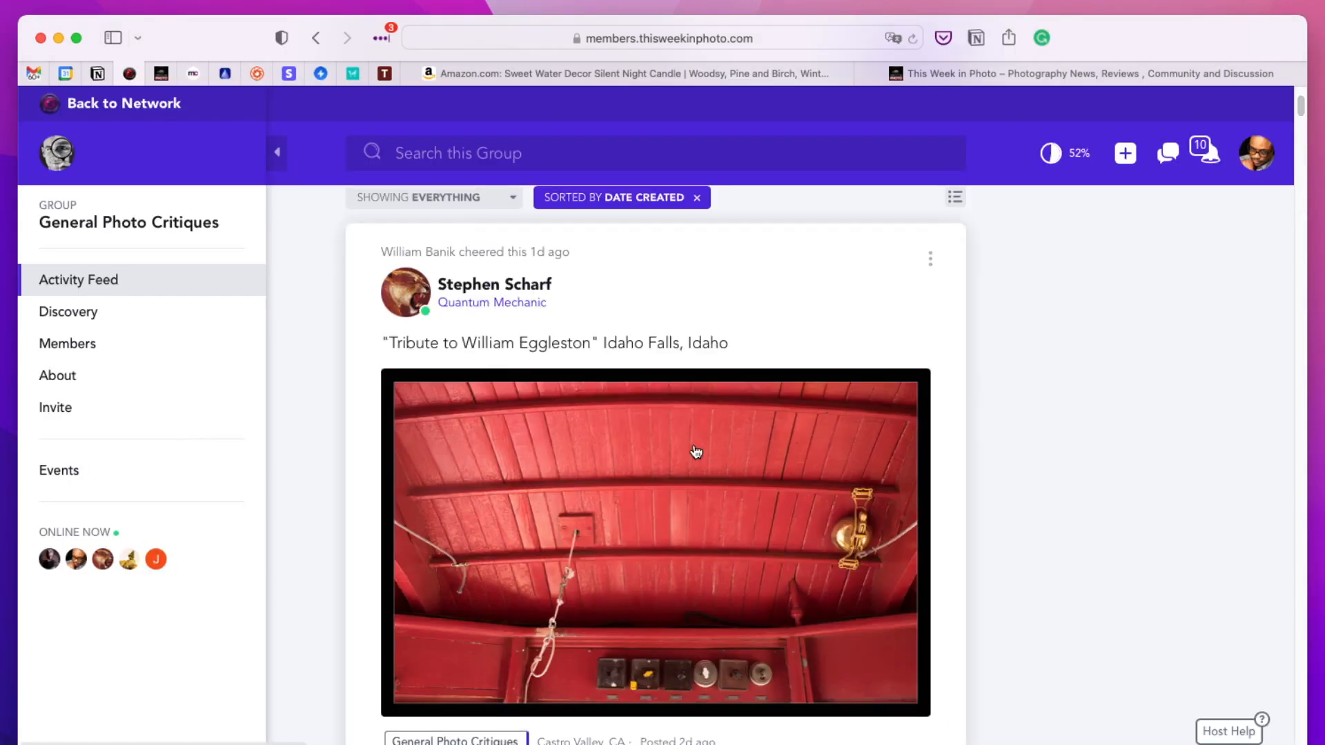
scroll(down, 3)
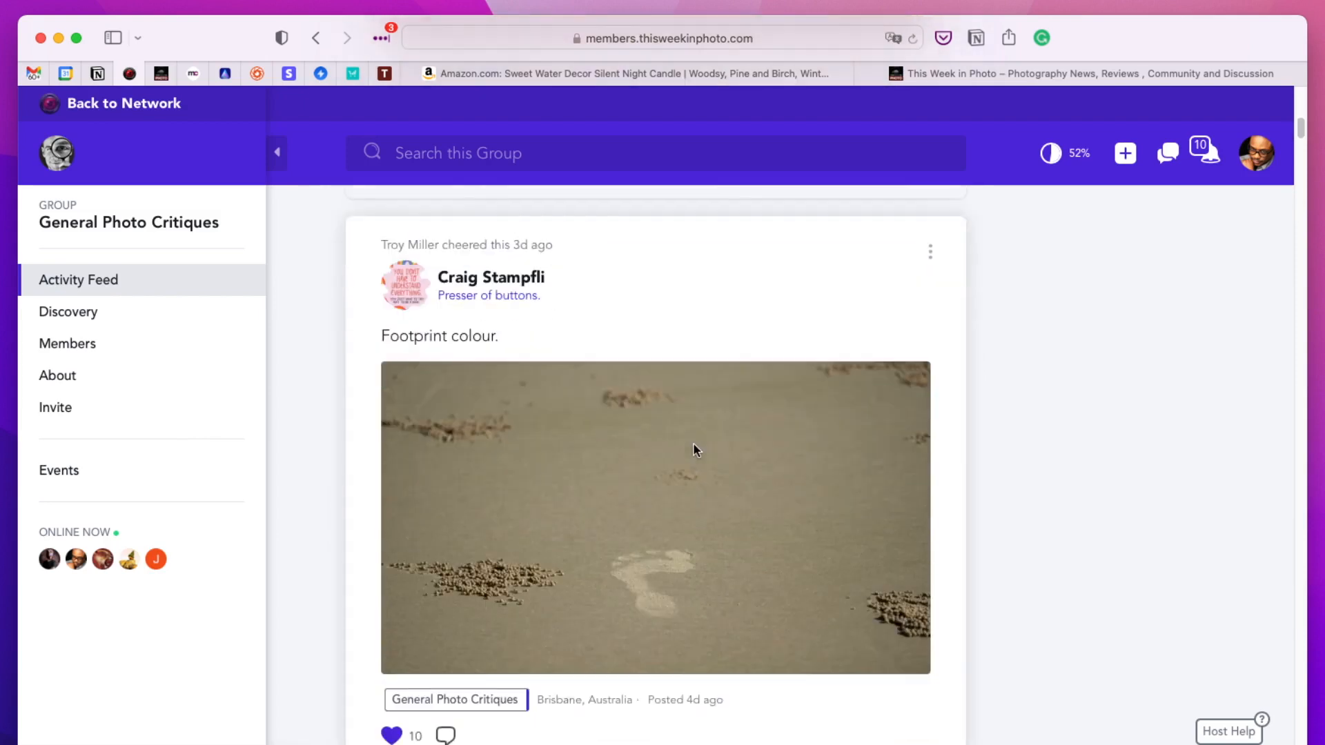
scroll(up, 3)
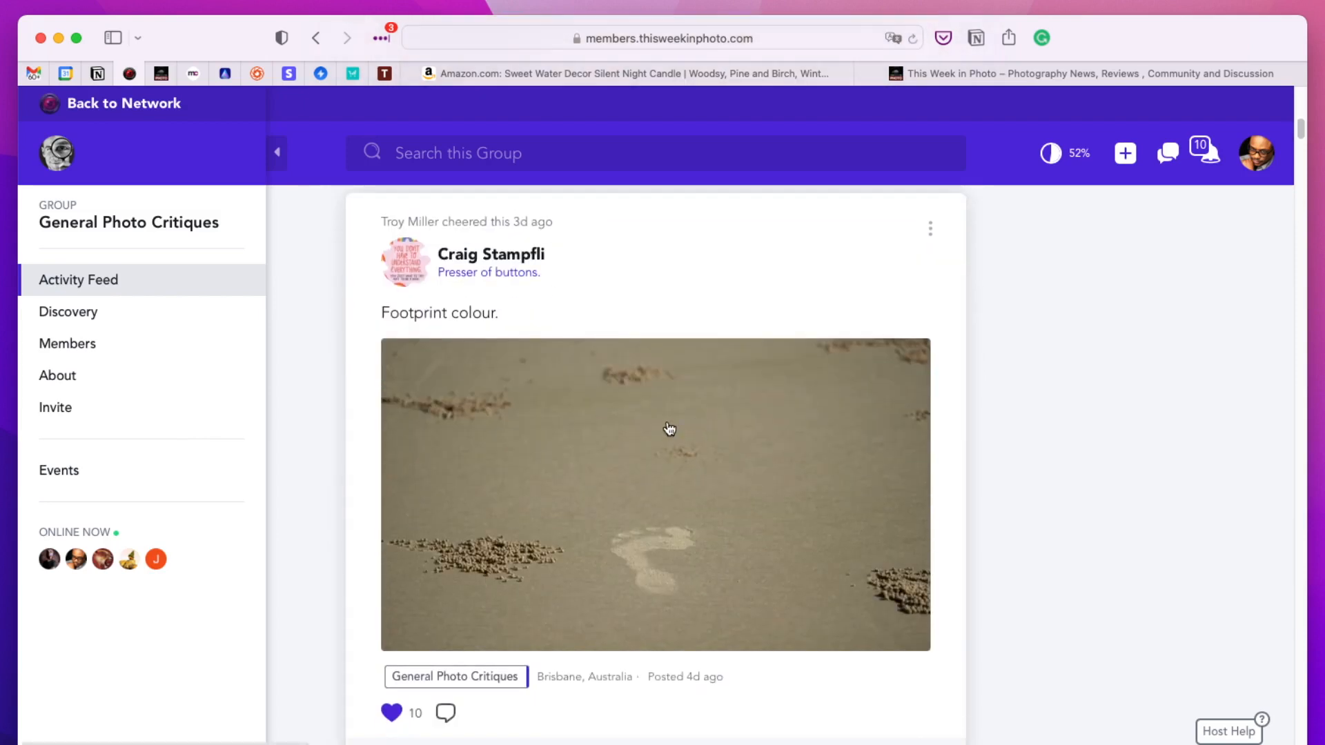
mouse_move(434, 368)
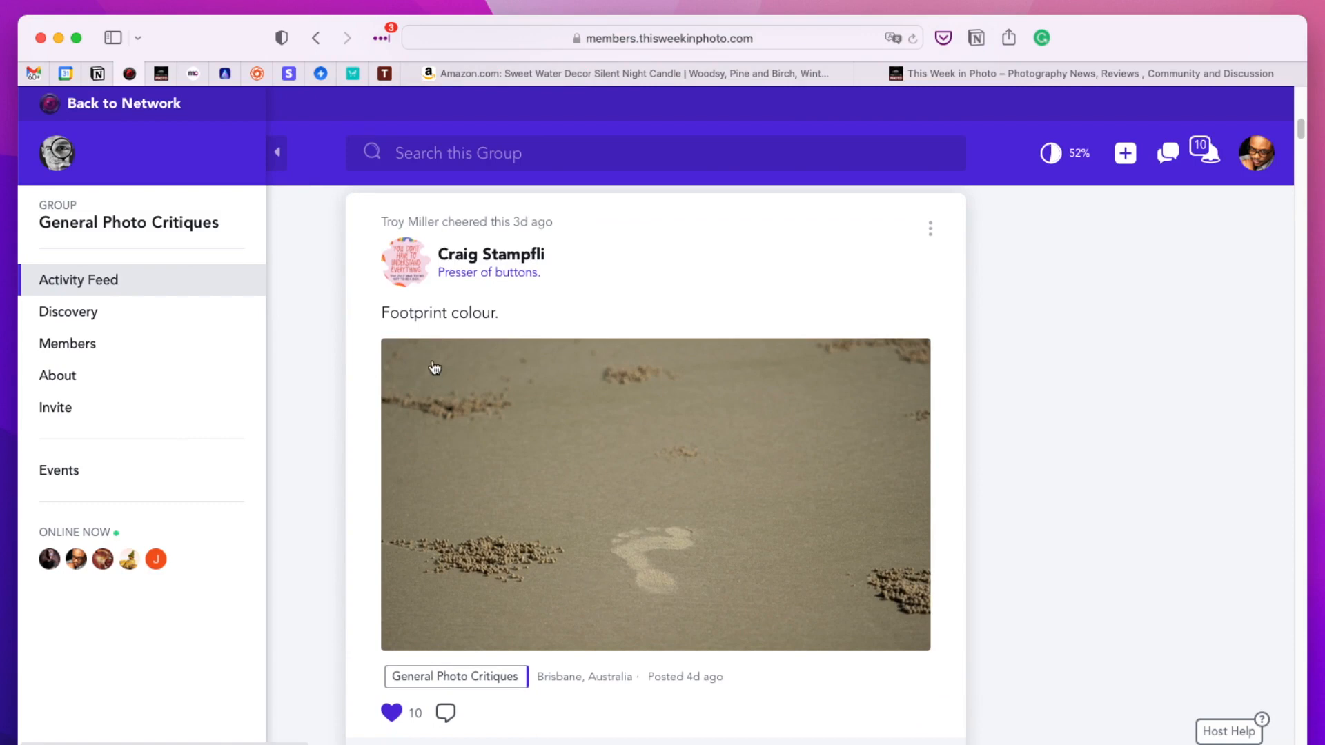
click(654, 496)
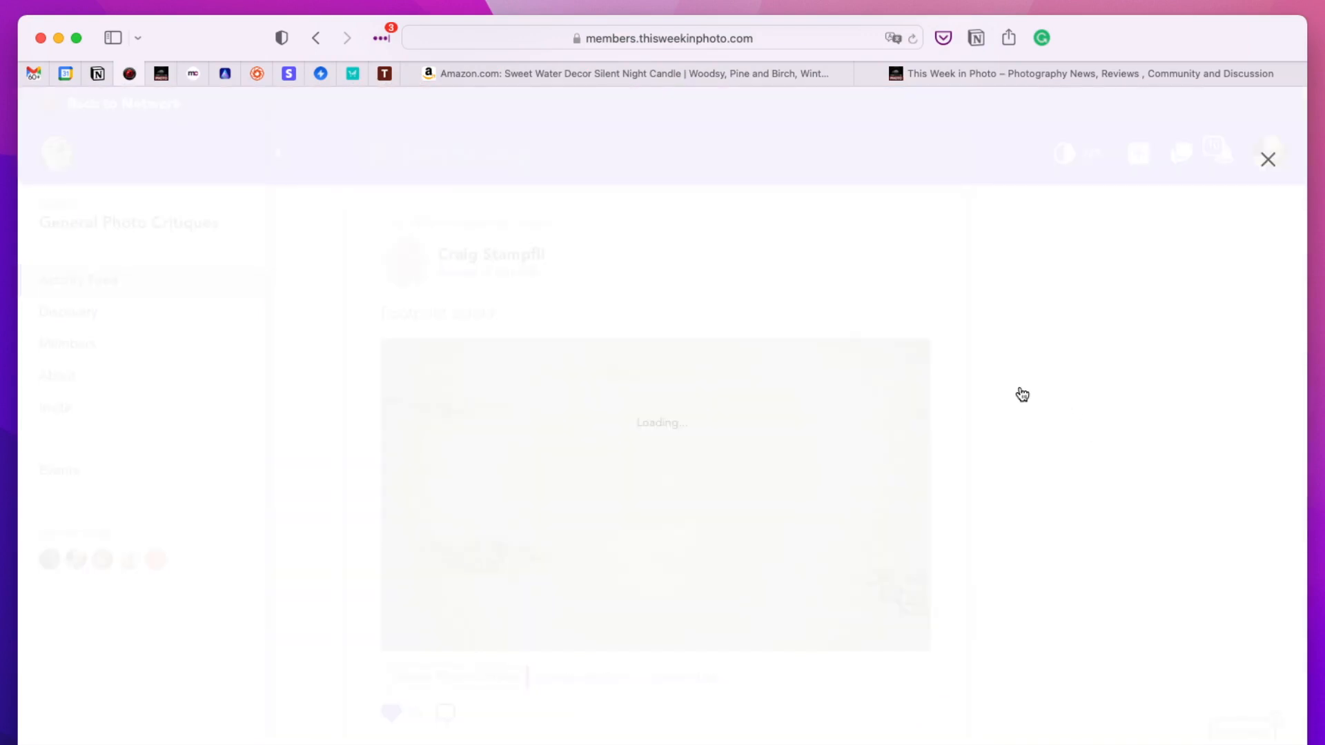
mouse_move(1164, 550)
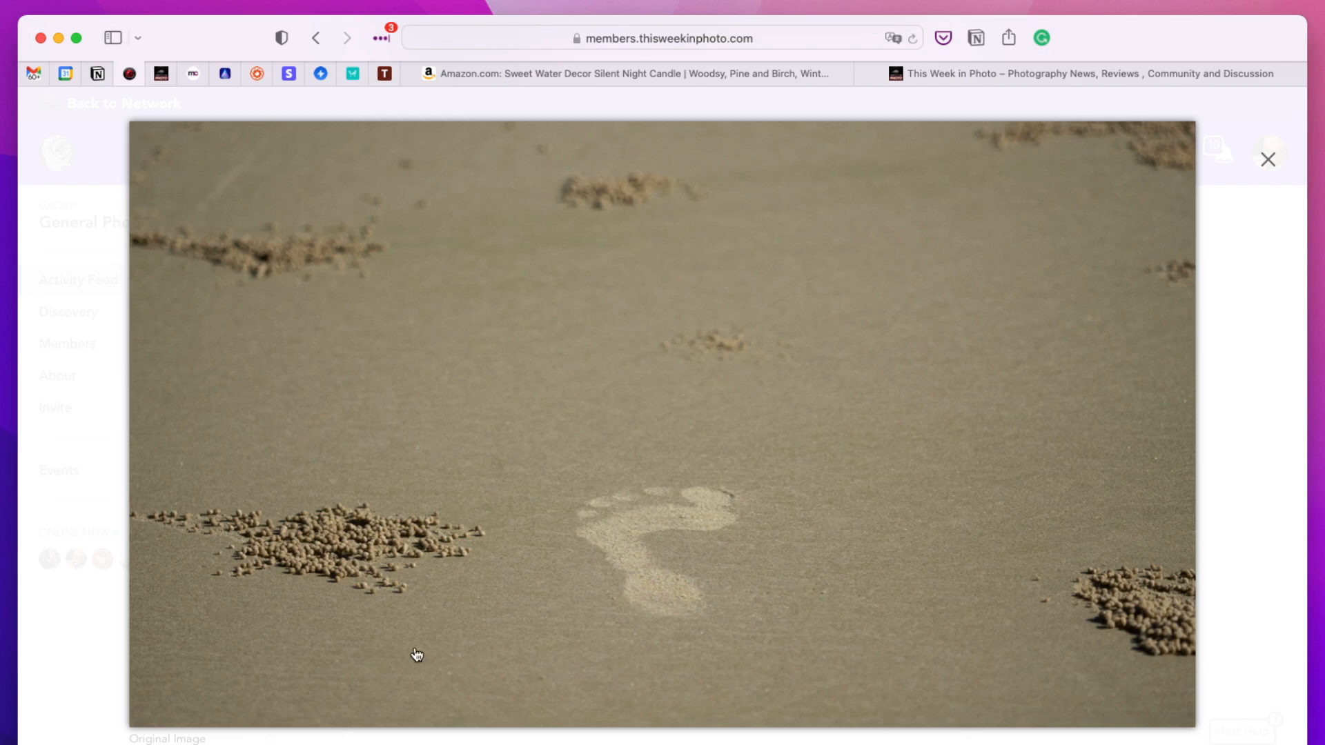
mouse_move(414, 653)
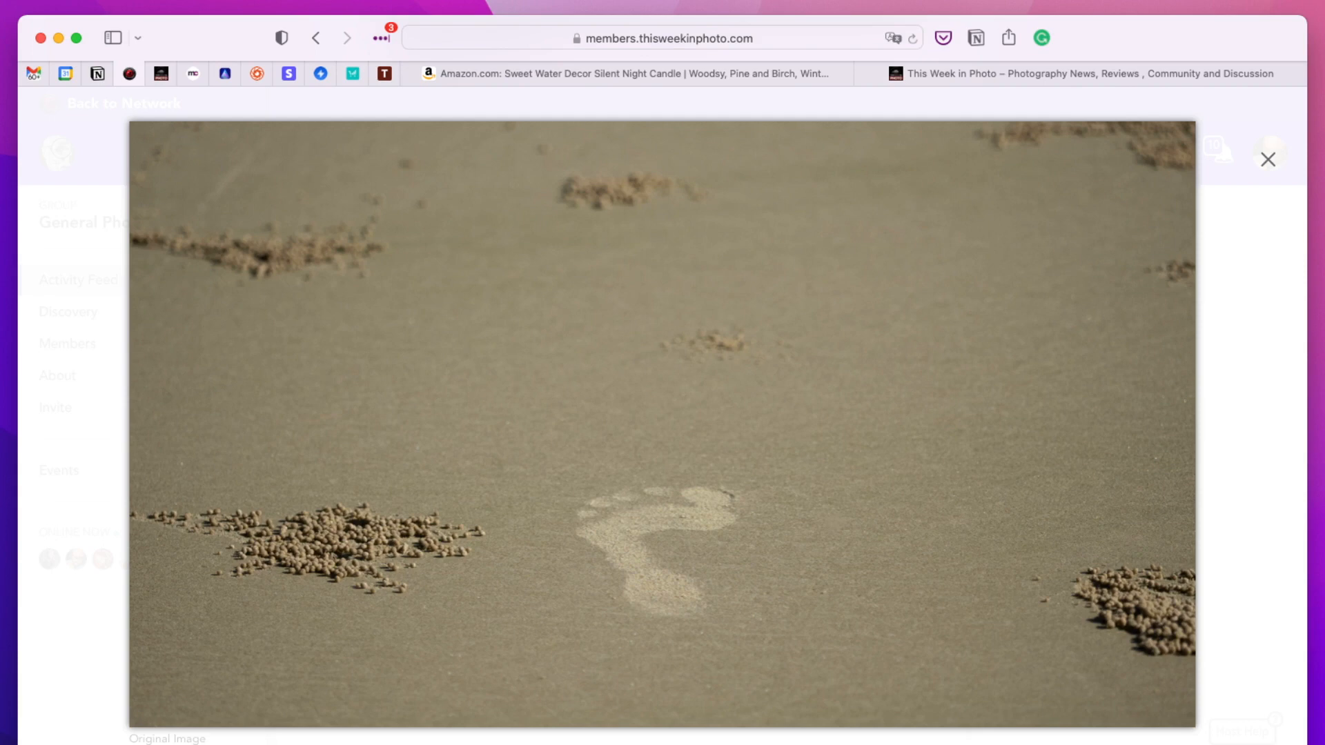
mouse_move(1220, 290)
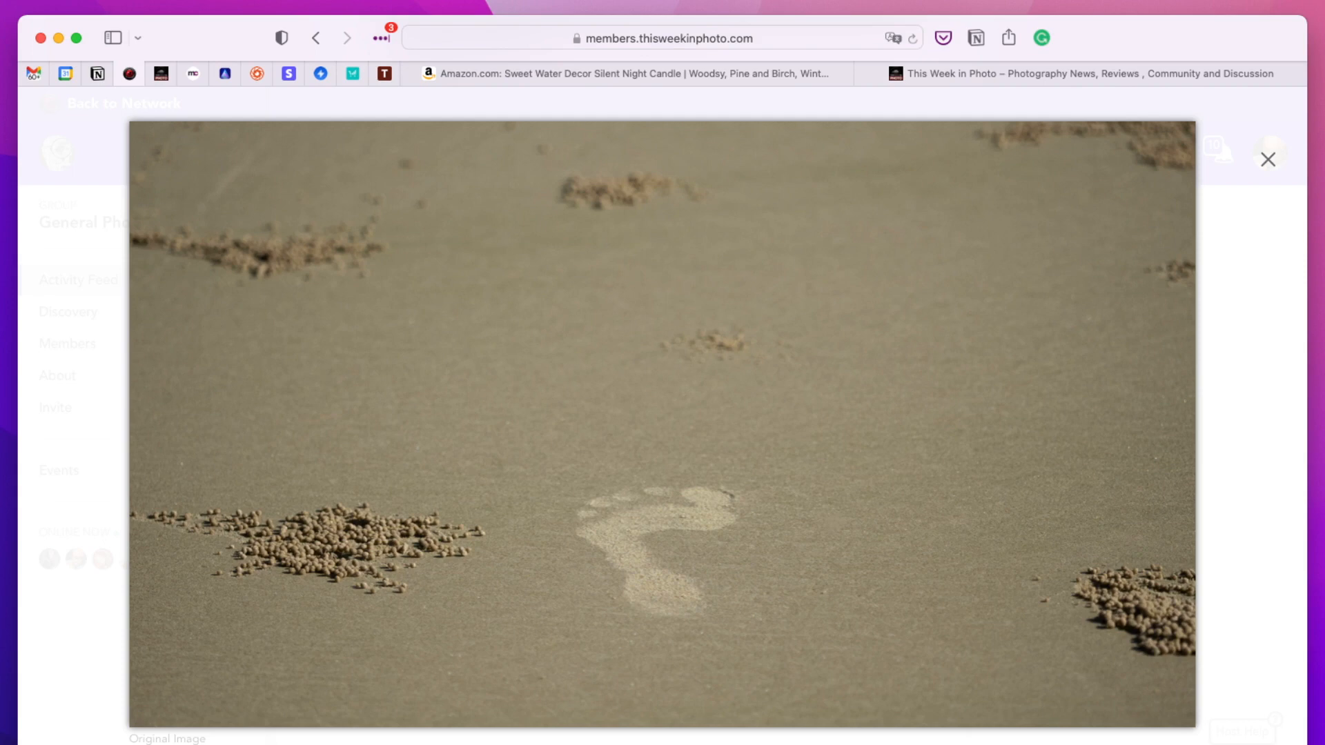
mouse_move(986, 456)
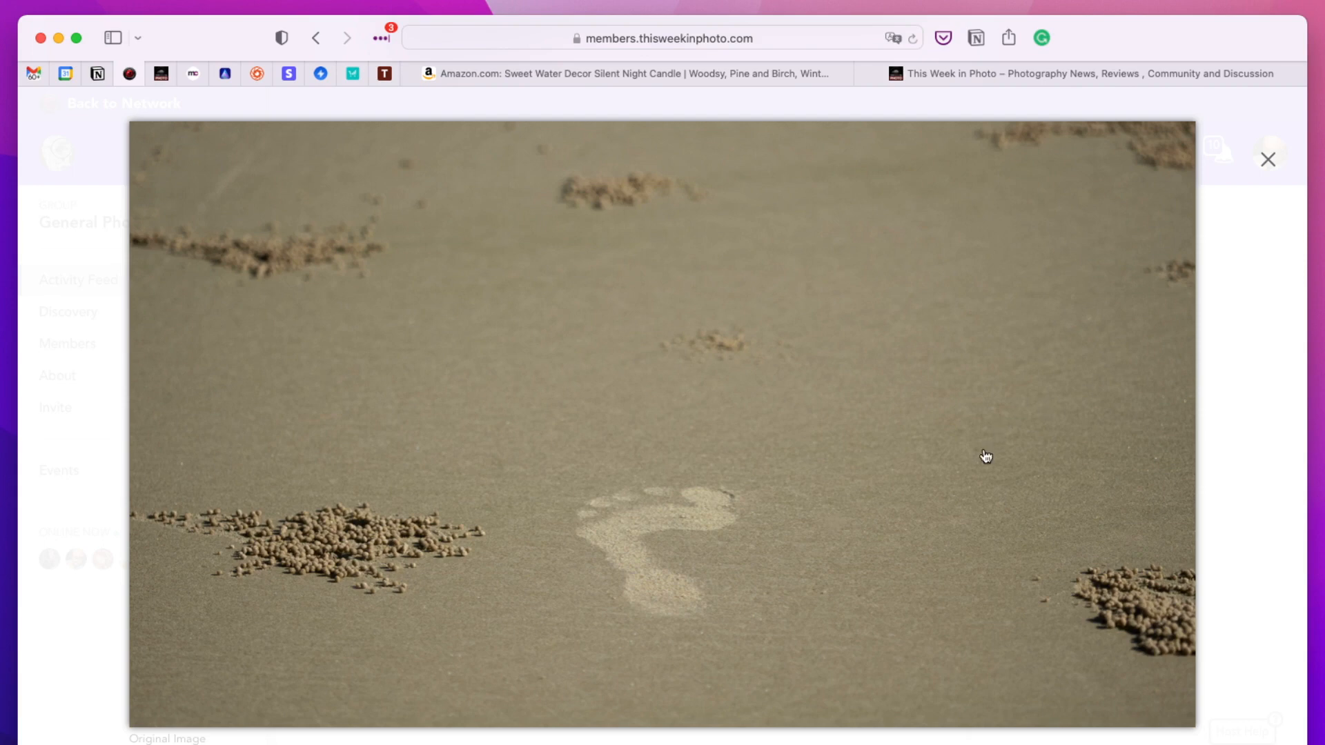
mouse_move(990, 421)
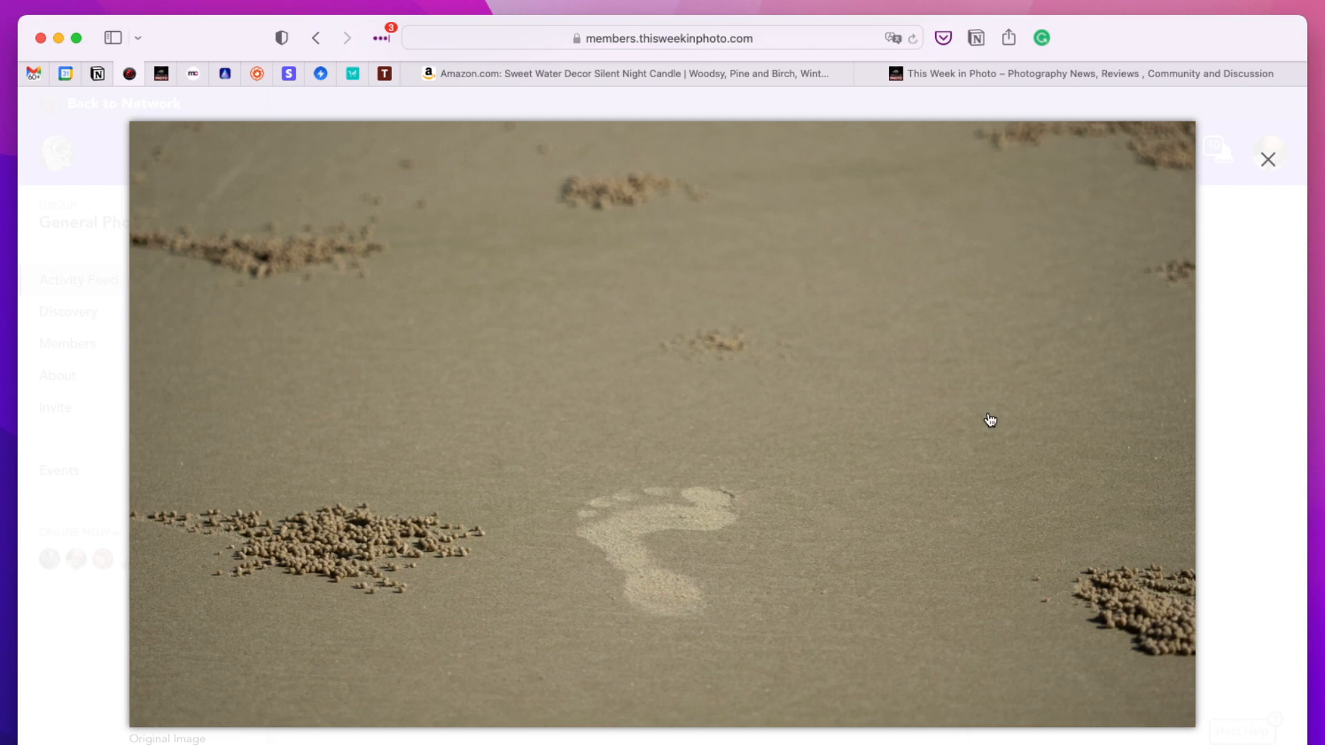
mouse_move(869, 520)
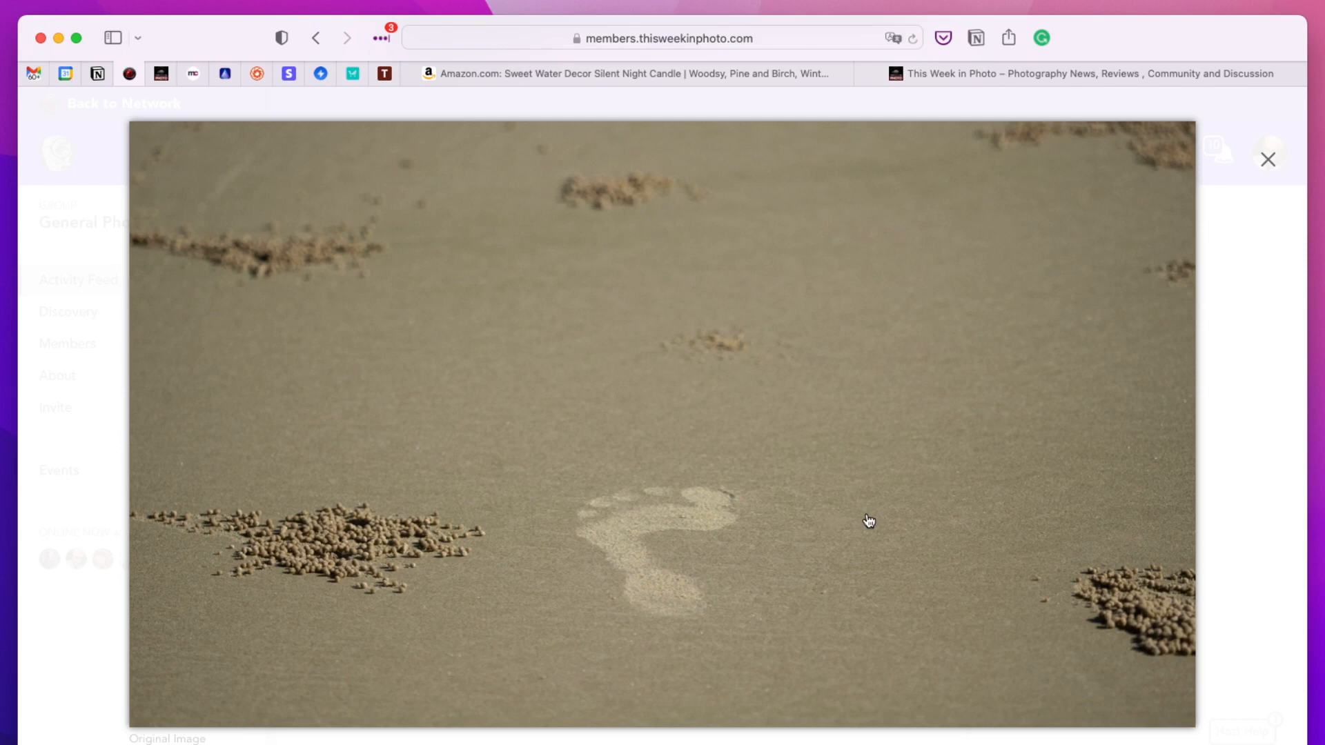
mouse_move(326, 513)
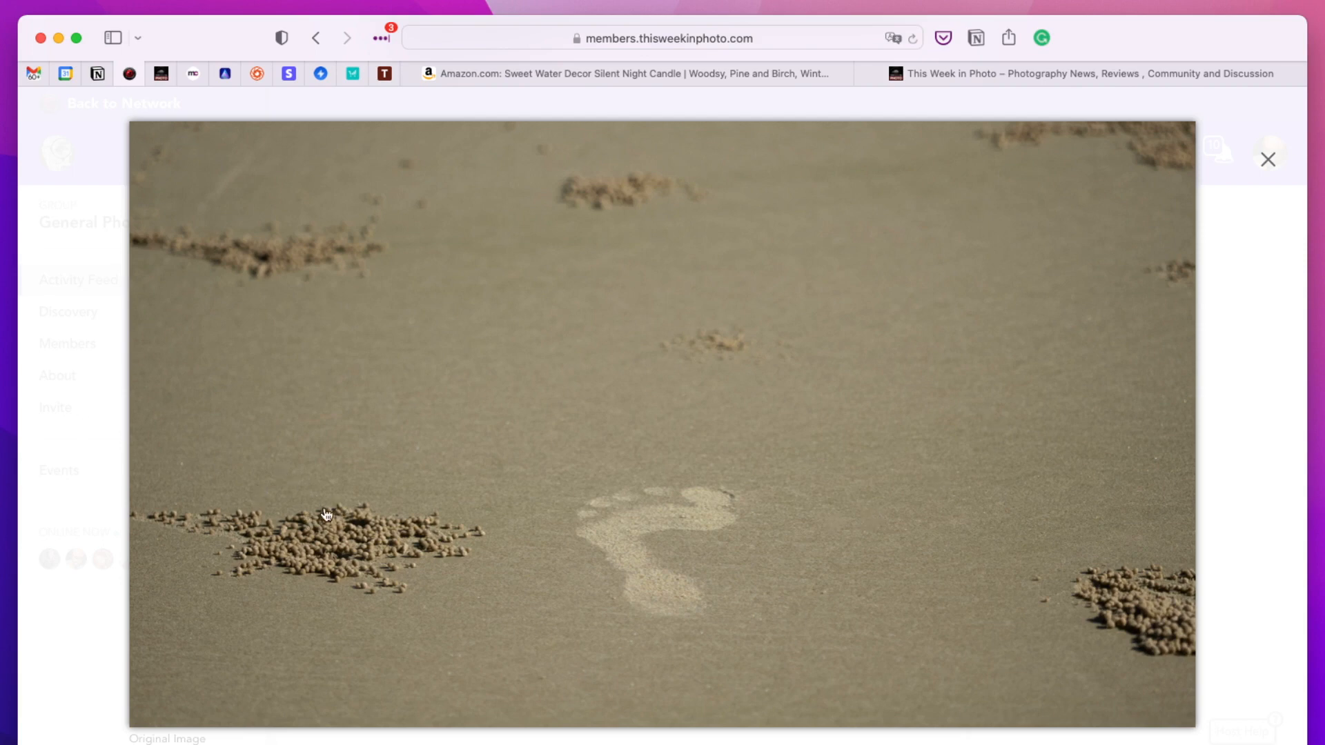
mouse_move(969, 627)
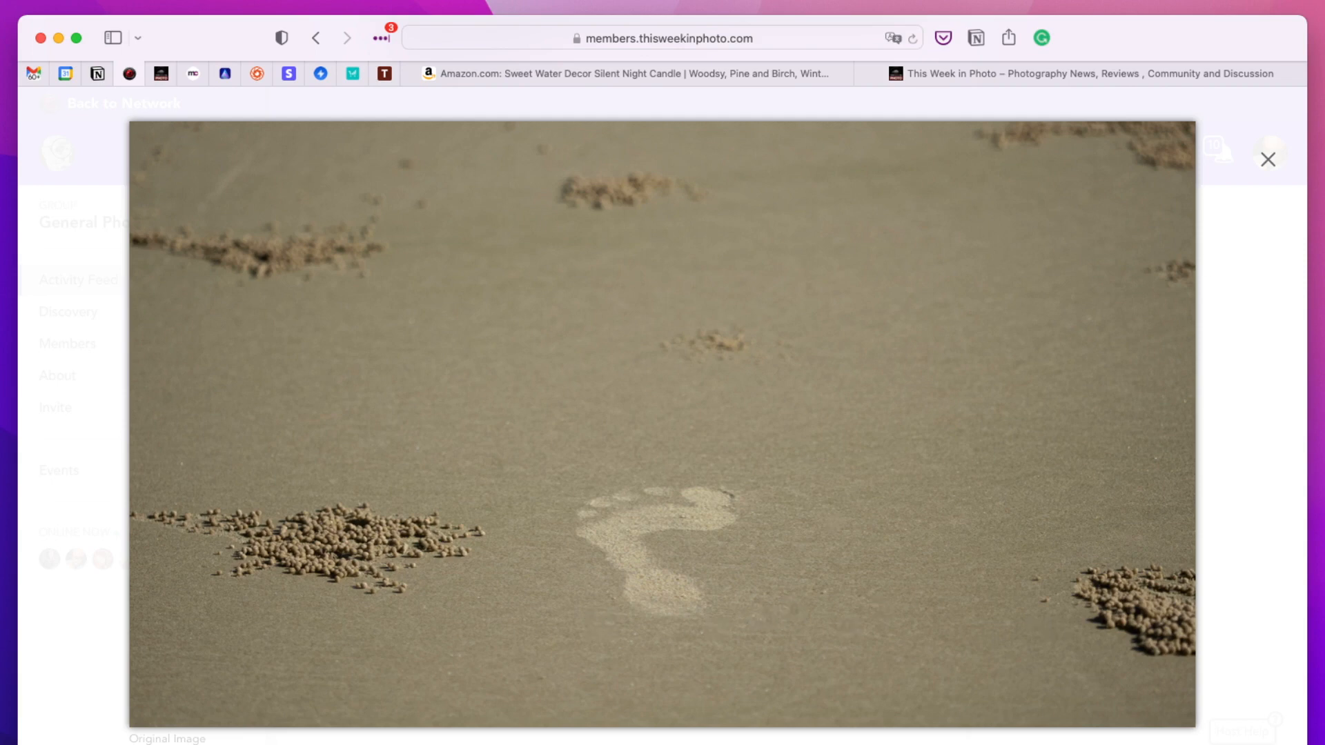
mouse_move(1248, 136)
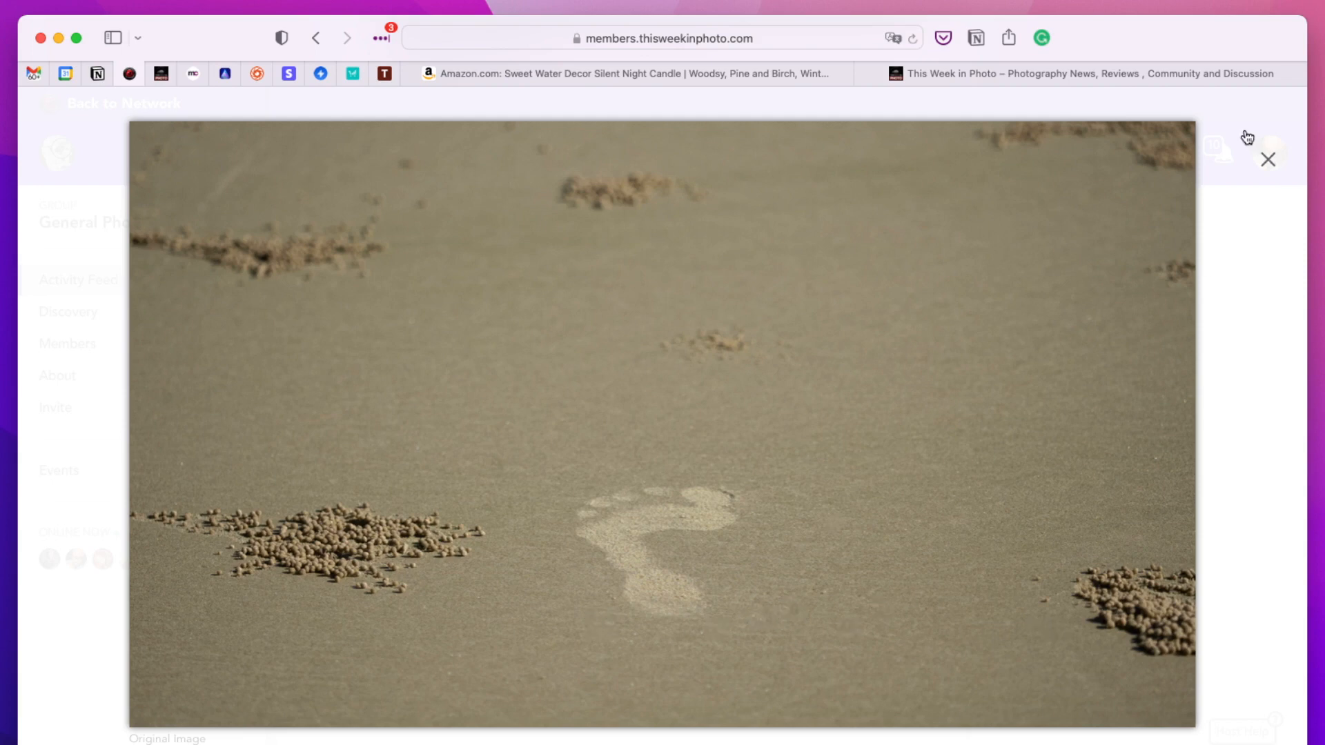
click(1266, 159)
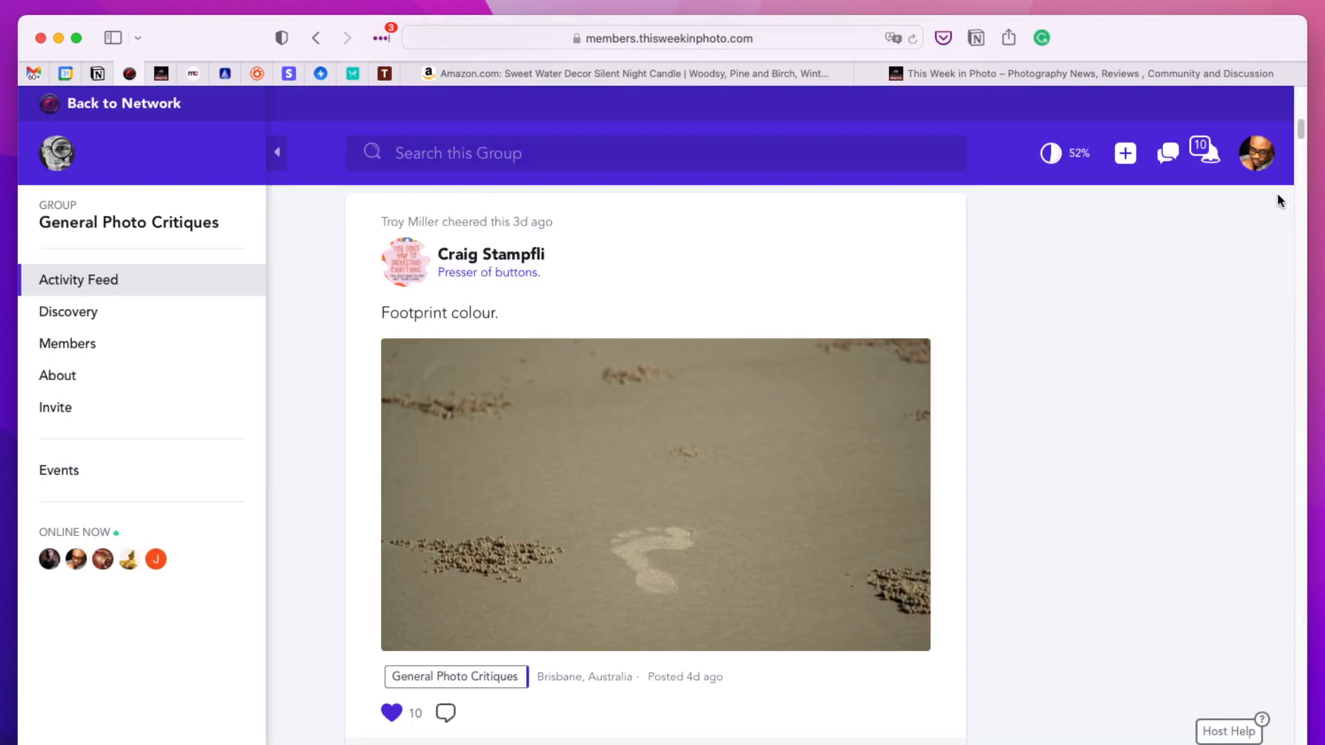
scroll(down, 3)
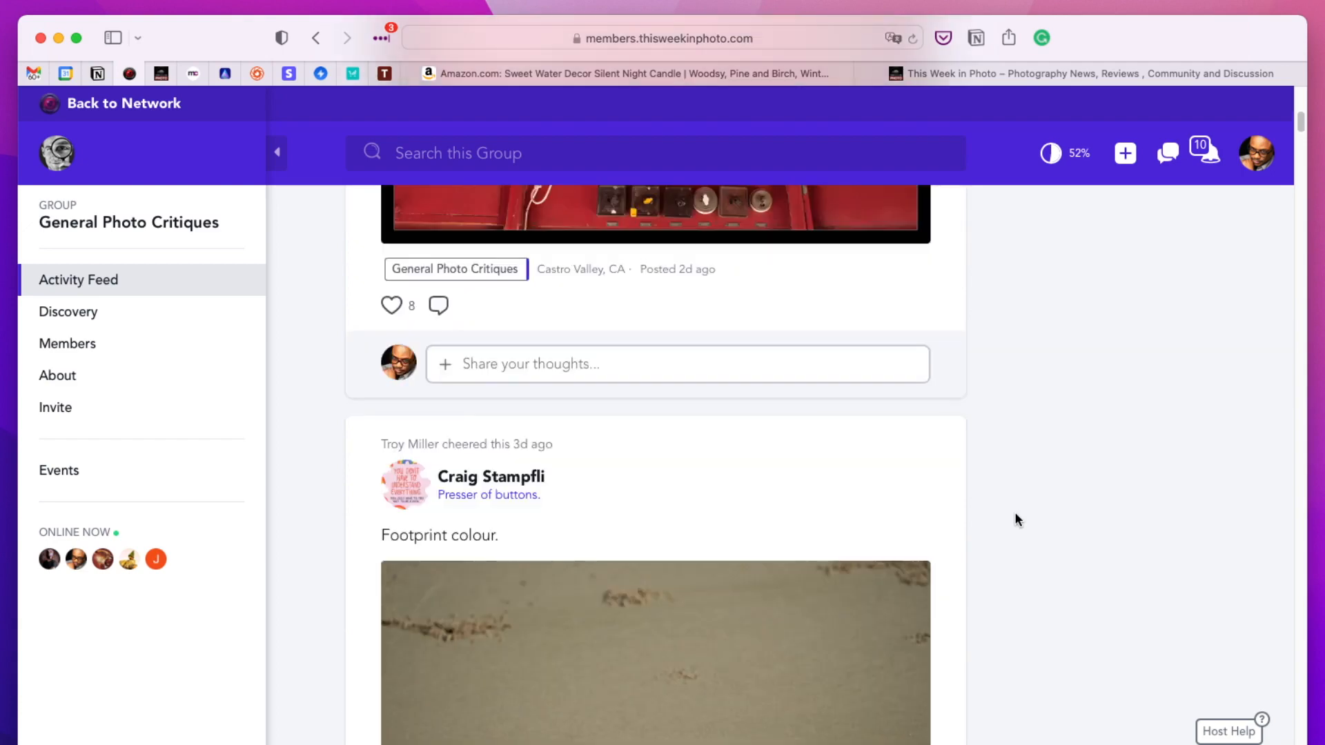
scroll(down, 3)
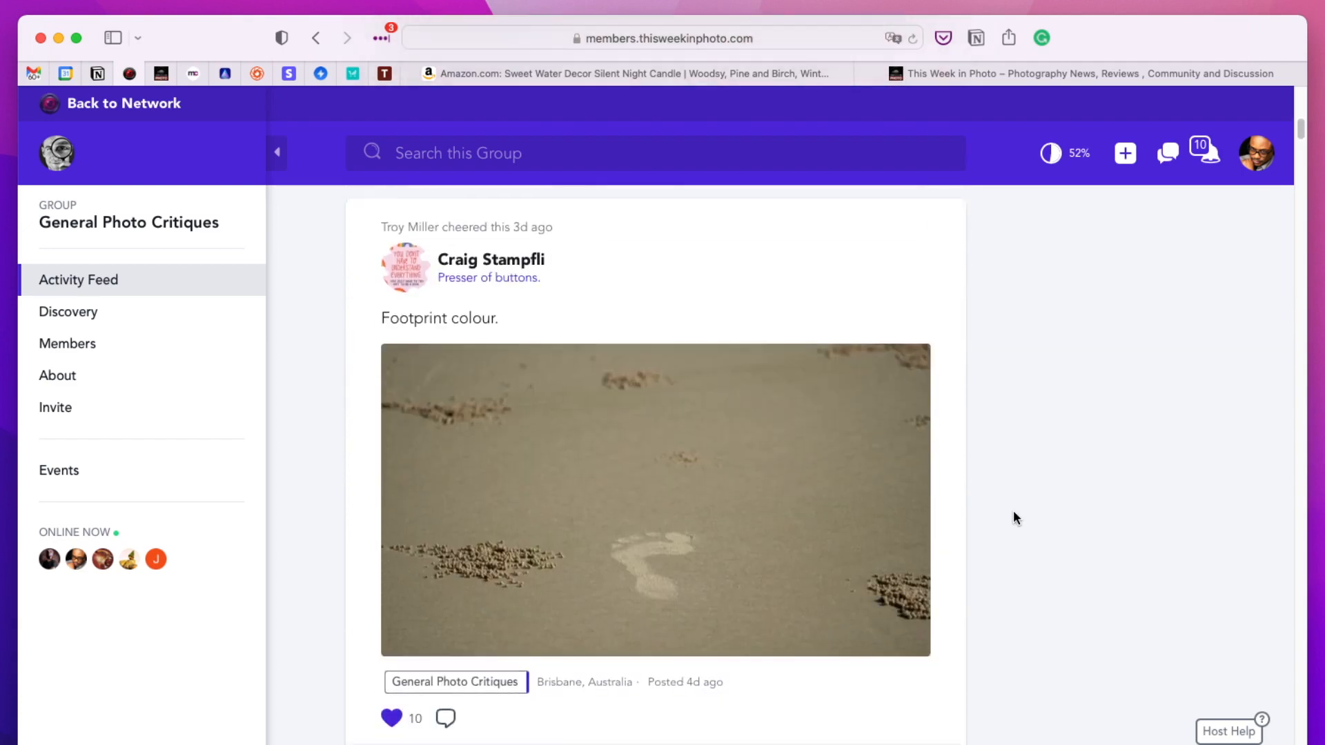
scroll(up, 3)
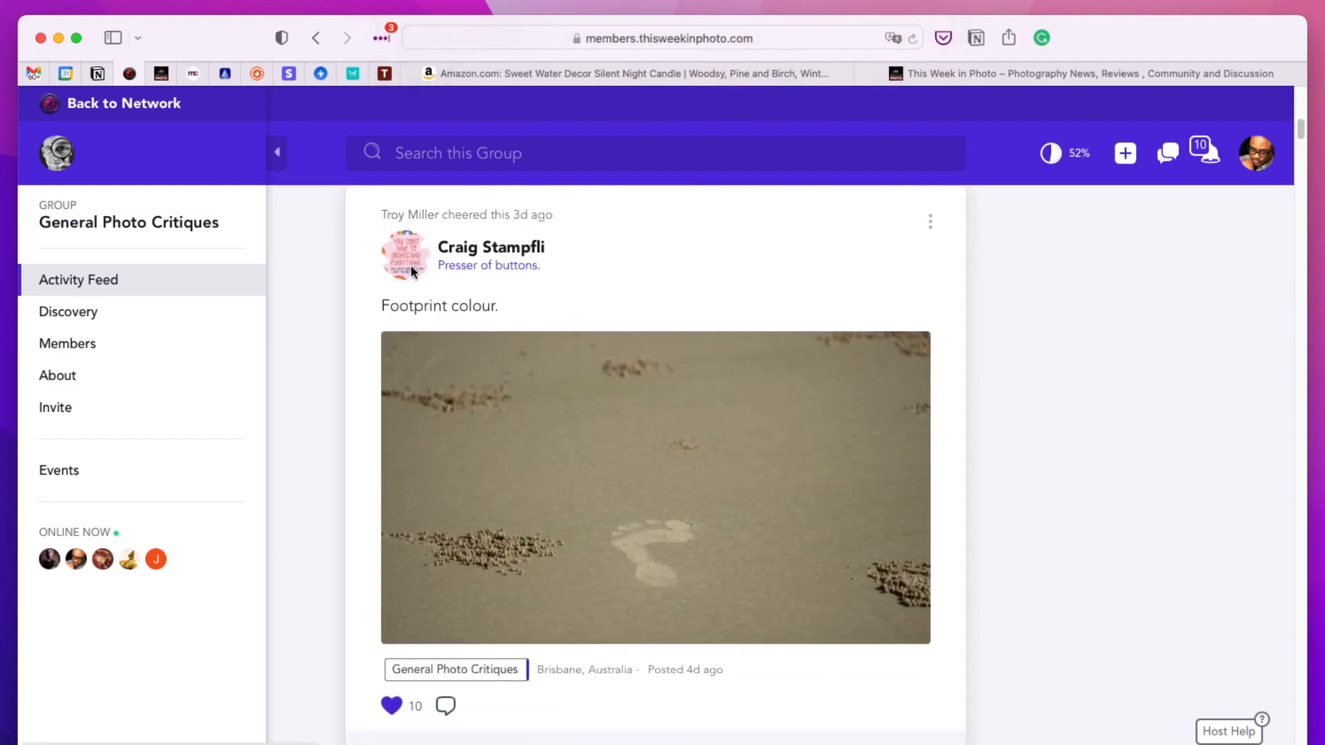
mouse_move(410, 301)
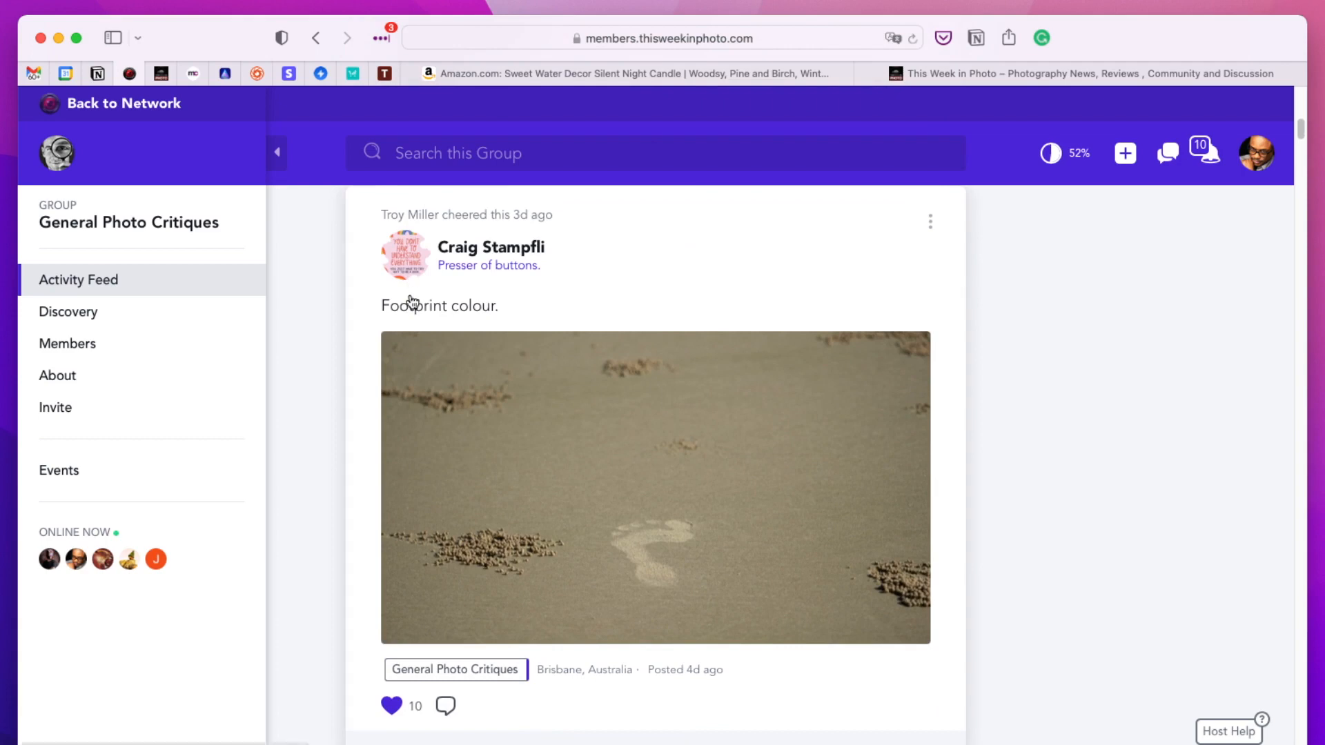
mouse_move(813, 354)
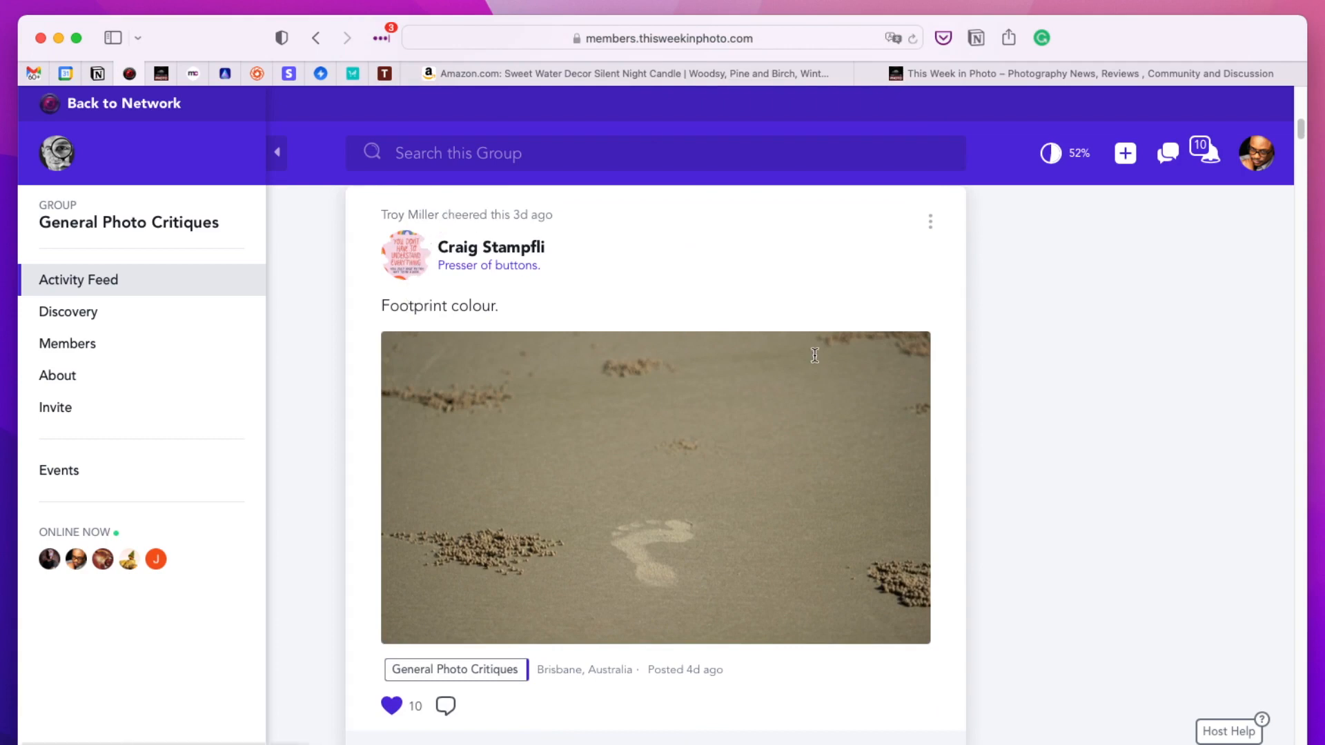
scroll(down, 3)
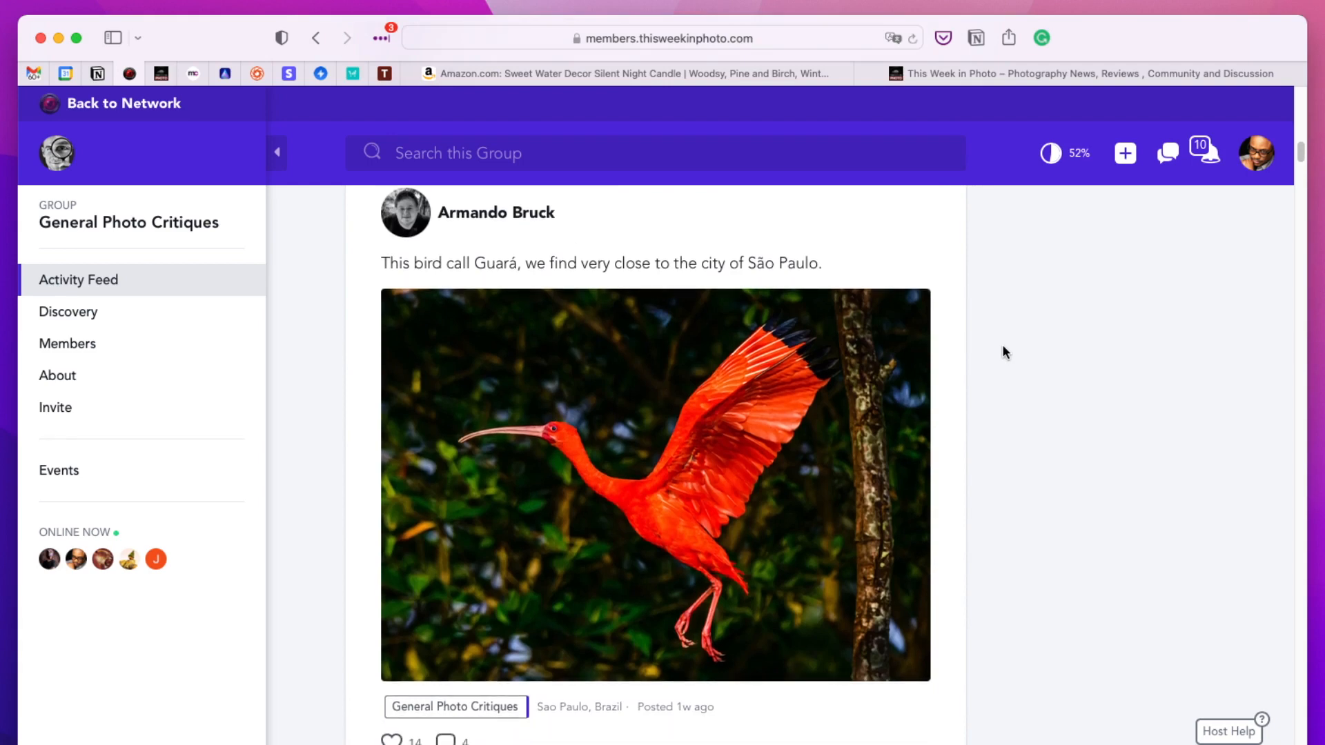
mouse_move(1065, 411)
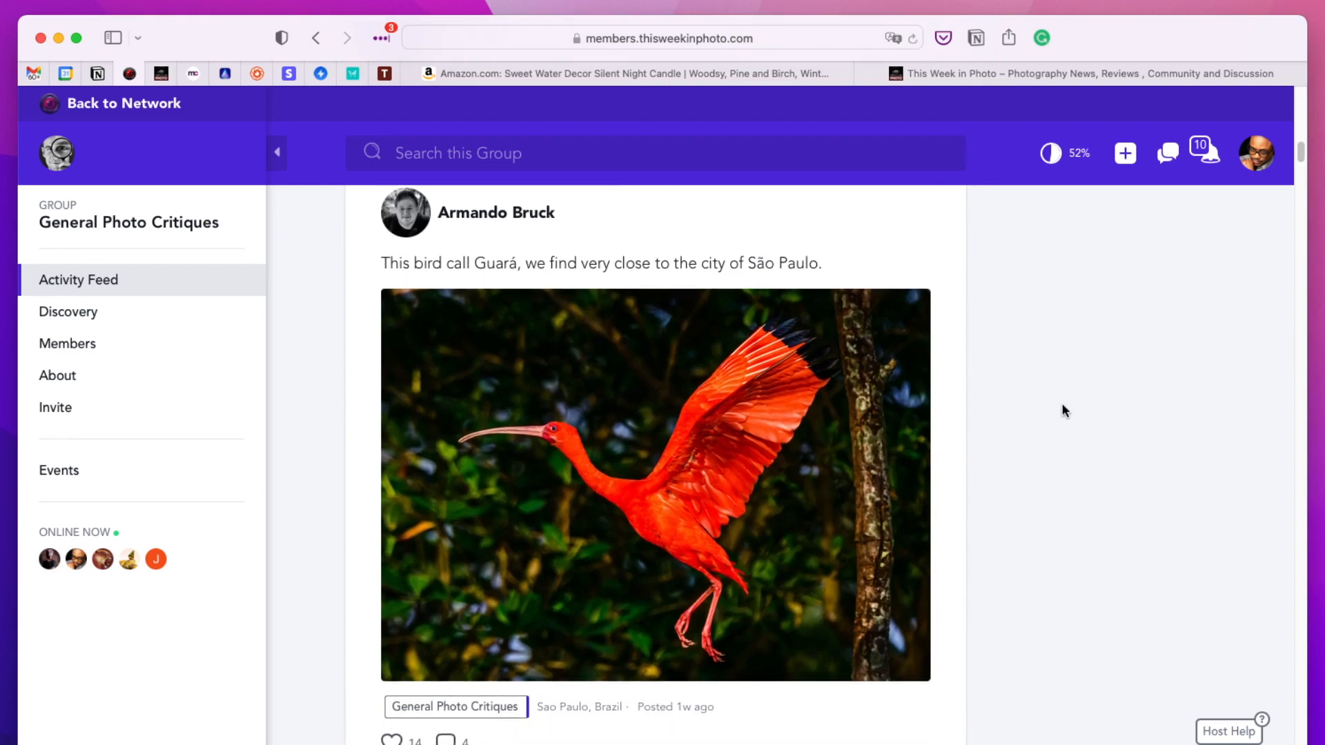
mouse_move(833, 401)
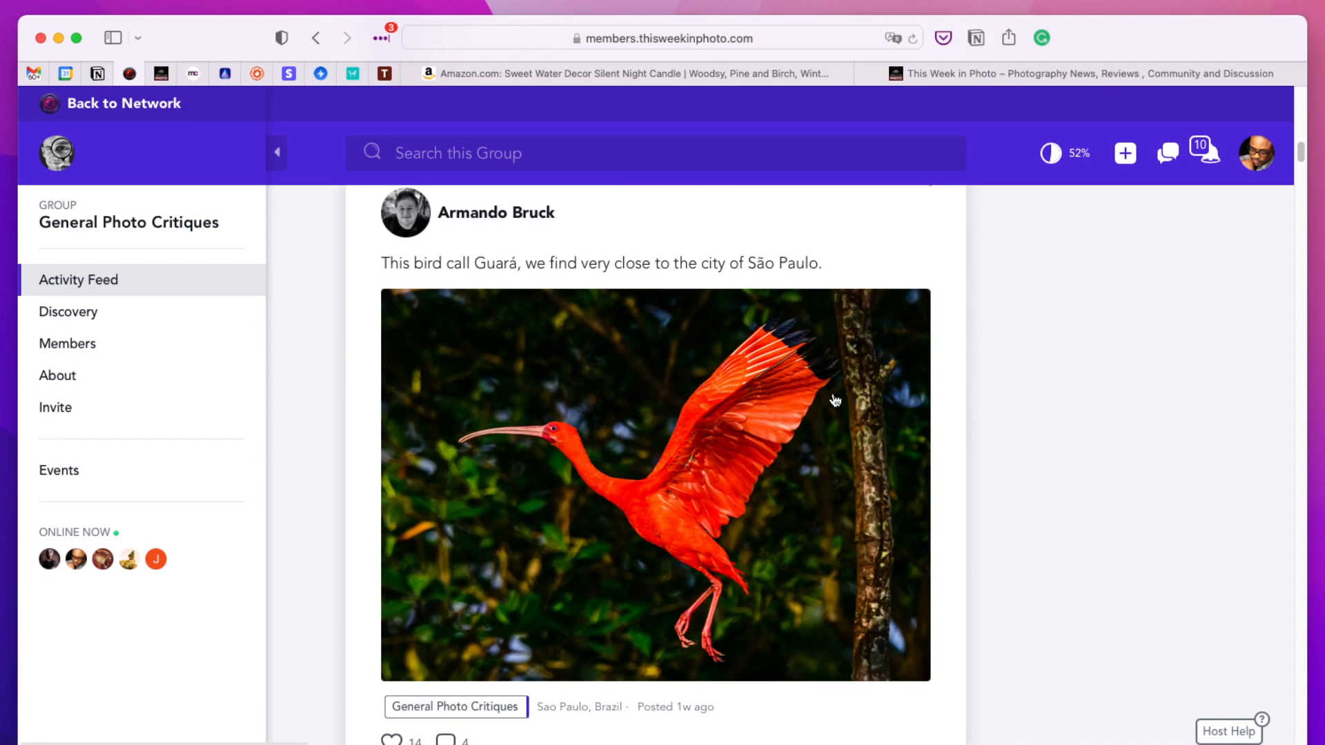
mouse_move(472, 303)
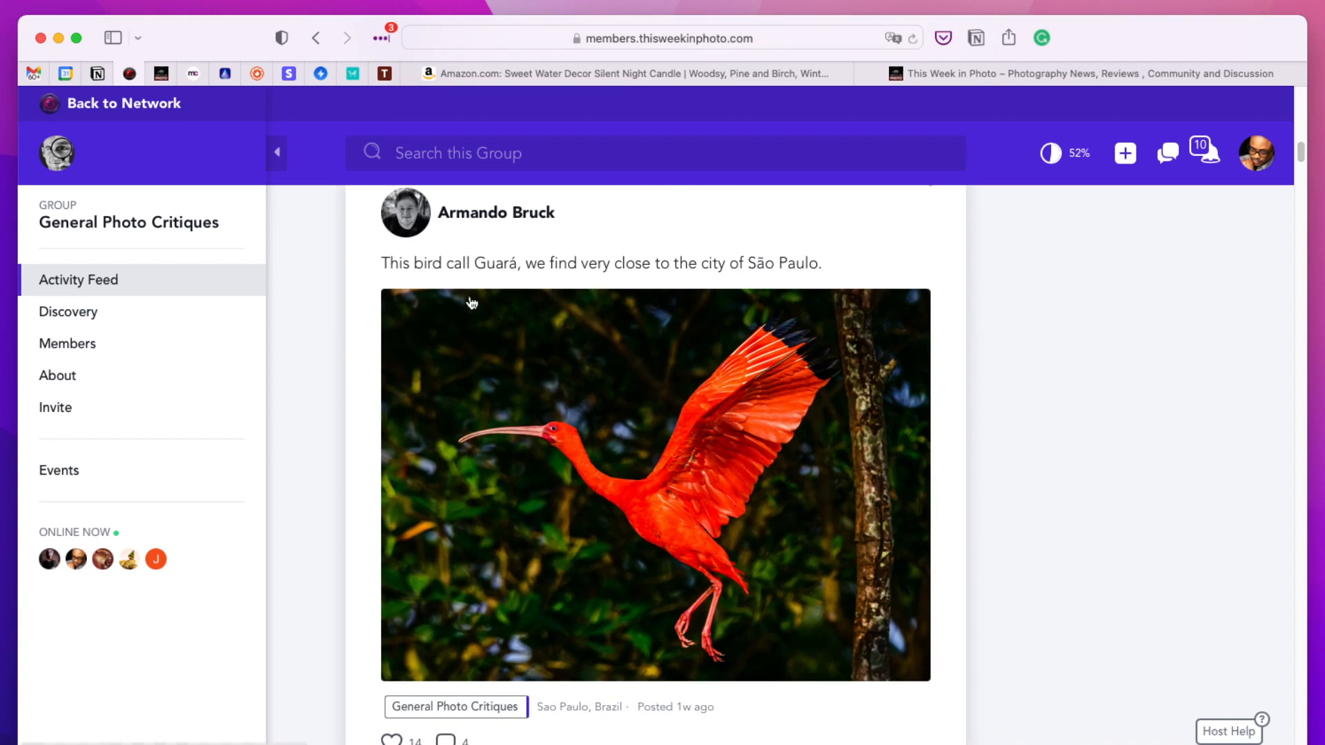
mouse_move(807, 289)
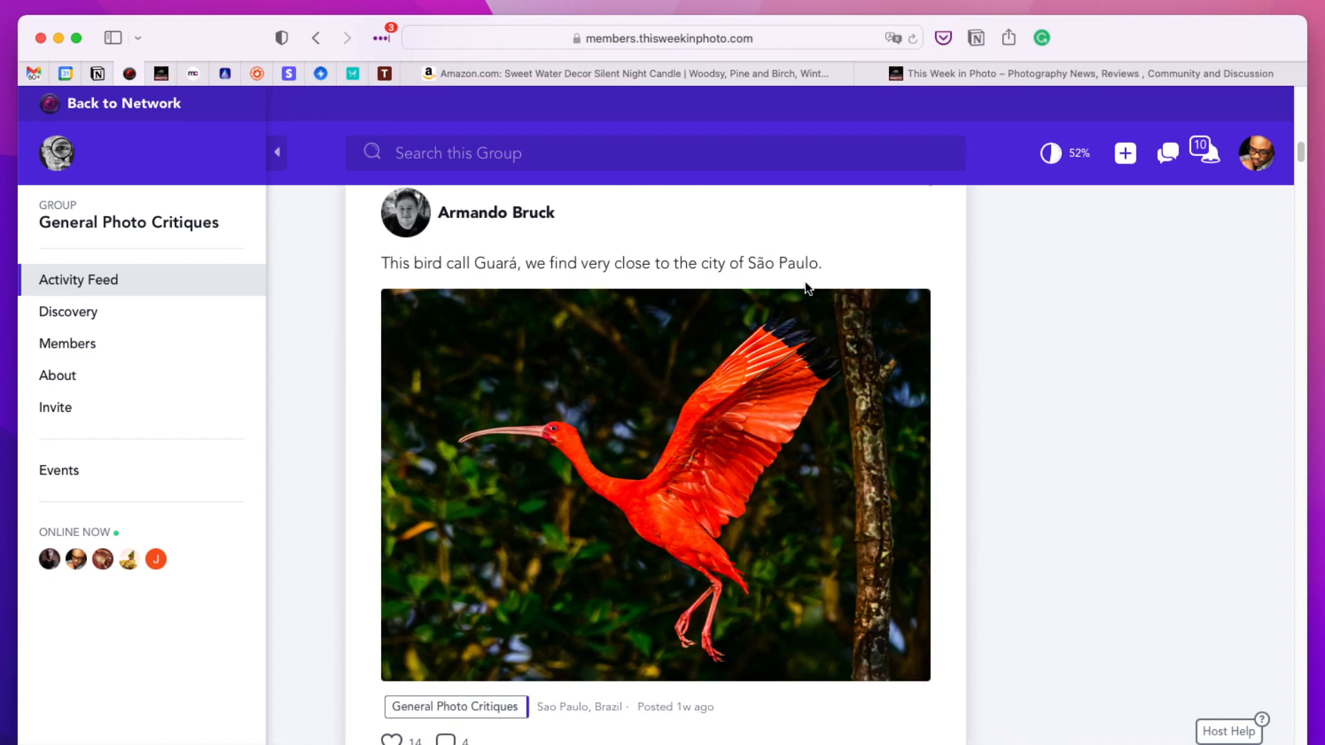
click(655, 486)
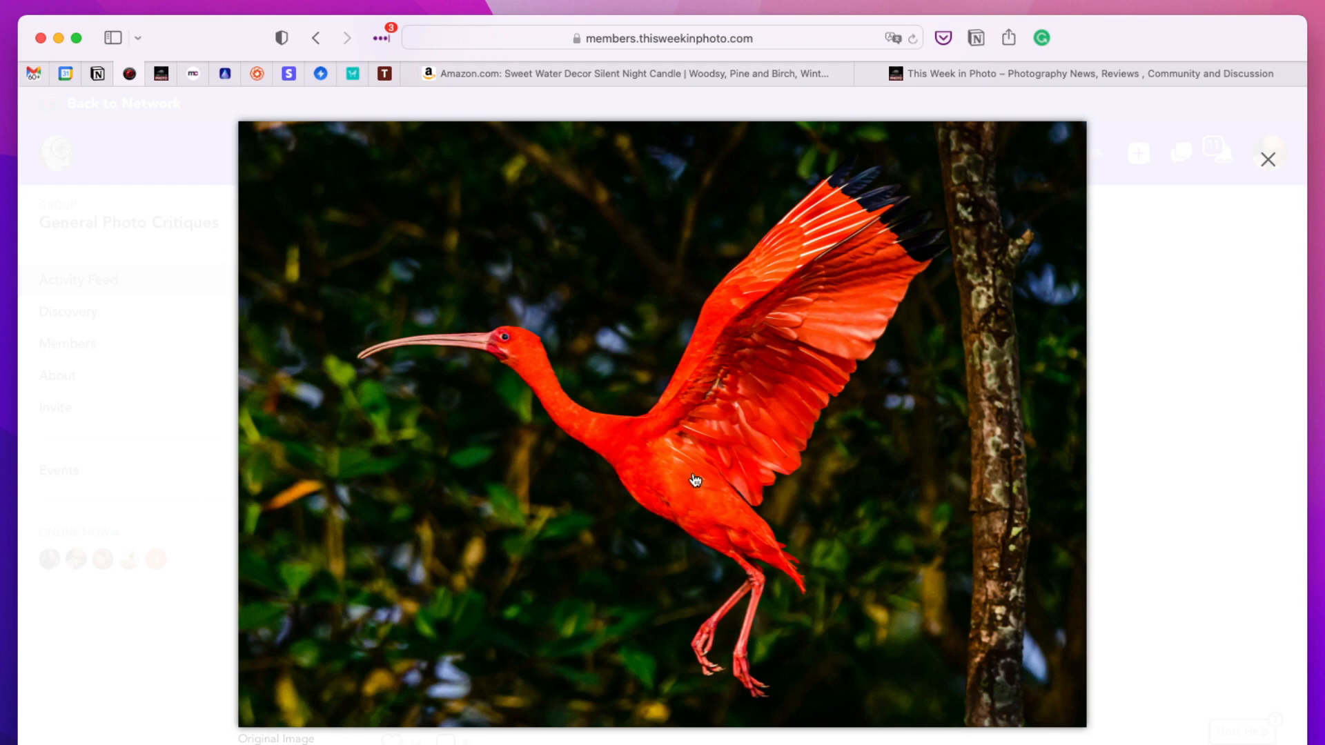
mouse_move(712, 425)
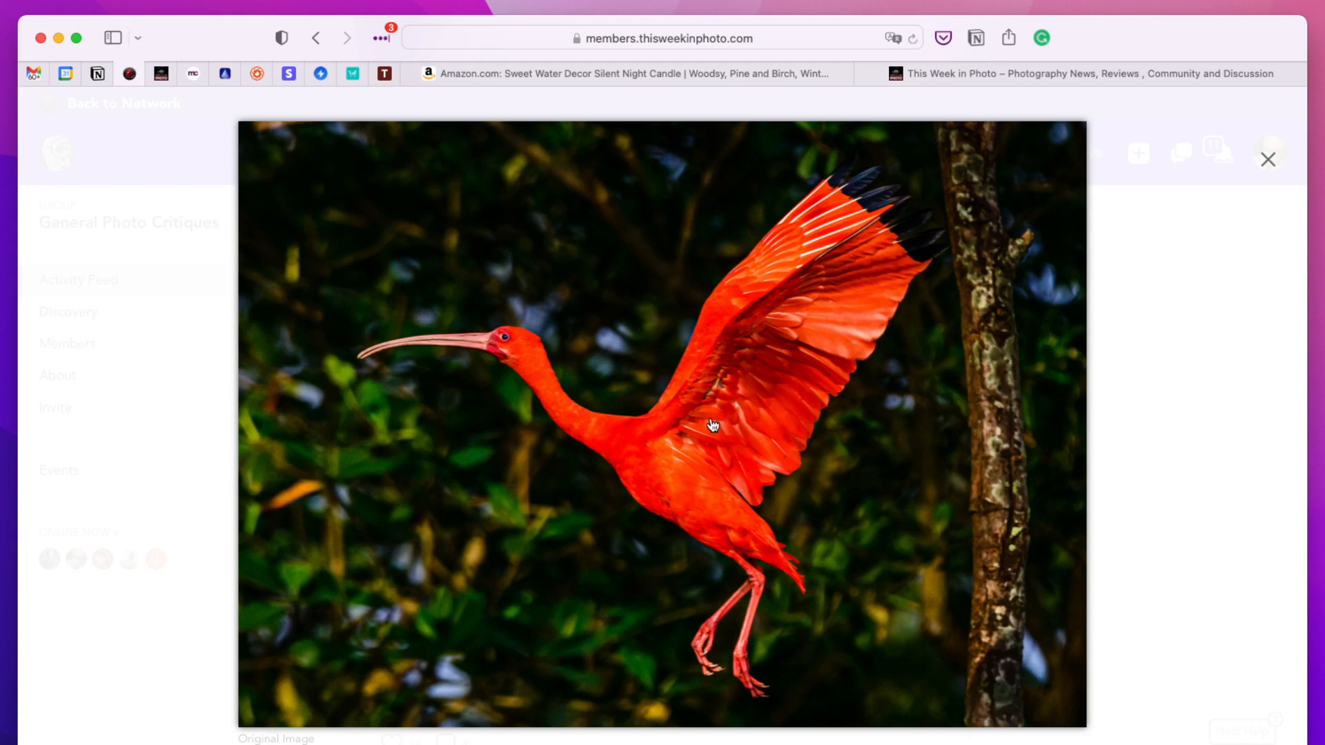
mouse_move(691, 380)
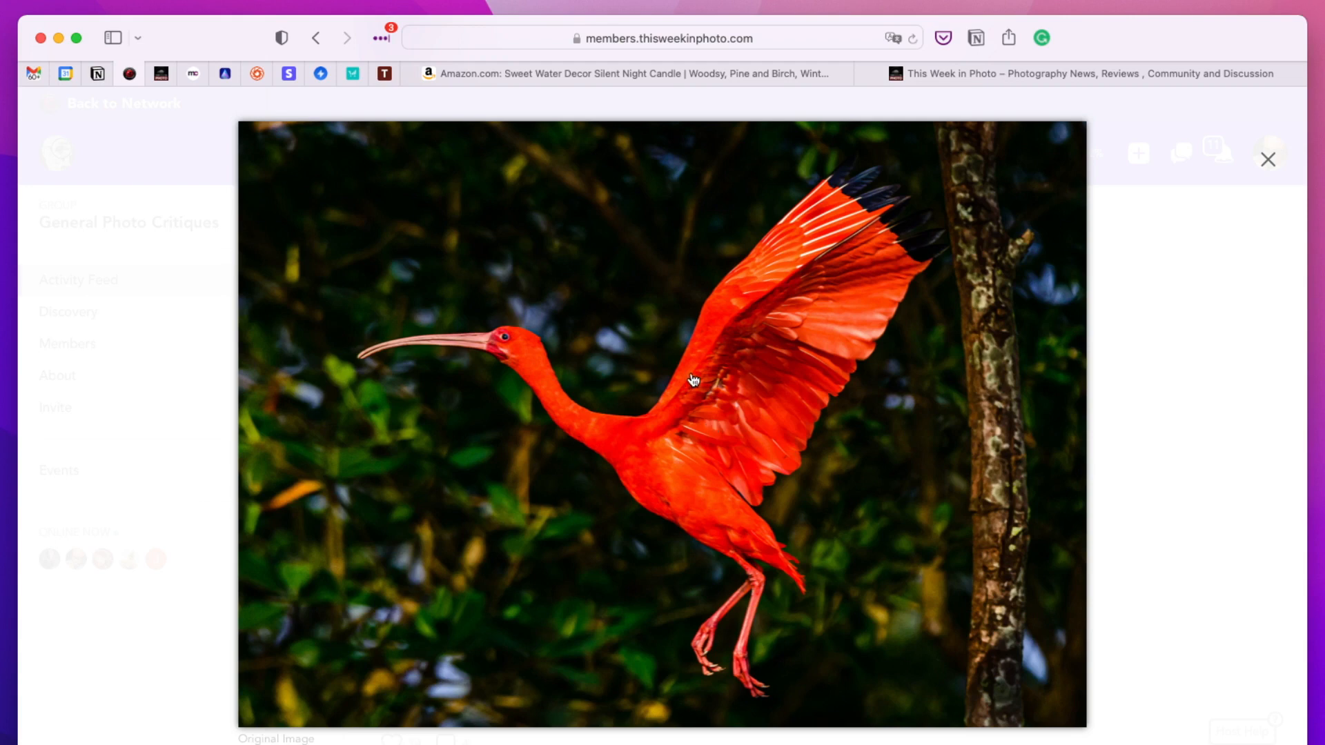
mouse_move(751, 358)
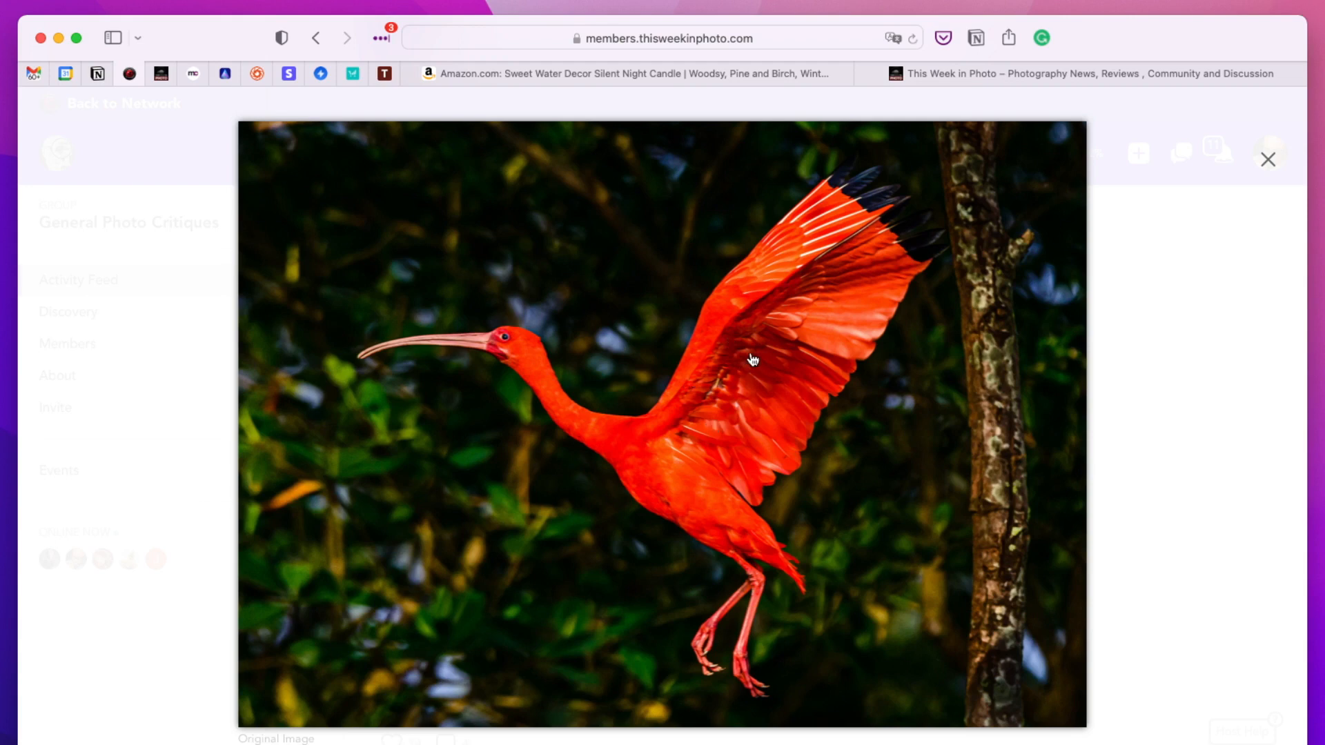
mouse_move(824, 724)
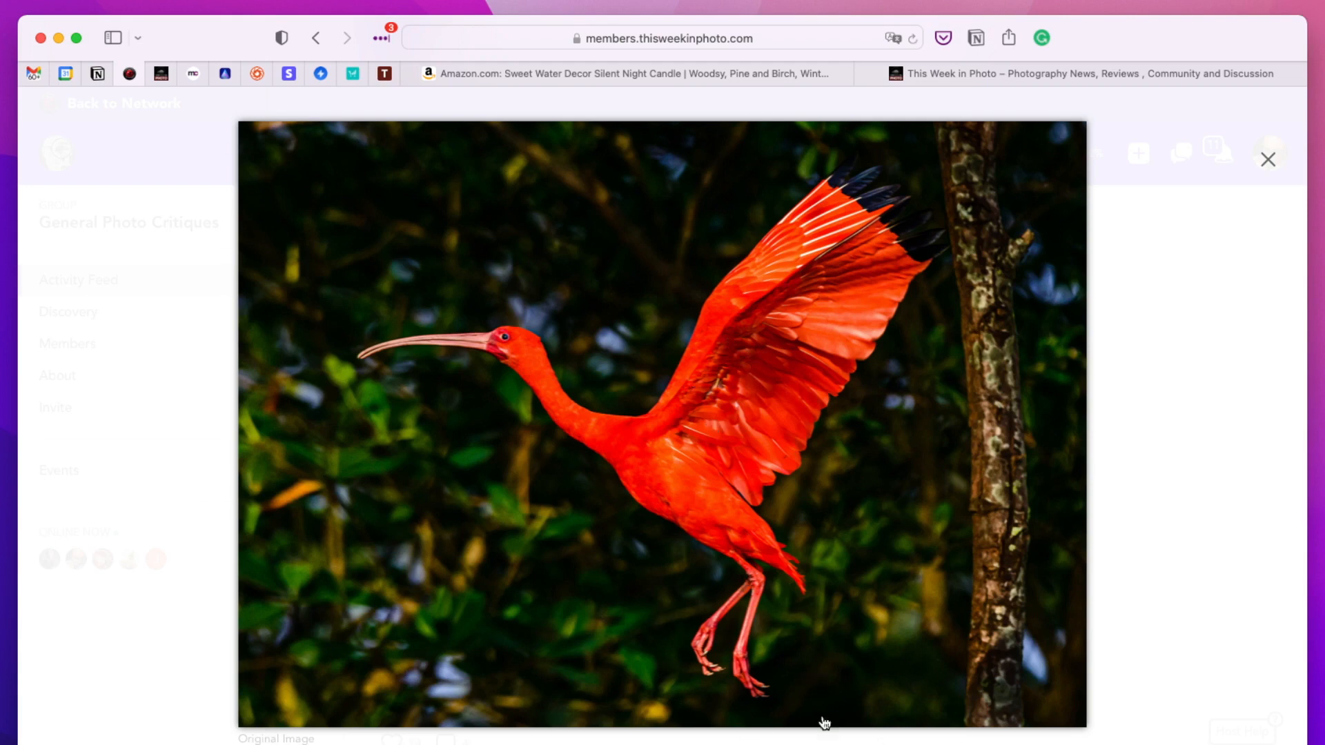
mouse_move(775, 708)
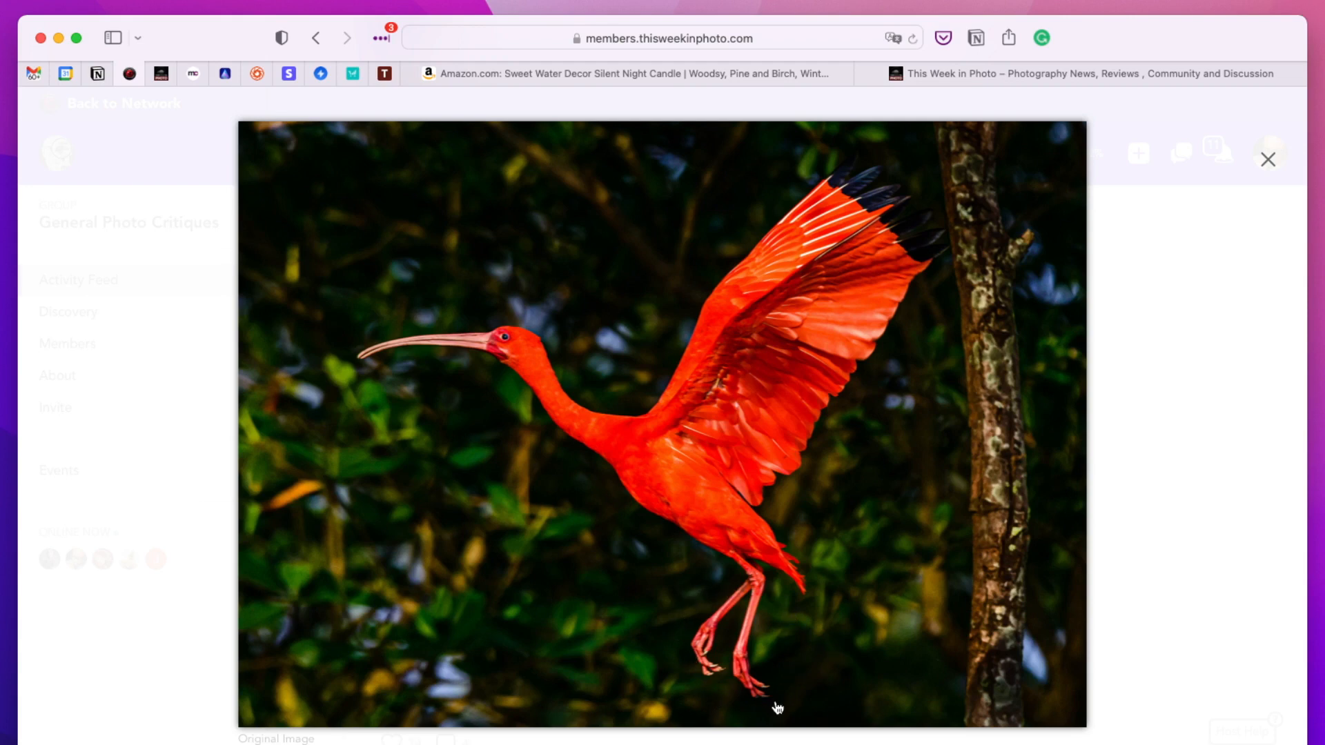
mouse_move(997, 482)
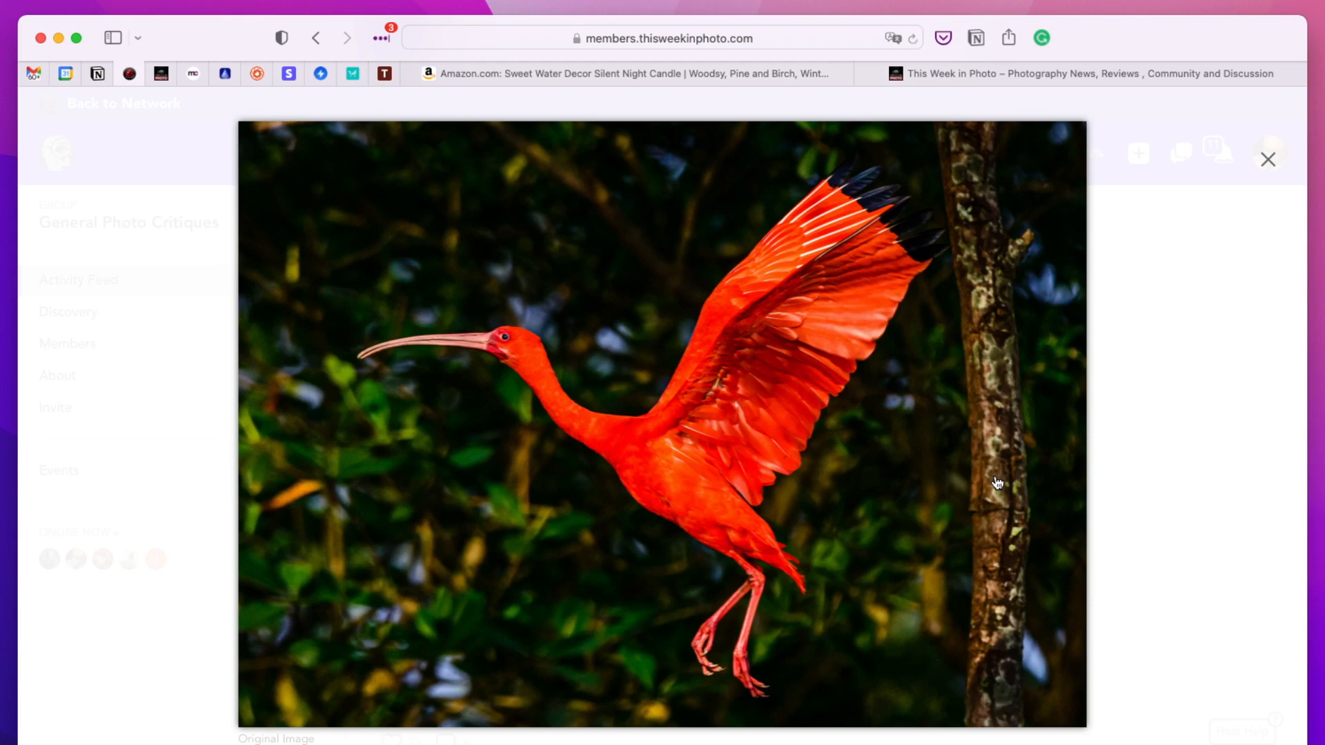
mouse_move(997, 481)
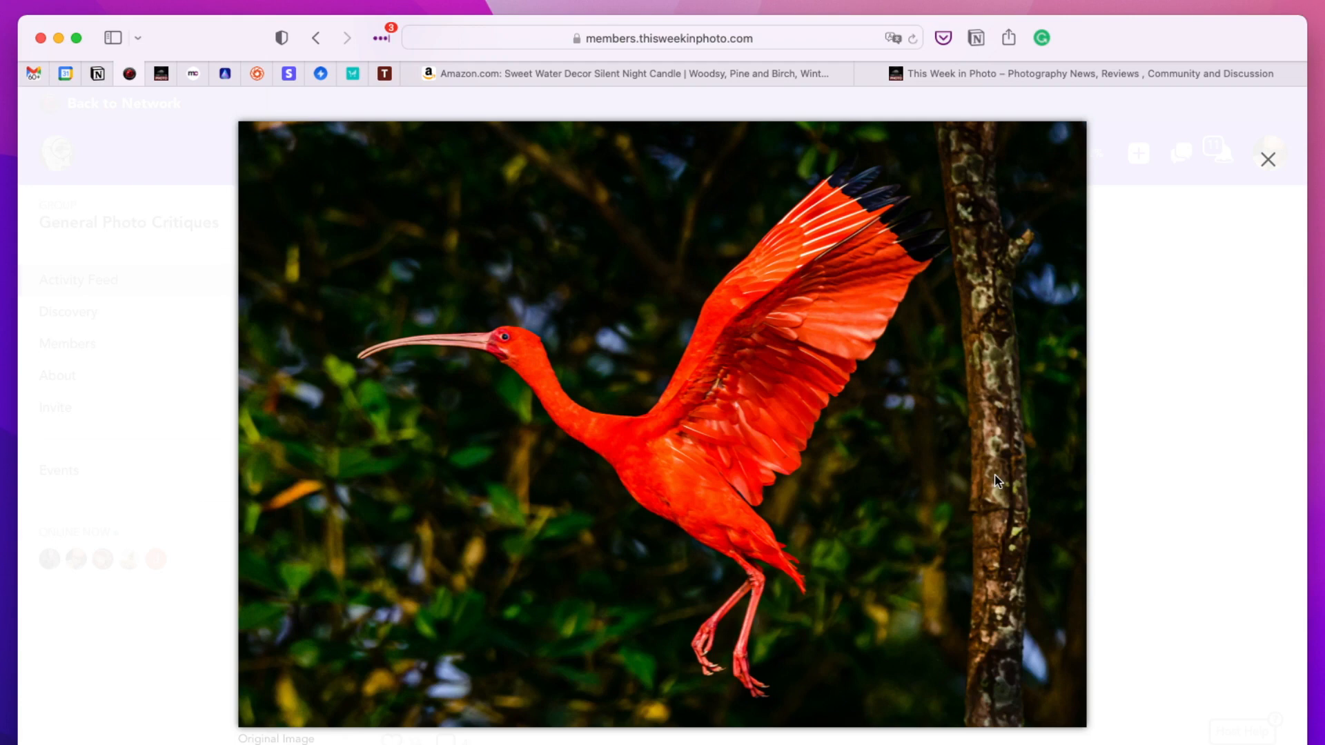
mouse_move(793, 222)
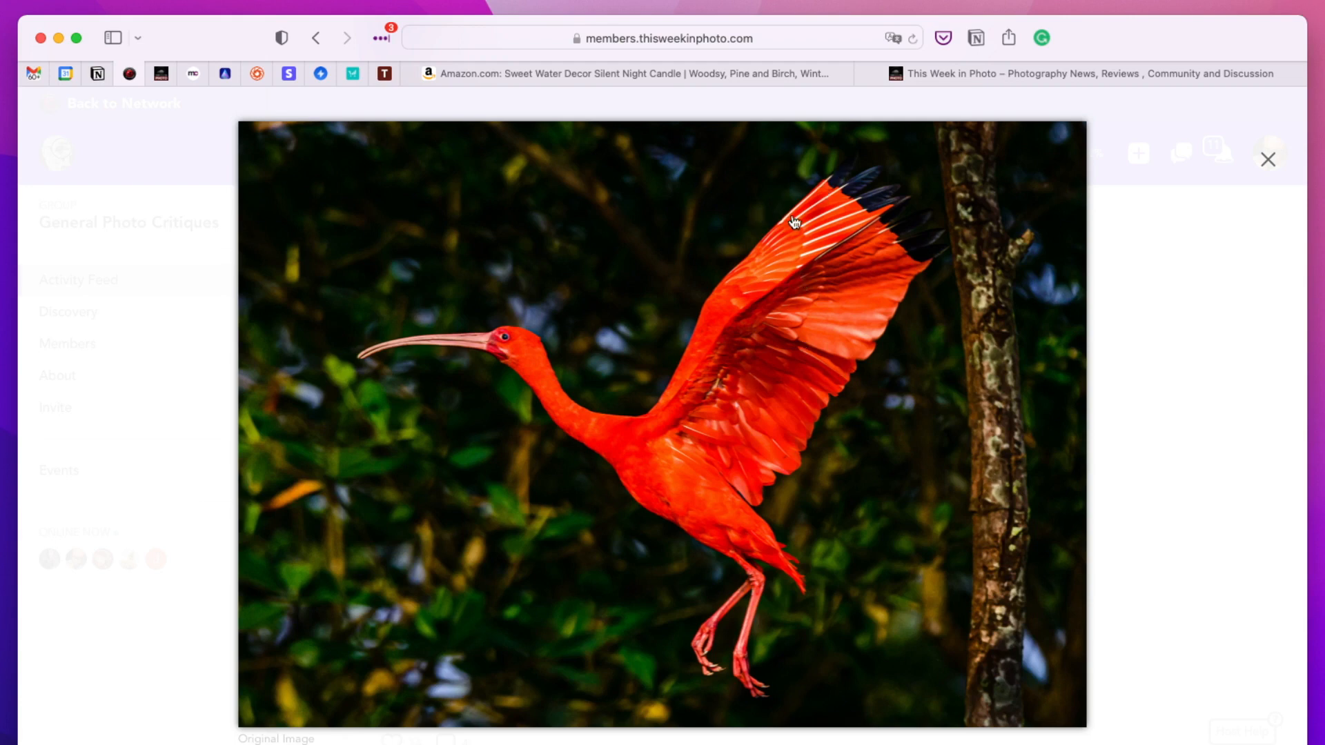
mouse_move(803, 249)
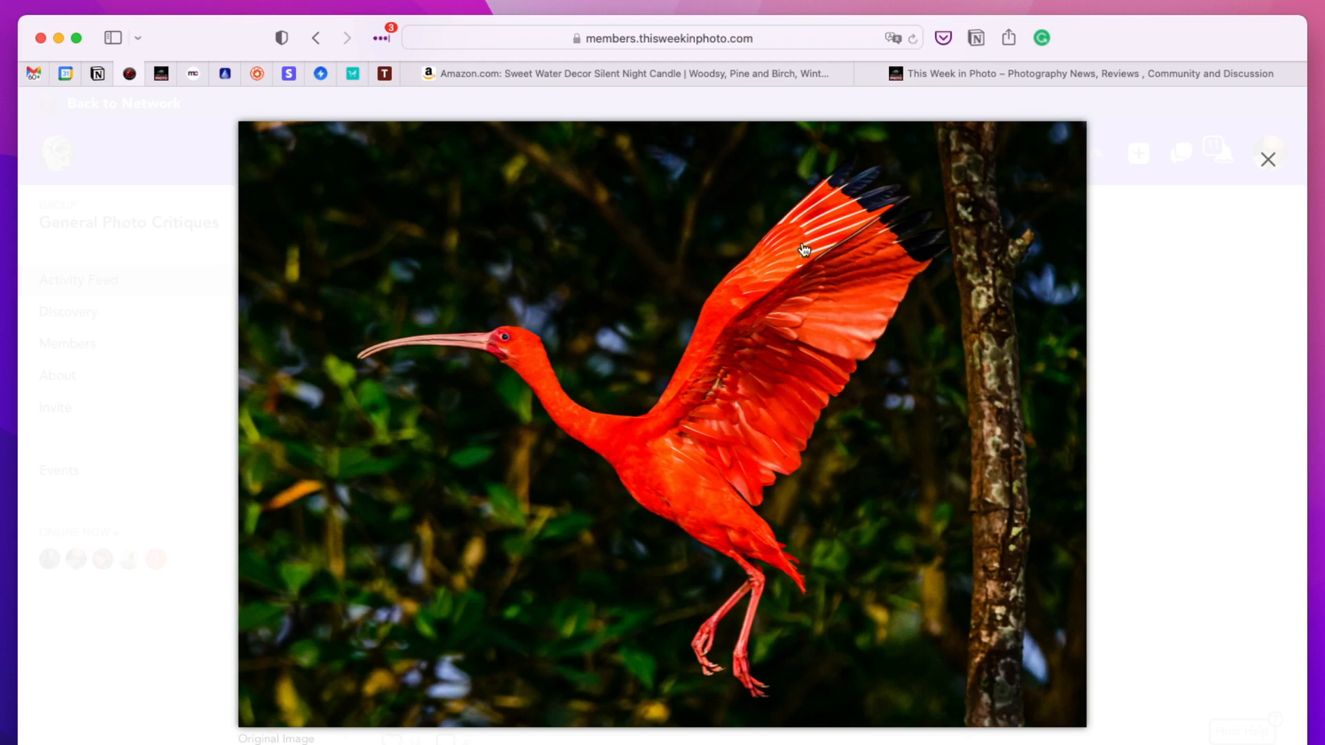
mouse_move(1058, 146)
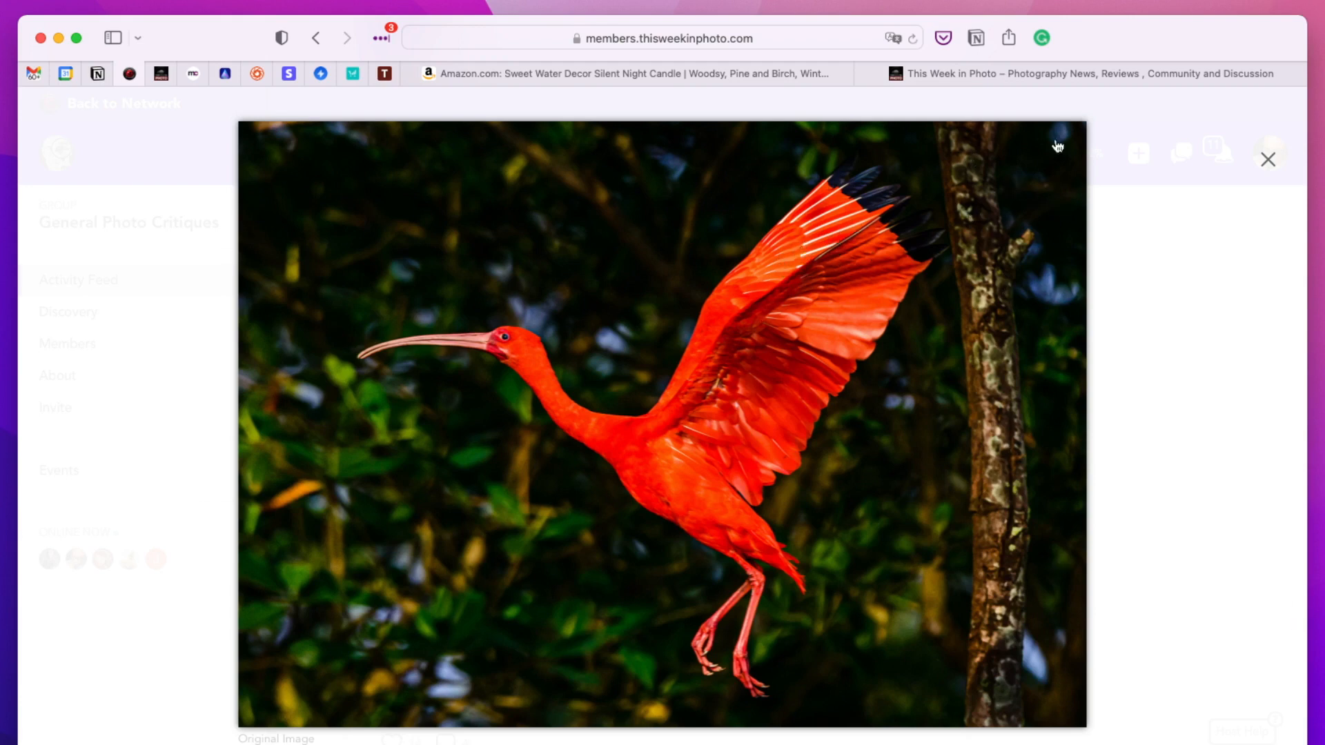
mouse_move(1050, 621)
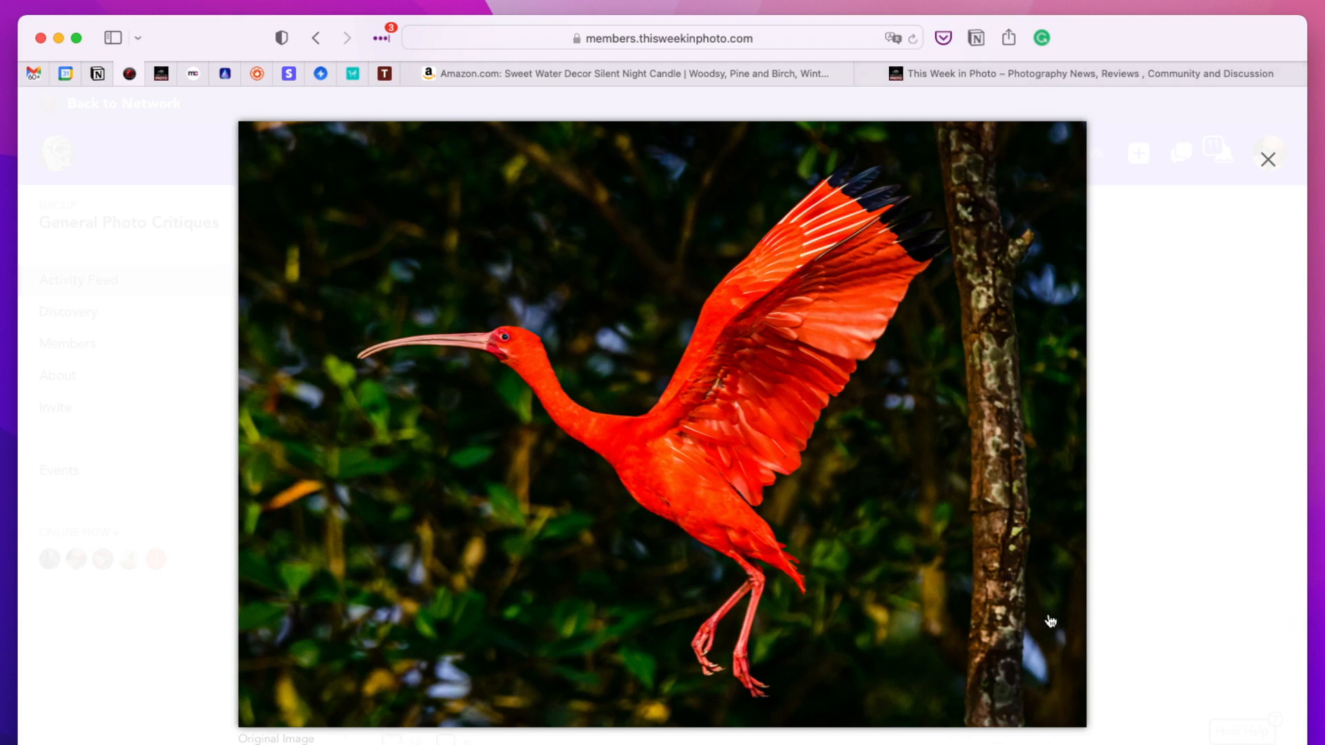
mouse_move(938, 622)
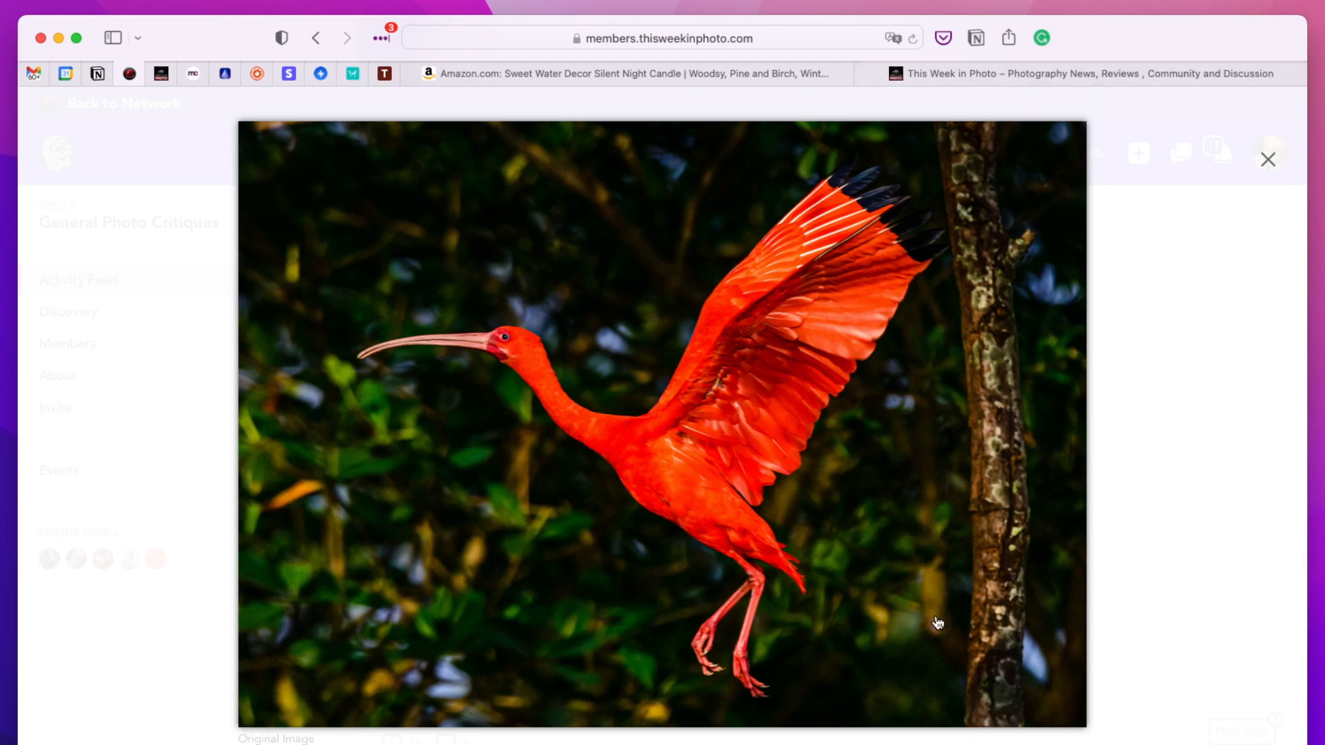
mouse_move(1026, 97)
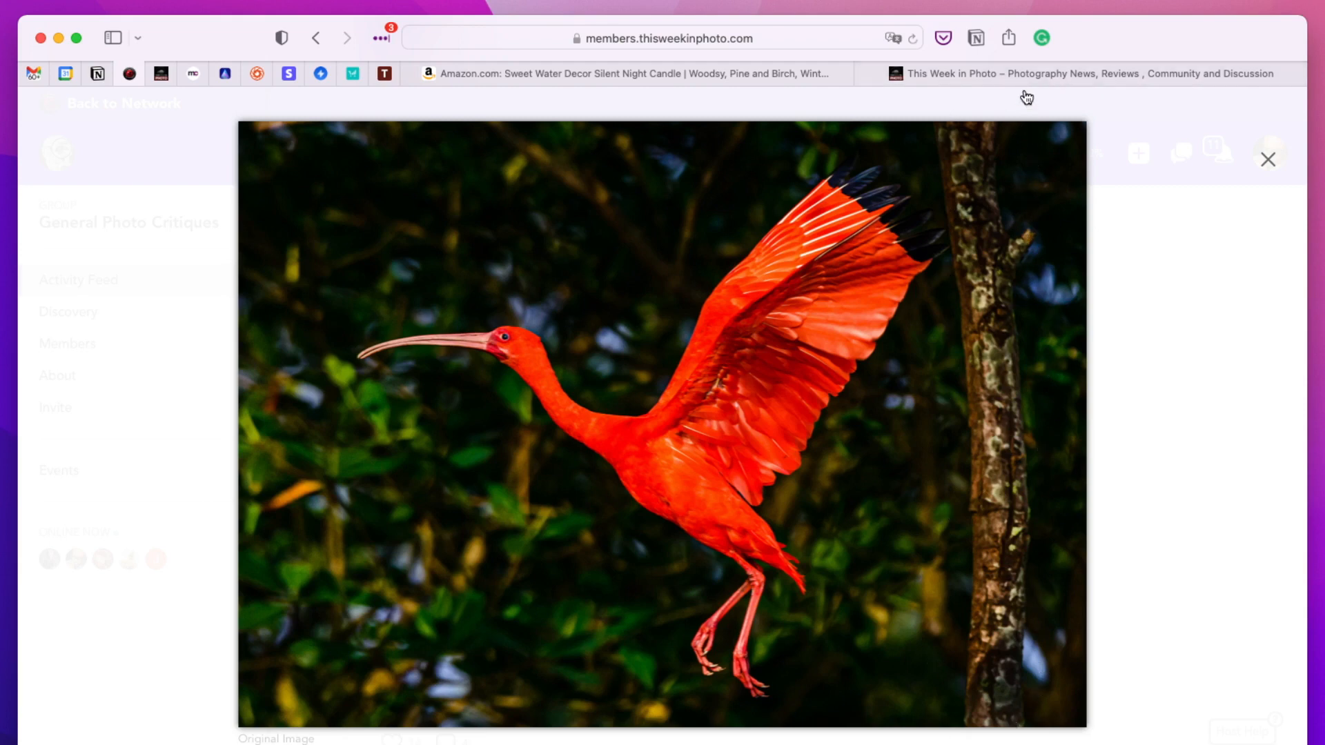
mouse_move(1014, 94)
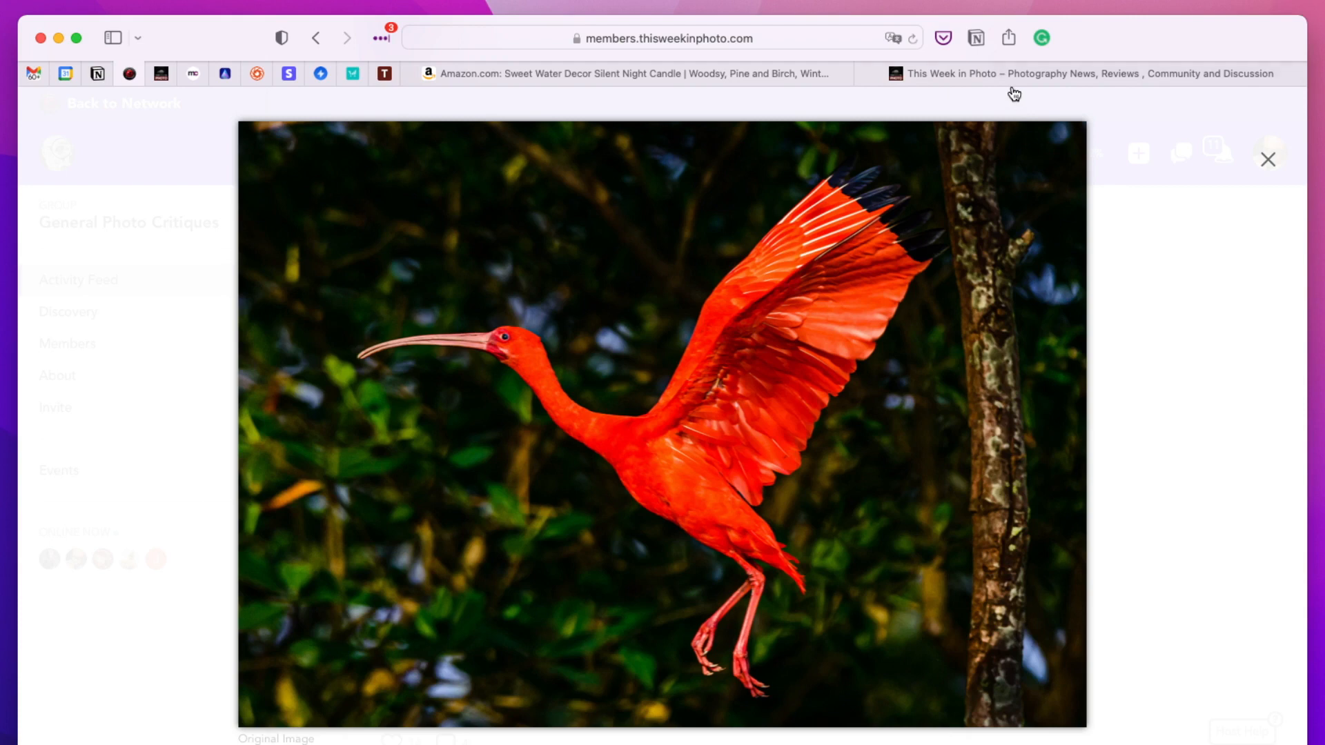
mouse_move(335, 481)
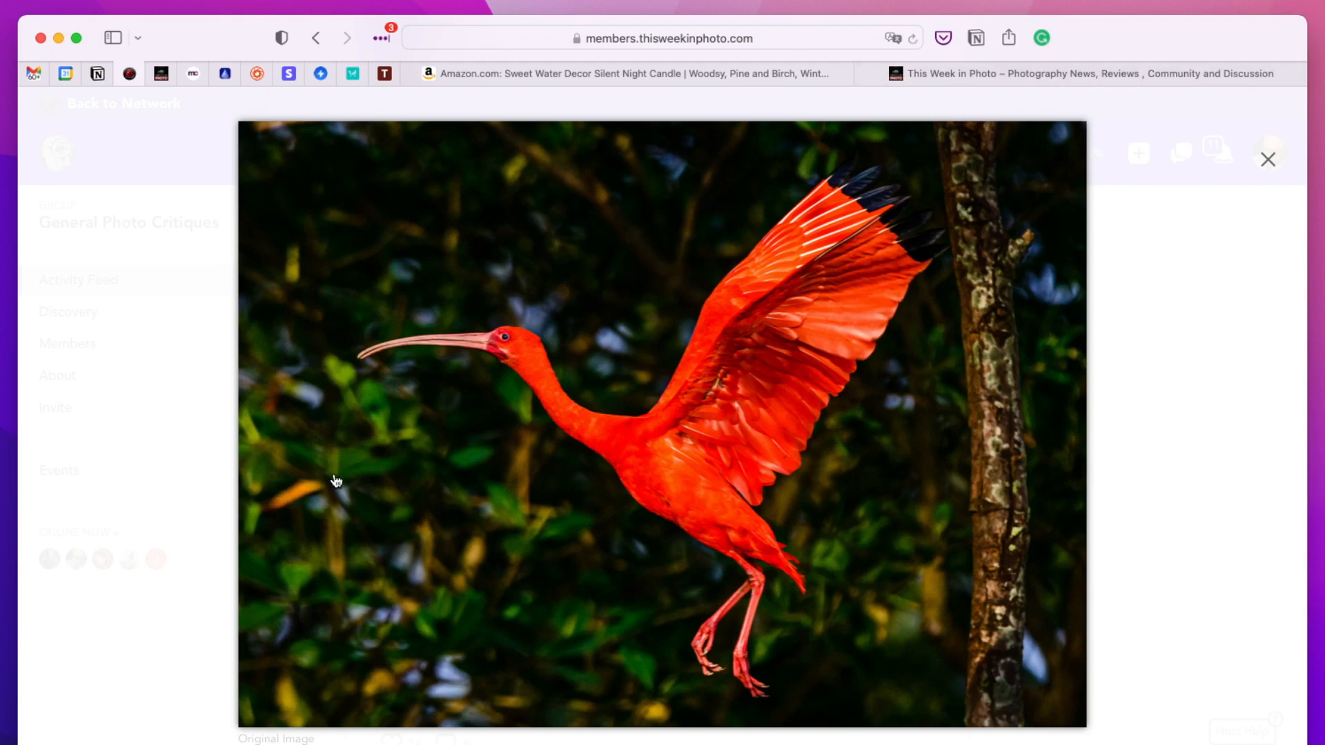
mouse_move(354, 459)
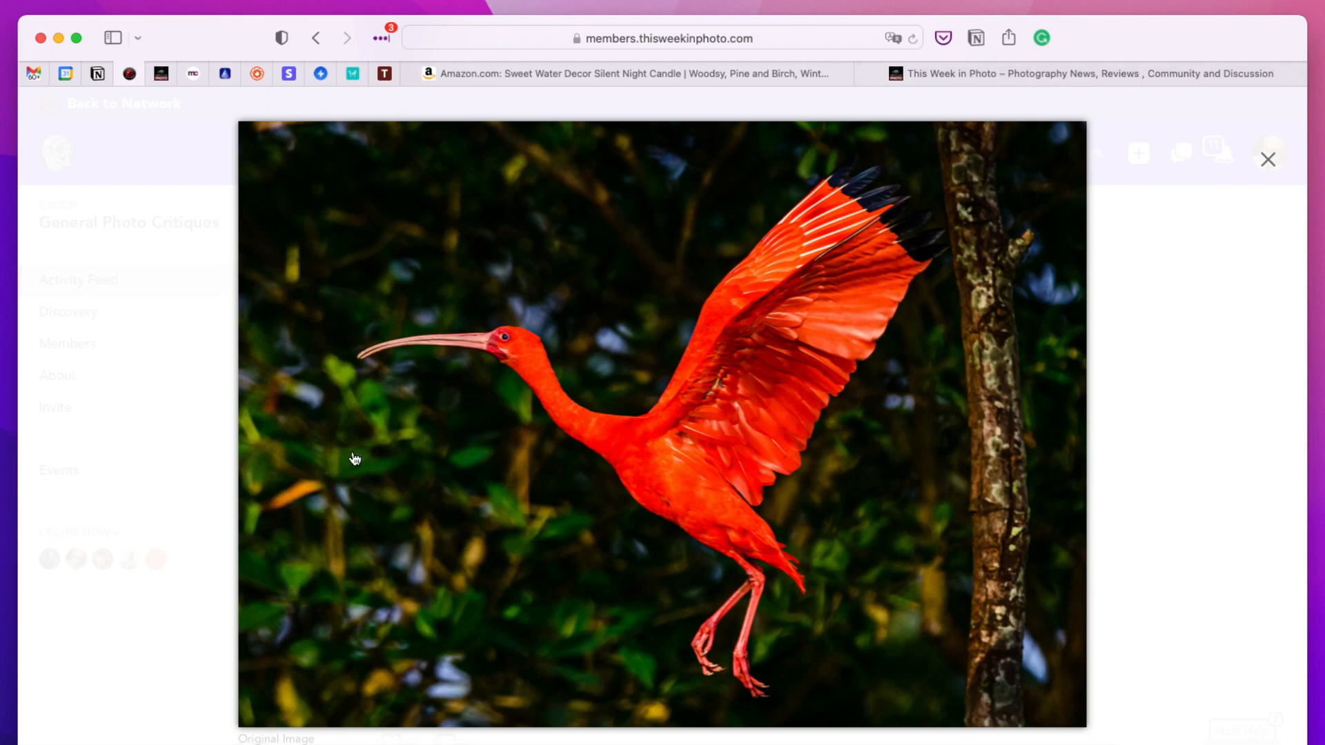
mouse_move(647, 417)
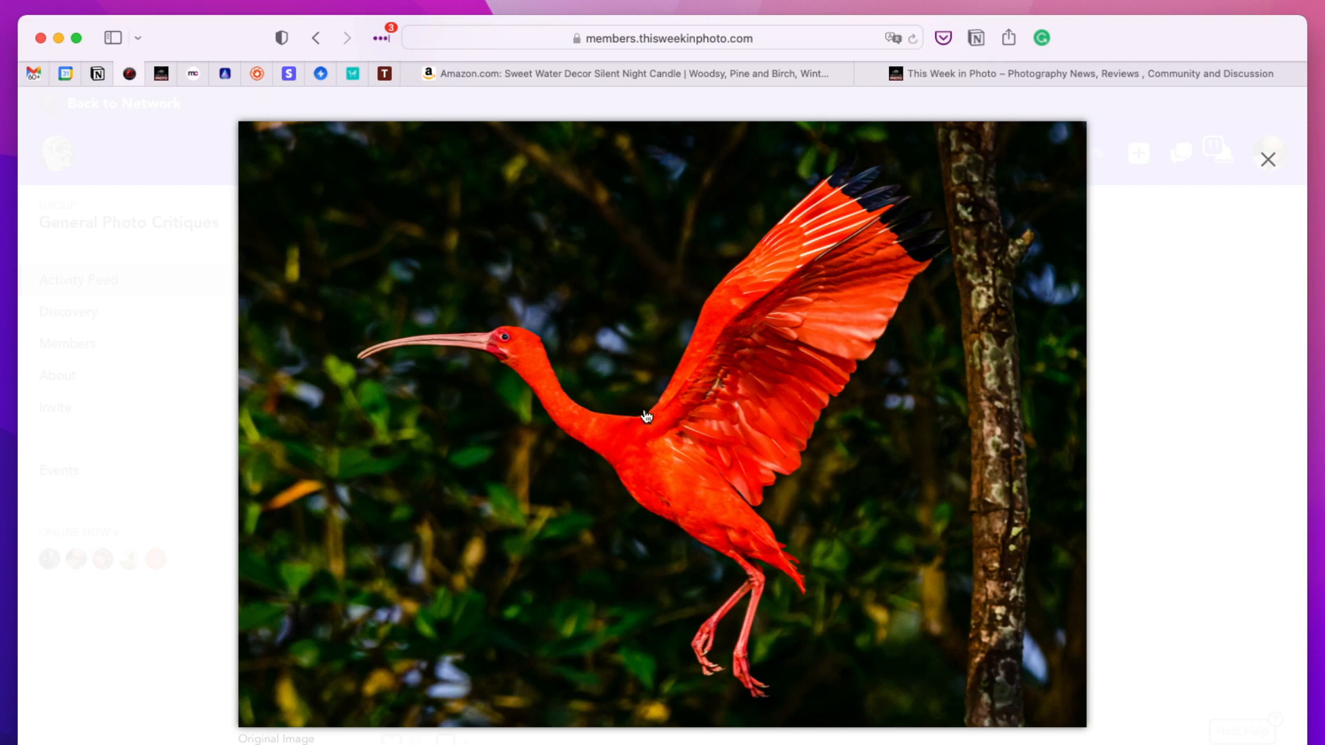
mouse_move(987, 108)
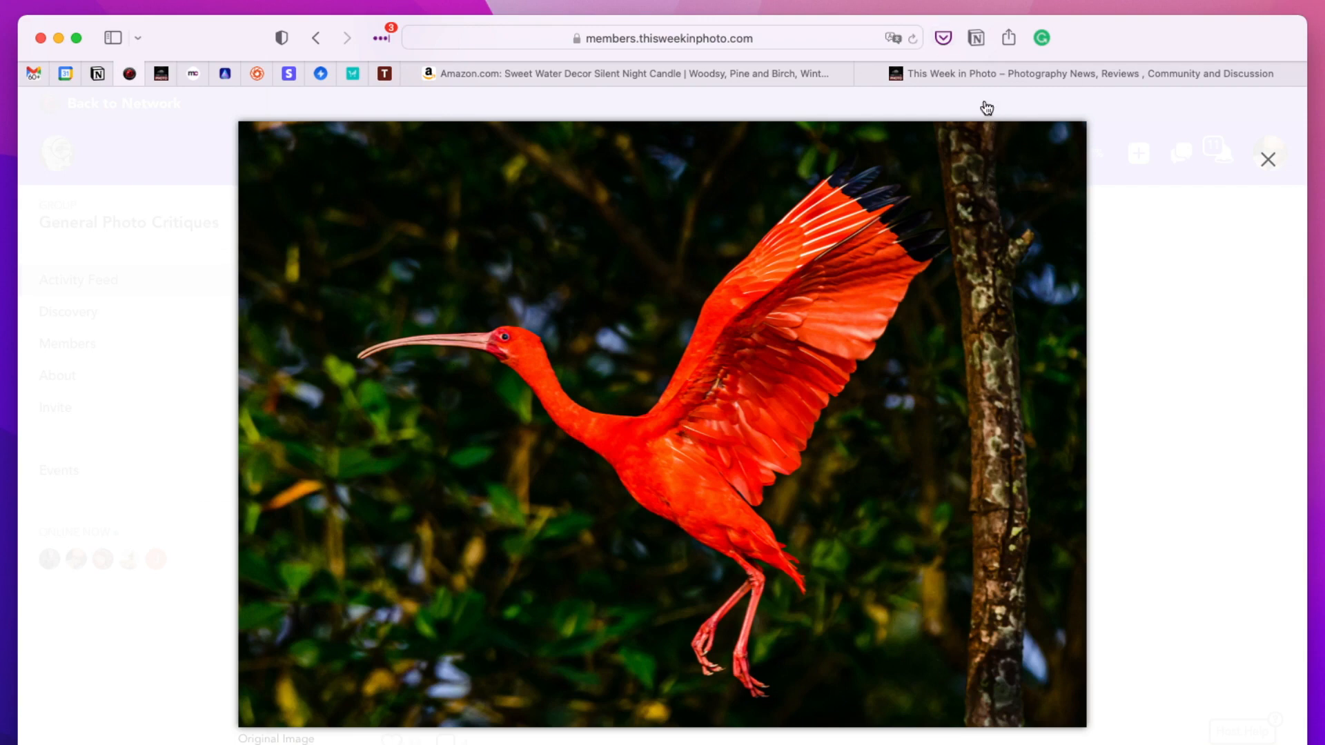
mouse_move(1020, 737)
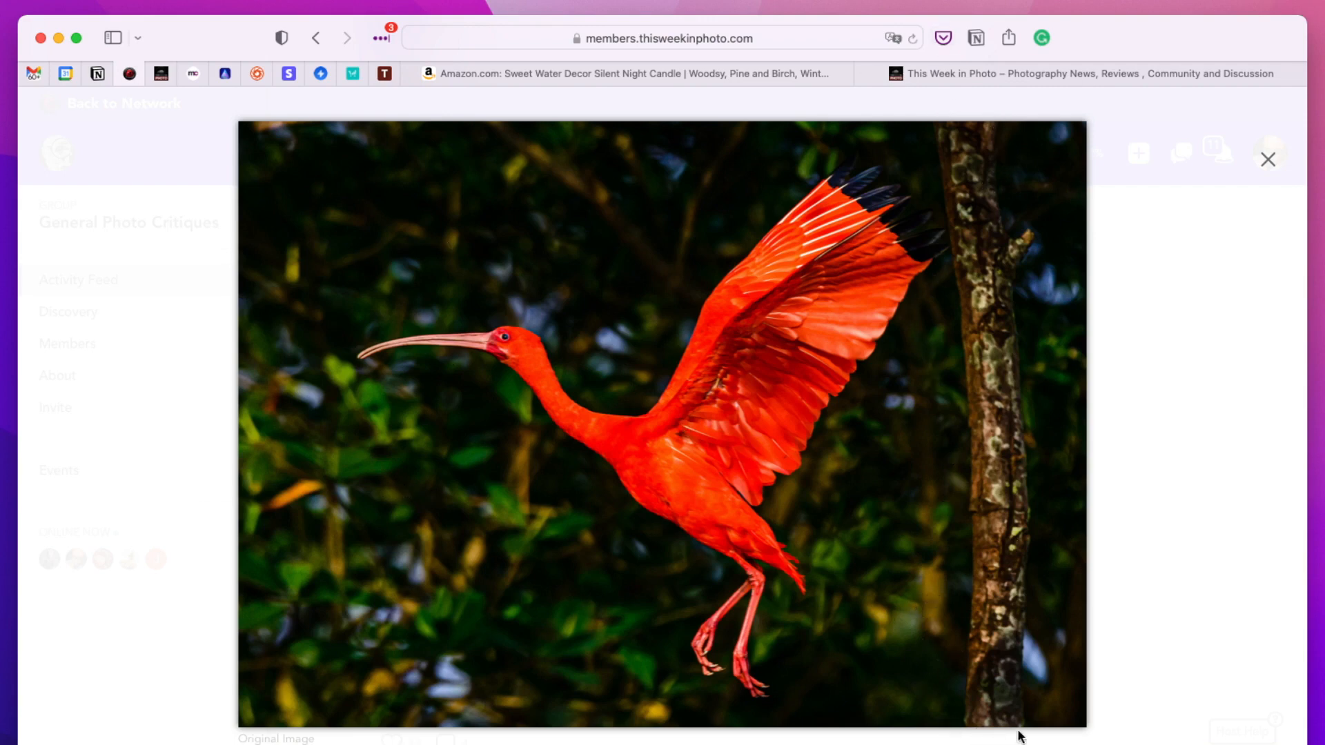
mouse_move(1019, 118)
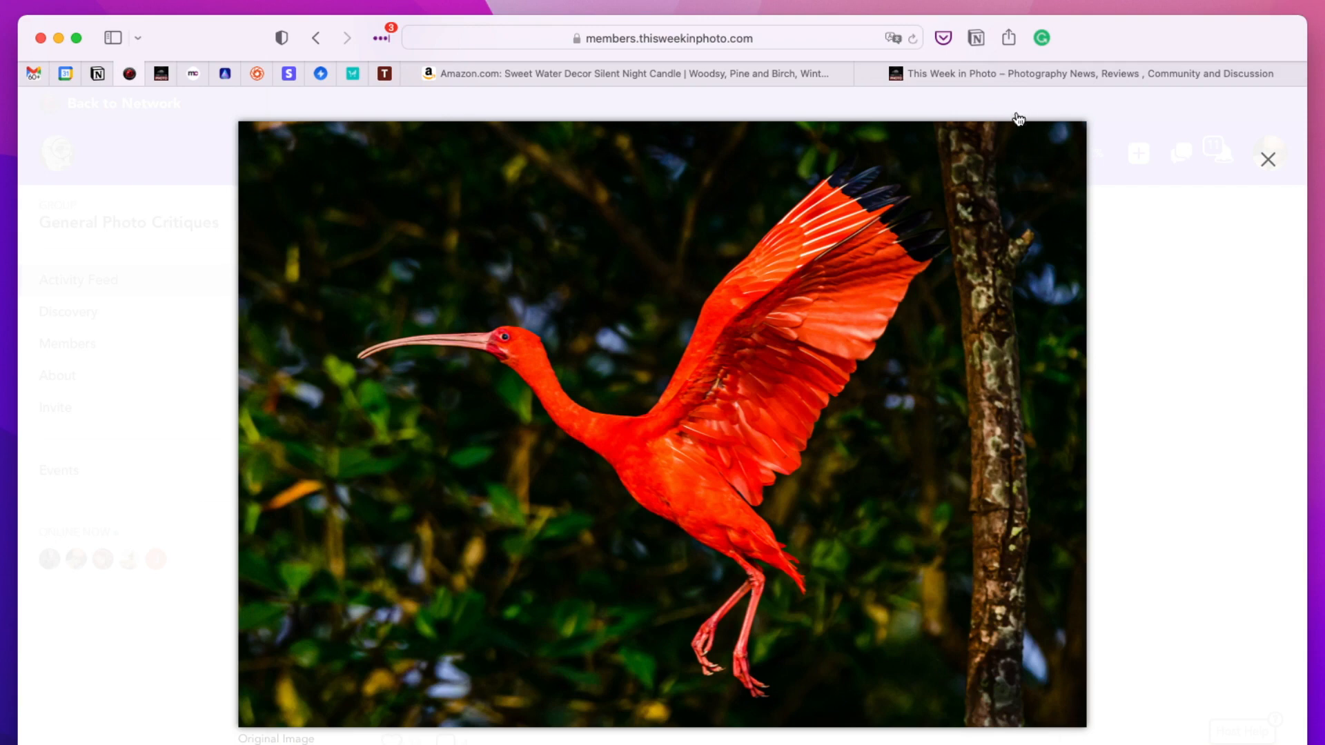
mouse_move(1141, 742)
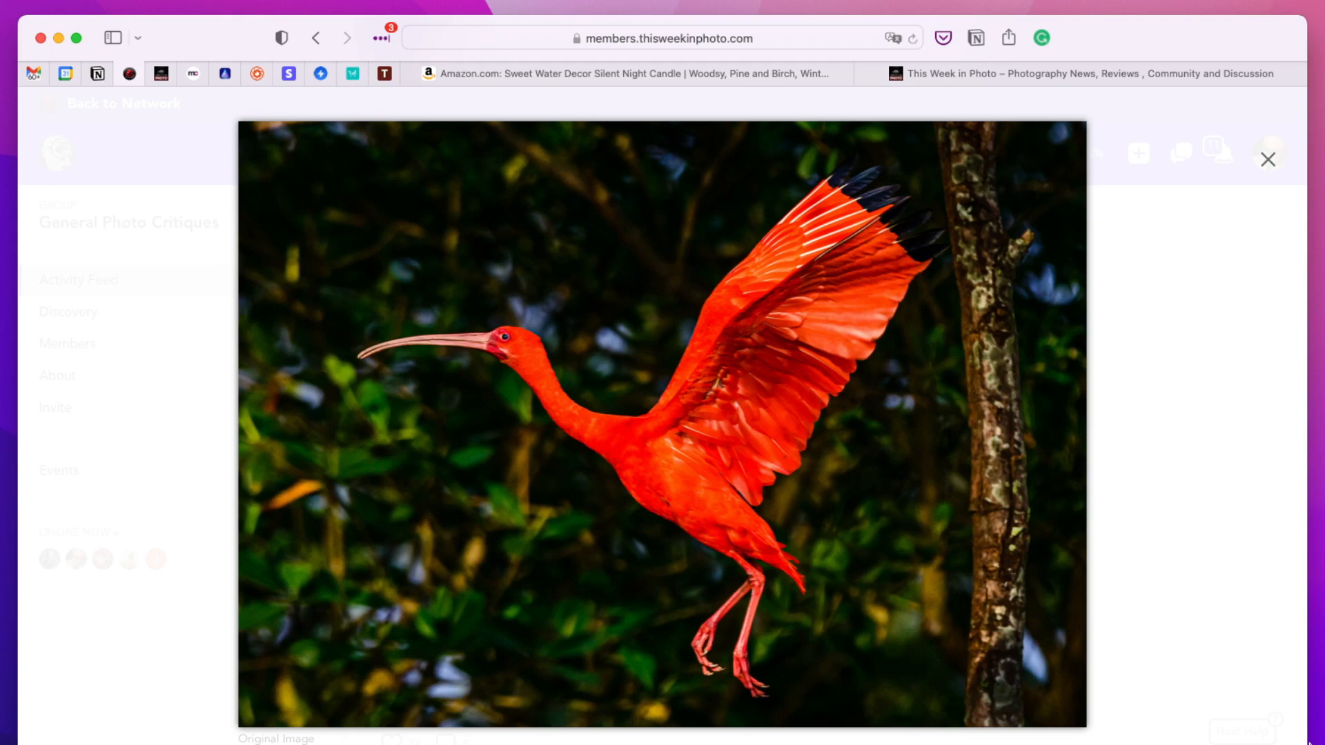
mouse_move(1252, 431)
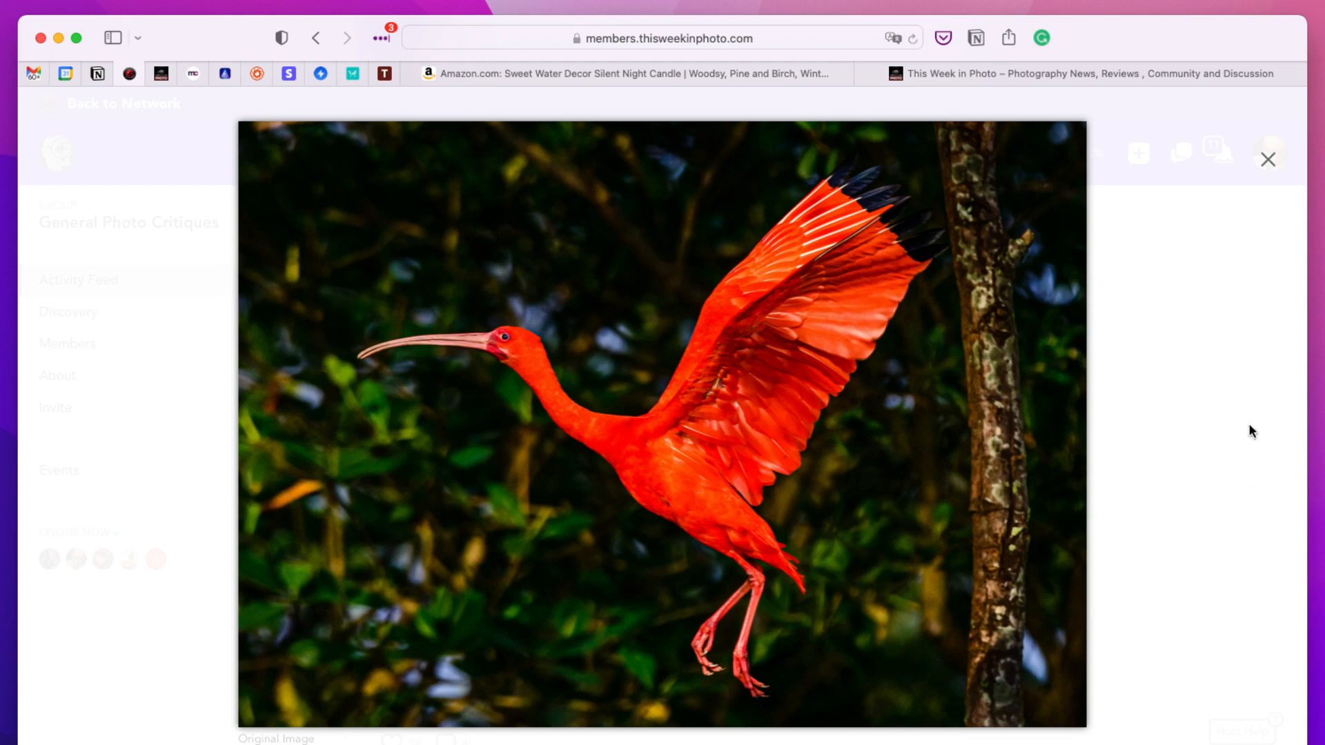
mouse_move(1253, 432)
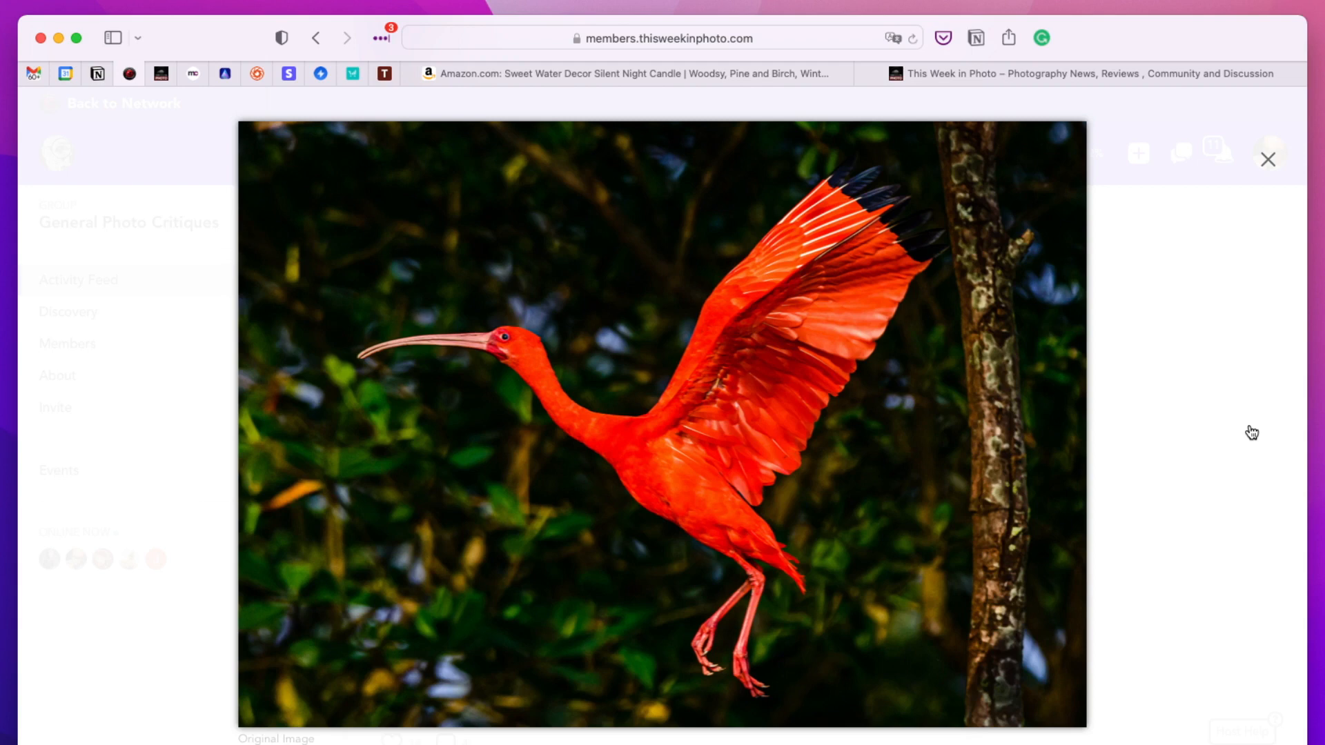
mouse_move(250, 112)
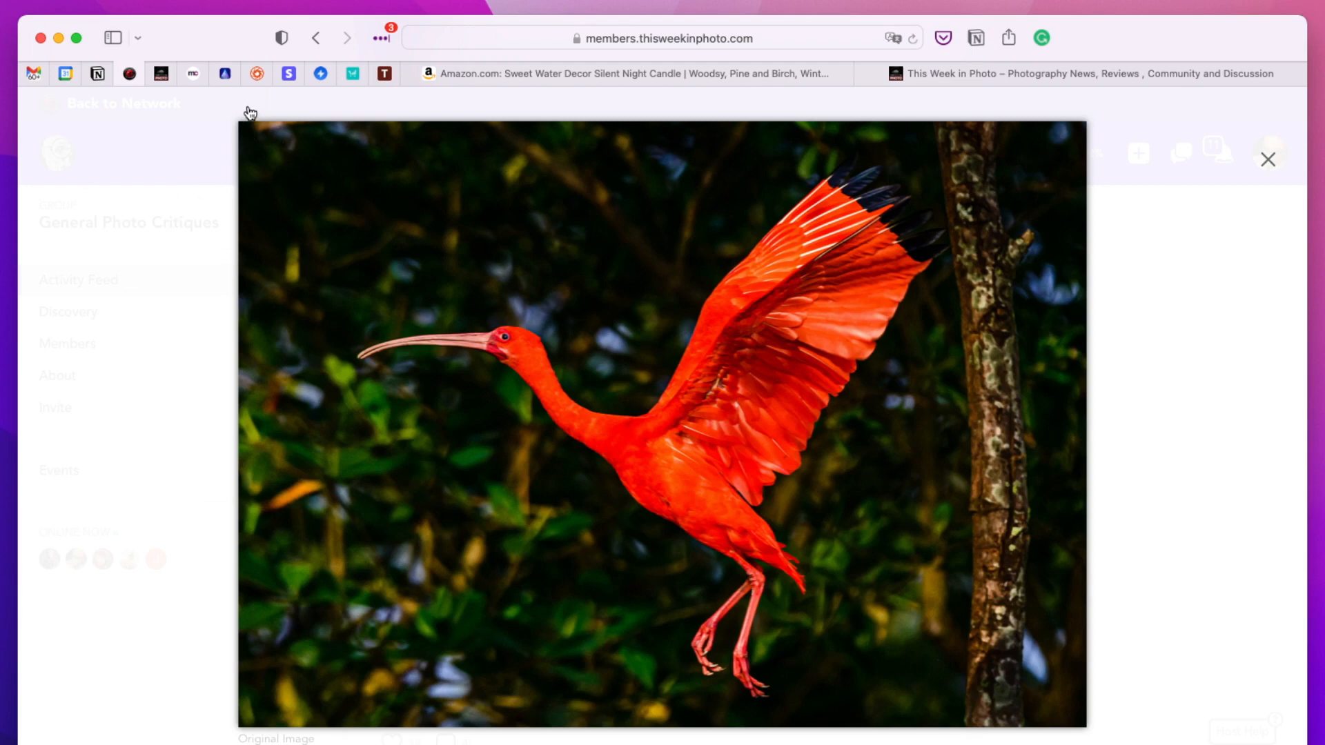
mouse_move(316, 686)
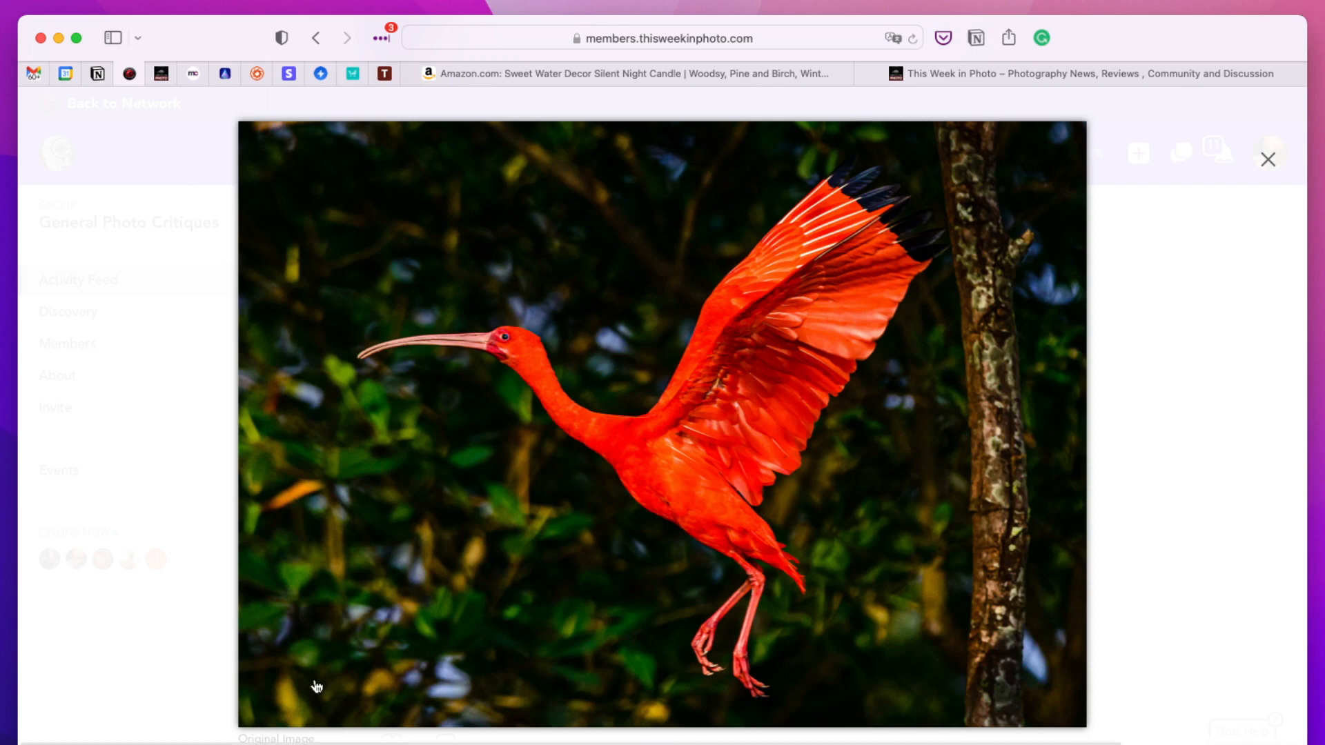
mouse_move(271, 313)
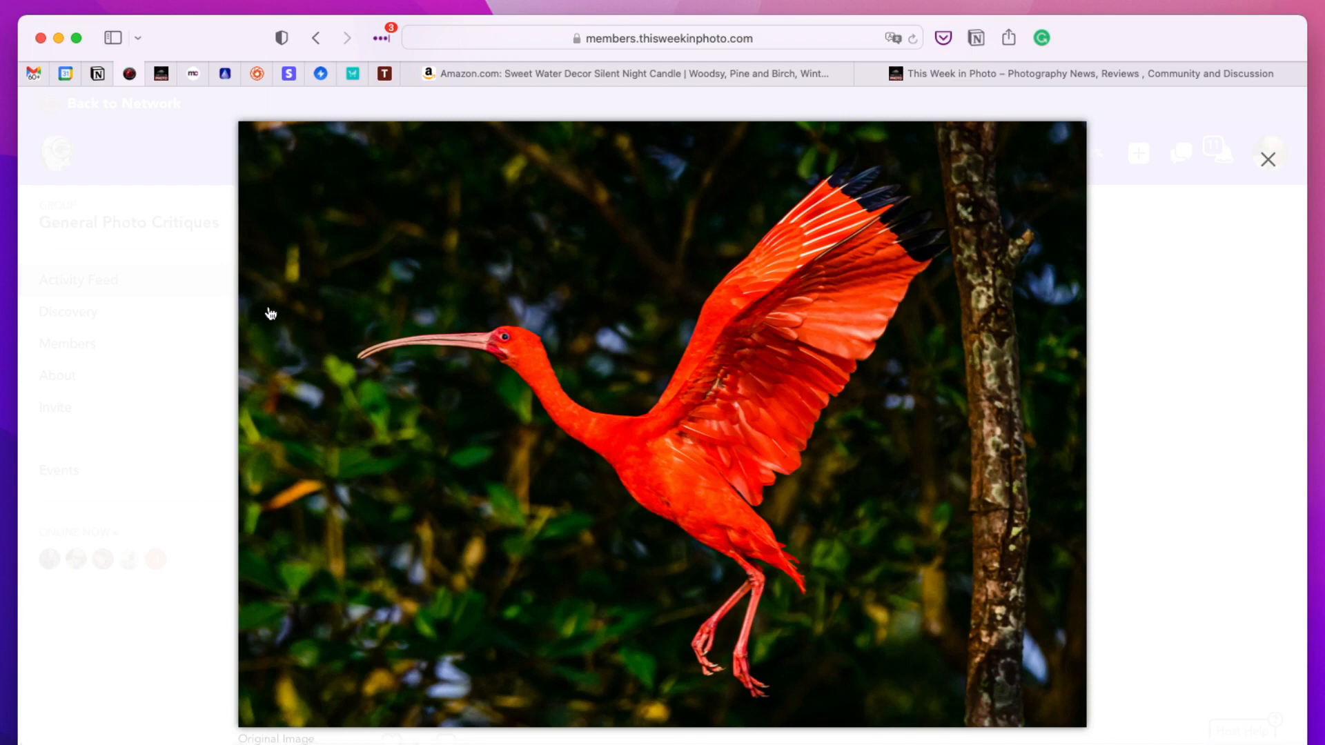
mouse_move(942, 308)
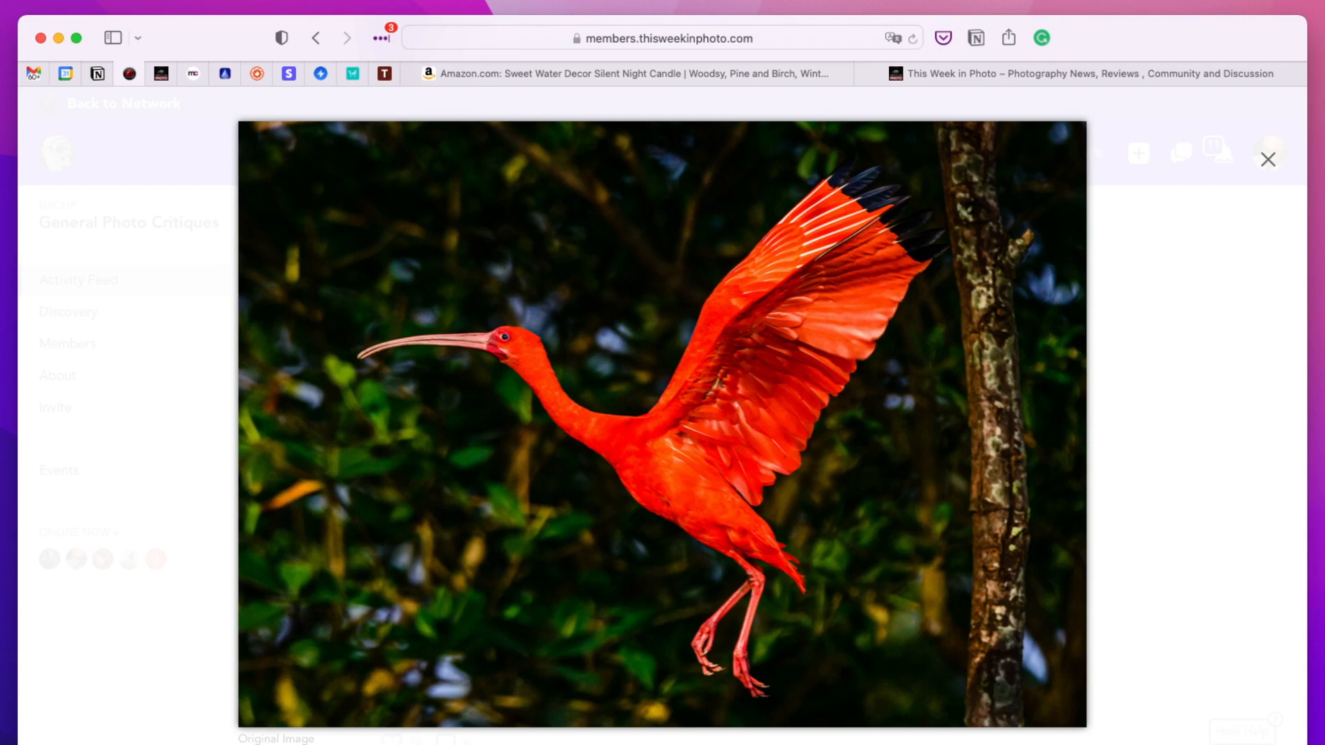
mouse_move(1177, 38)
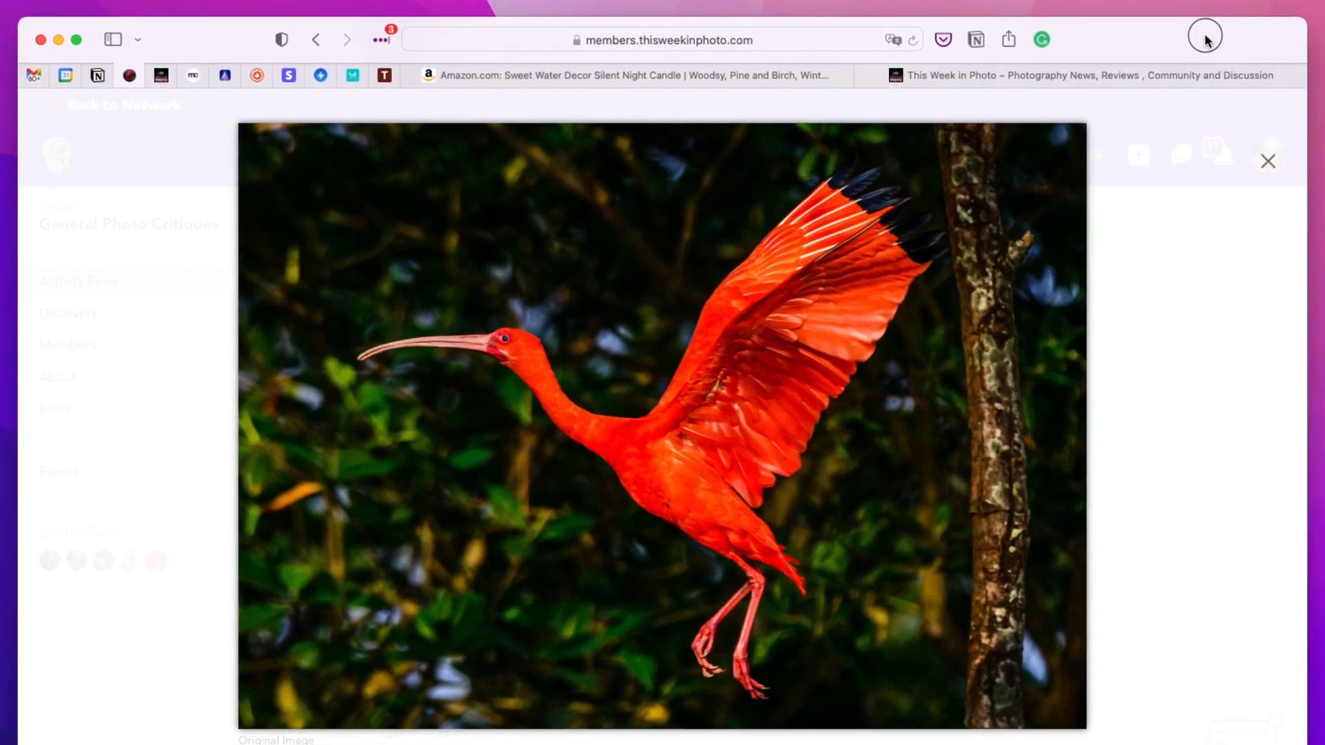
click(1269, 161)
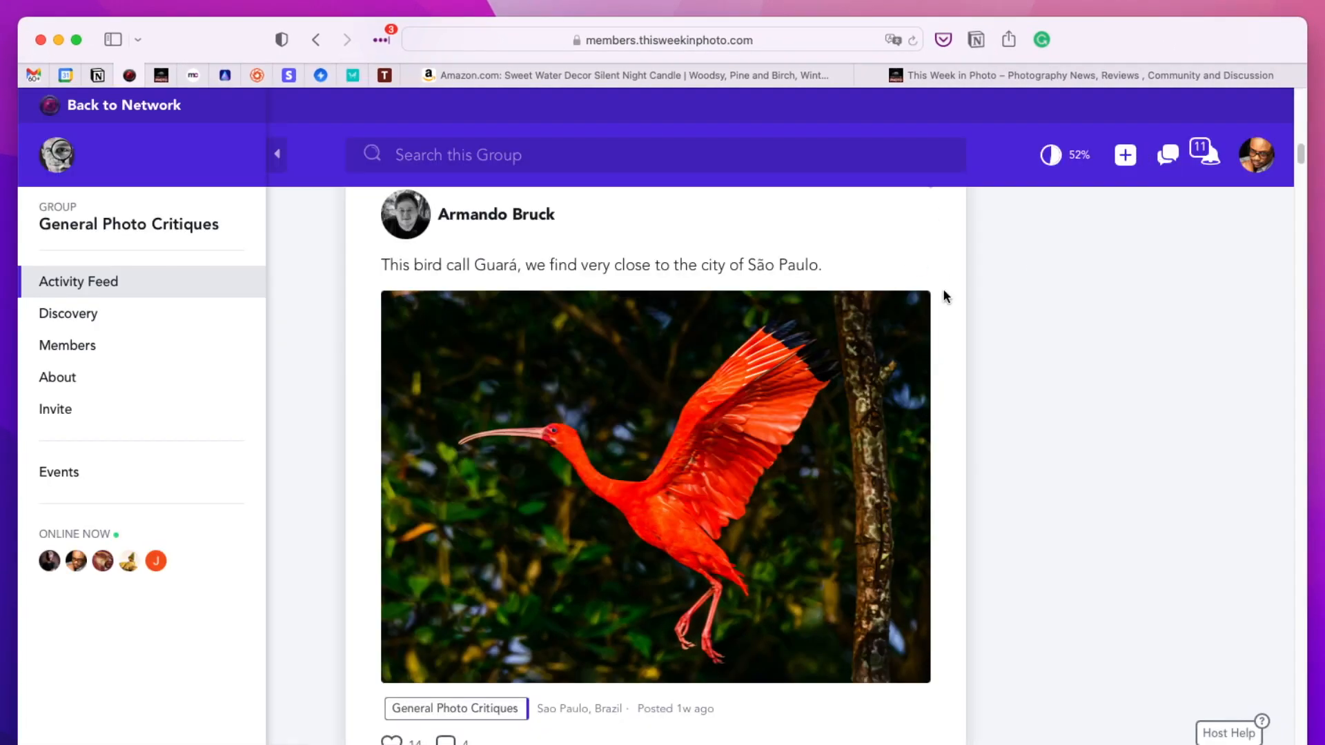
scroll(down, 3)
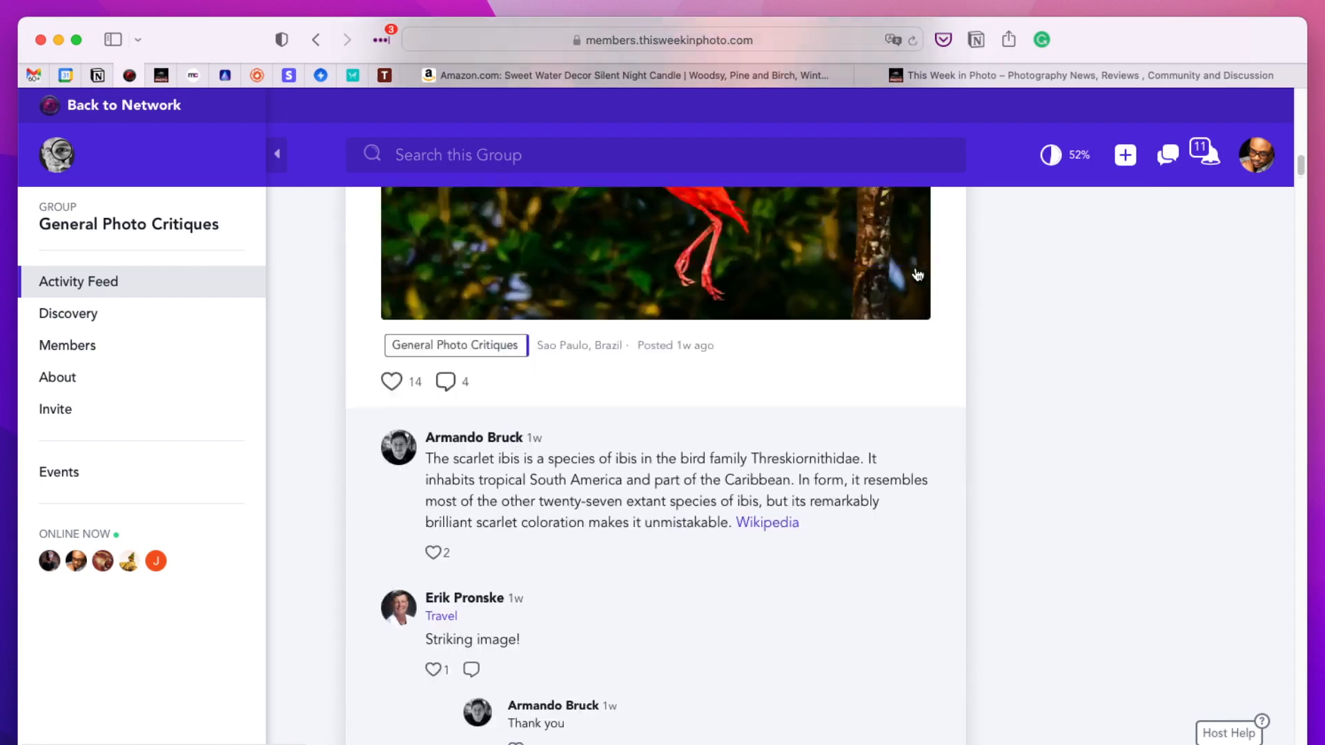
scroll(down, 3)
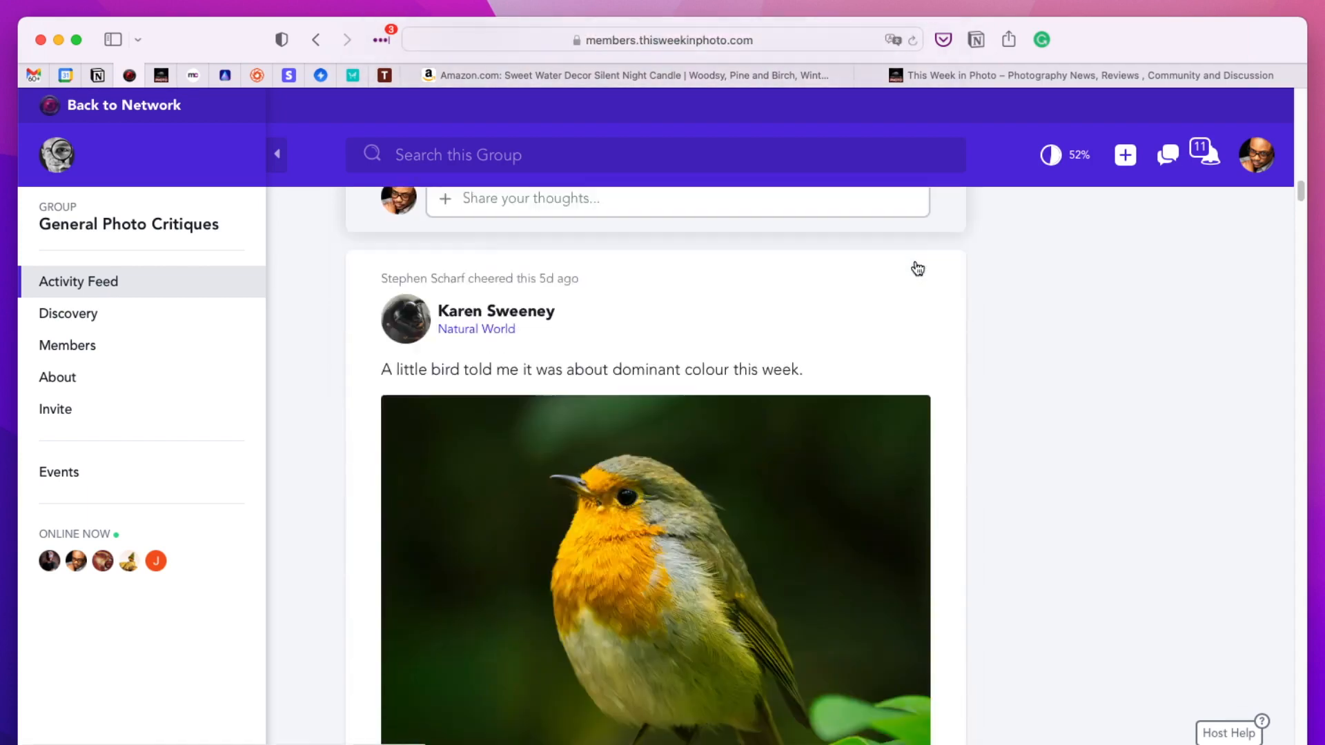
scroll(down, 3)
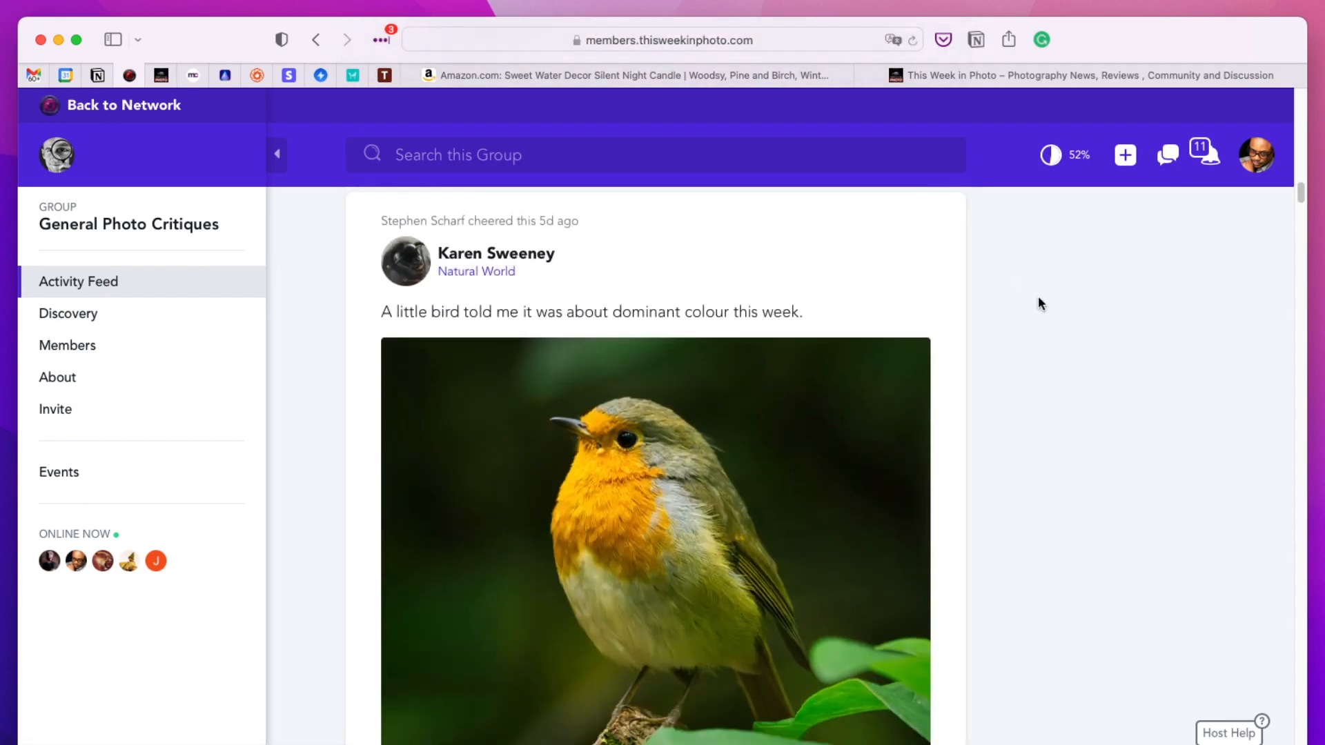
mouse_move(1077, 392)
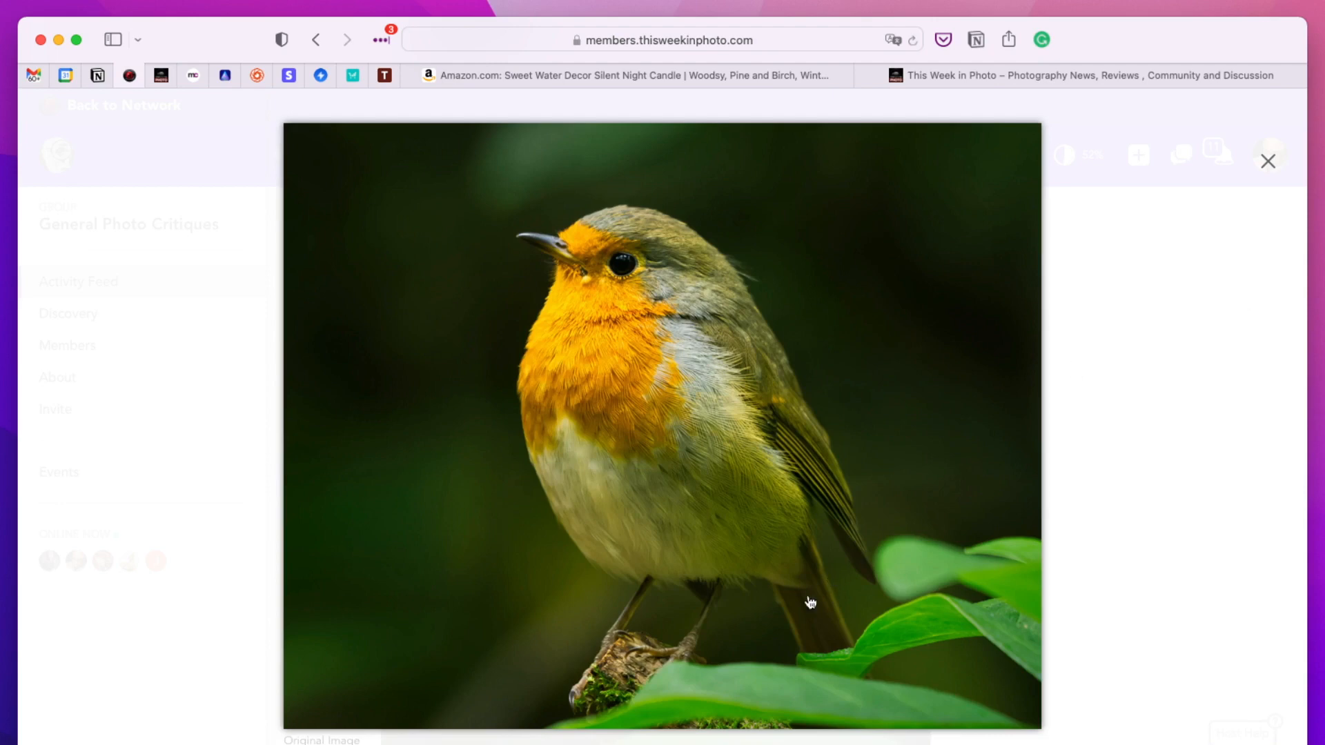
mouse_move(635, 659)
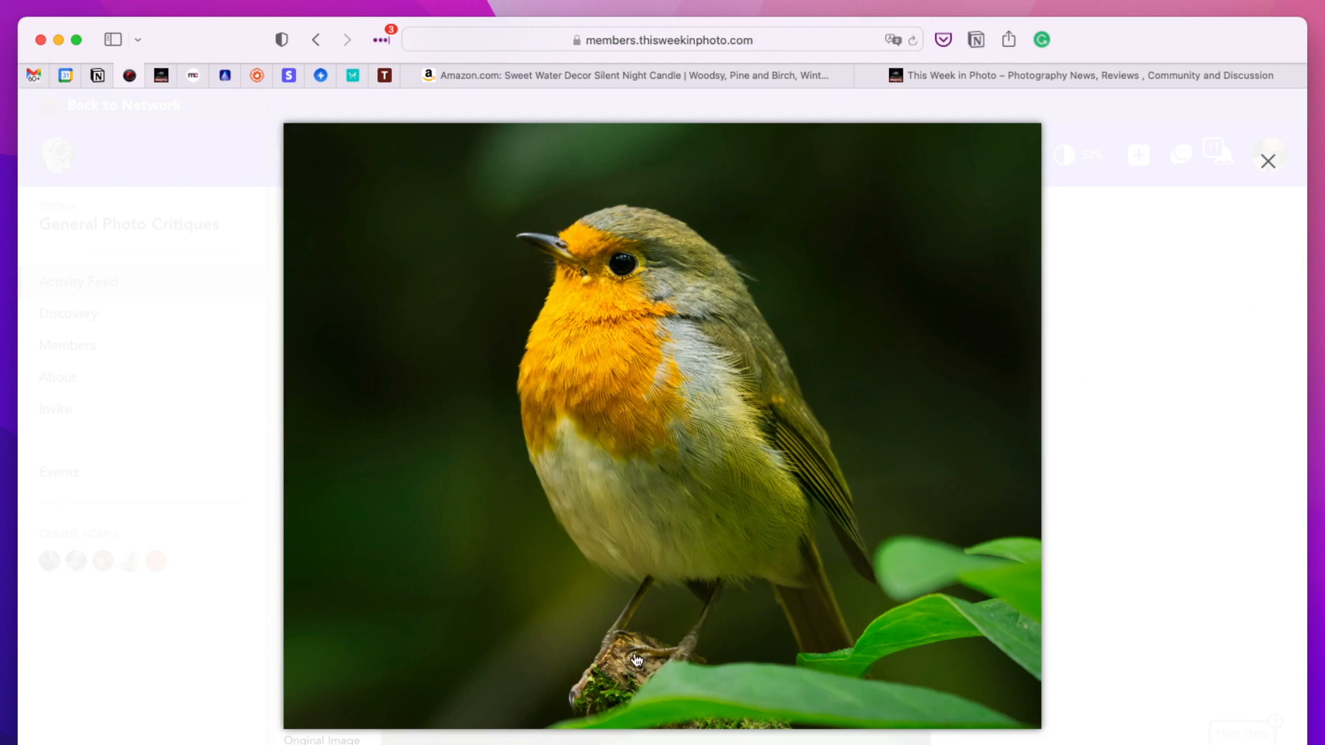
mouse_move(1166, 744)
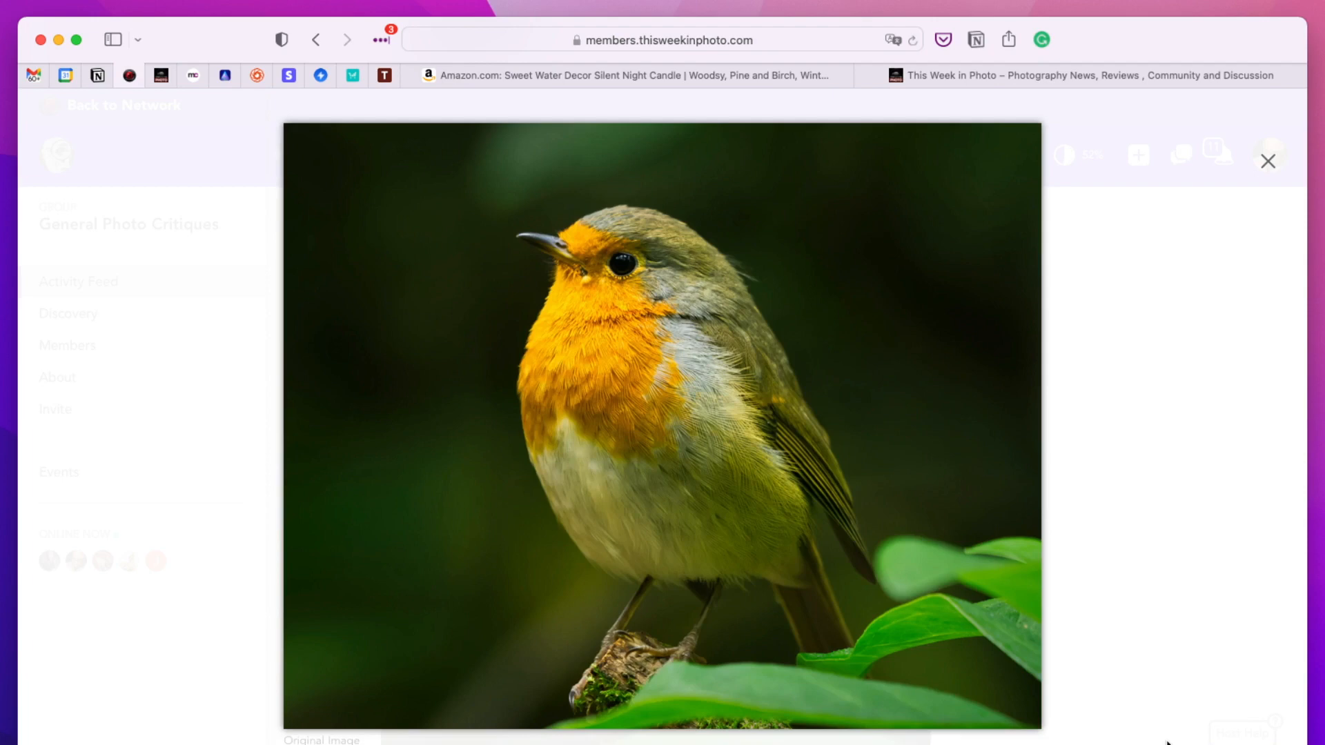
mouse_move(1081, 106)
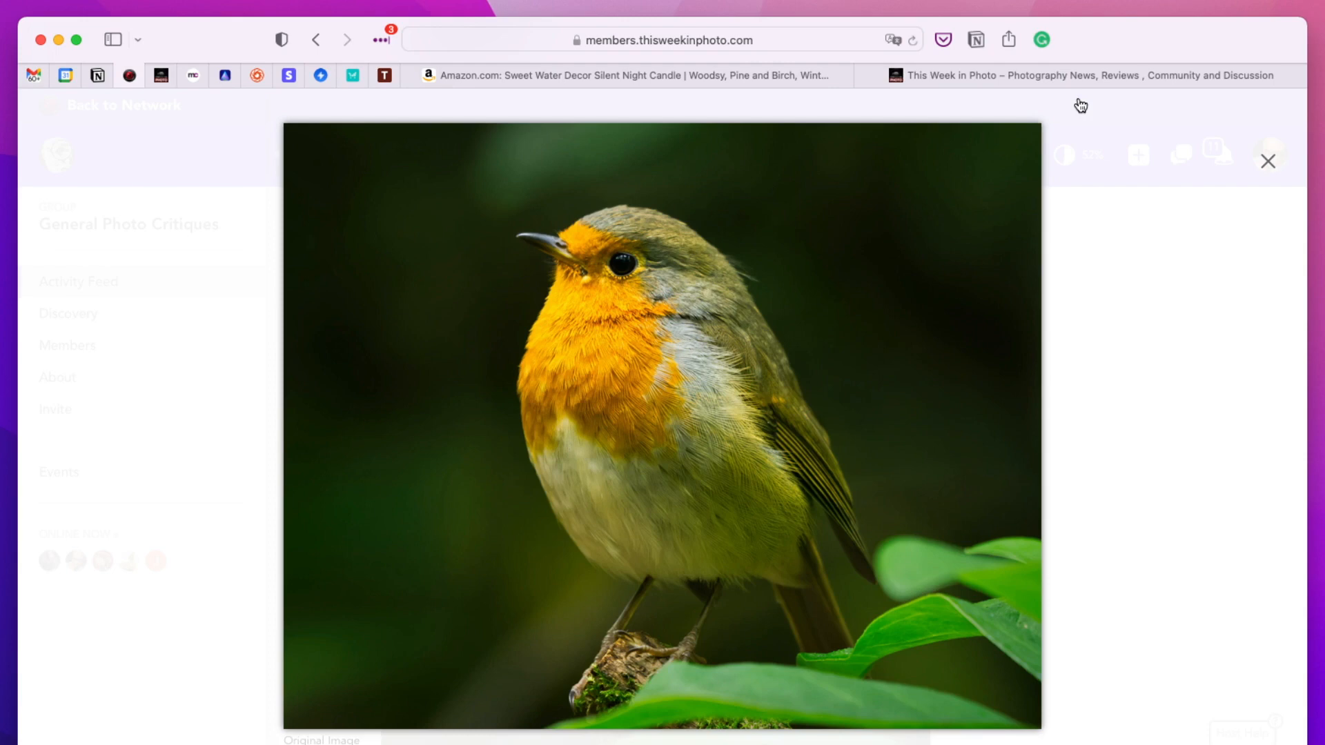
mouse_move(920, 181)
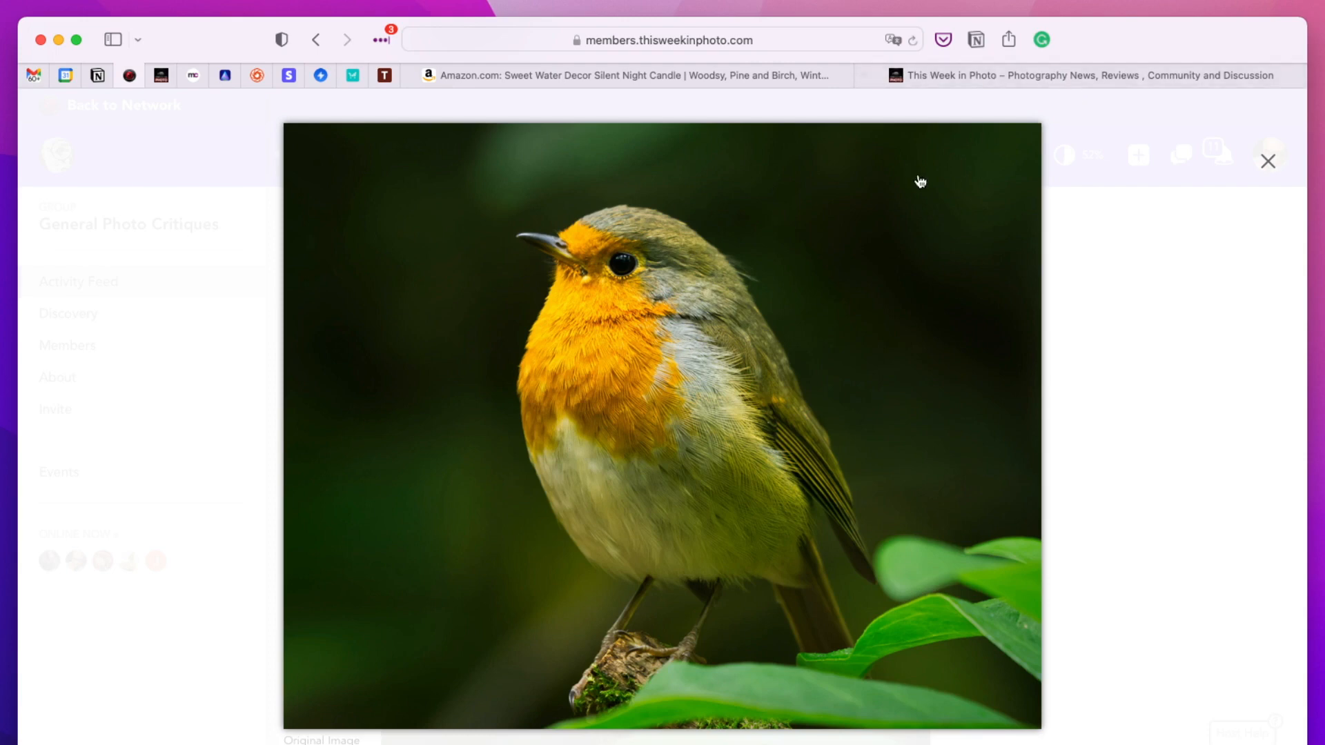
mouse_move(1125, 245)
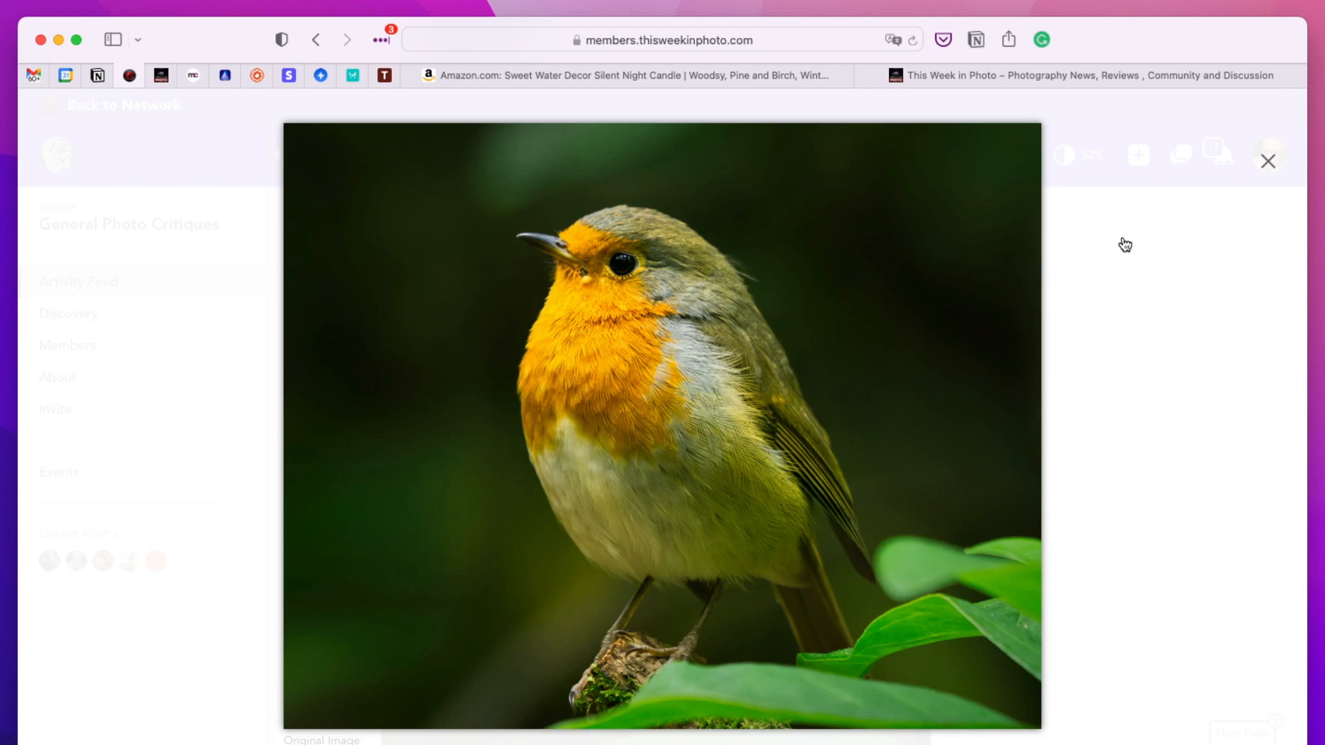
mouse_move(429, 259)
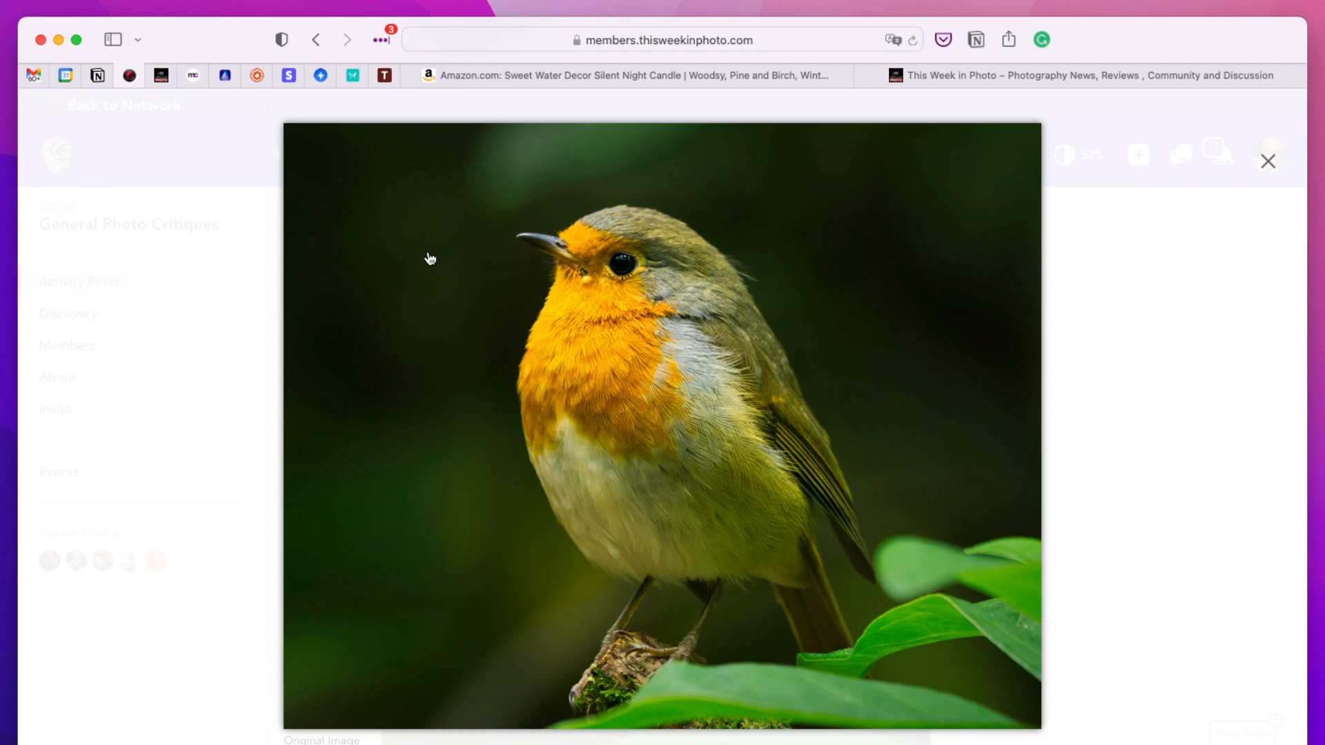
mouse_move(459, 170)
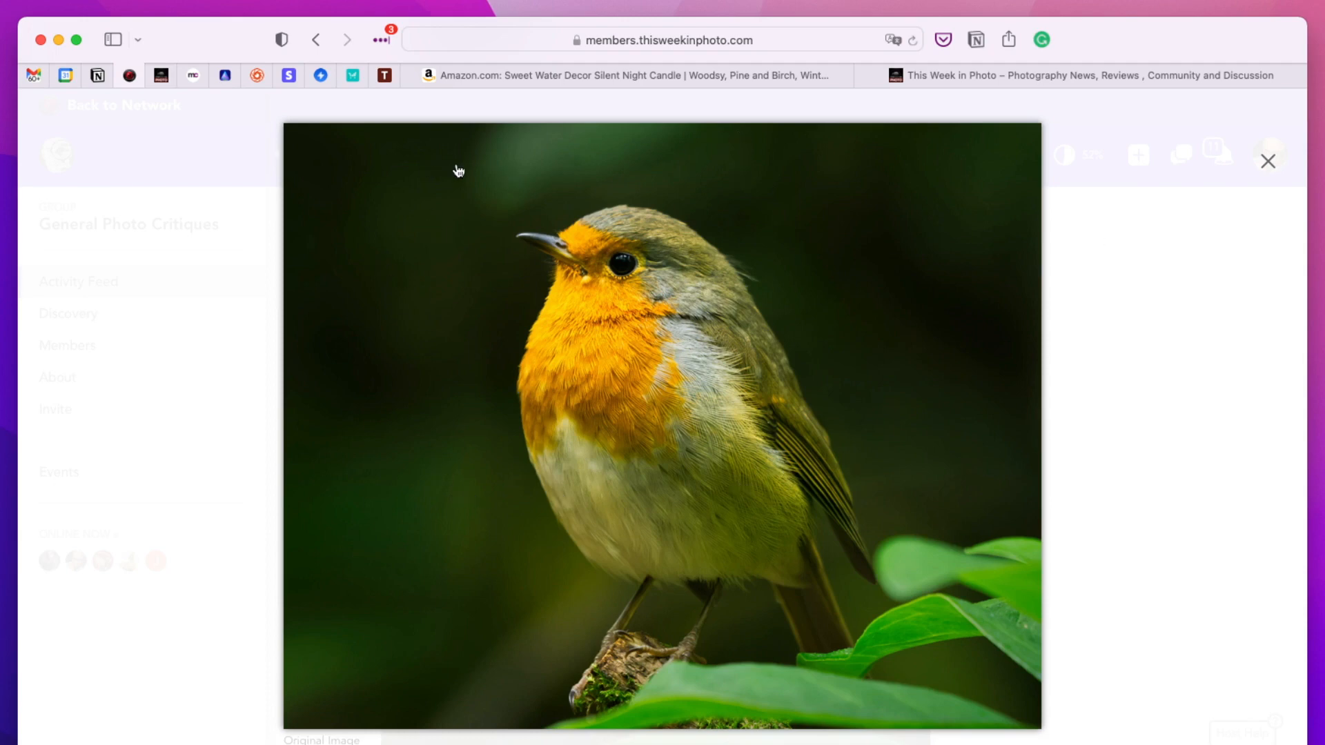
mouse_move(445, 222)
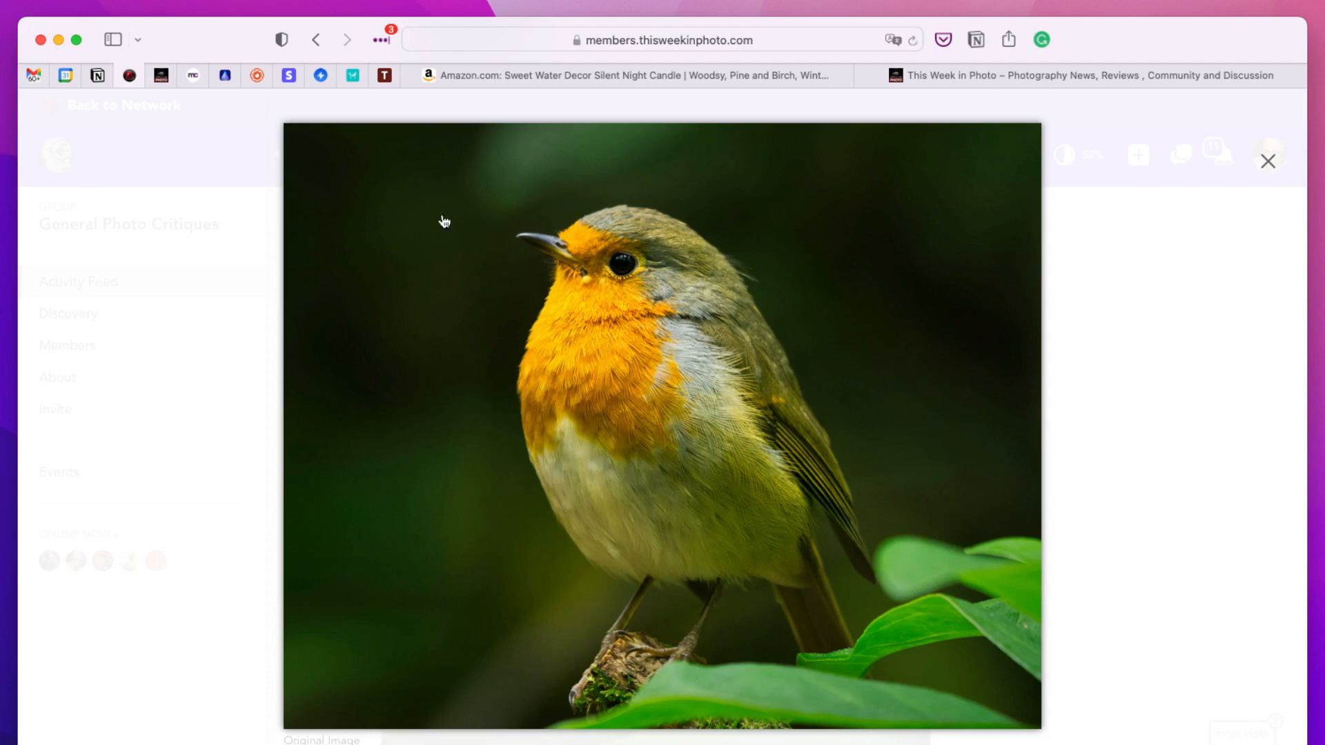
mouse_move(586, 154)
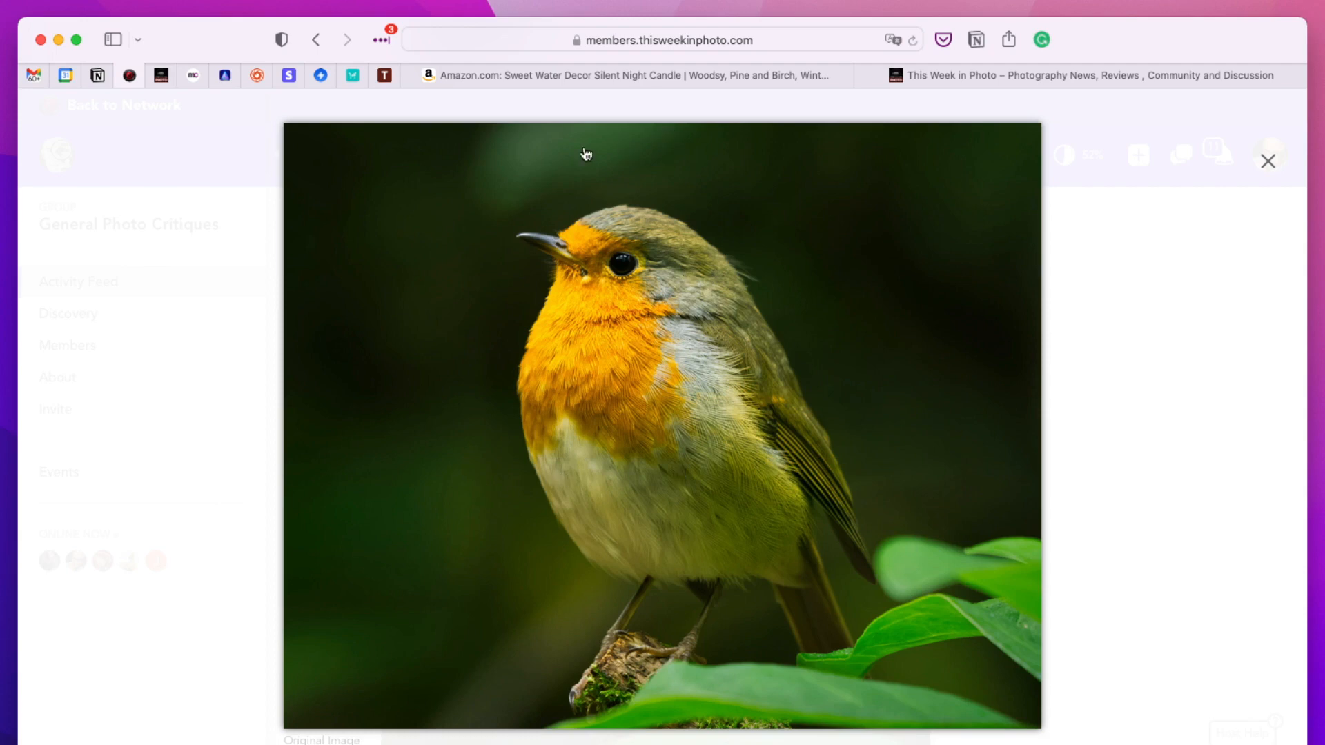
mouse_move(494, 154)
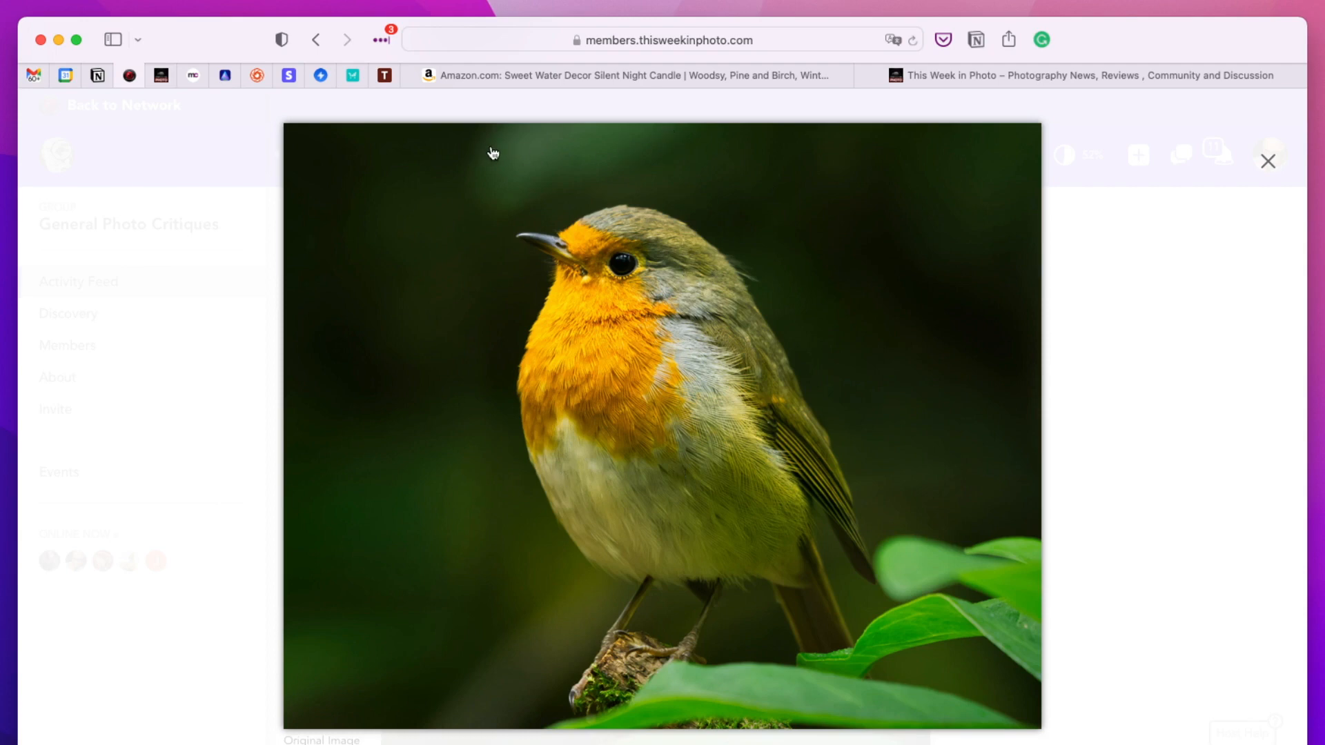
mouse_move(542, 498)
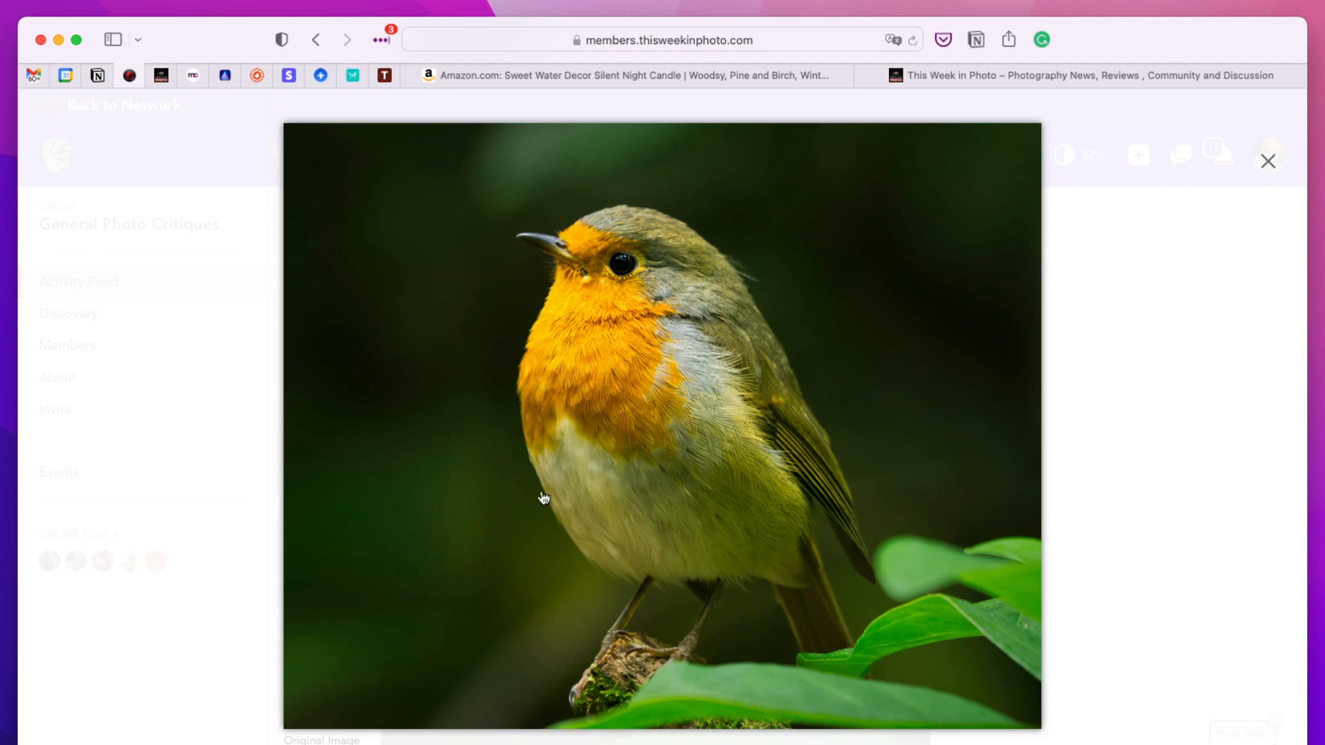
mouse_move(263, 412)
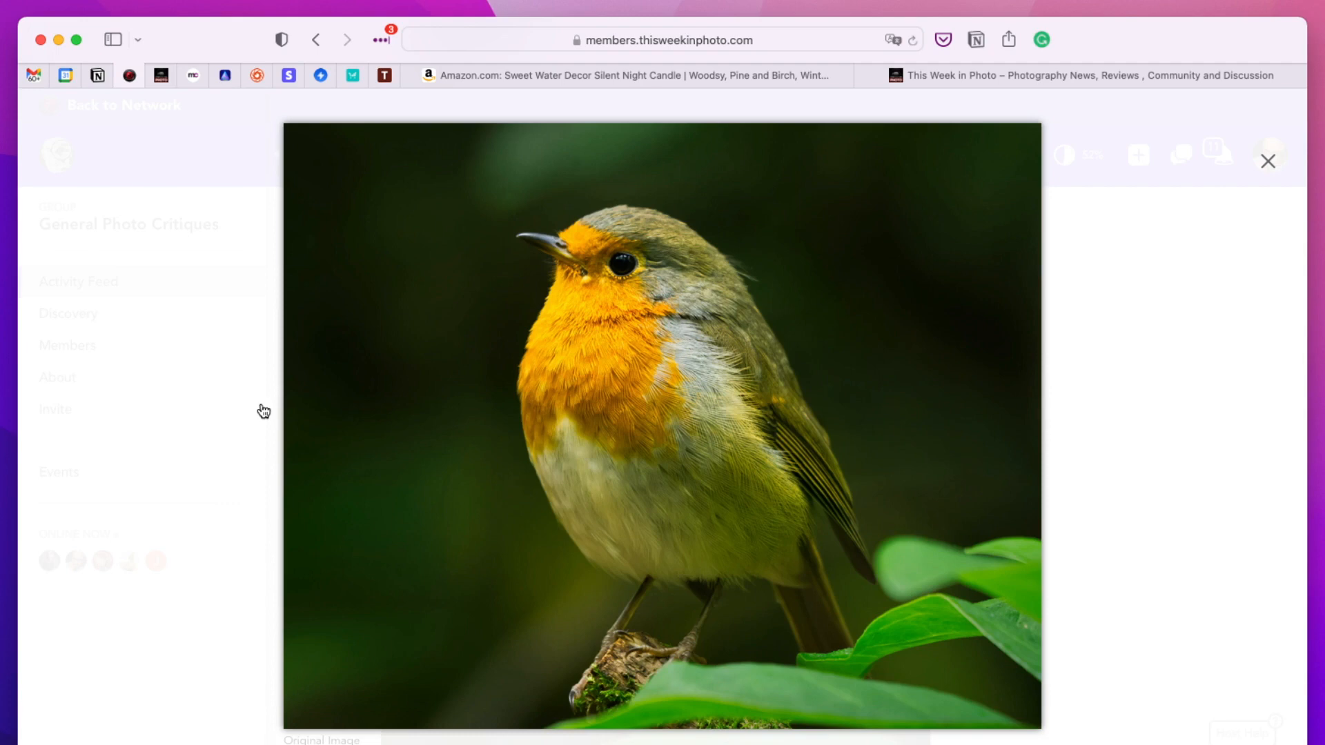
mouse_move(598, 375)
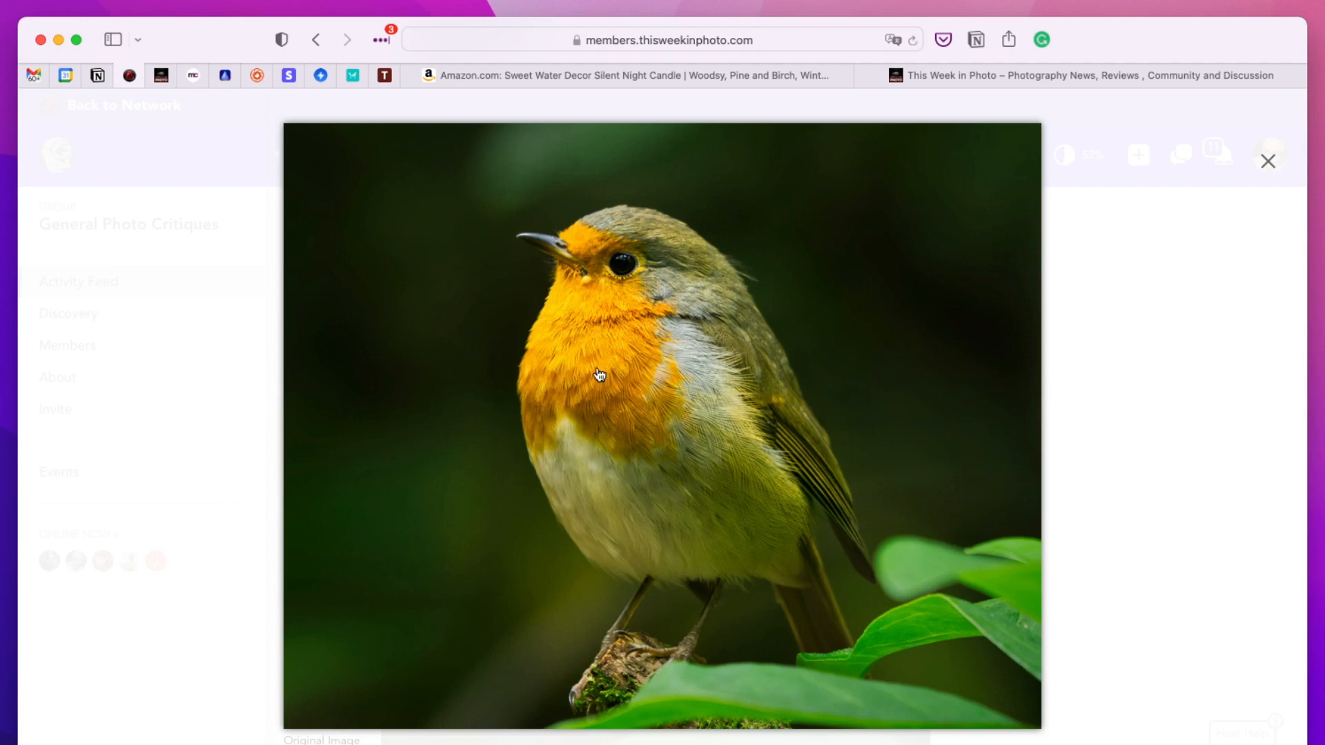
mouse_move(662, 368)
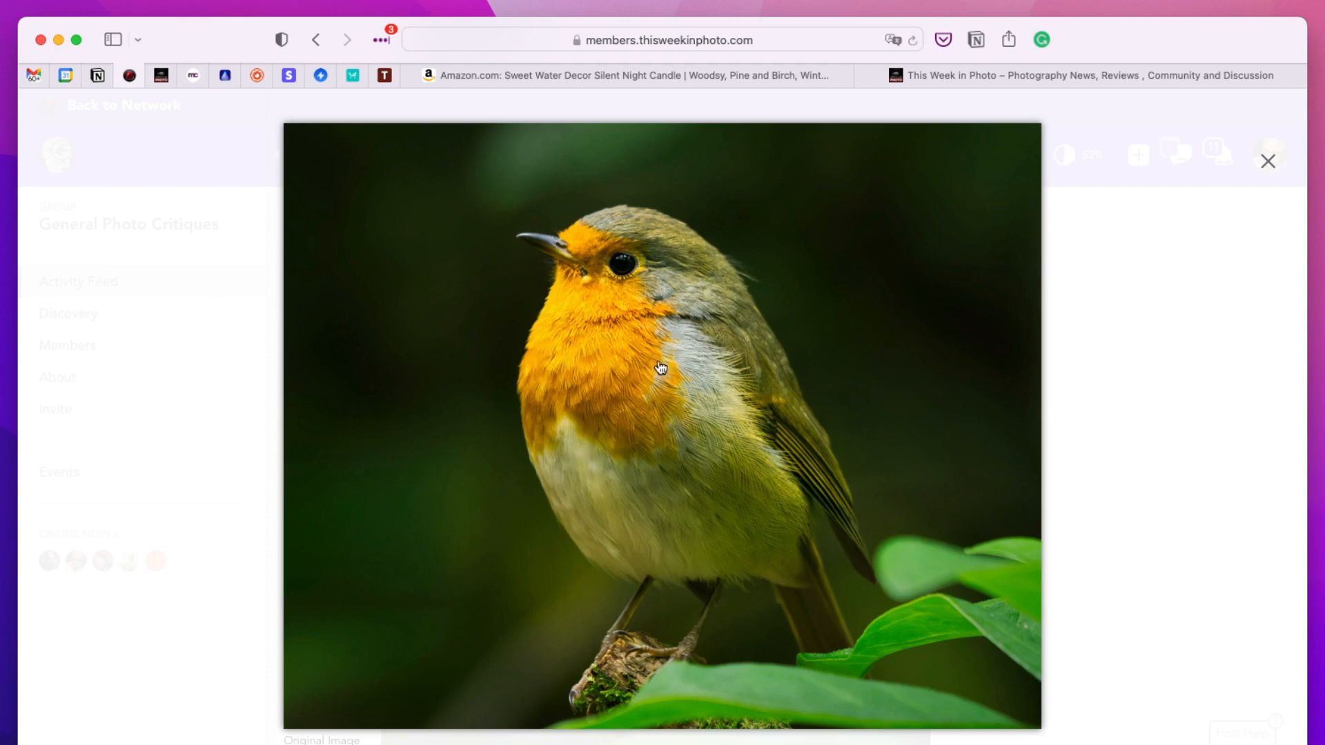
mouse_move(979, 180)
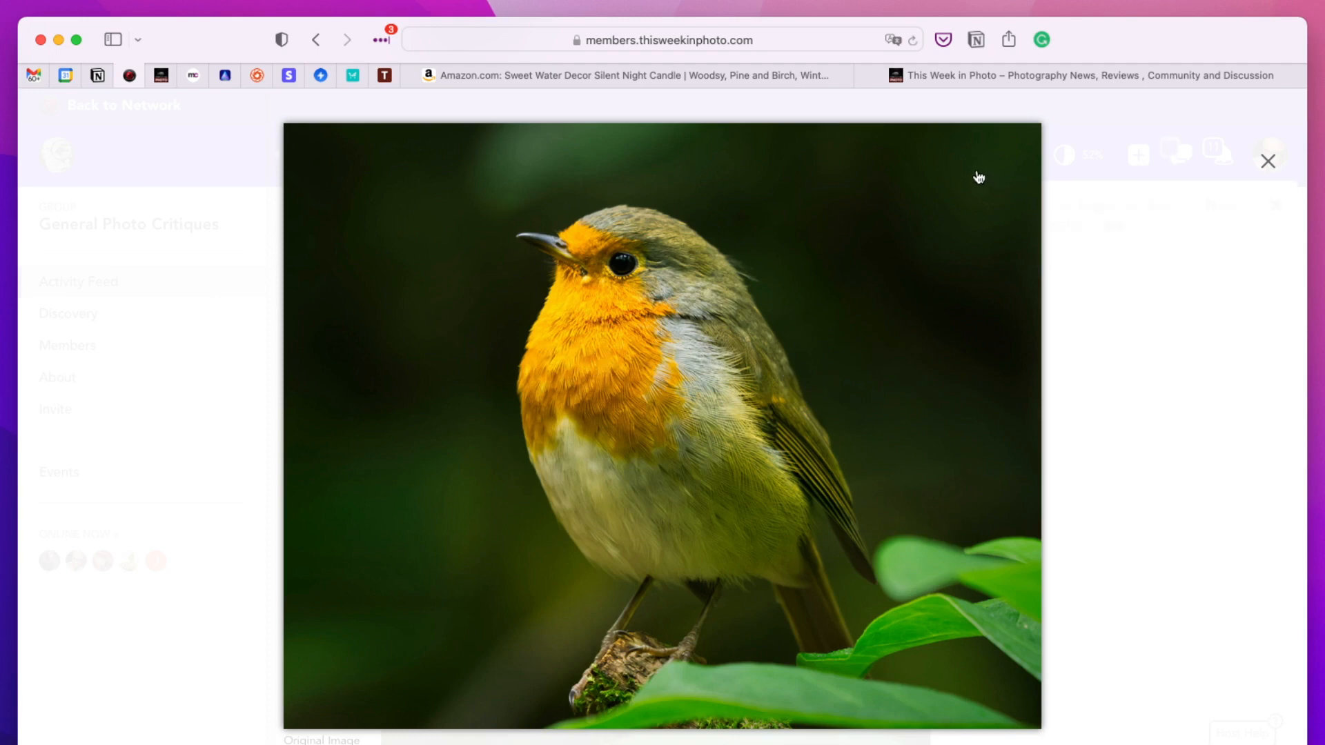
mouse_move(743, 485)
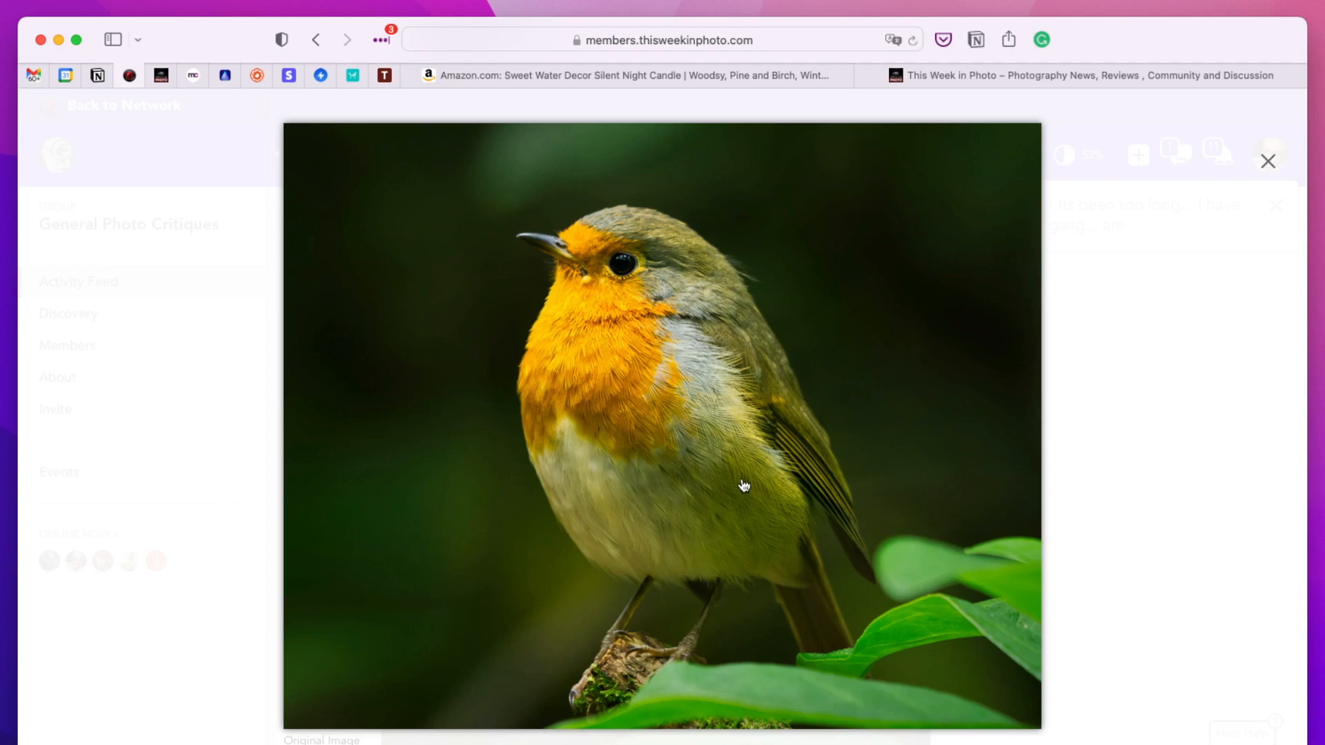
mouse_move(801, 470)
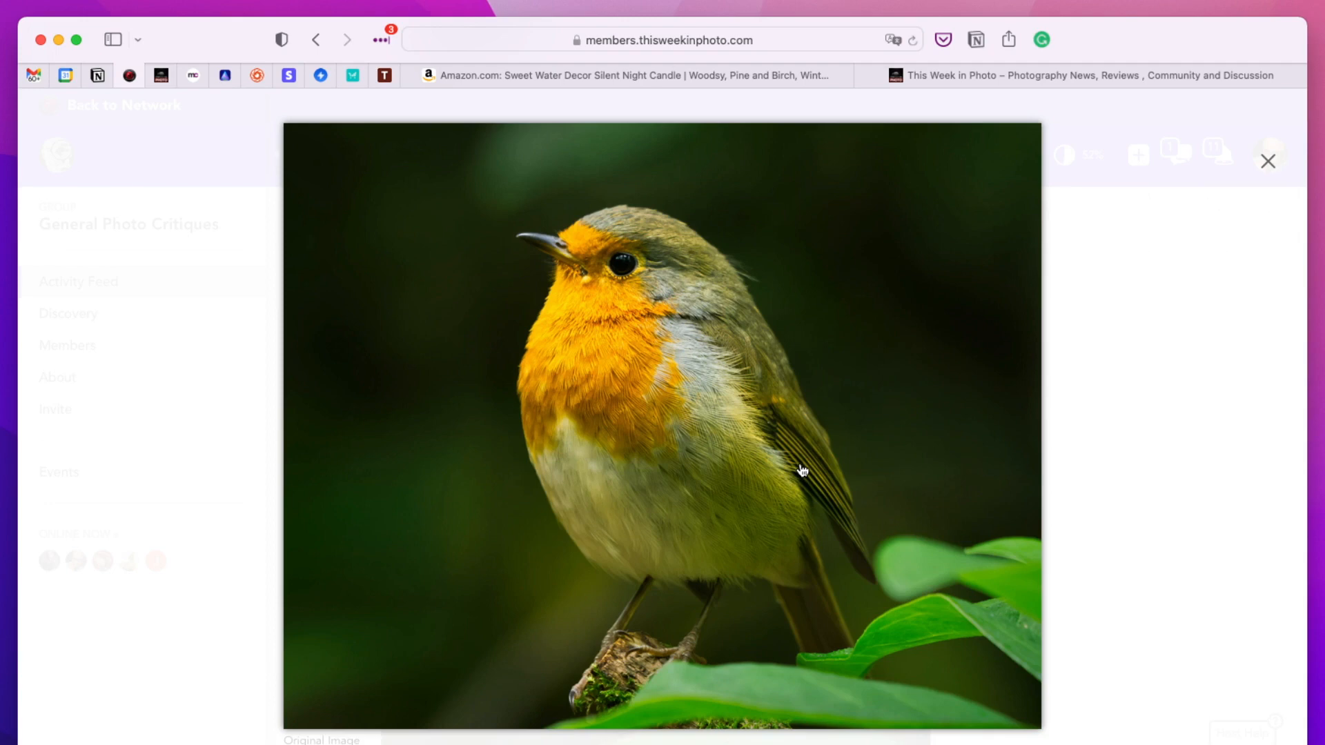
mouse_move(471, 264)
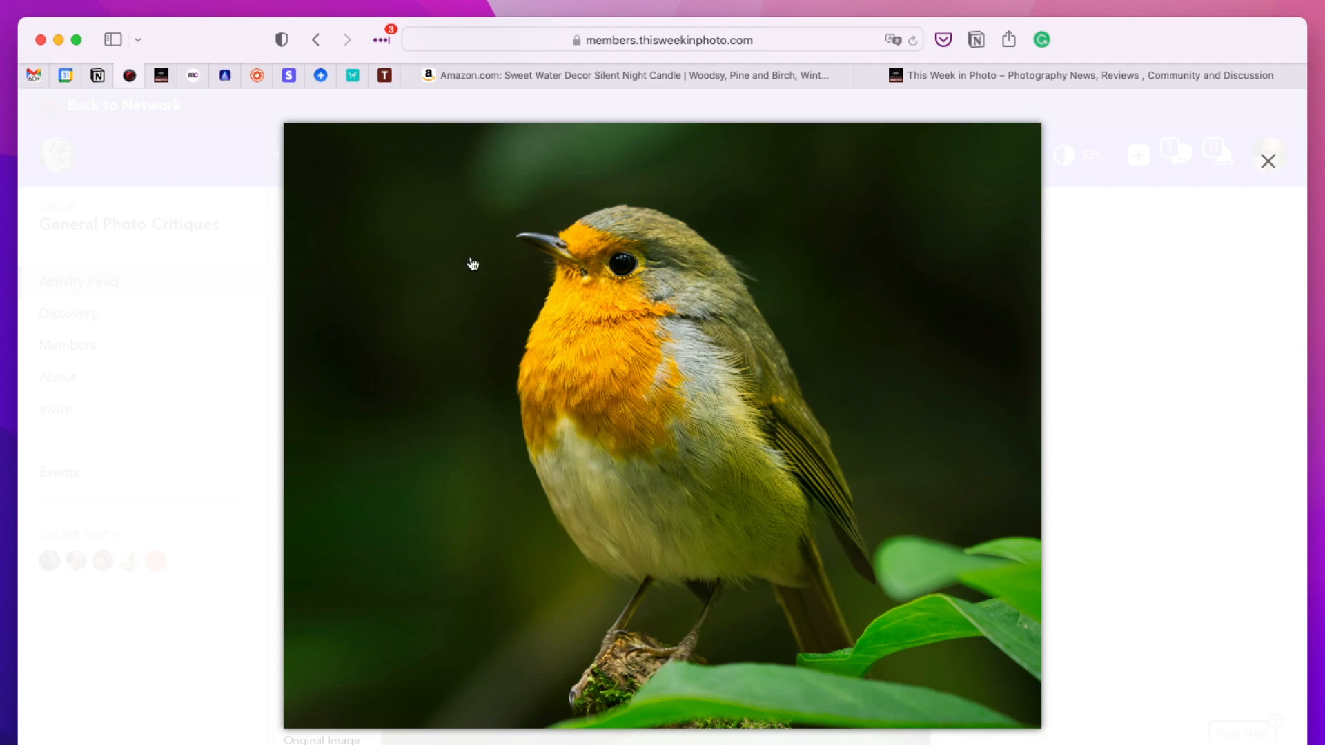
mouse_move(567, 376)
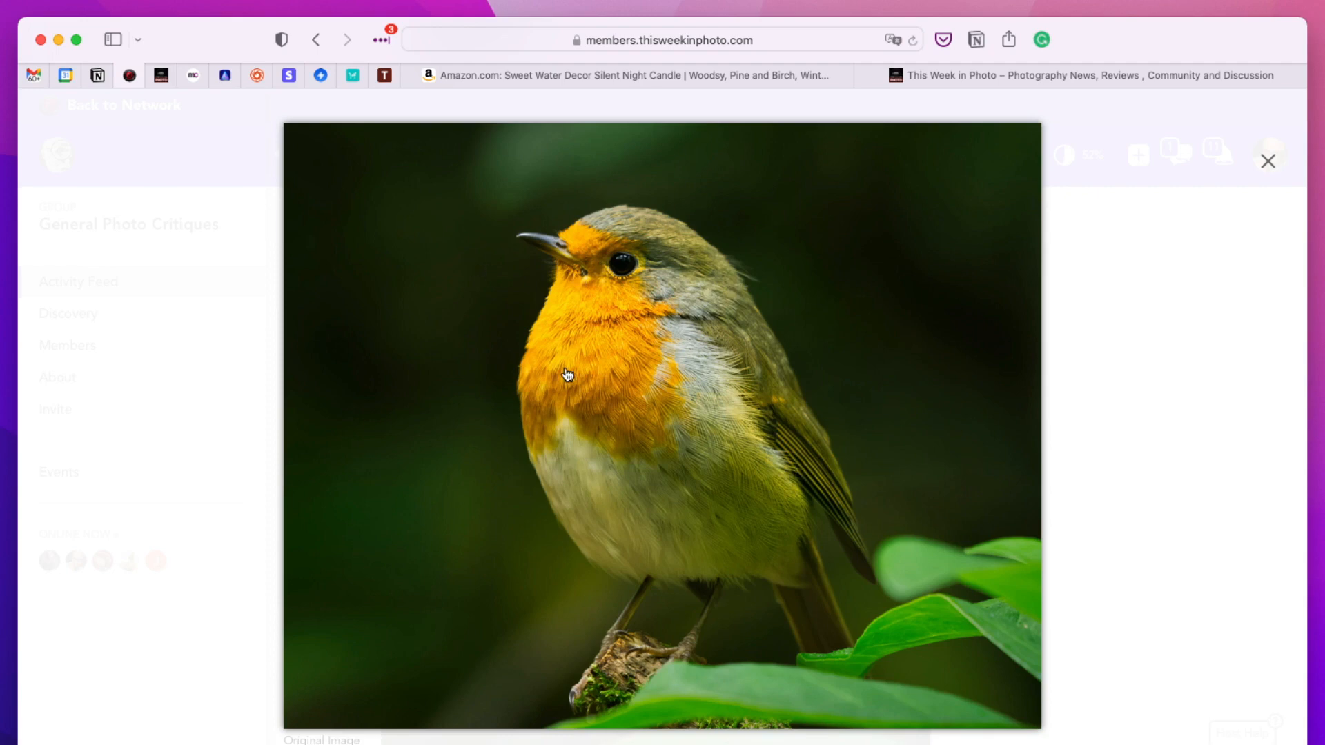
mouse_move(709, 410)
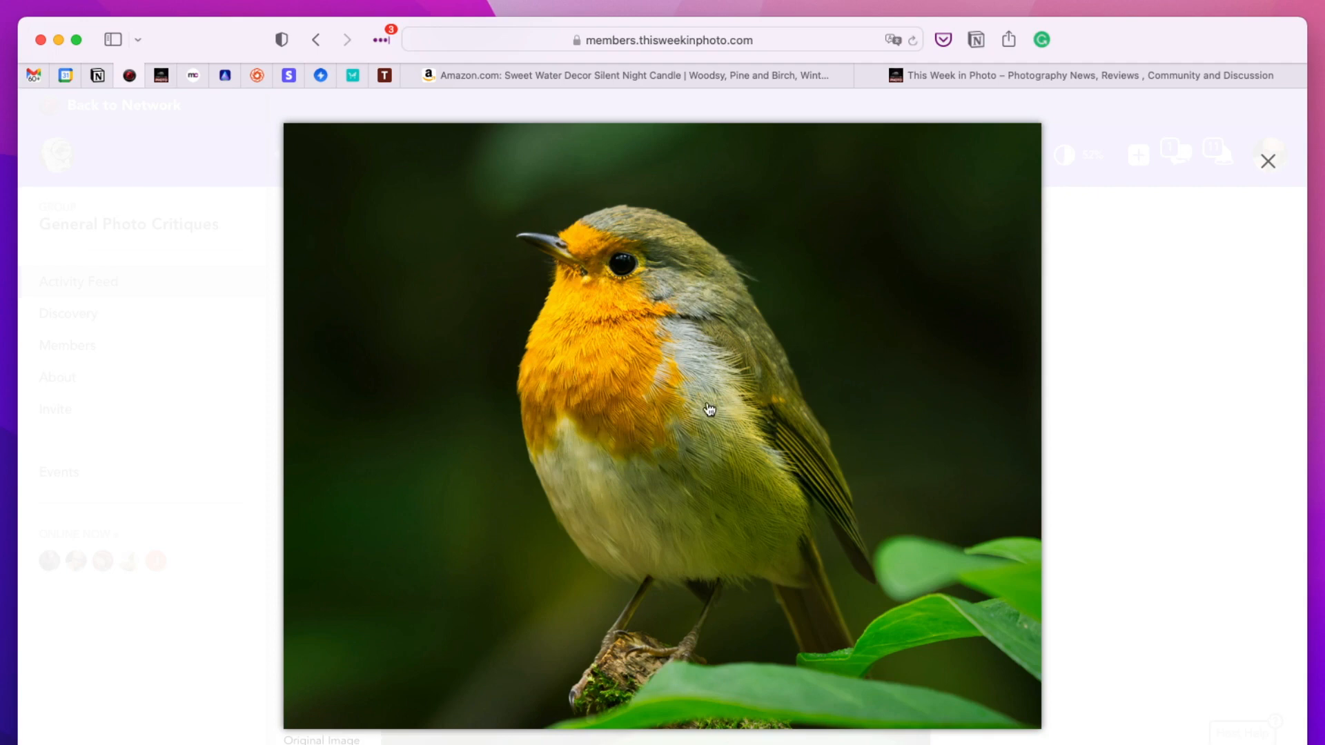
mouse_move(720, 387)
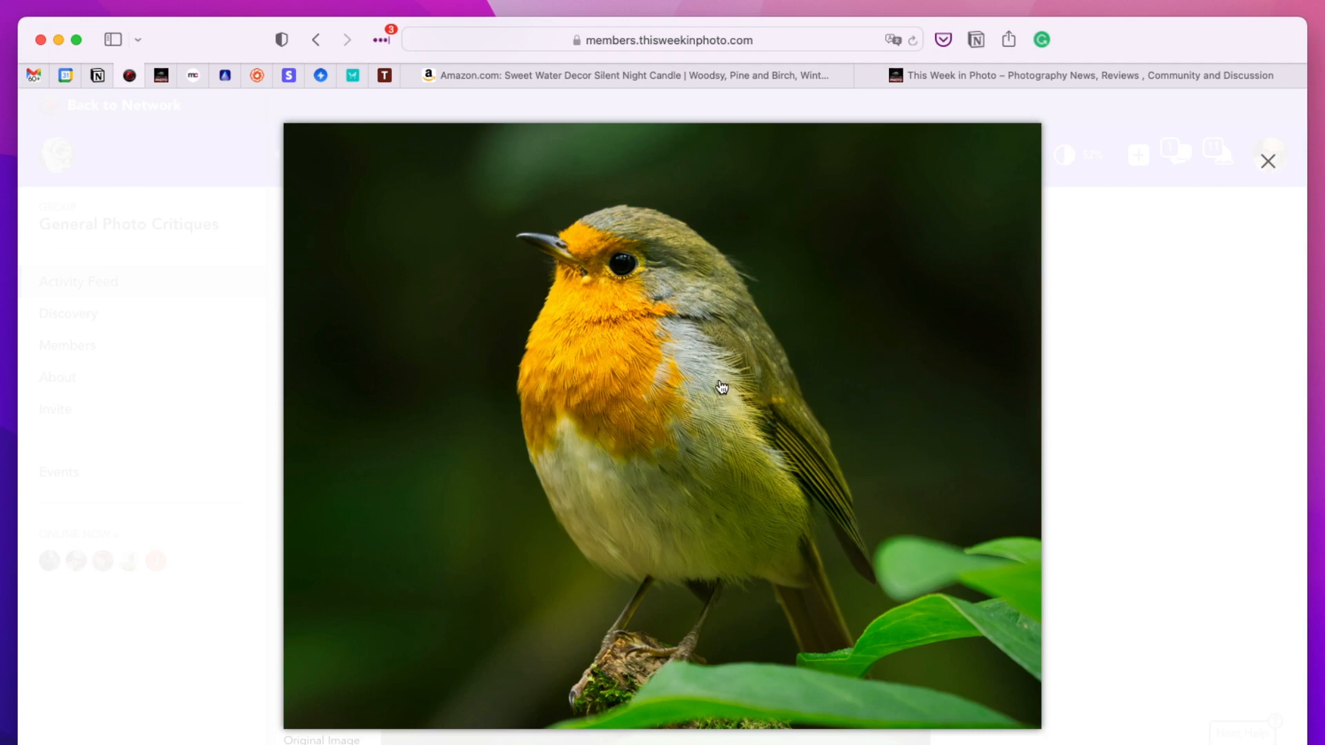
mouse_move(449, 177)
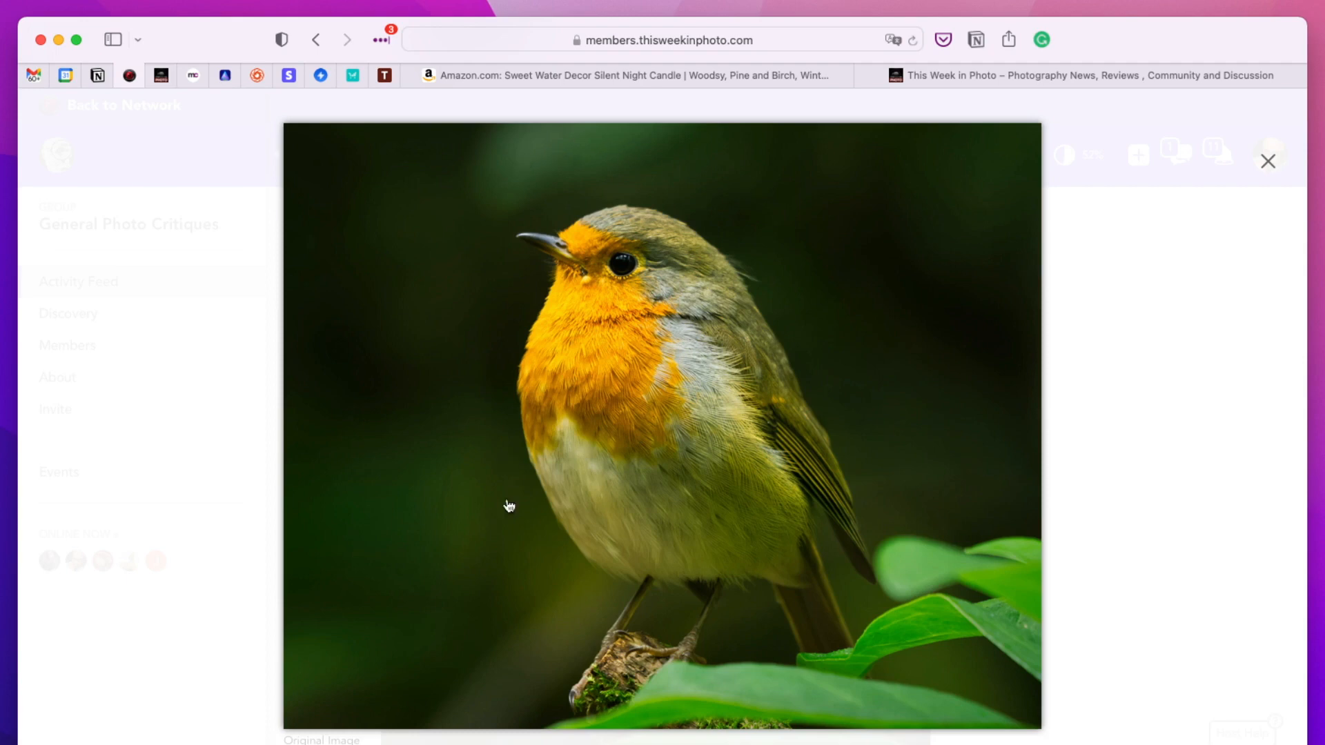
mouse_move(632, 436)
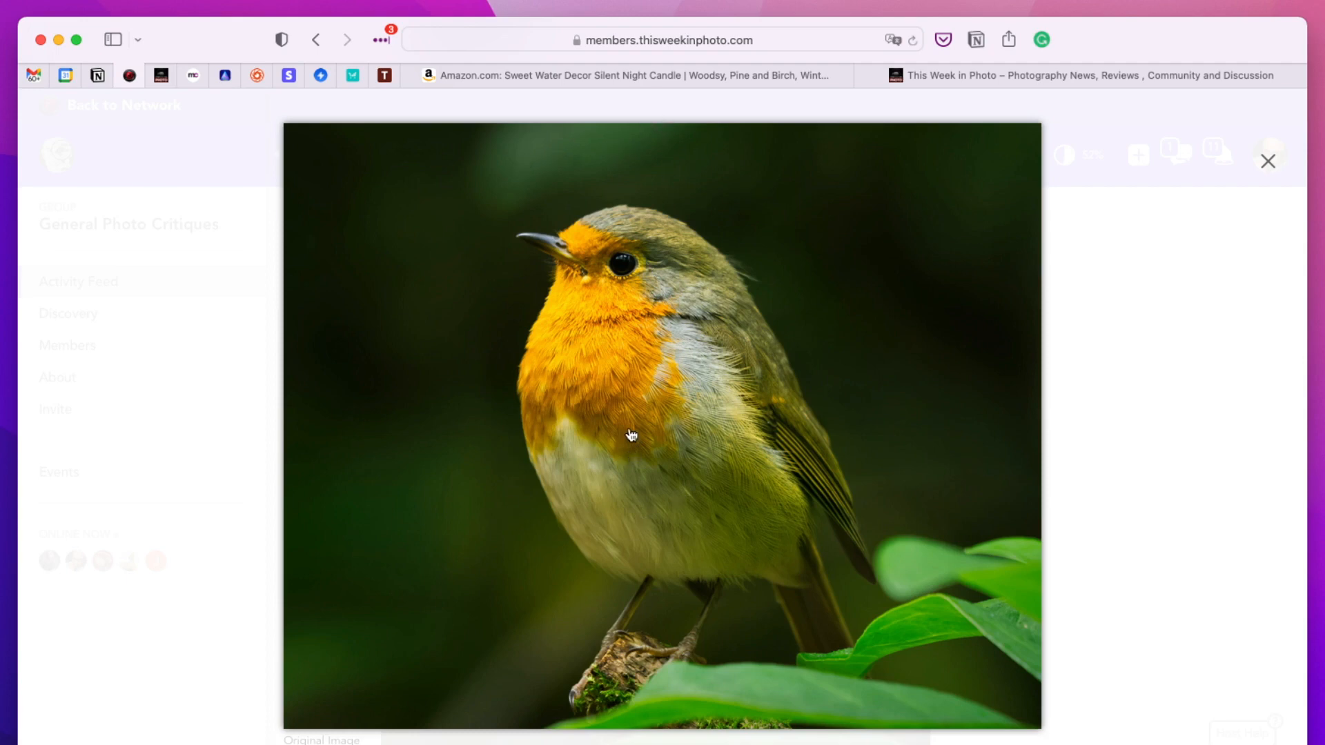
mouse_move(596, 356)
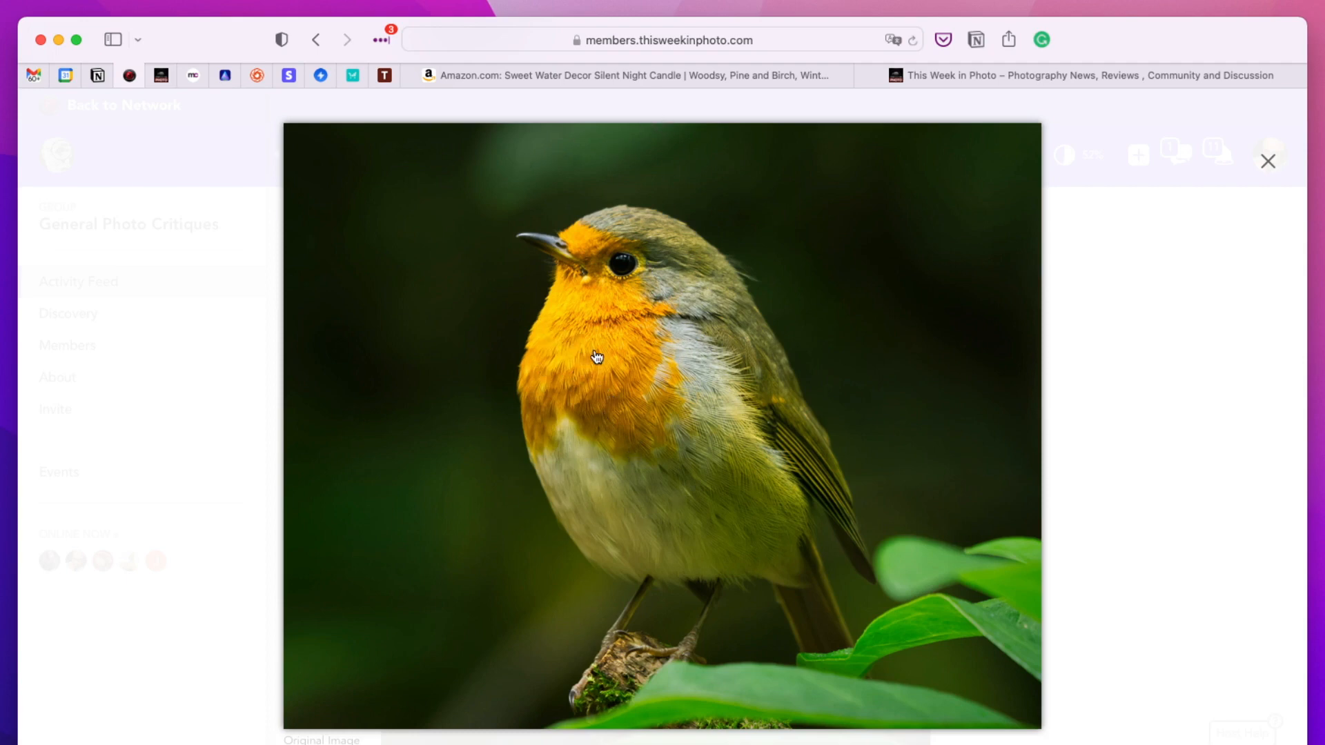
mouse_move(727, 422)
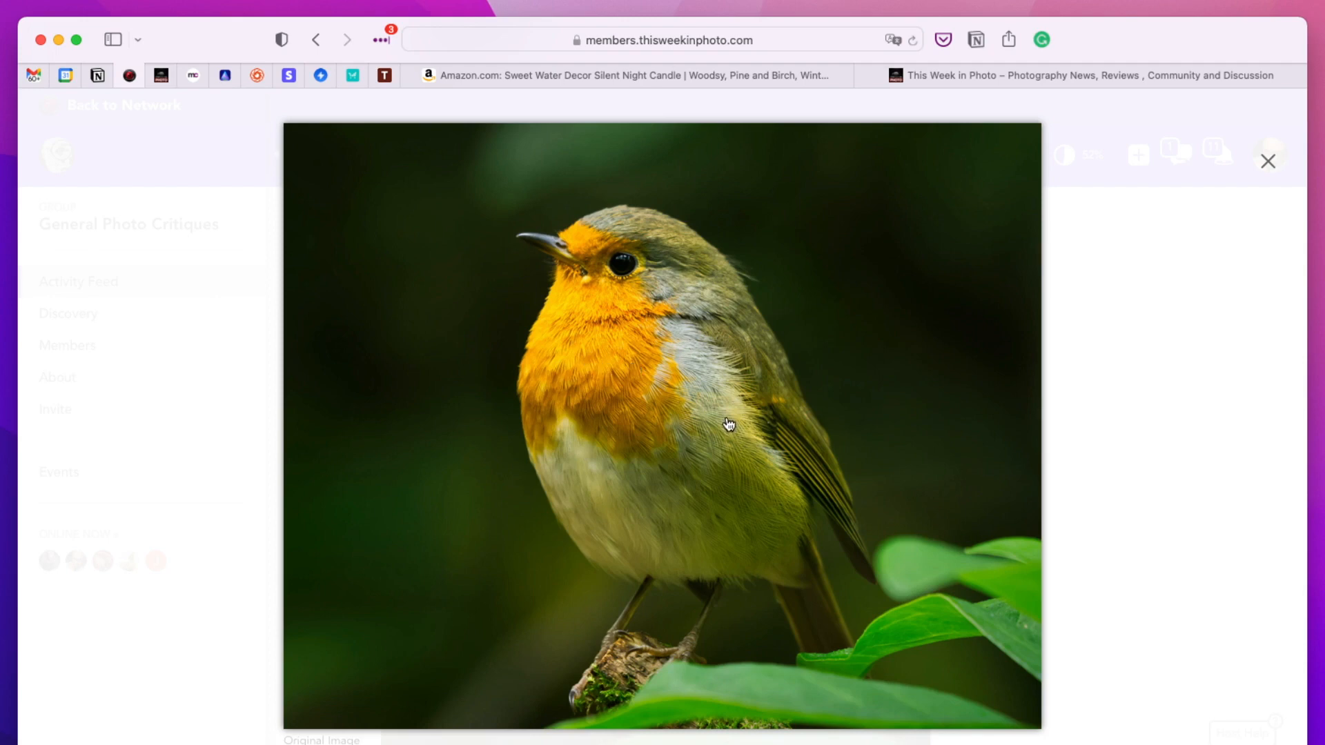
mouse_move(602, 102)
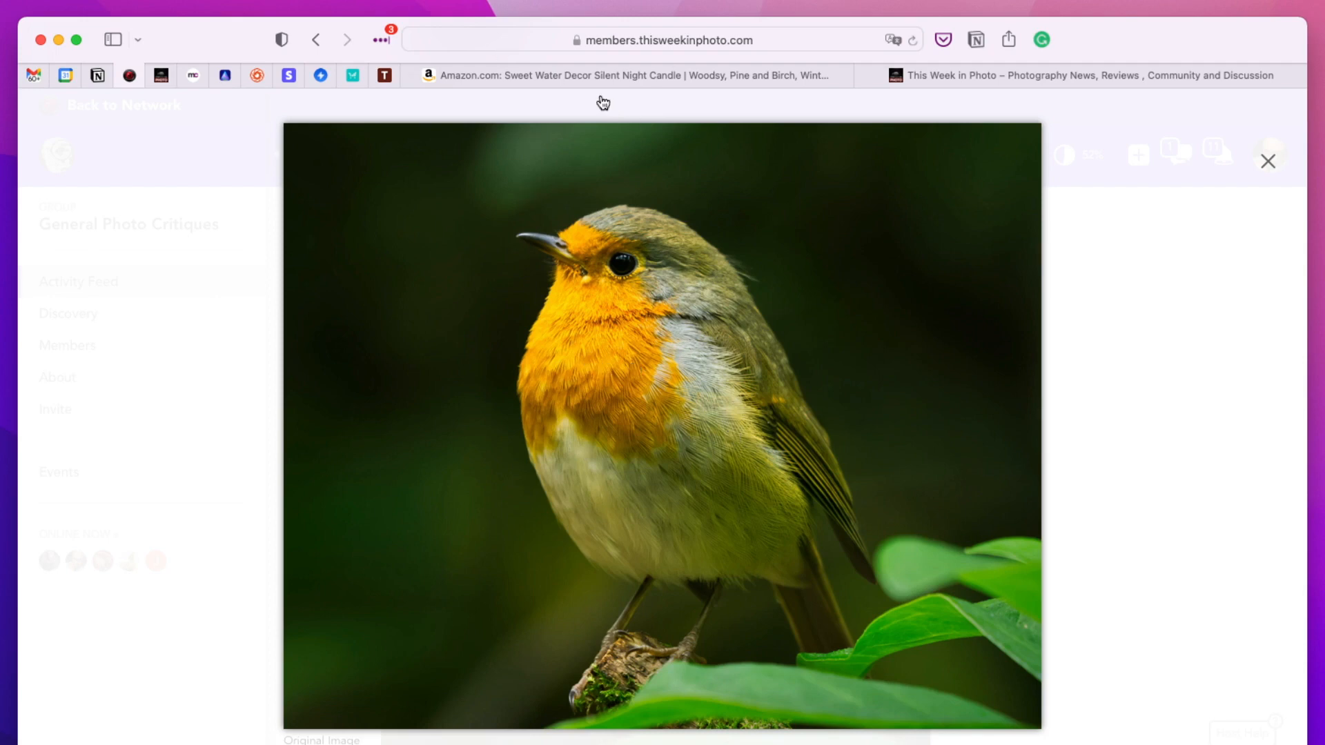
mouse_move(614, 313)
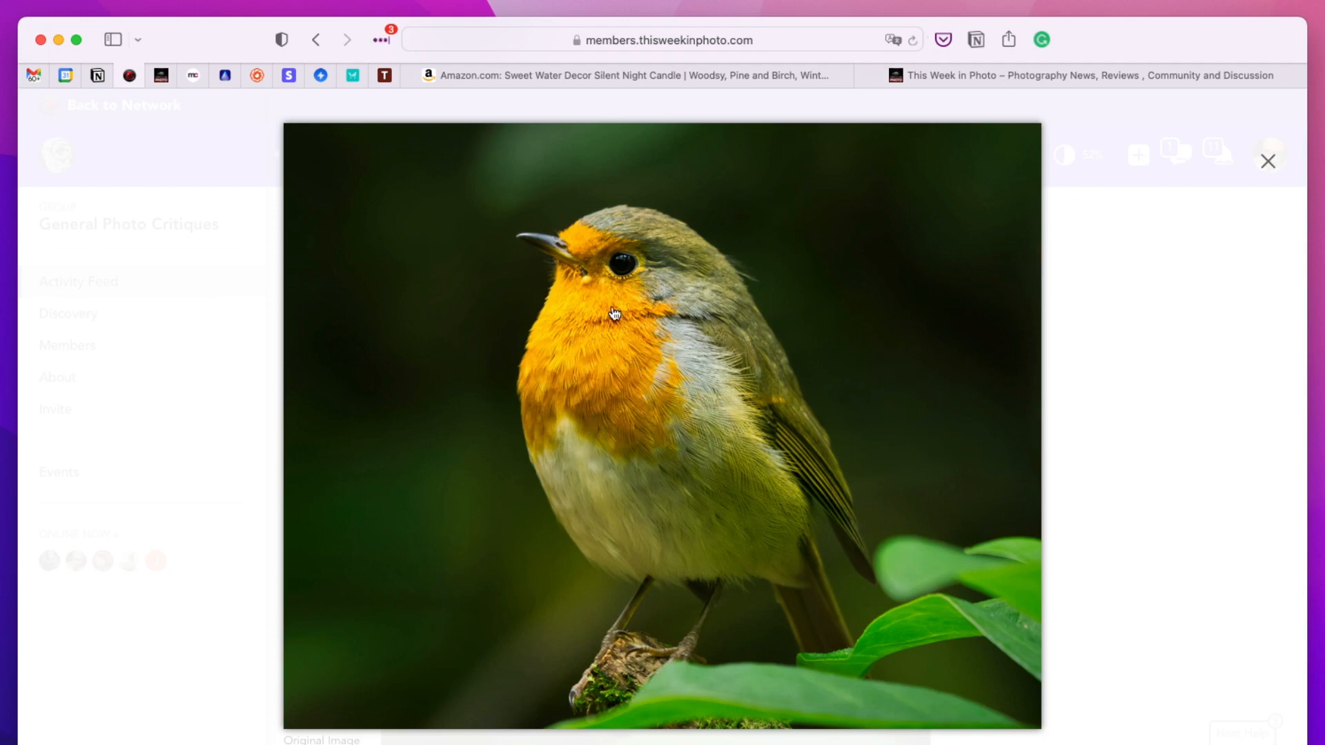
mouse_move(588, 338)
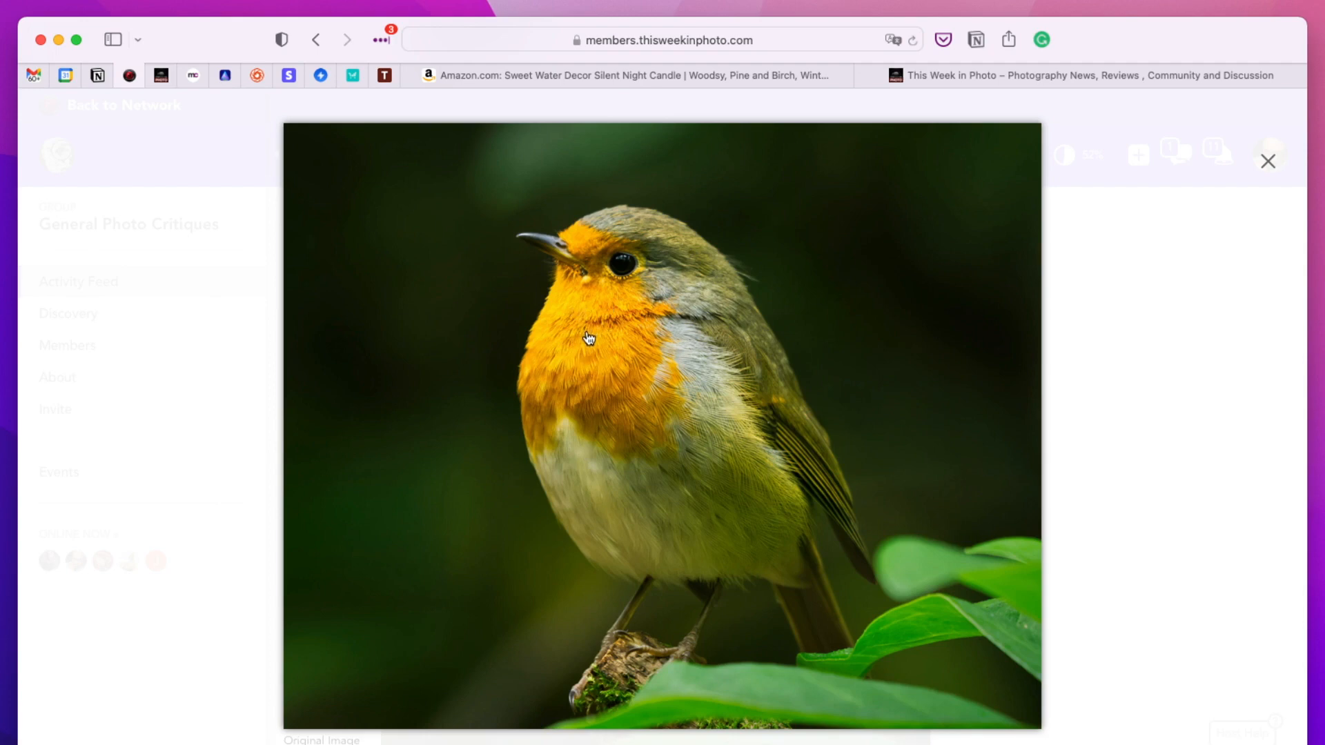
mouse_move(592, 356)
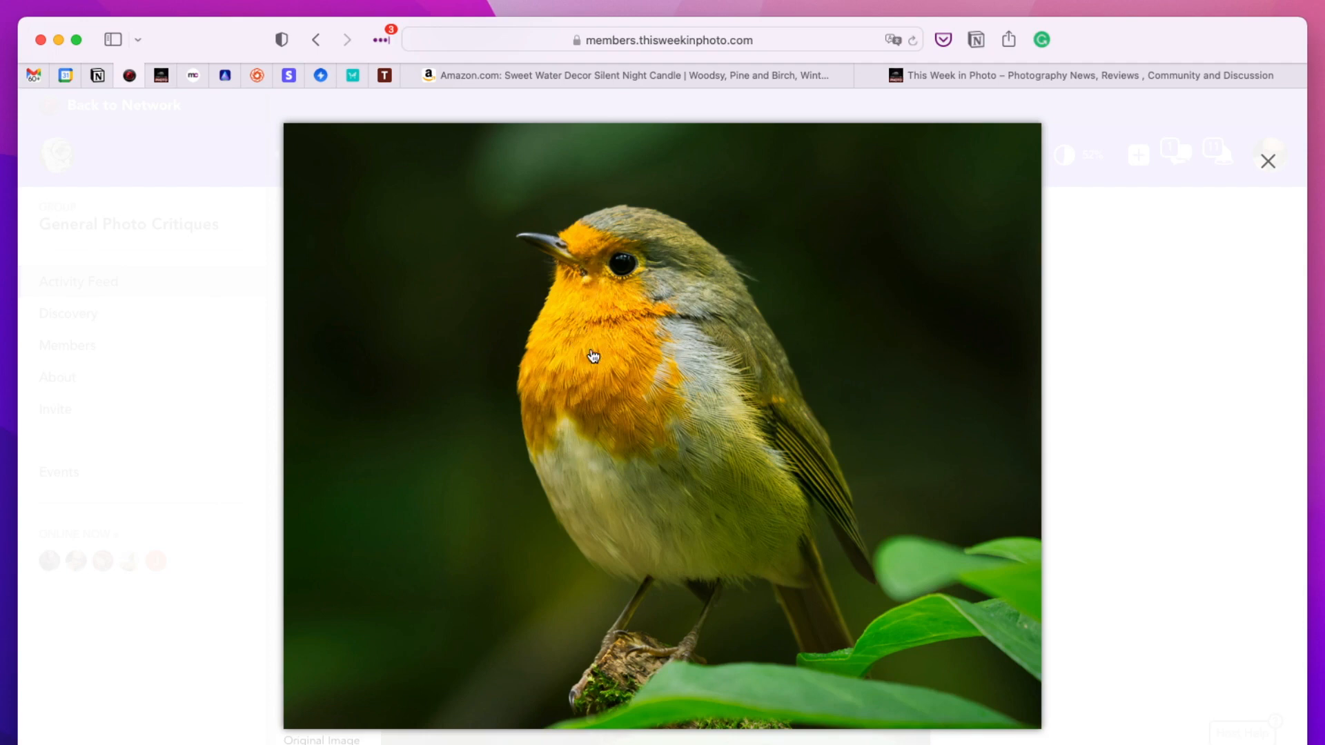
mouse_move(617, 642)
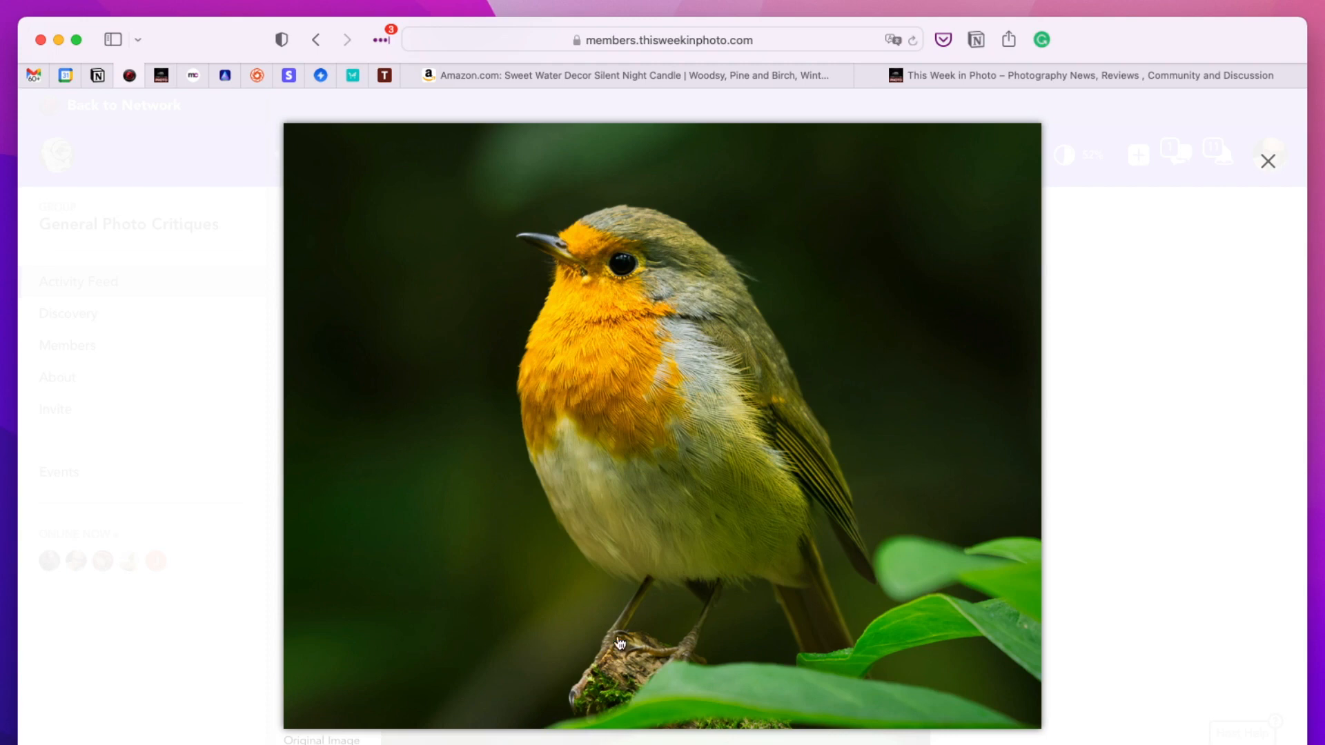
mouse_move(590, 381)
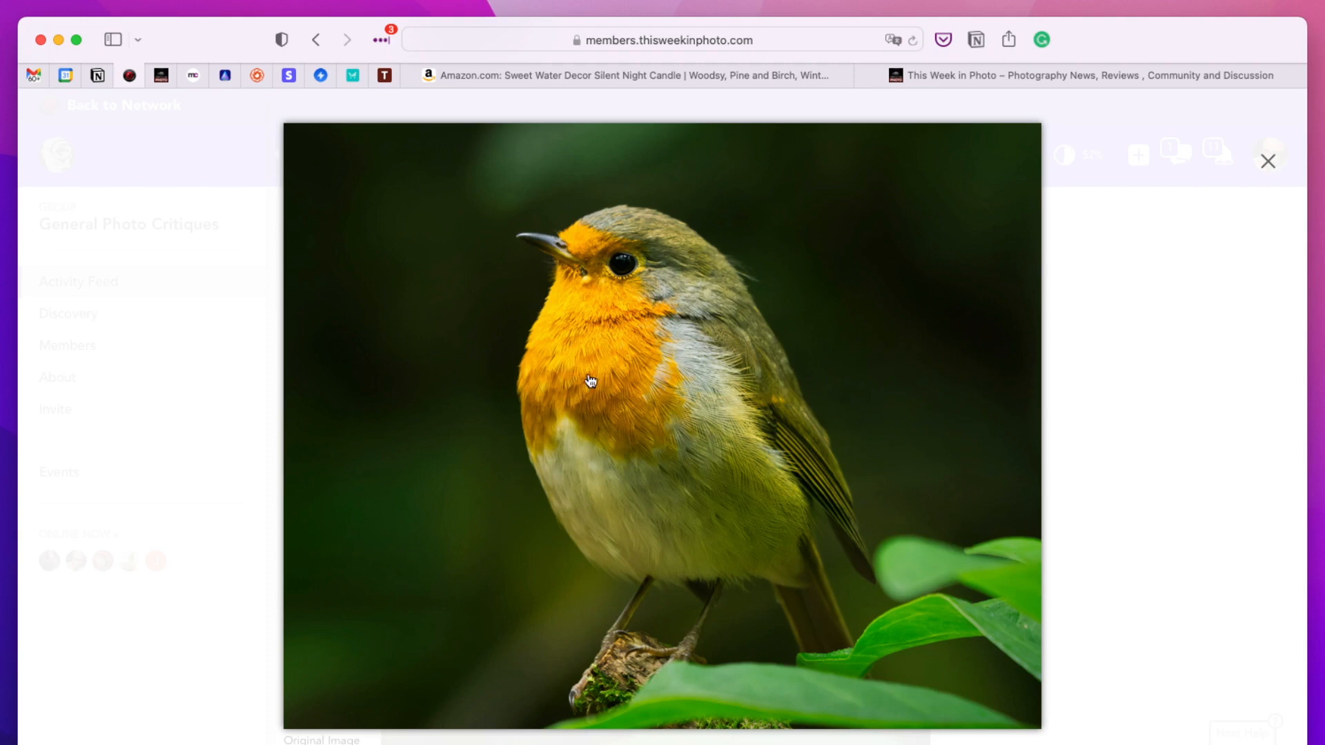
mouse_move(580, 308)
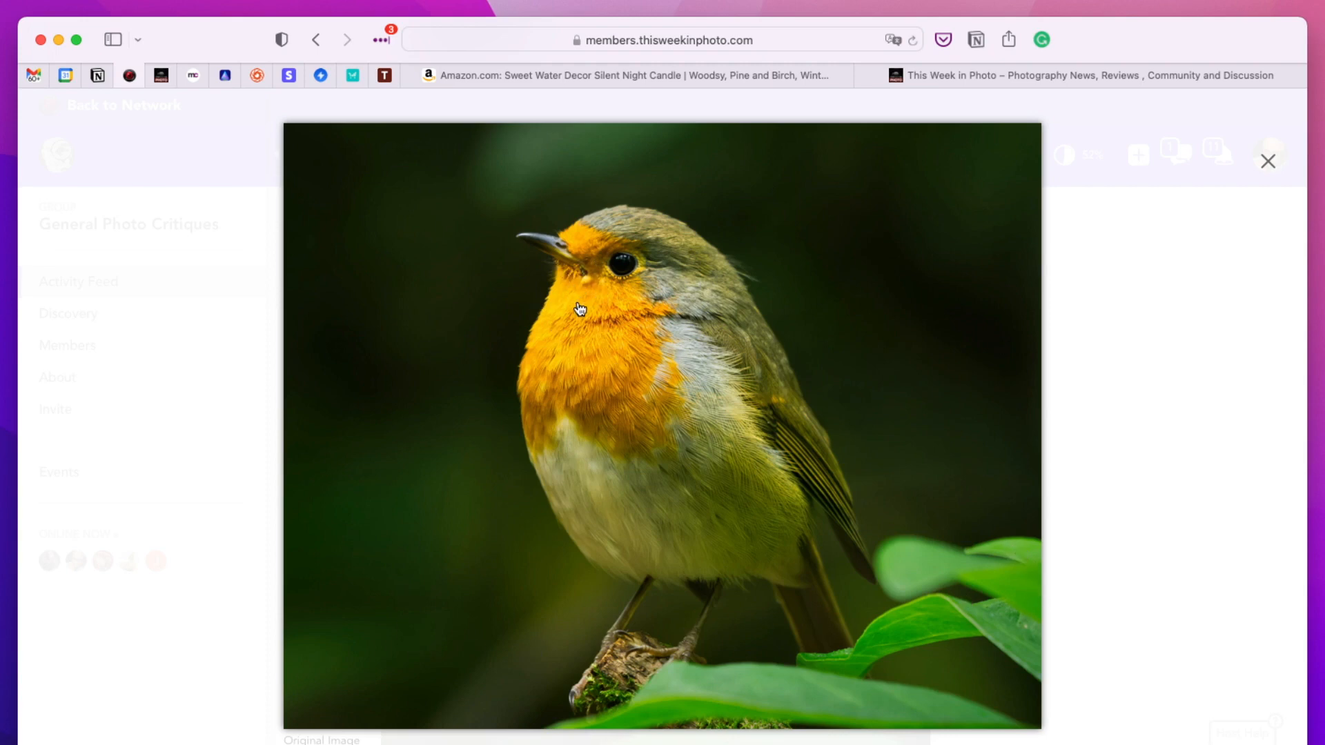
mouse_move(825, 368)
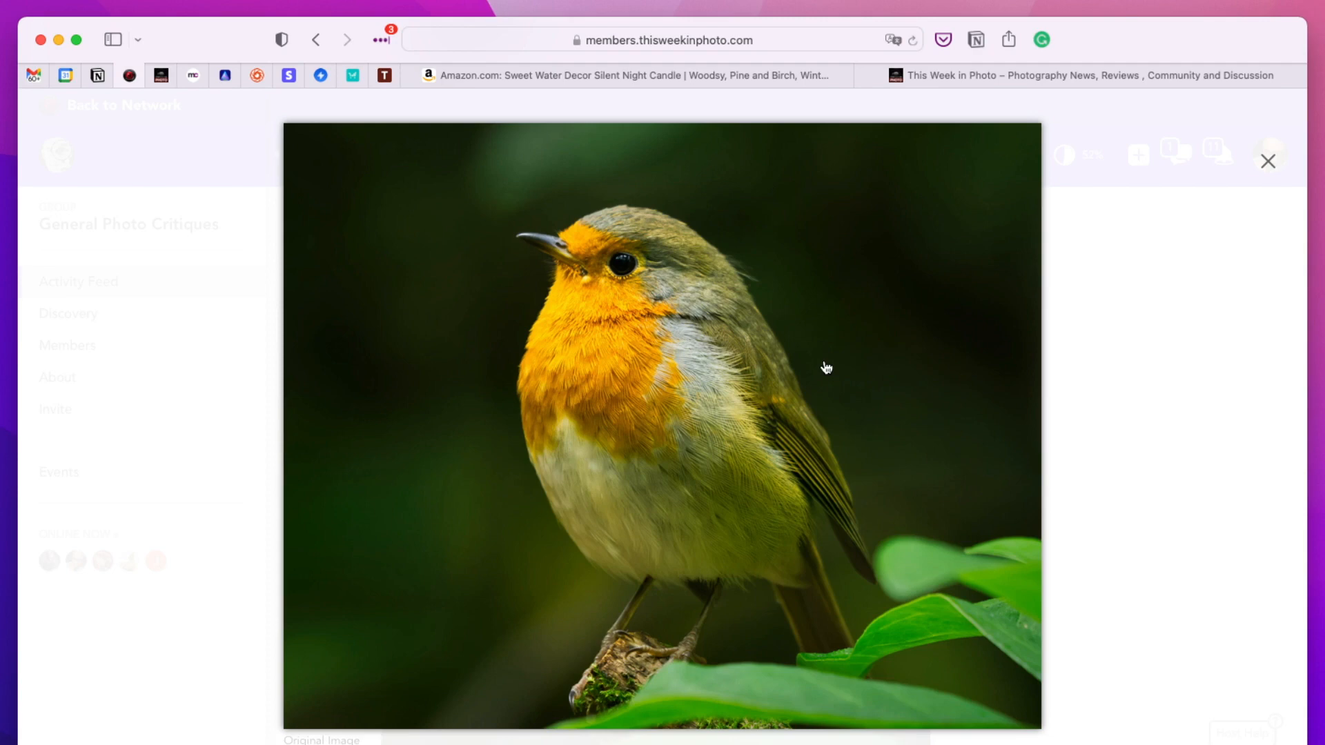
mouse_move(1168, 204)
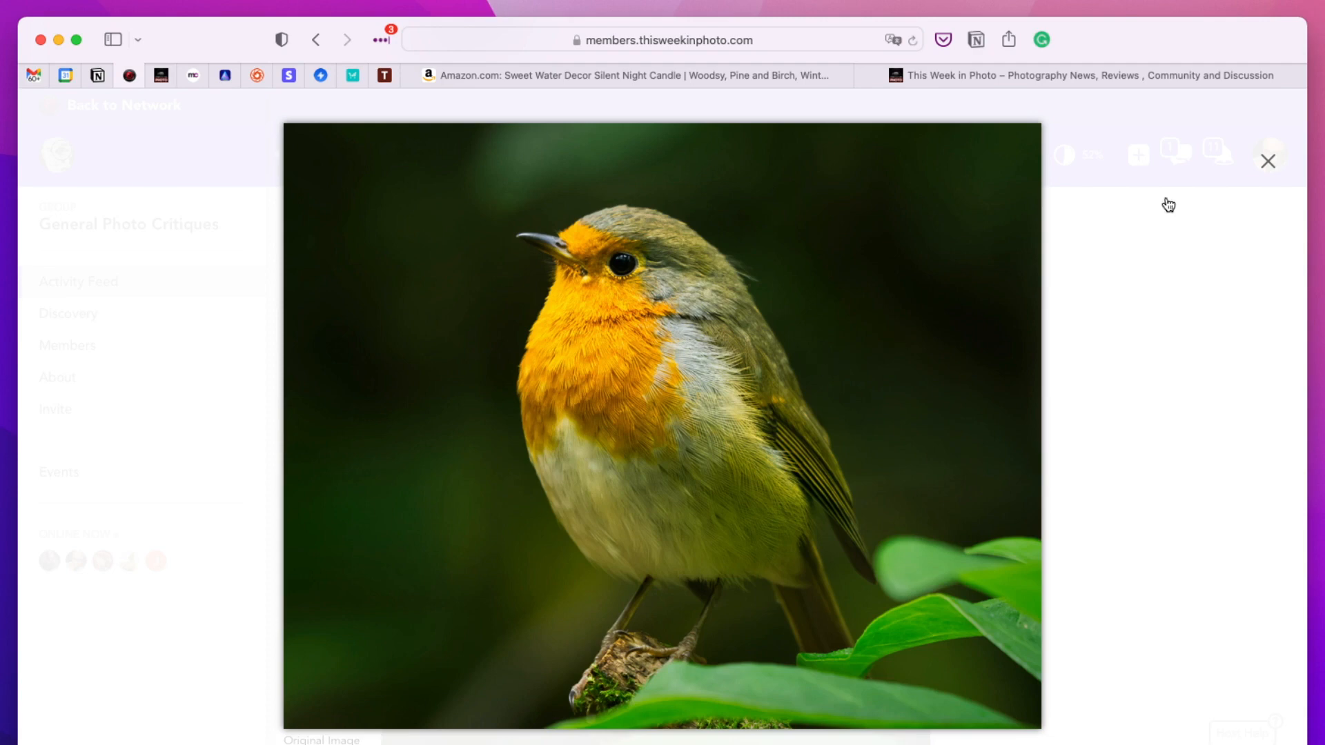
mouse_move(1172, 233)
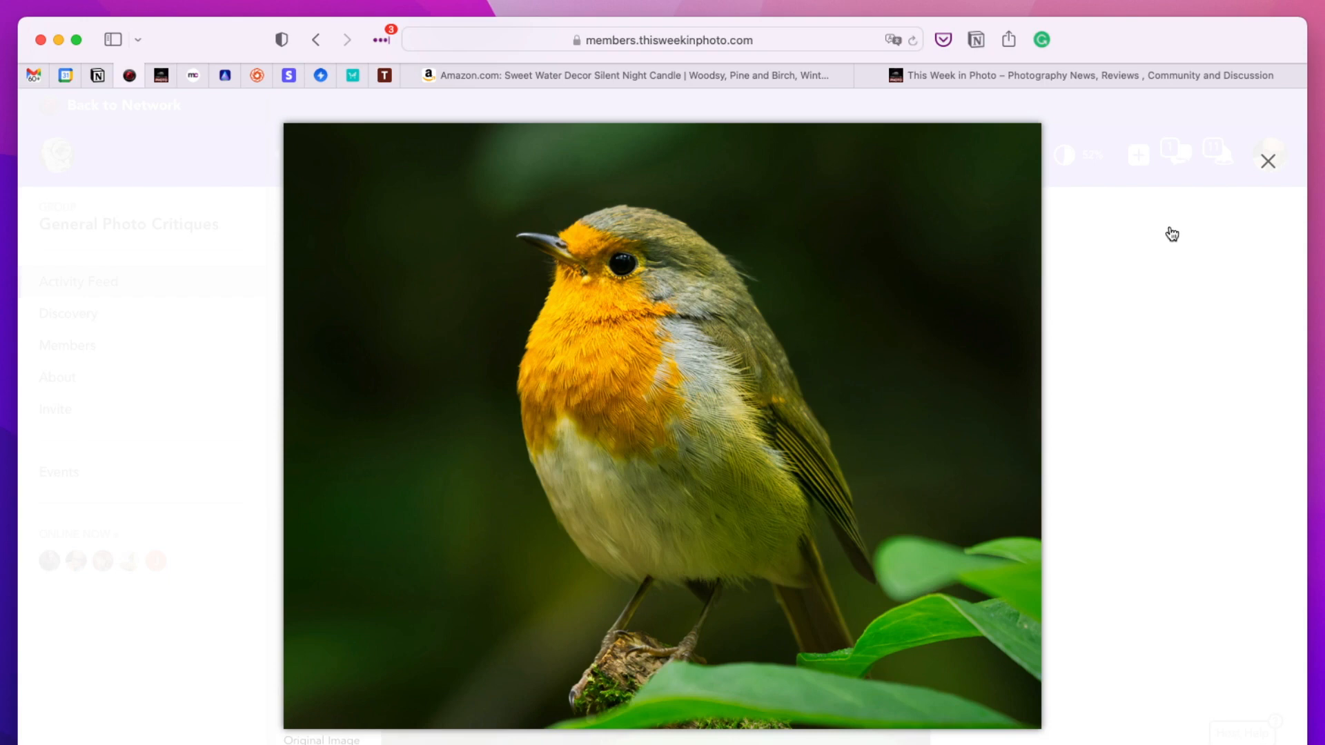
mouse_move(1197, 146)
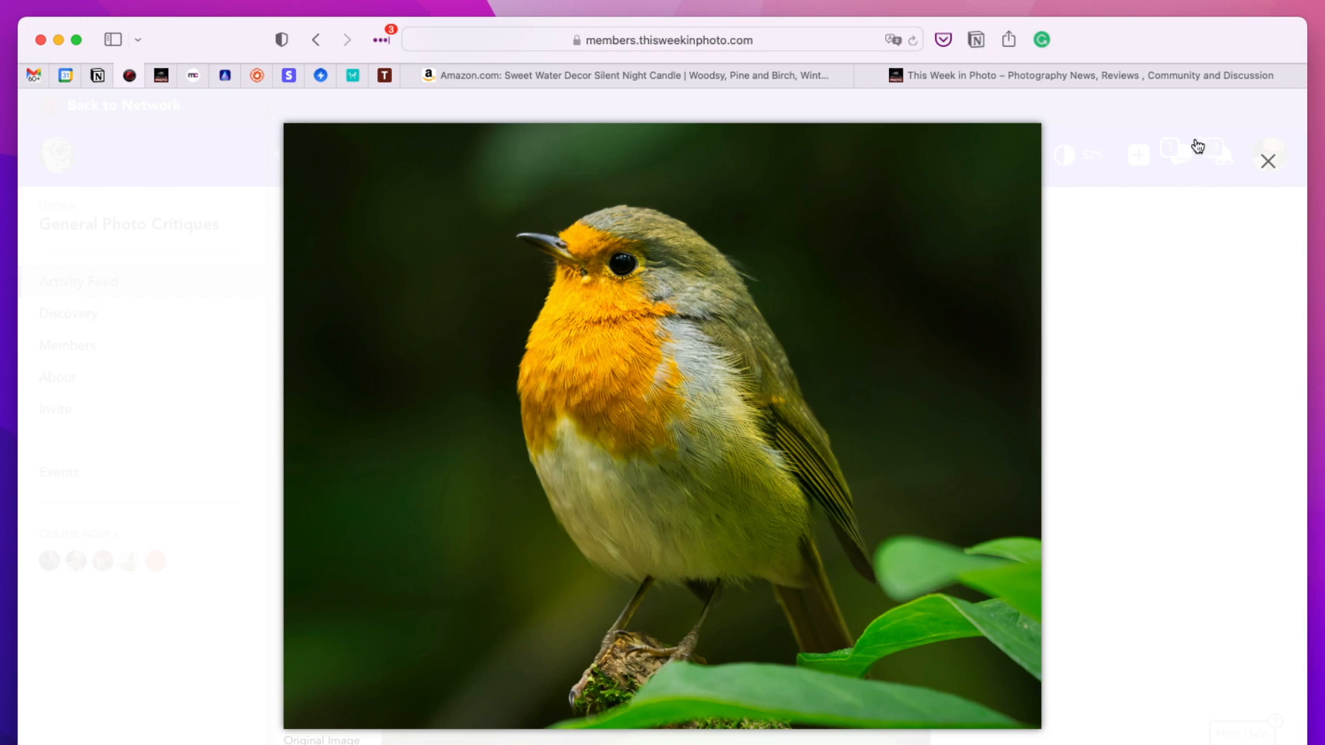
mouse_move(1208, 149)
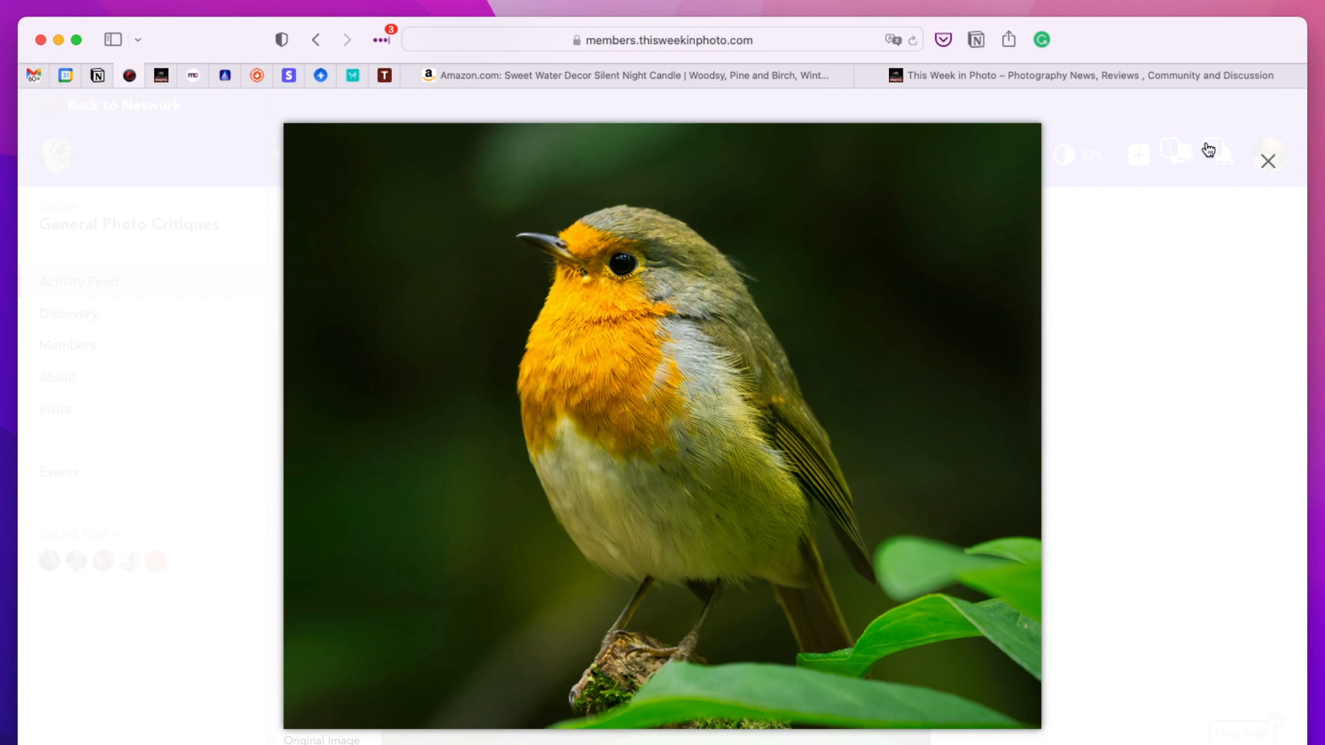
mouse_move(1268, 160)
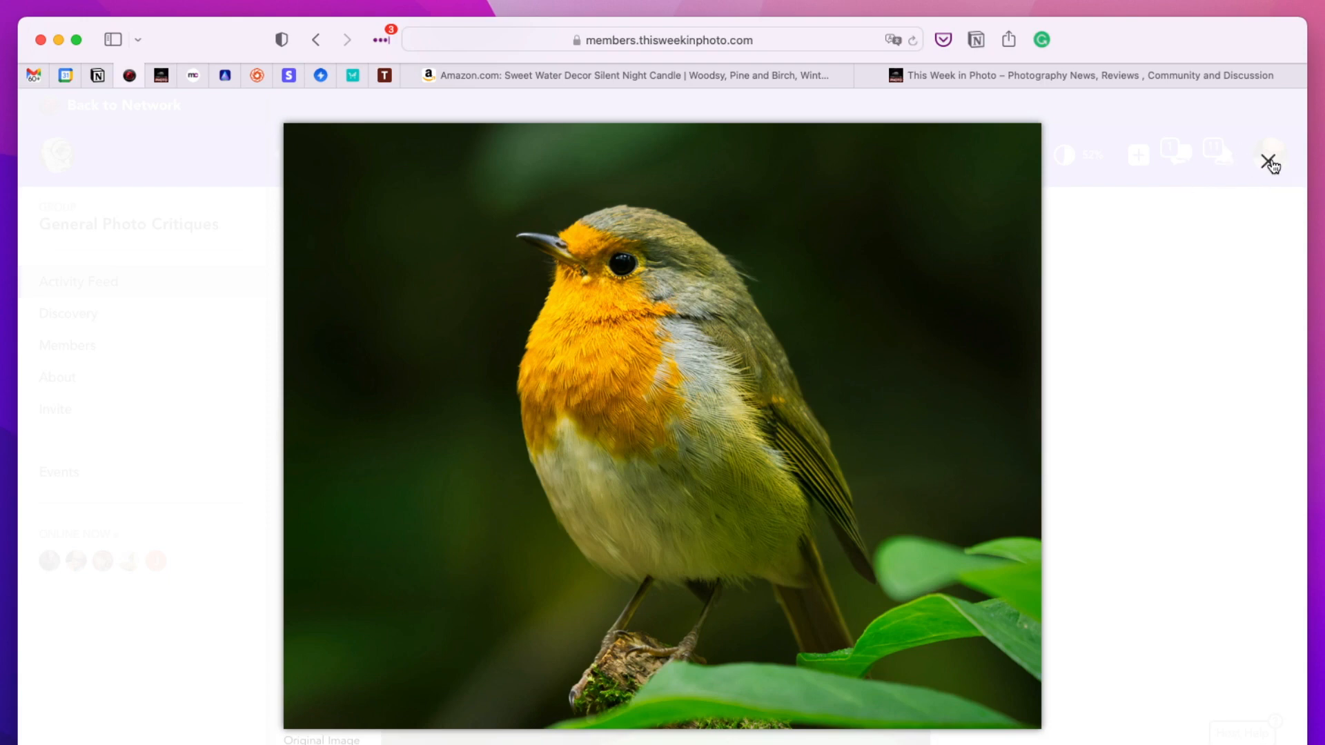
mouse_move(1265, 161)
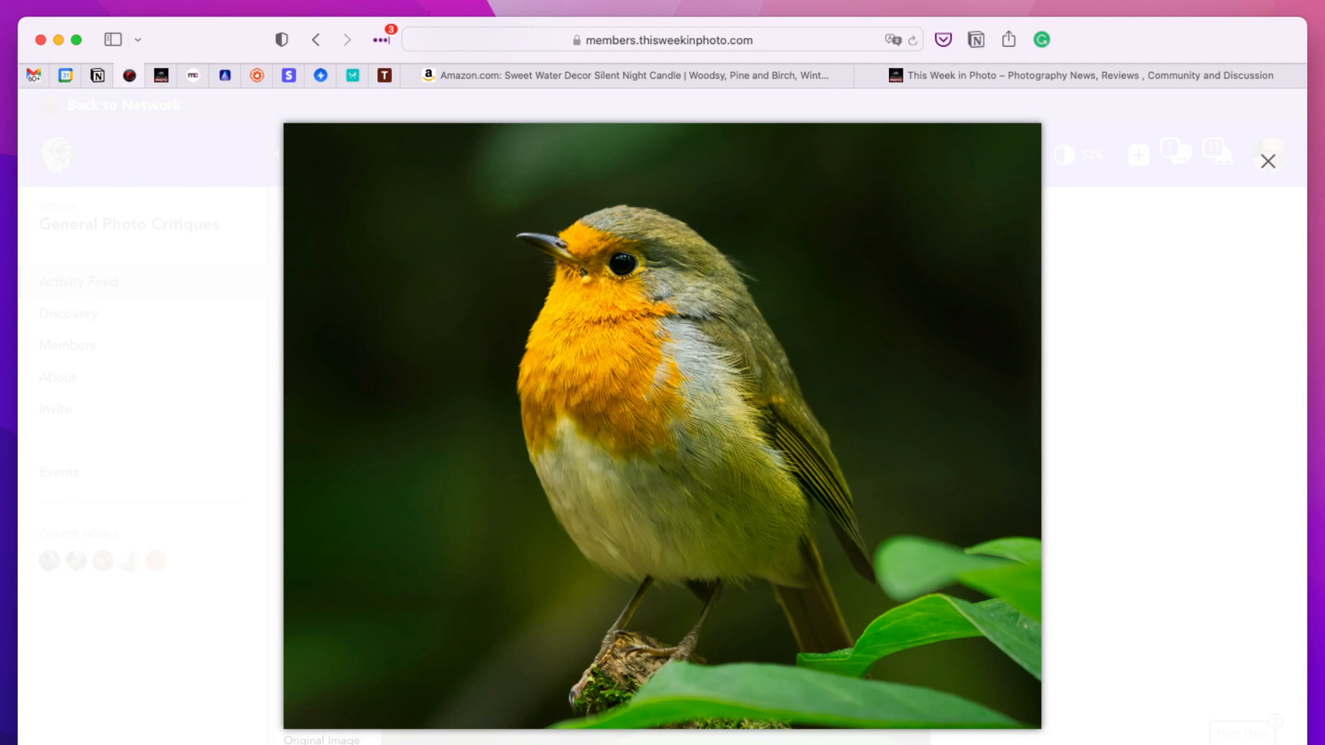
mouse_move(1304, 297)
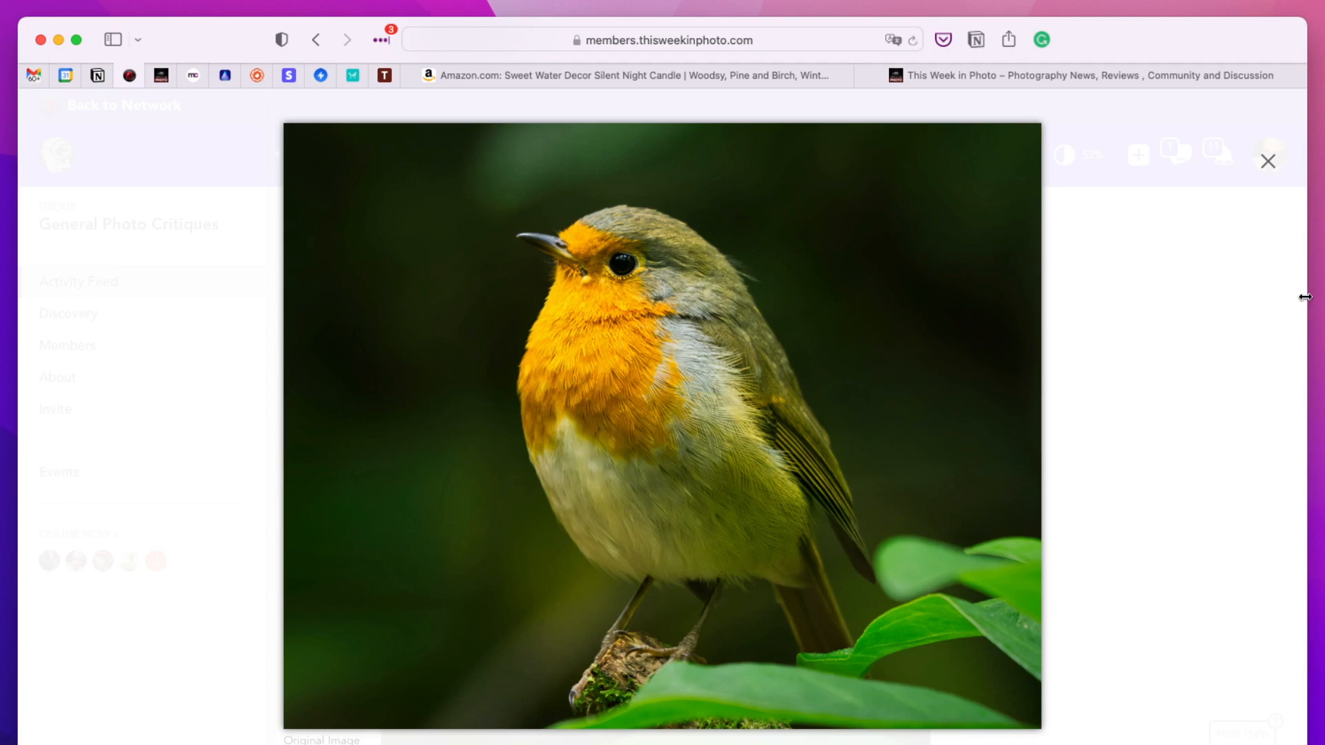
mouse_move(1289, 264)
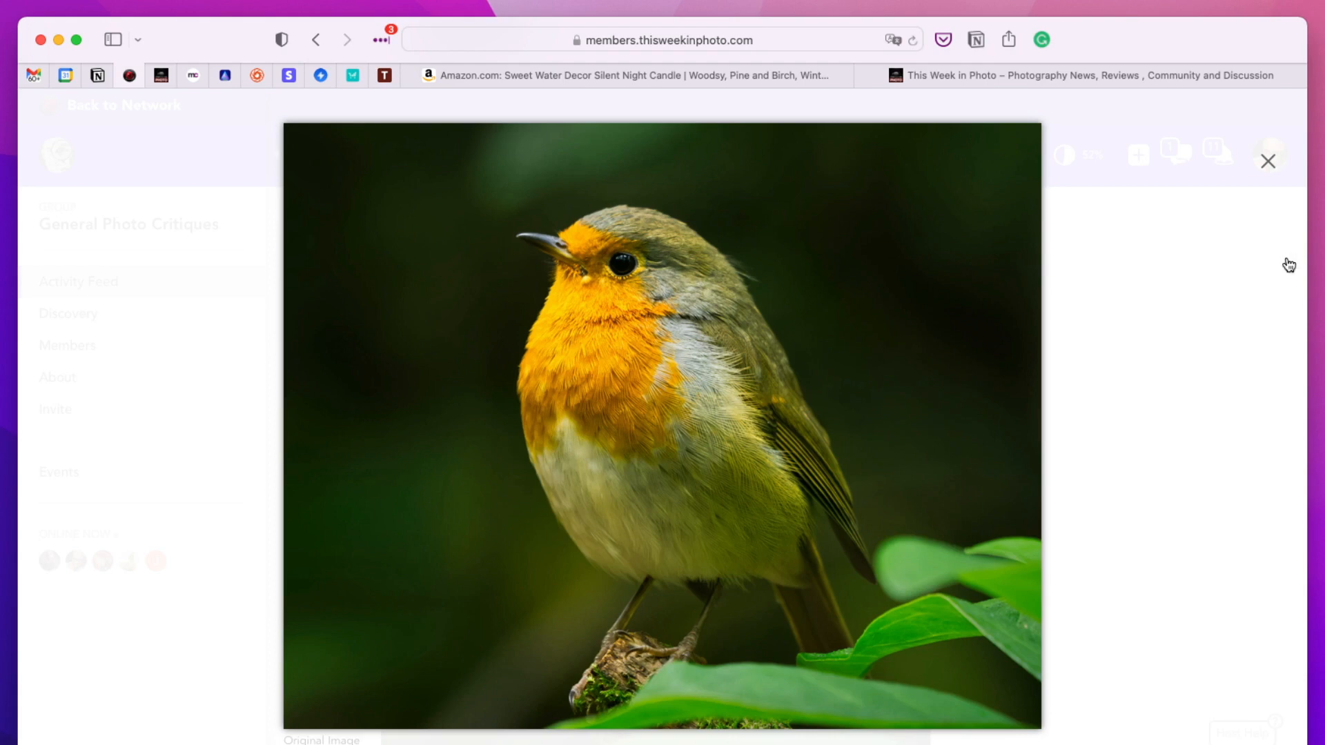
mouse_move(1186, 425)
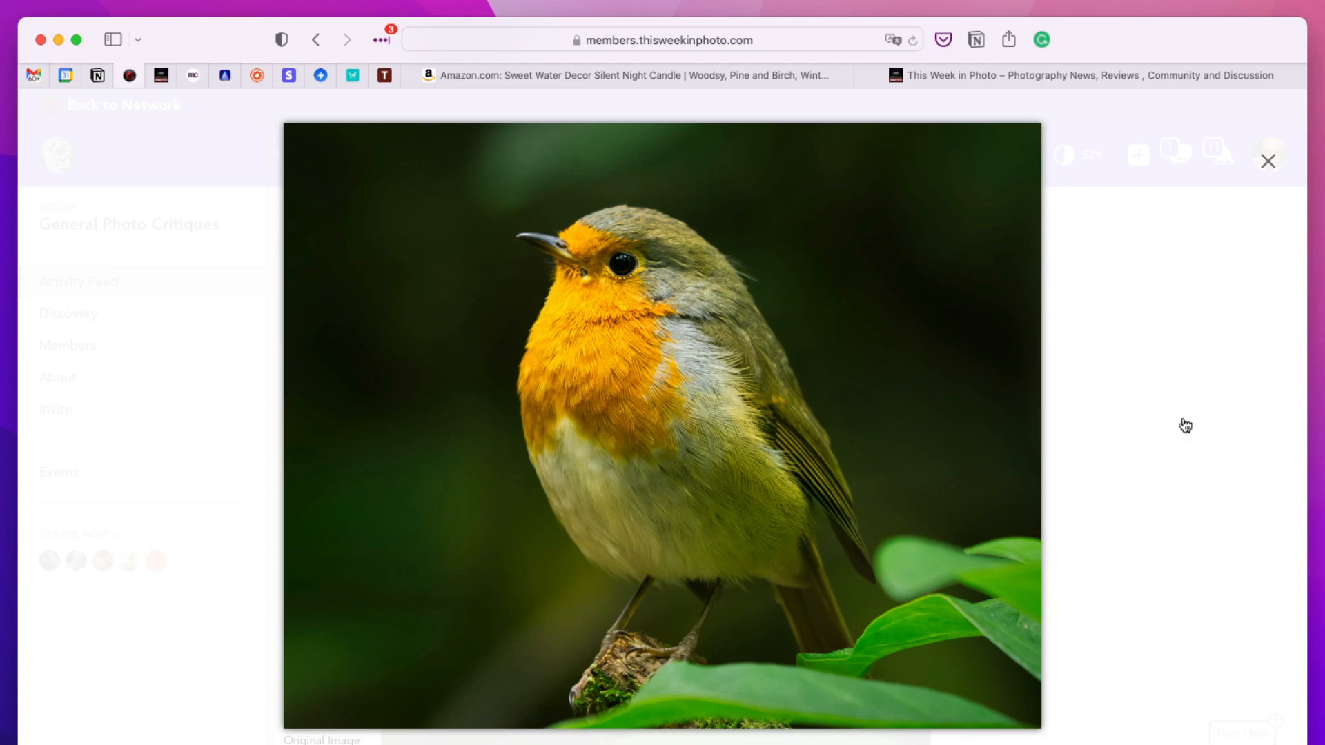
mouse_move(1204, 383)
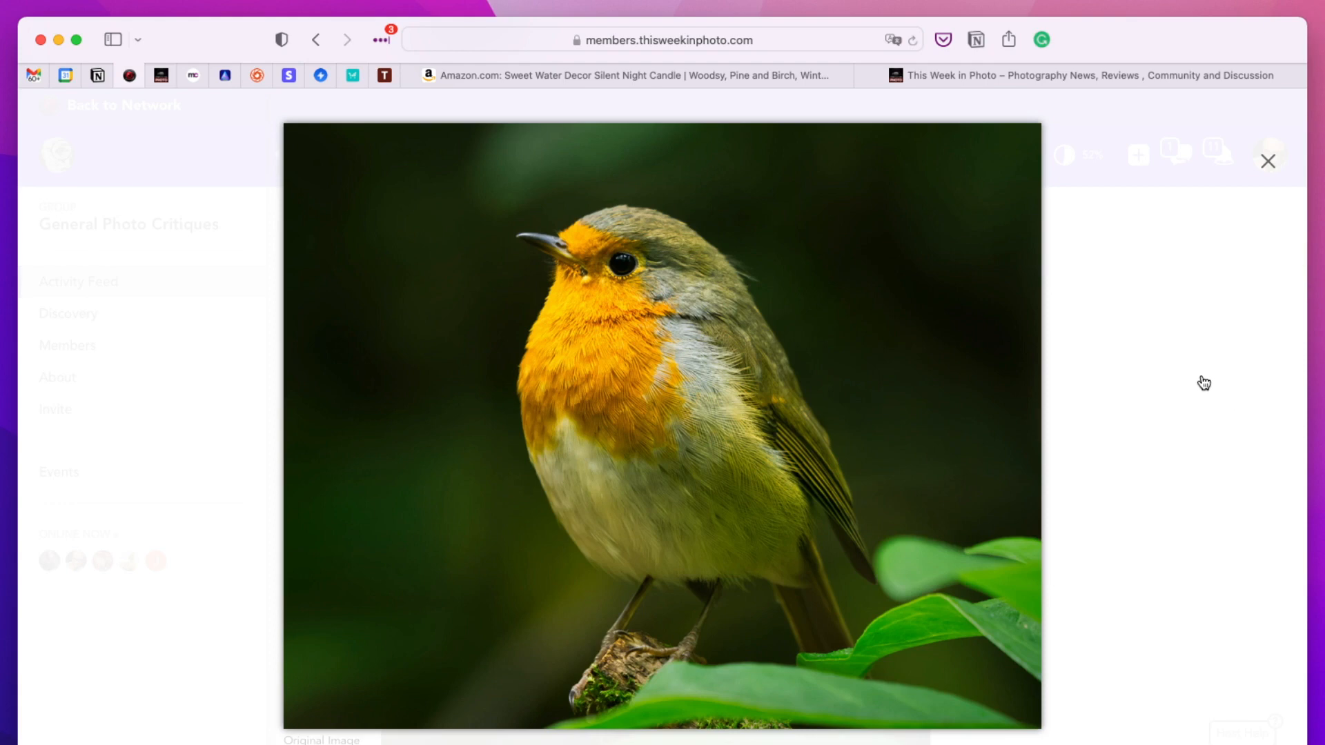
mouse_move(1209, 372)
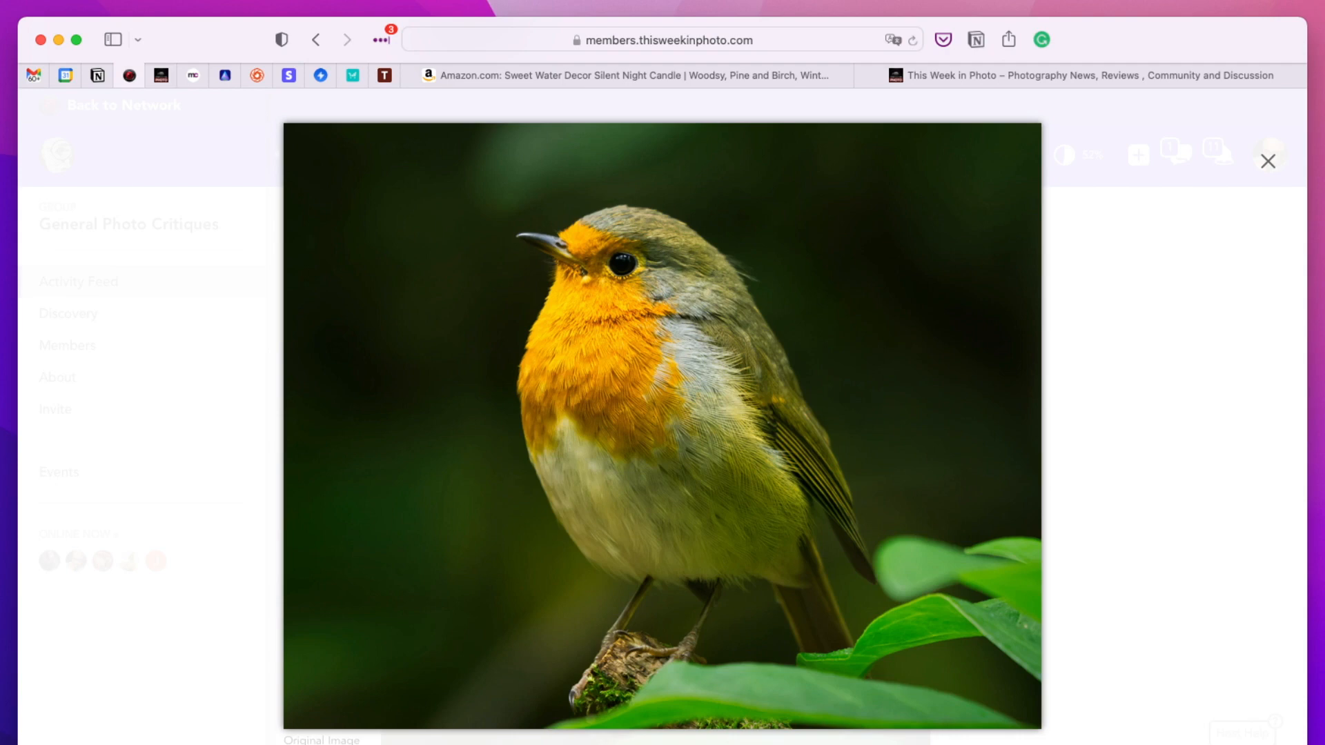
mouse_move(1265, 178)
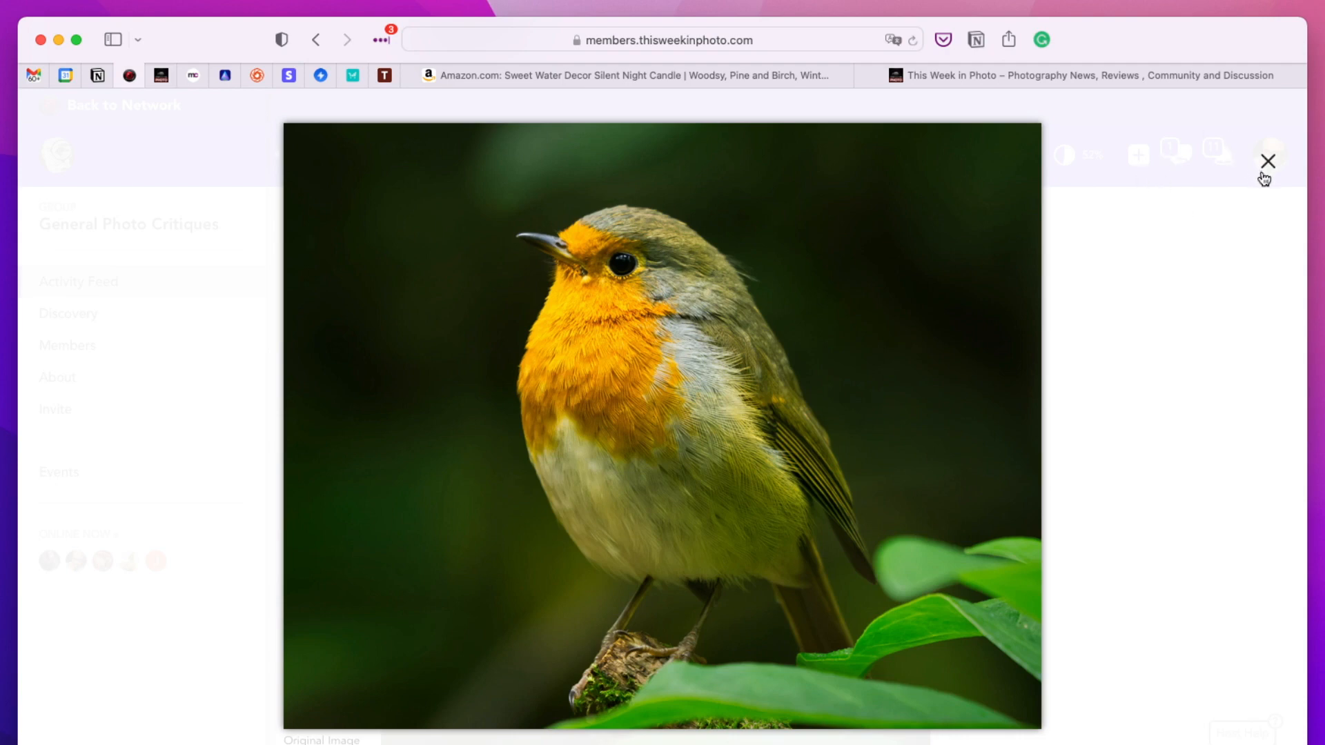
mouse_move(1208, 195)
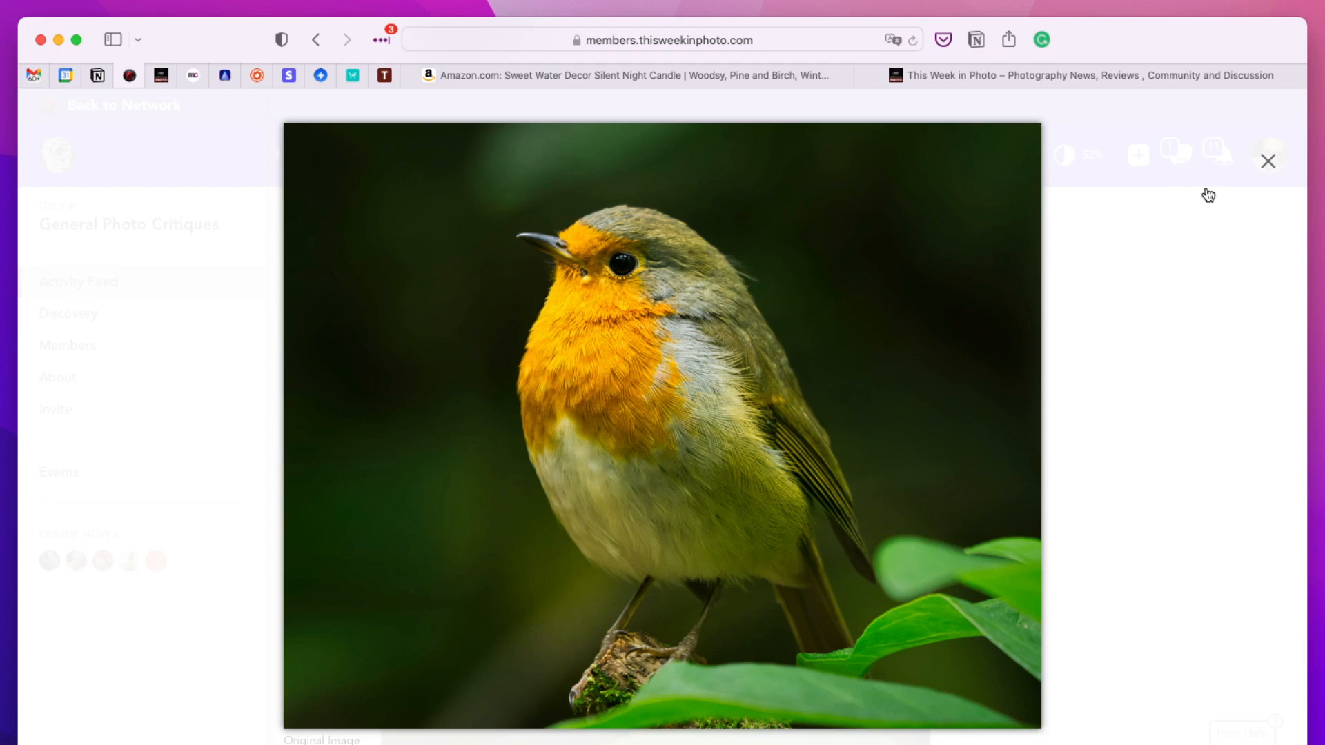
mouse_move(1207, 193)
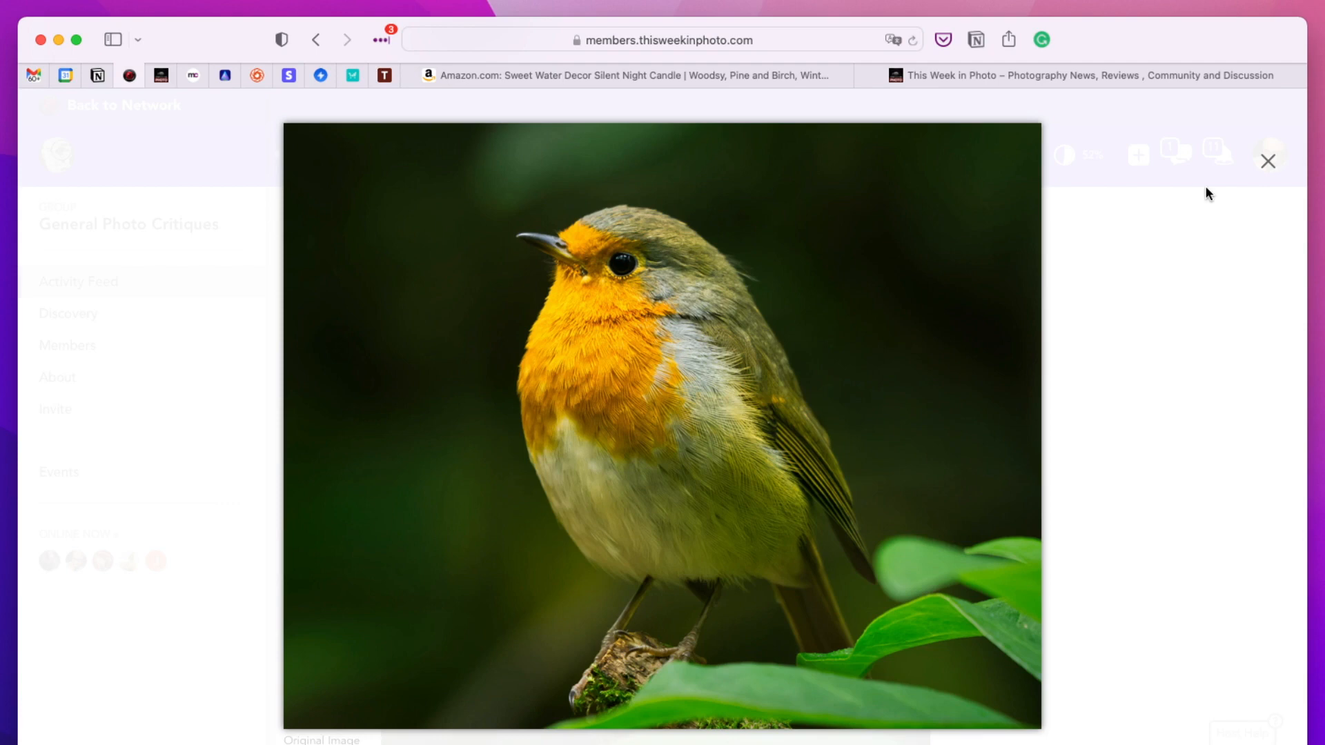
mouse_move(1271, 211)
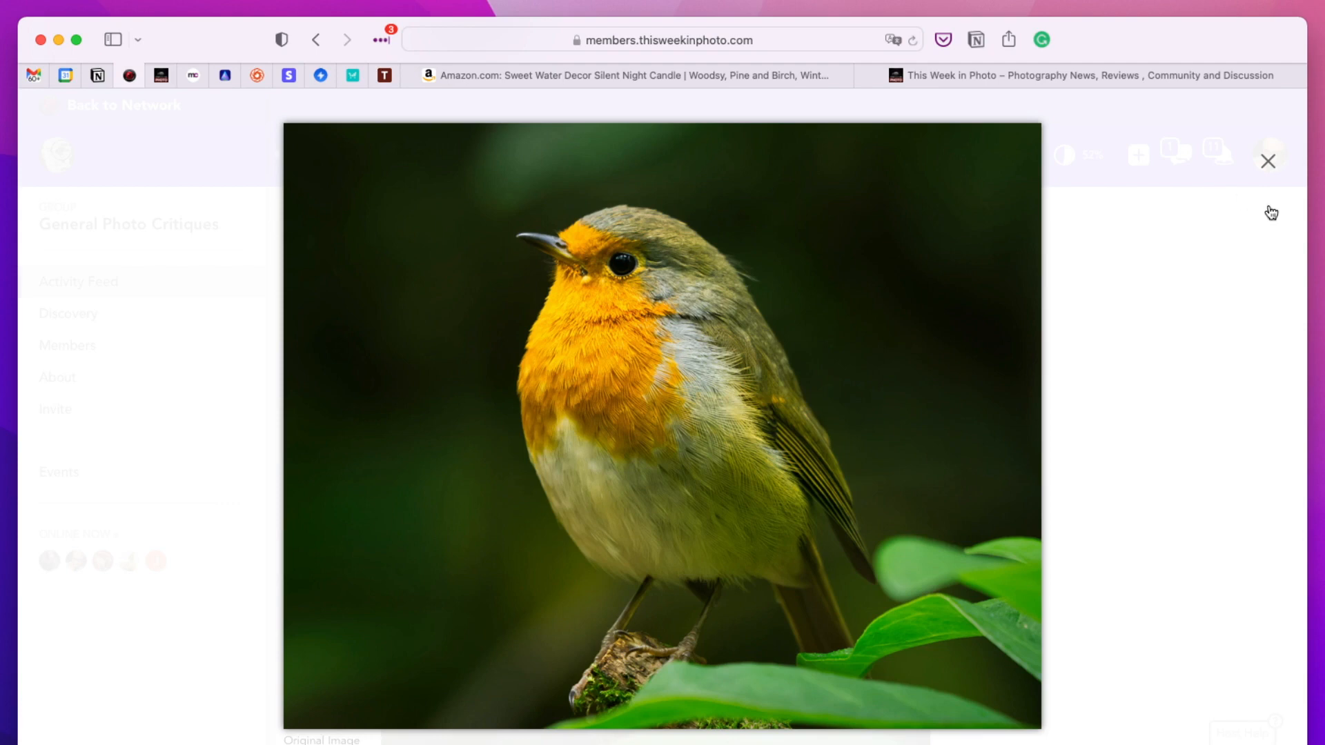
click(1267, 162)
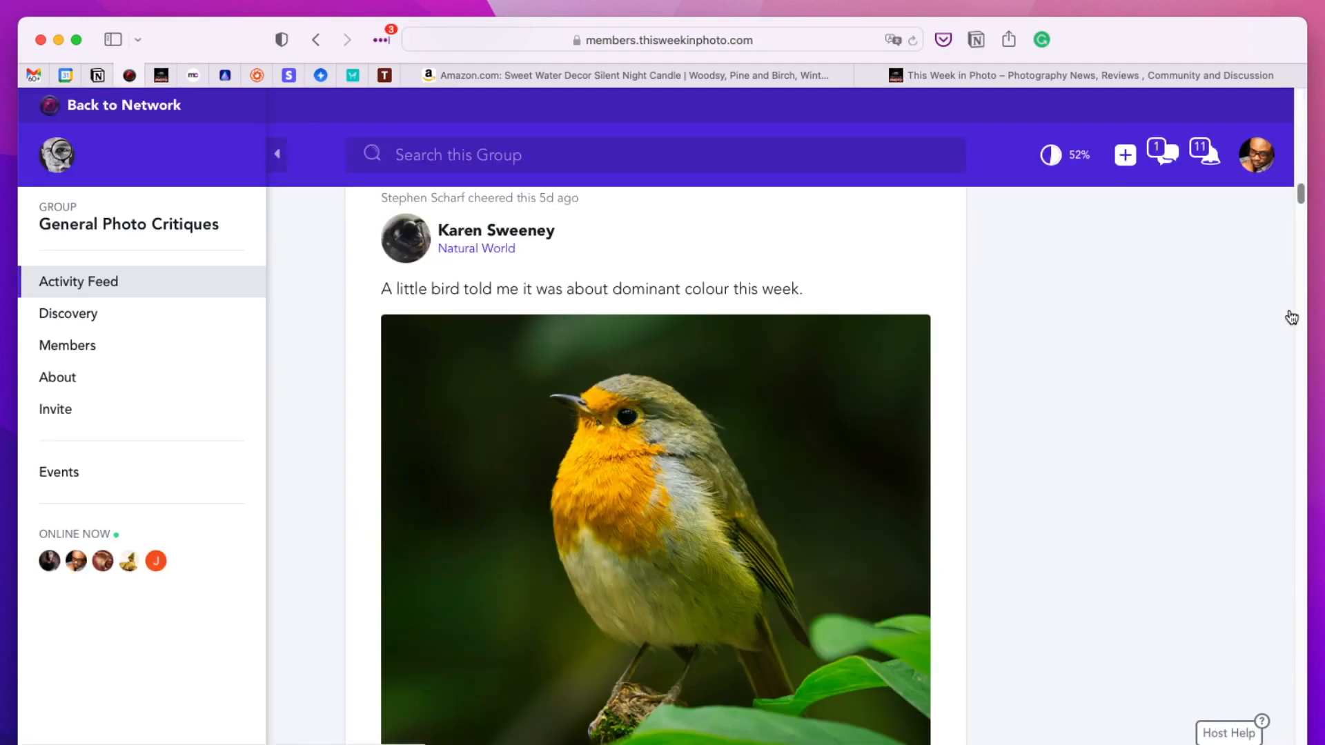
scroll(down, 3)
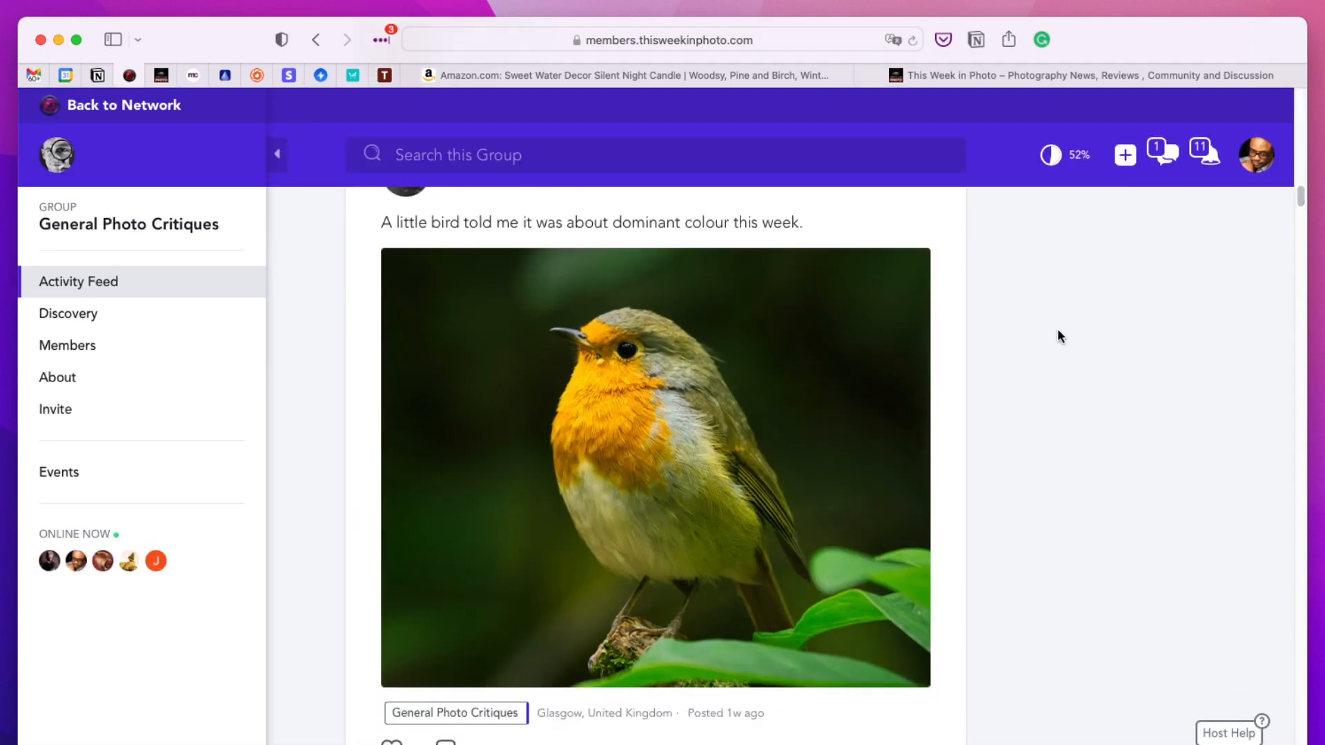
scroll(down, 3)
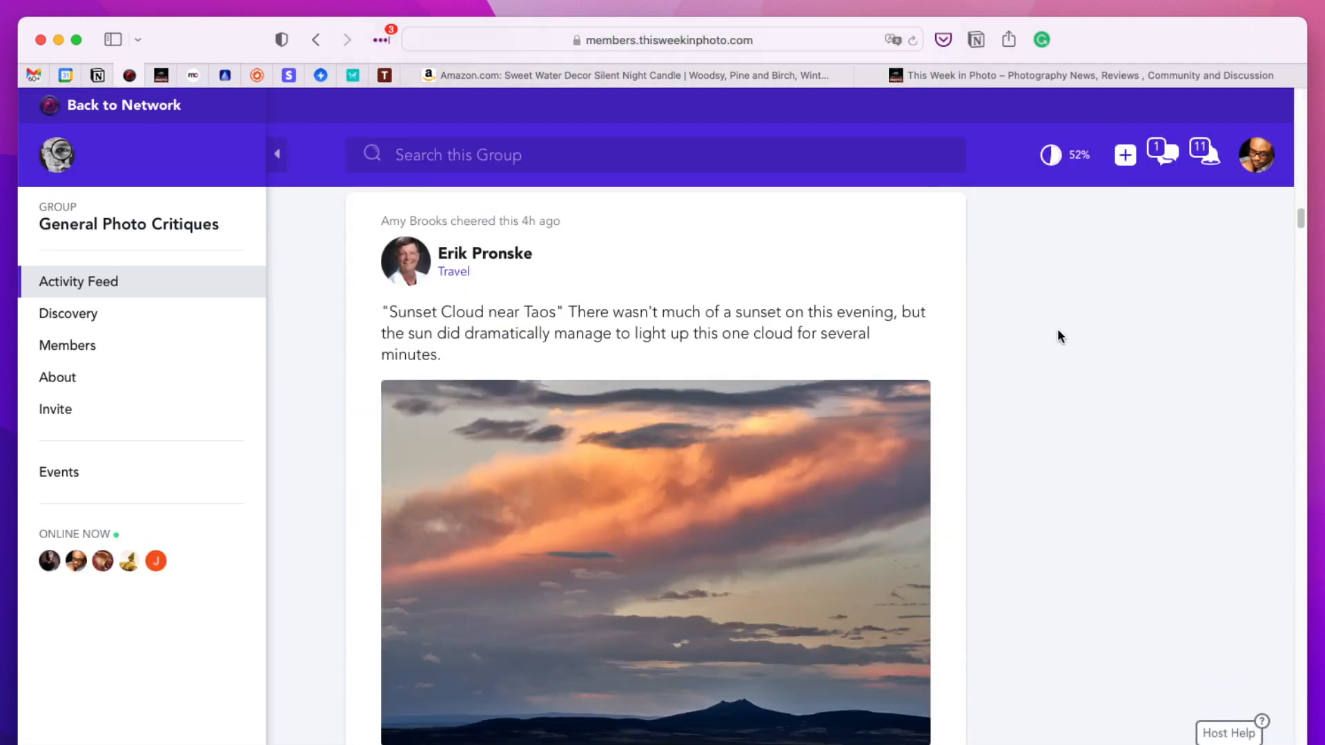
scroll(down, 3)
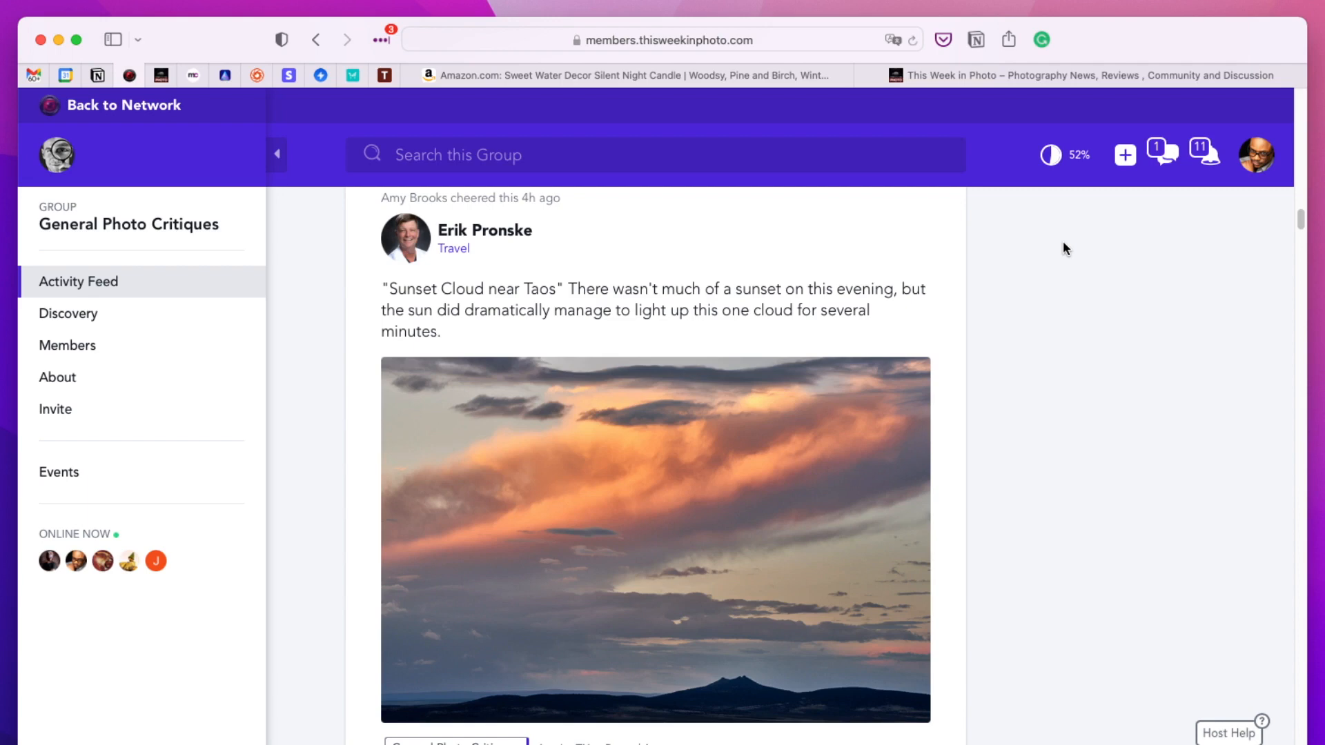
mouse_move(981, 315)
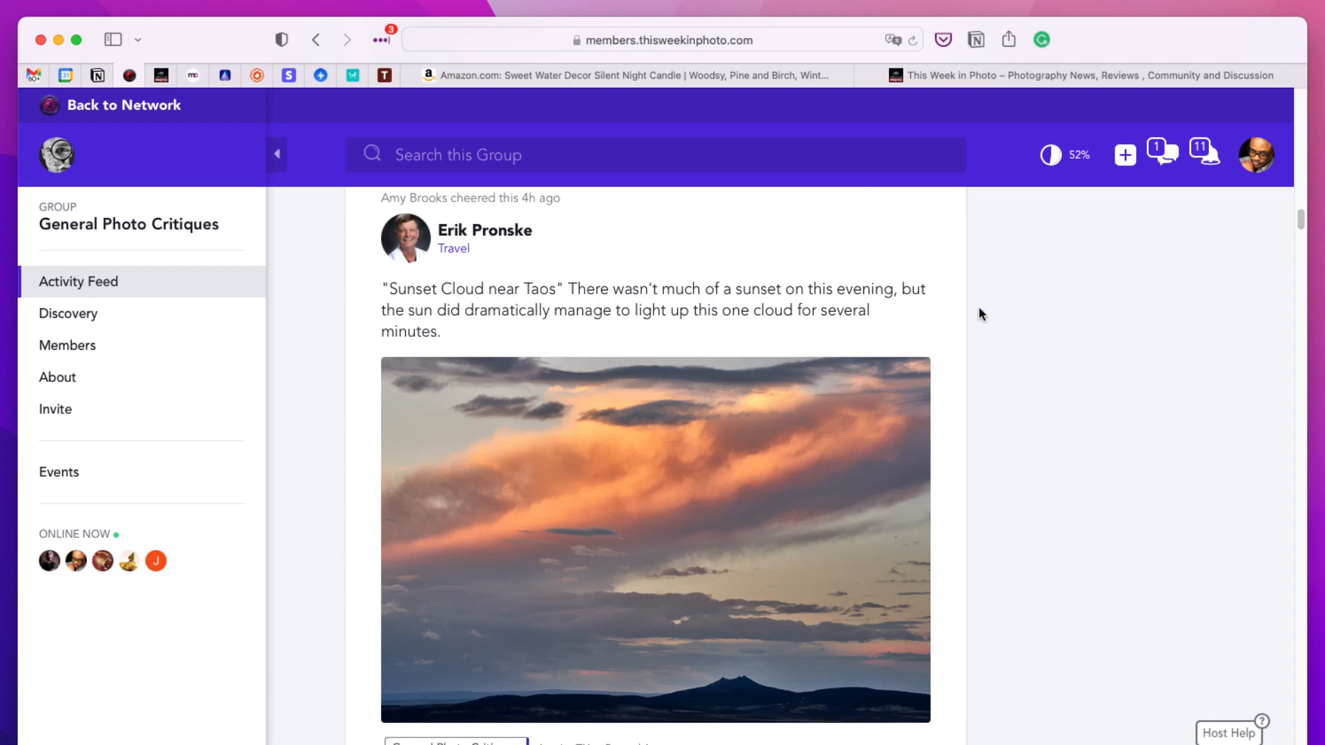
click(655, 541)
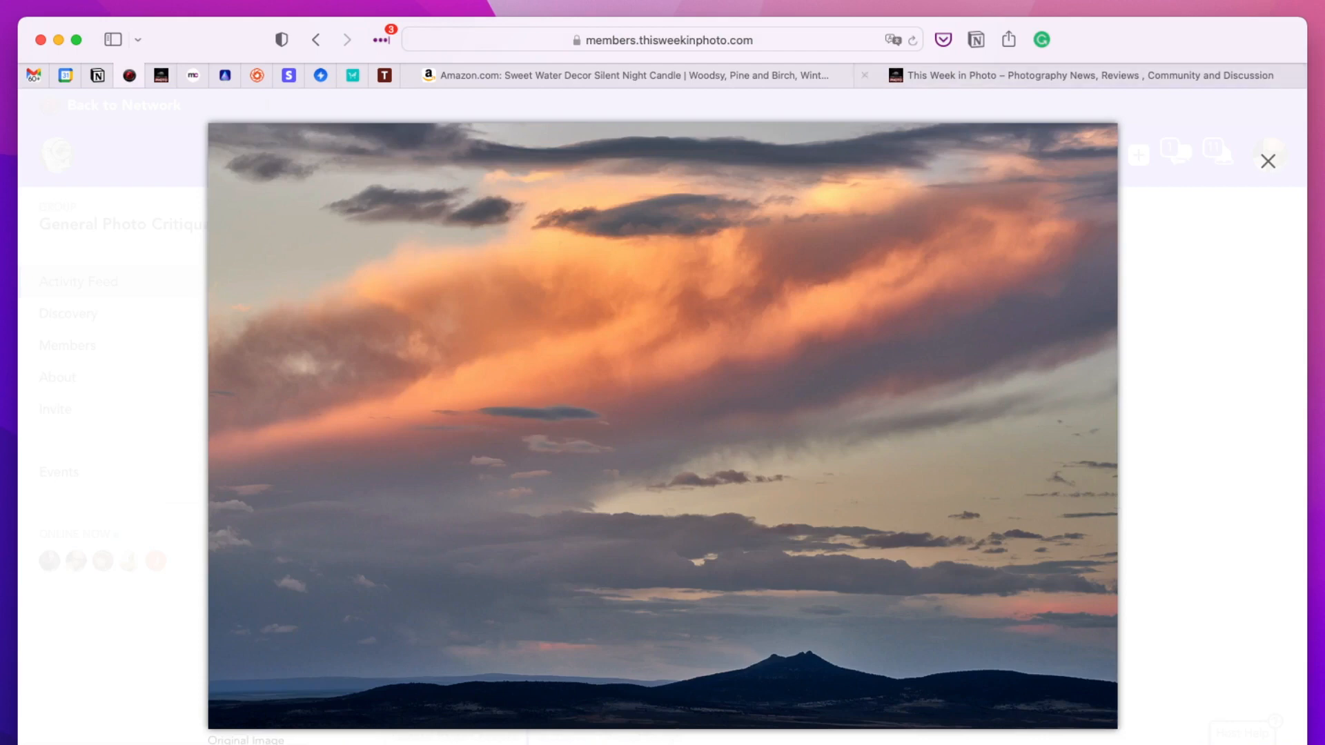
mouse_move(1260, 297)
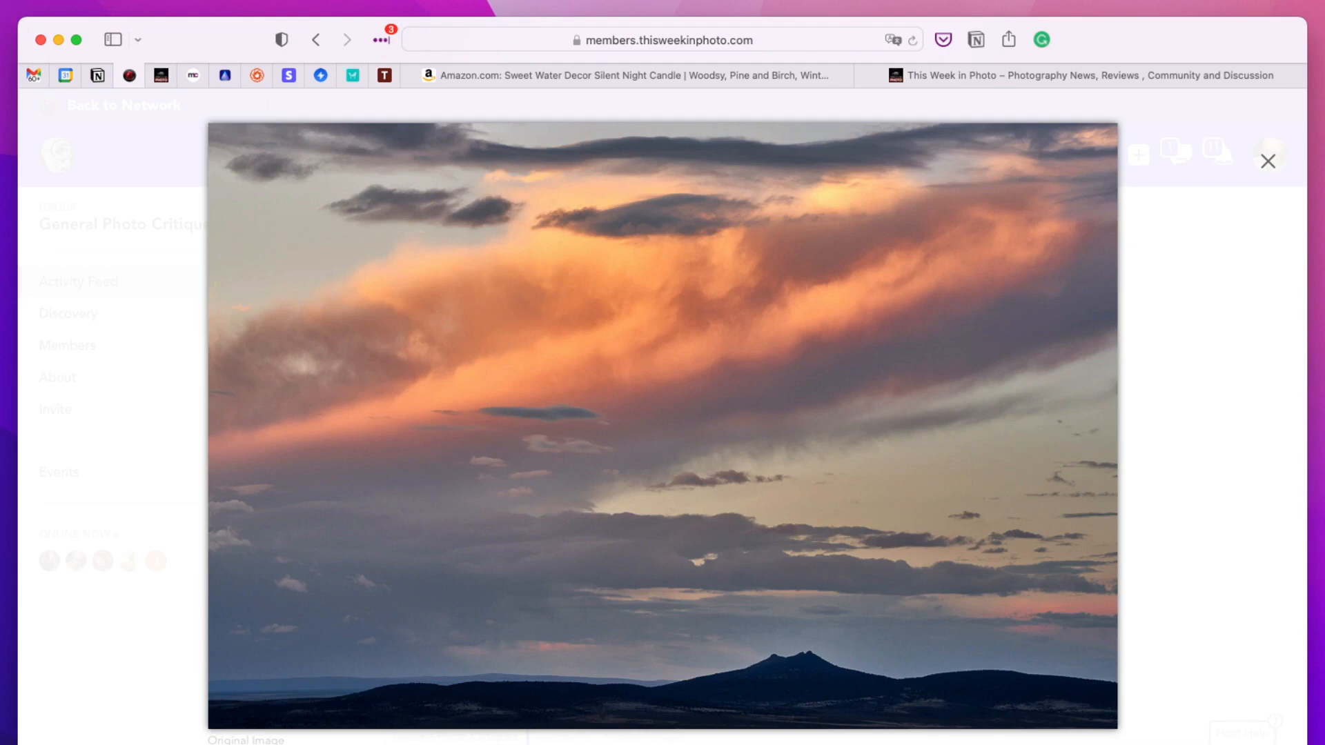
mouse_move(395, 714)
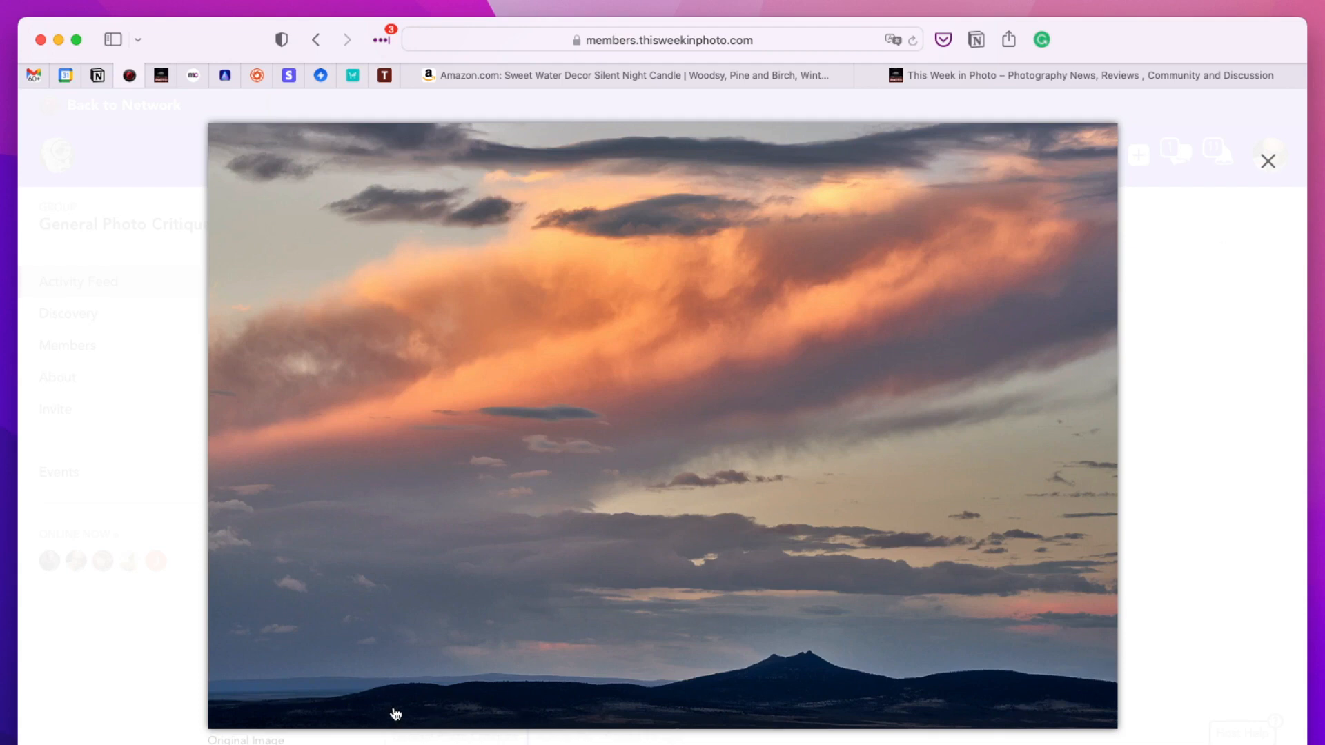
mouse_move(957, 668)
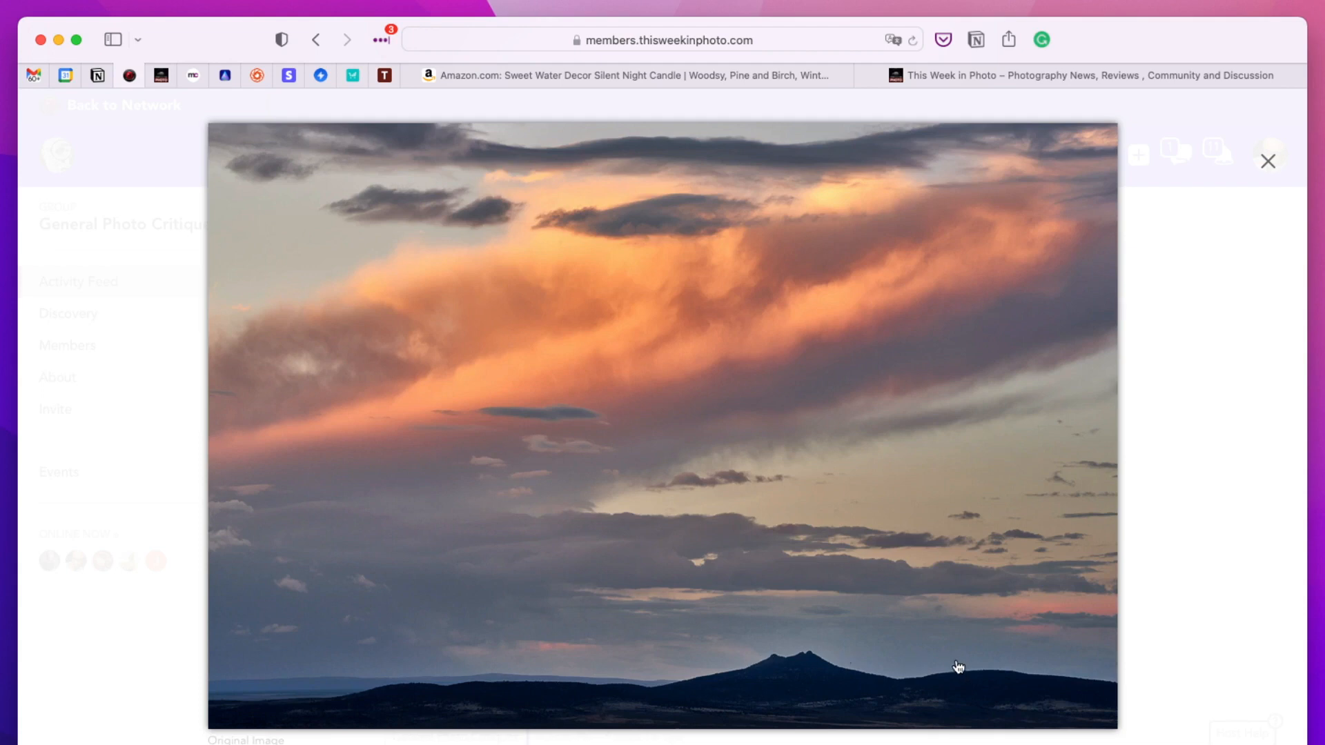
mouse_move(869, 656)
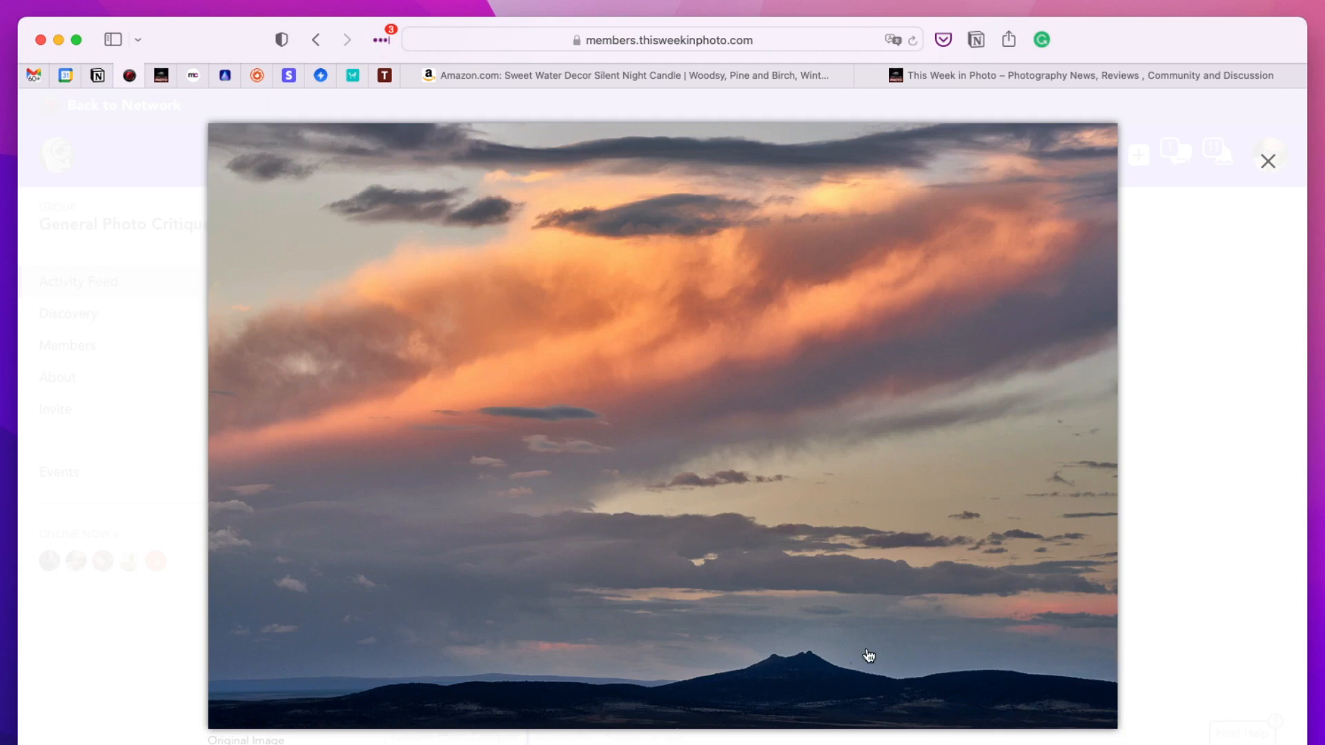
mouse_move(1218, 406)
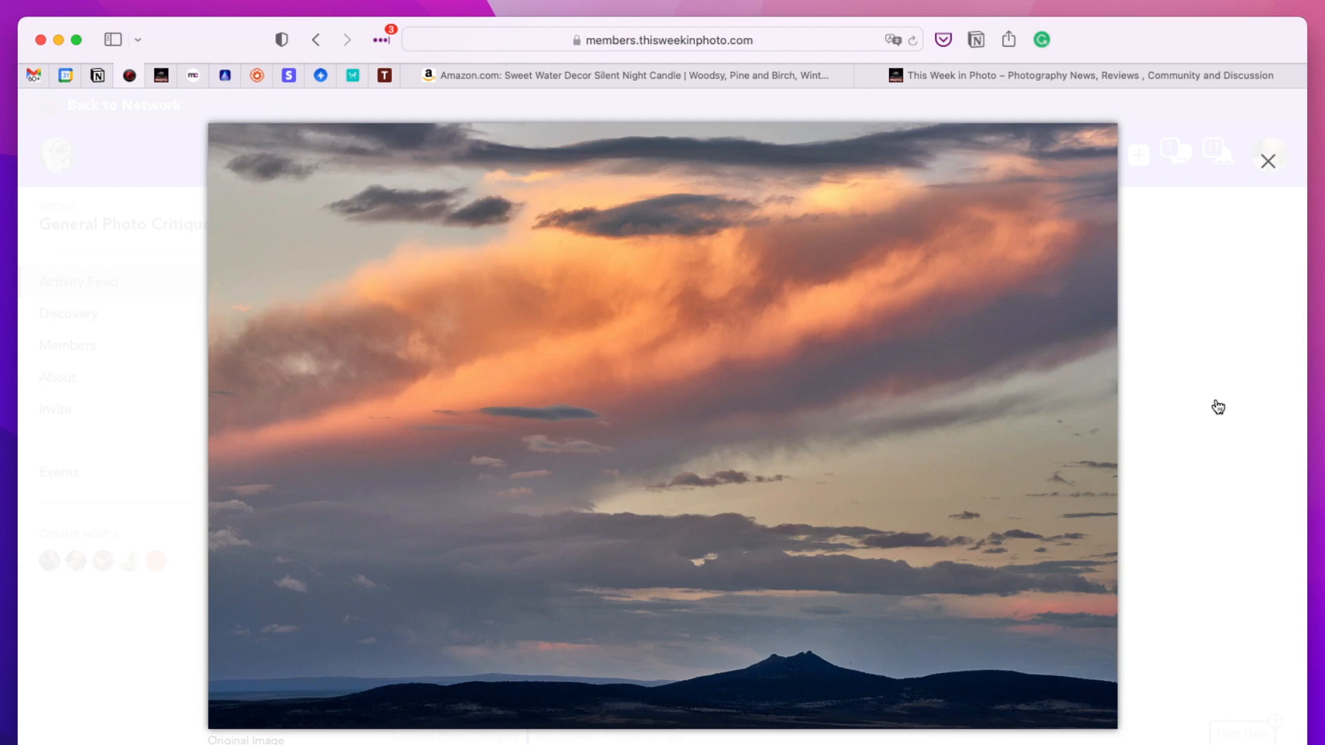
mouse_move(1272, 441)
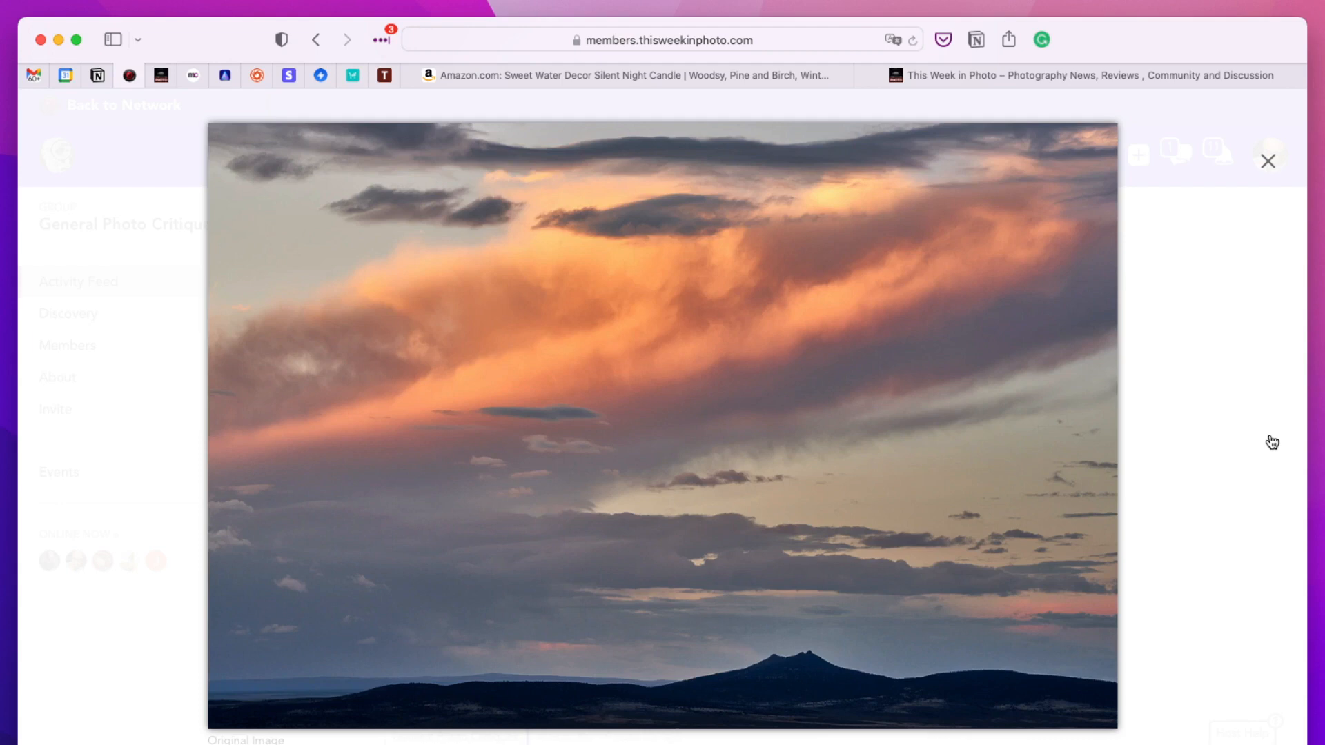
mouse_move(1164, 460)
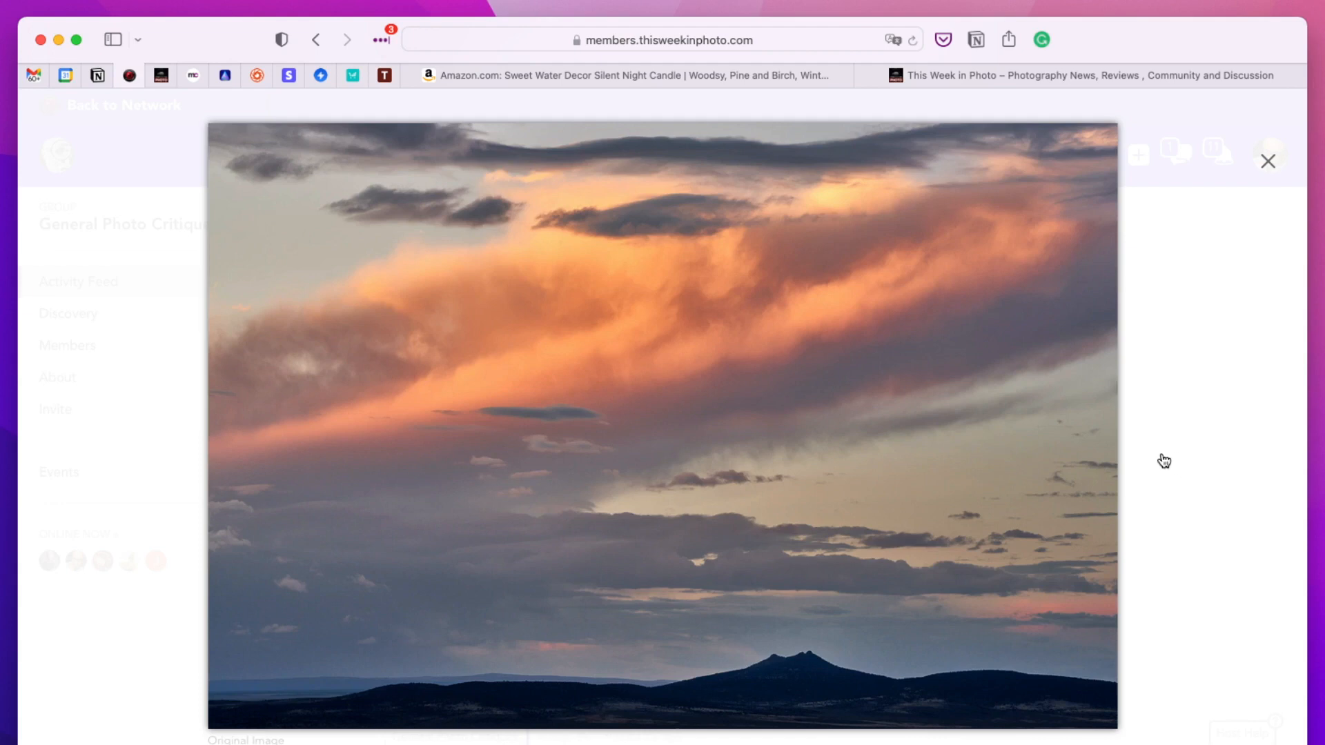
mouse_move(1126, 490)
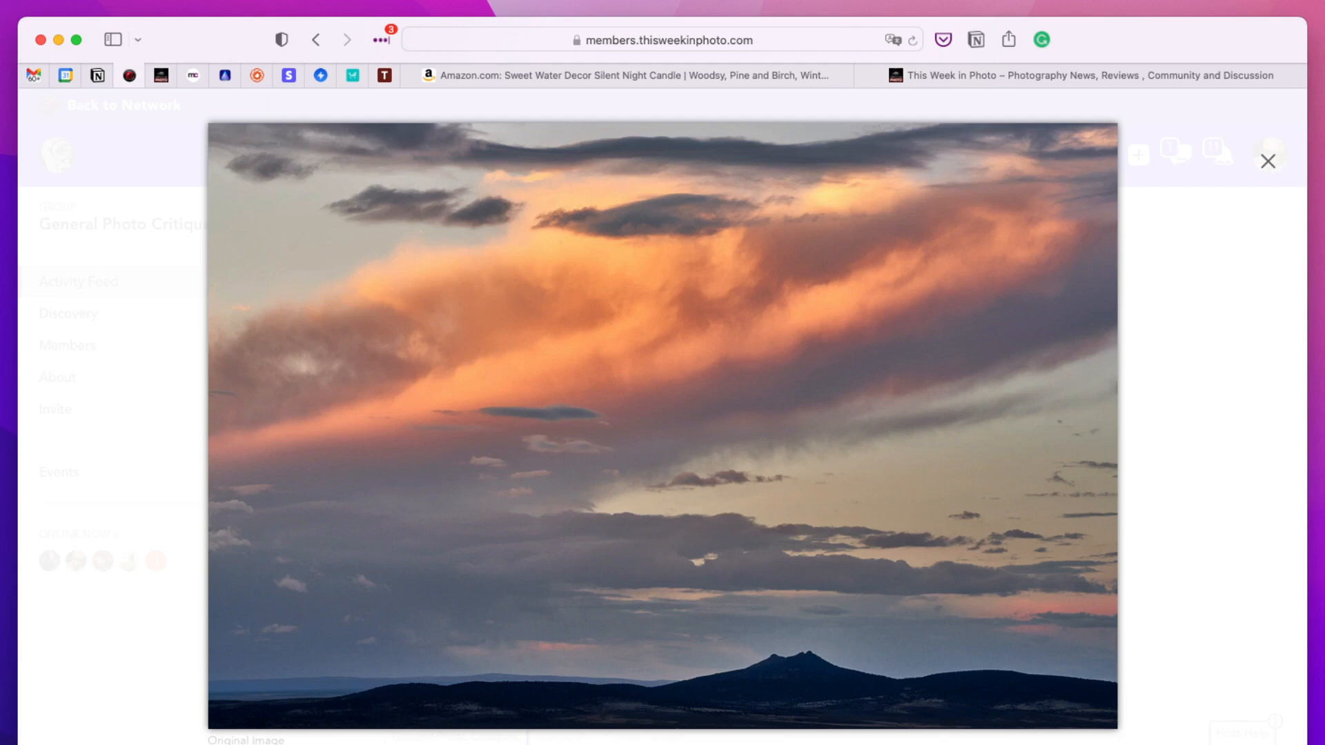
mouse_move(740, 687)
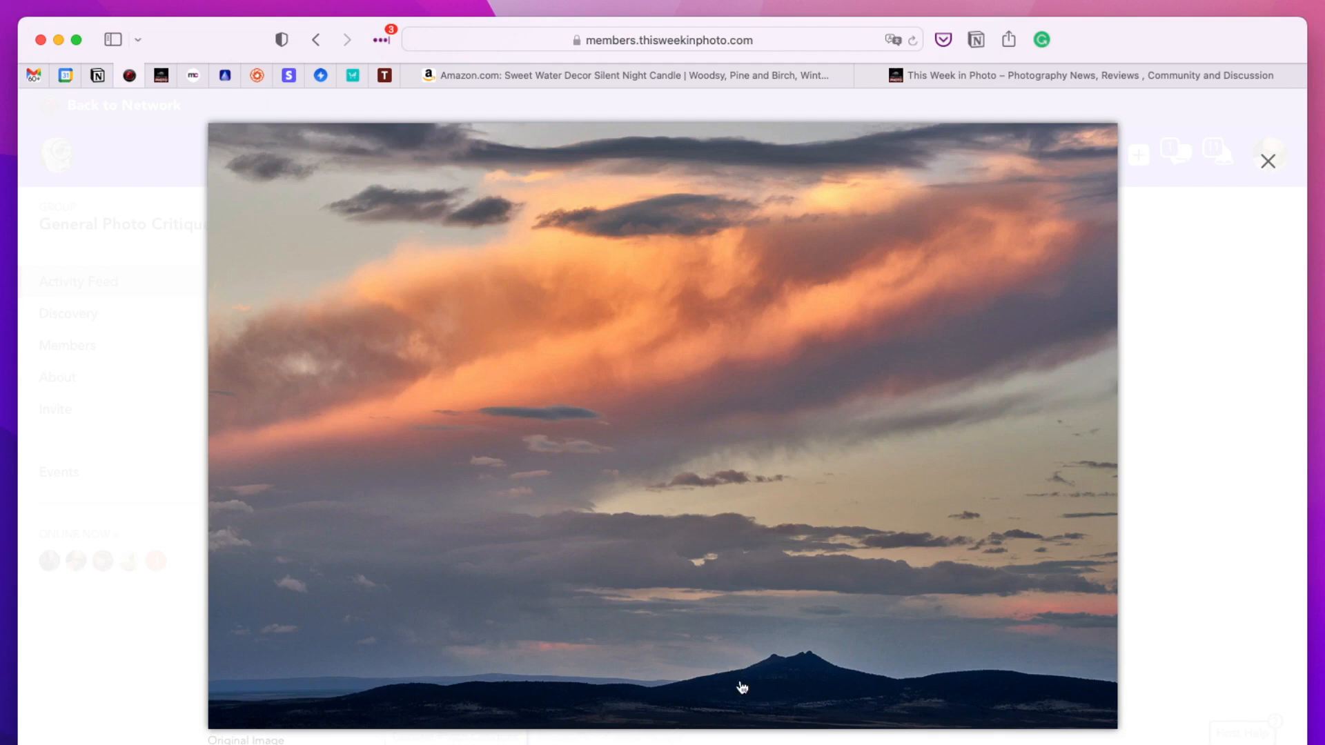
mouse_move(714, 682)
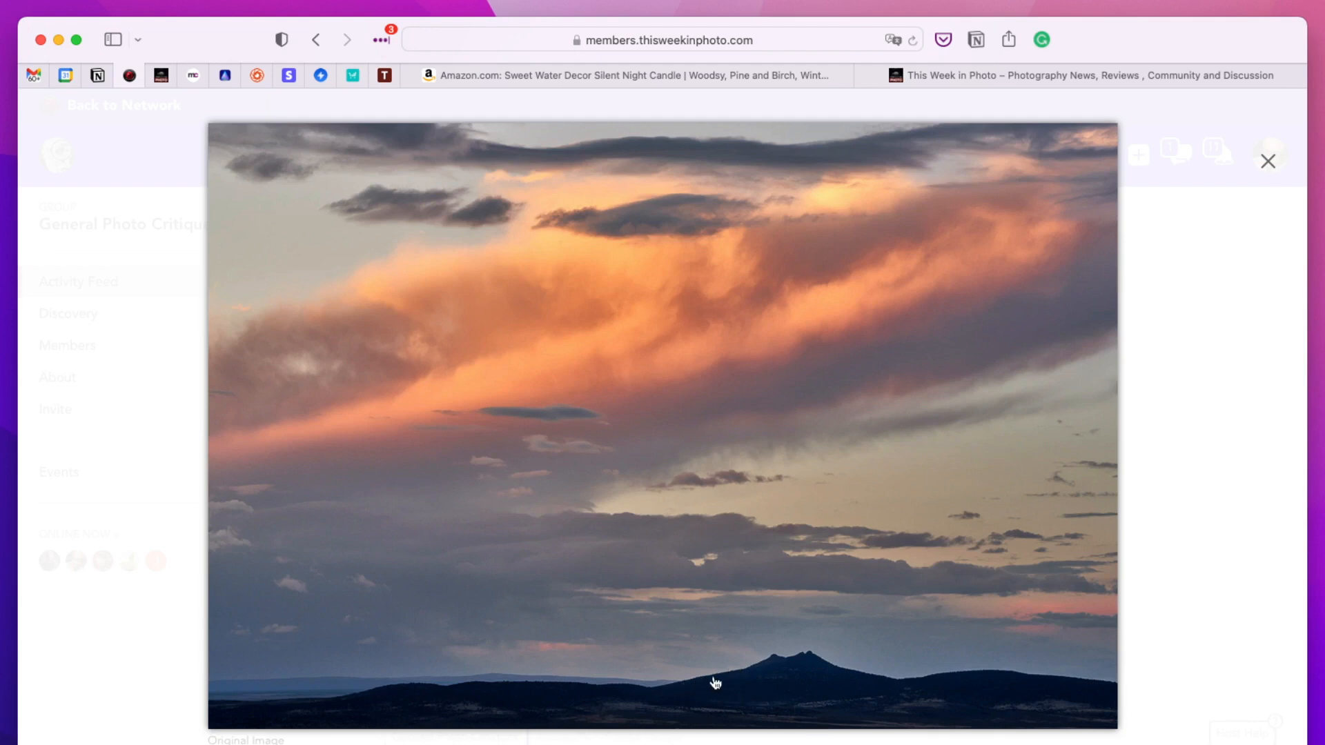
mouse_move(862, 681)
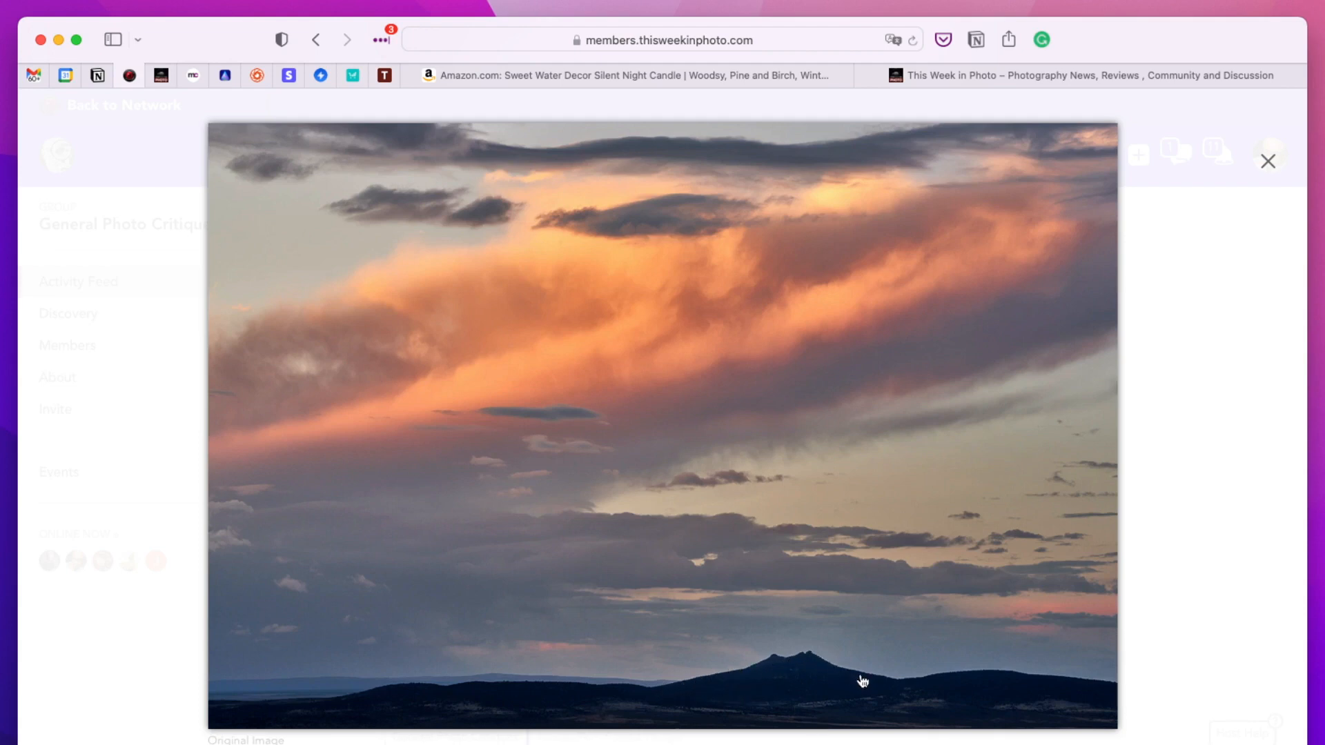
mouse_move(1121, 690)
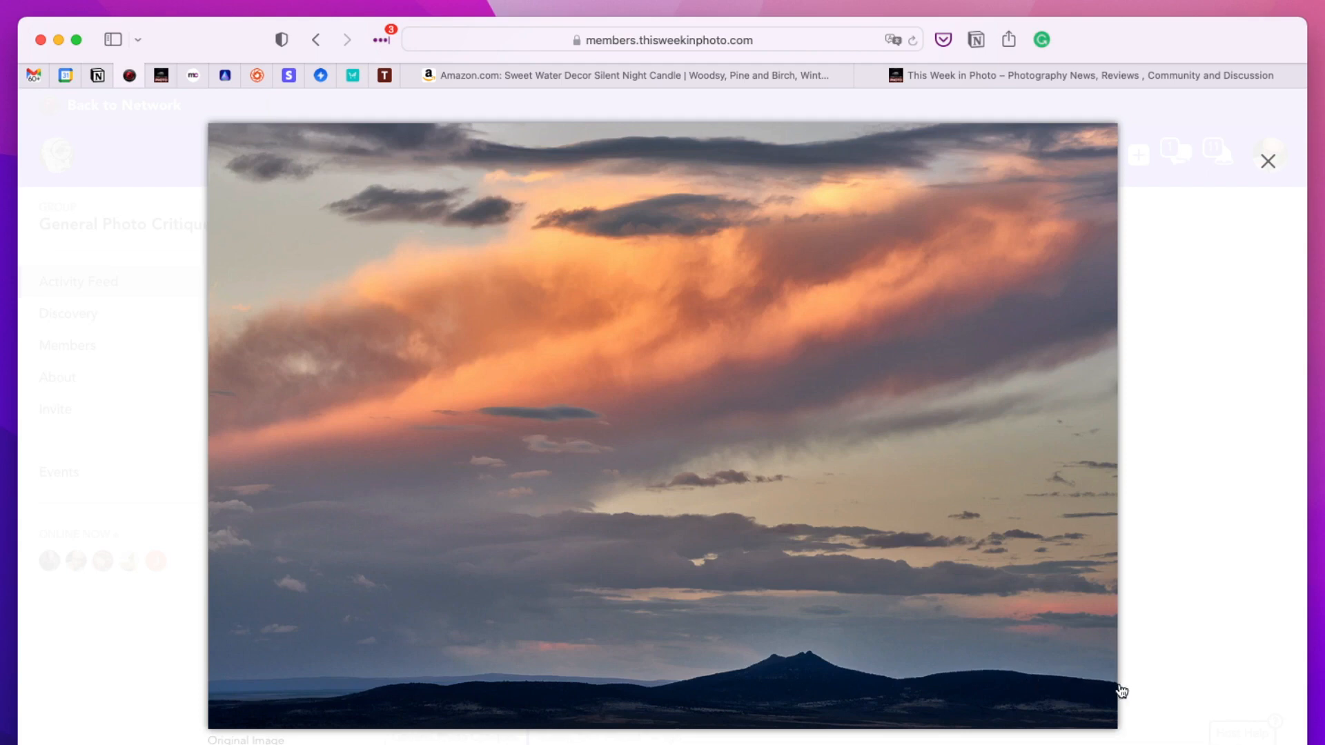
mouse_move(912, 689)
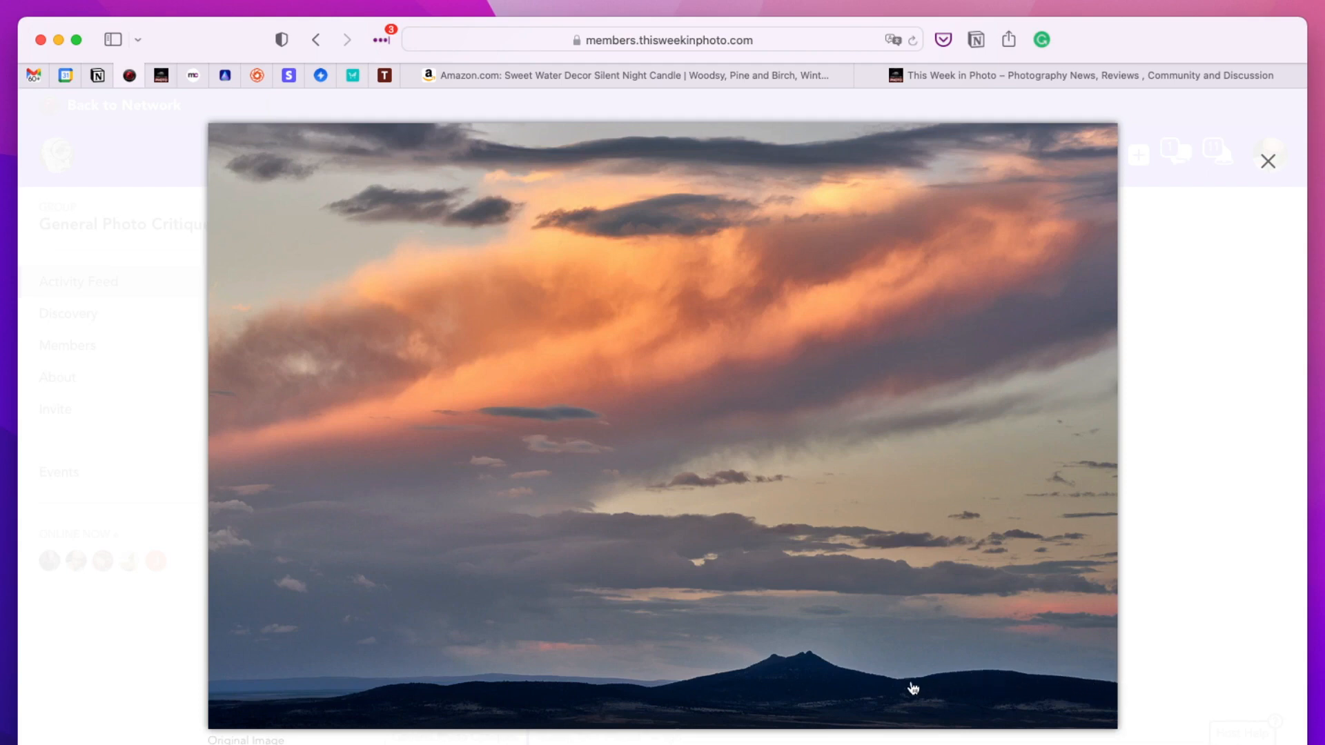
mouse_move(723, 682)
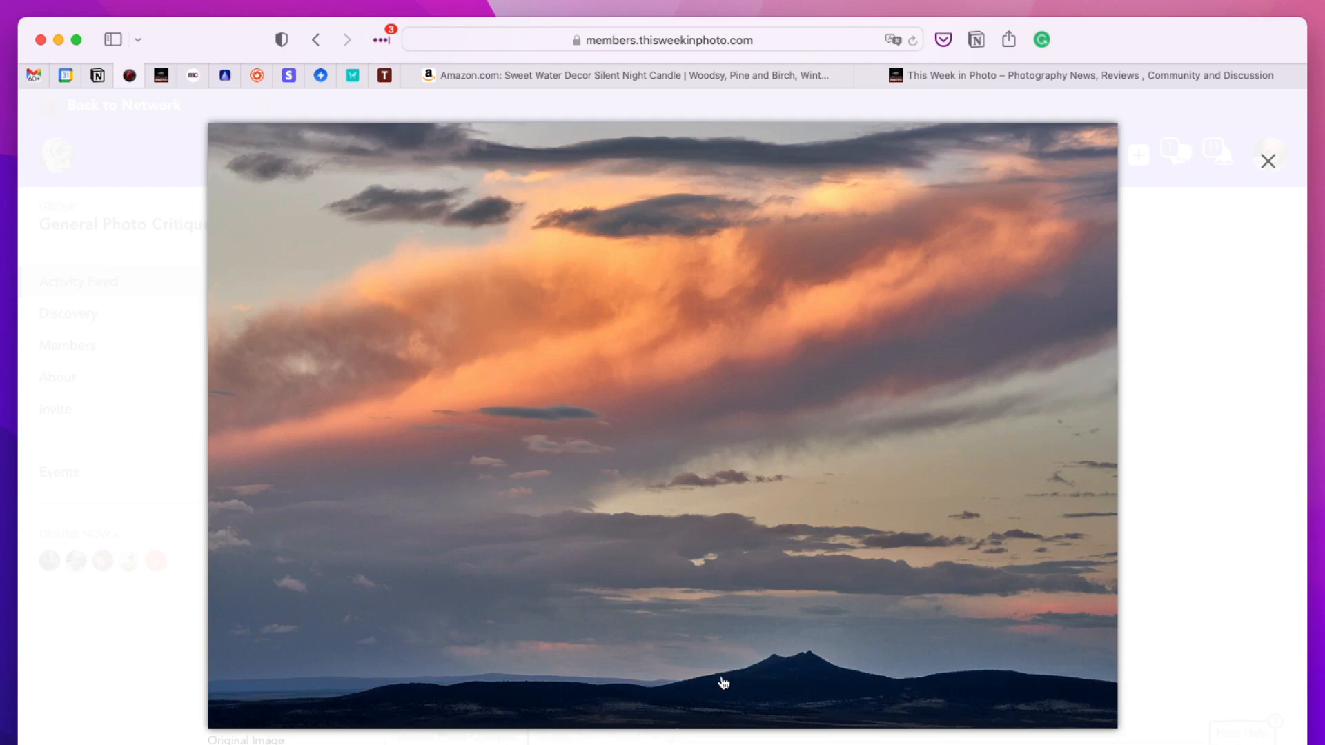
mouse_move(784, 658)
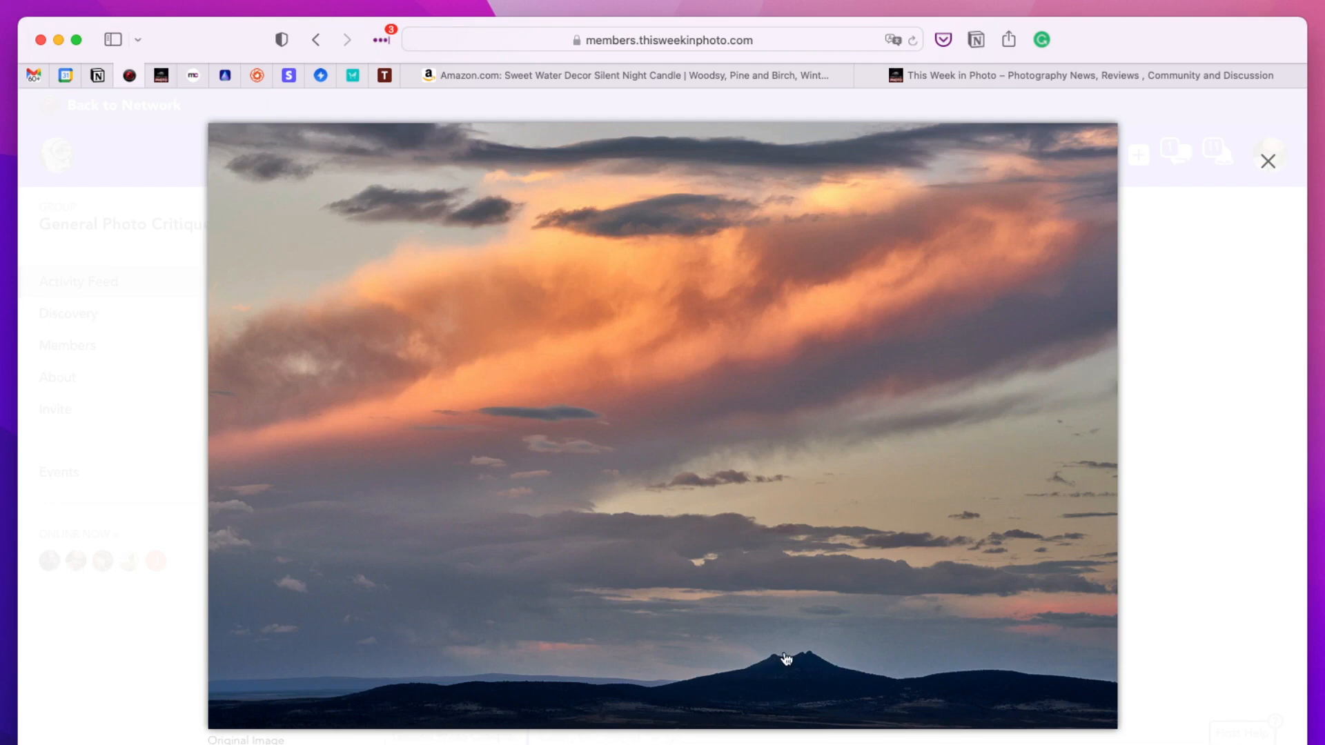
mouse_move(1010, 680)
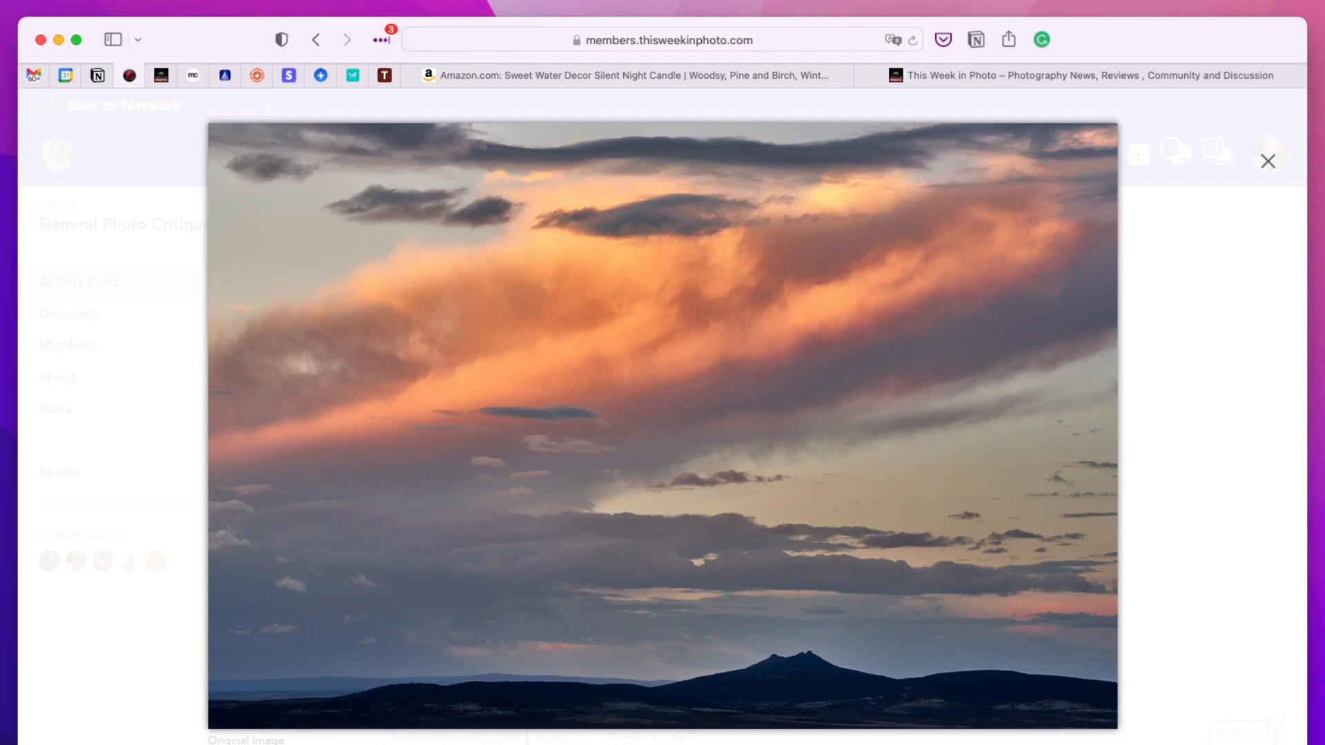
mouse_move(1219, 641)
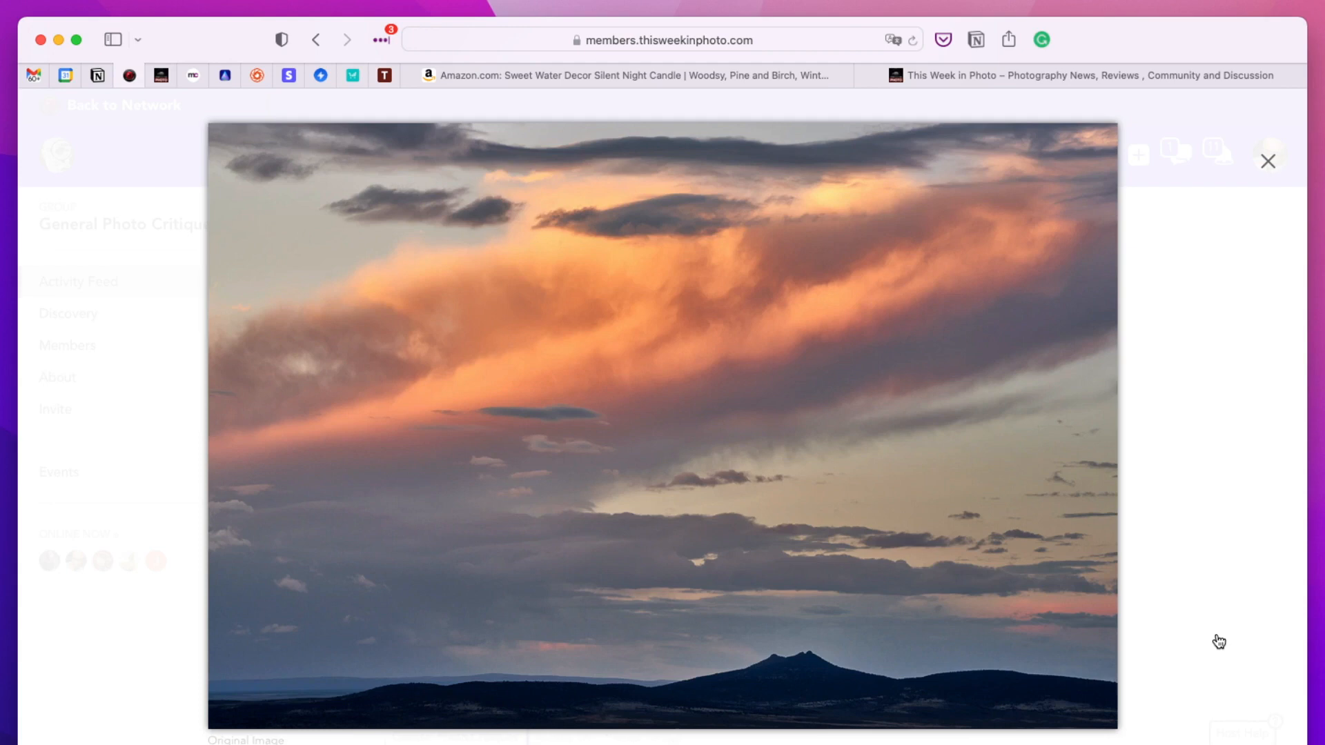
mouse_move(358, 418)
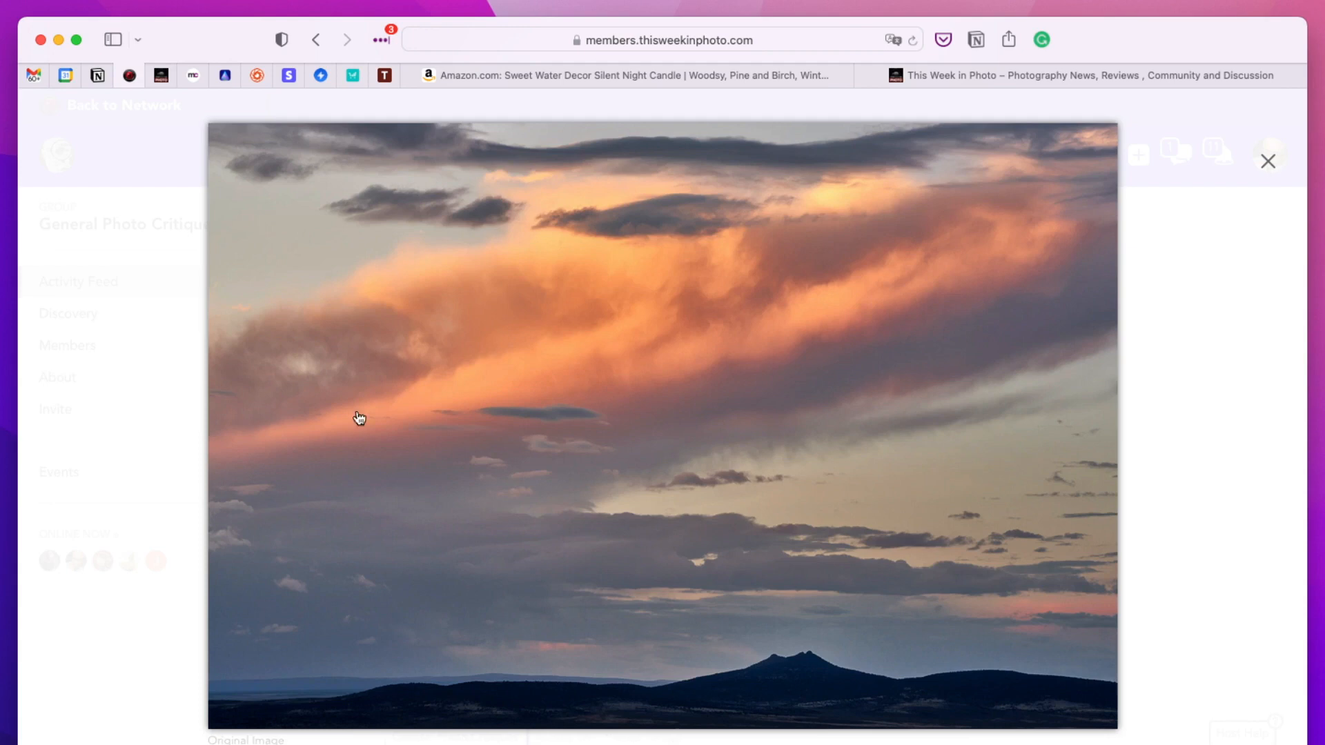
mouse_move(903, 477)
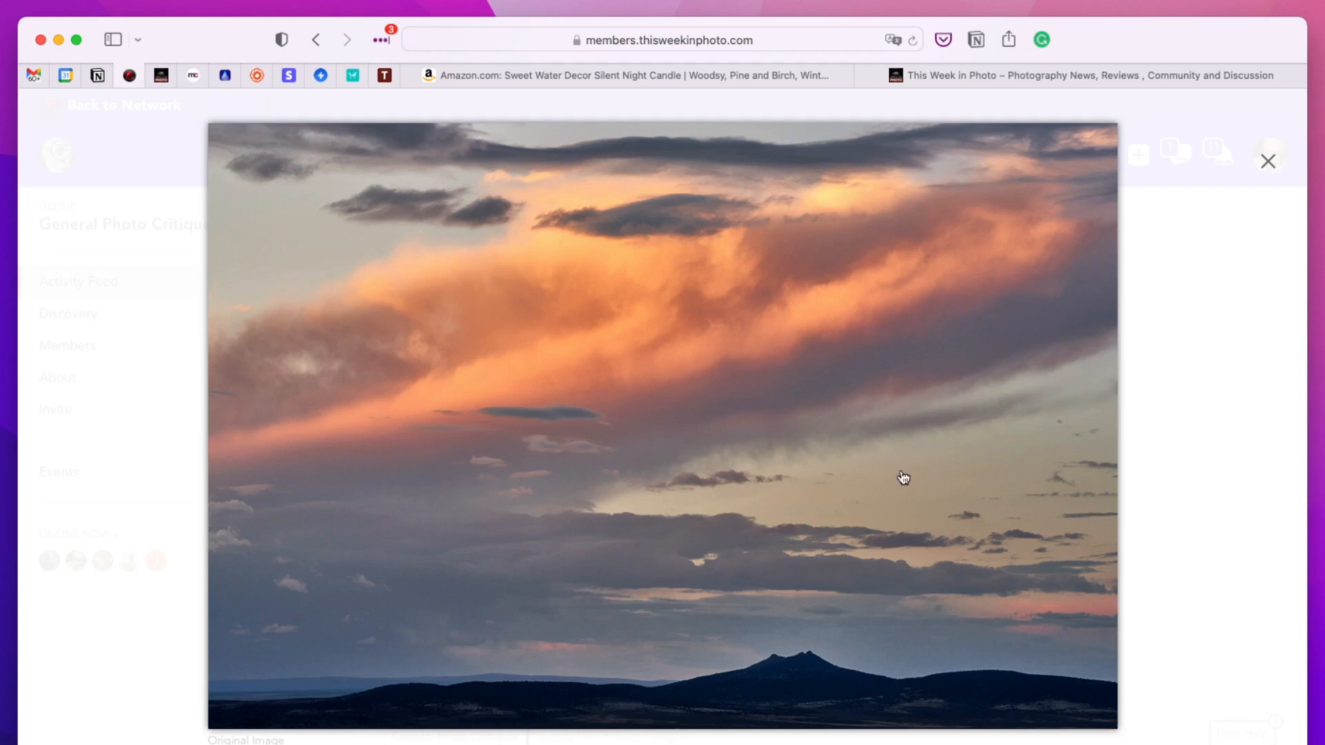
mouse_move(1267, 182)
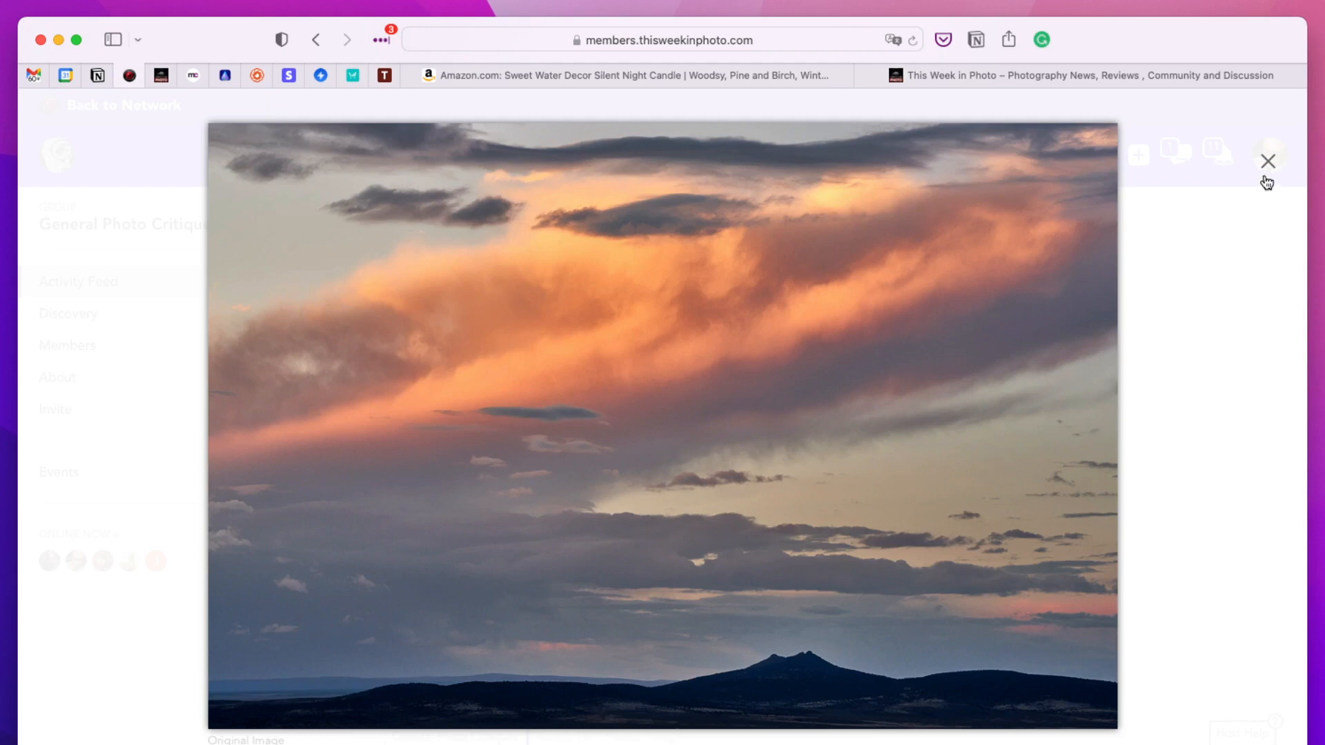
click(1267, 161)
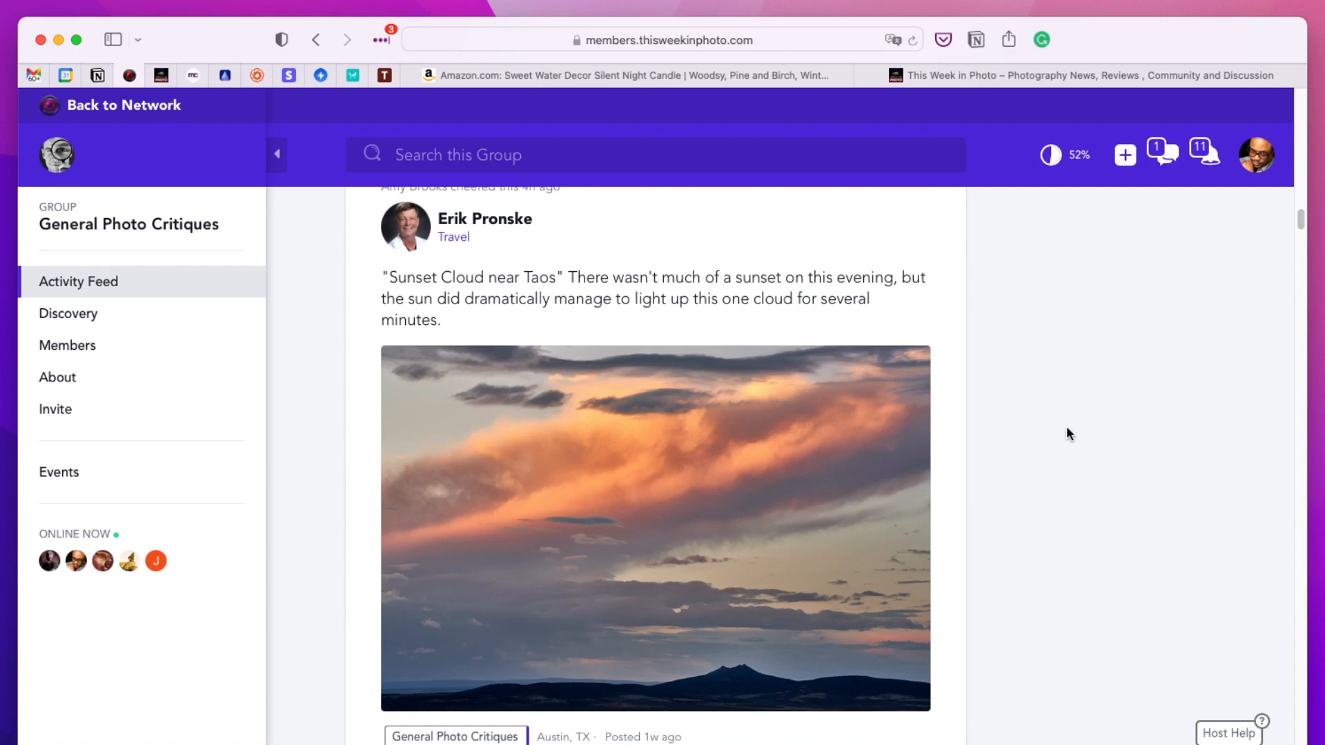
scroll(down, 3)
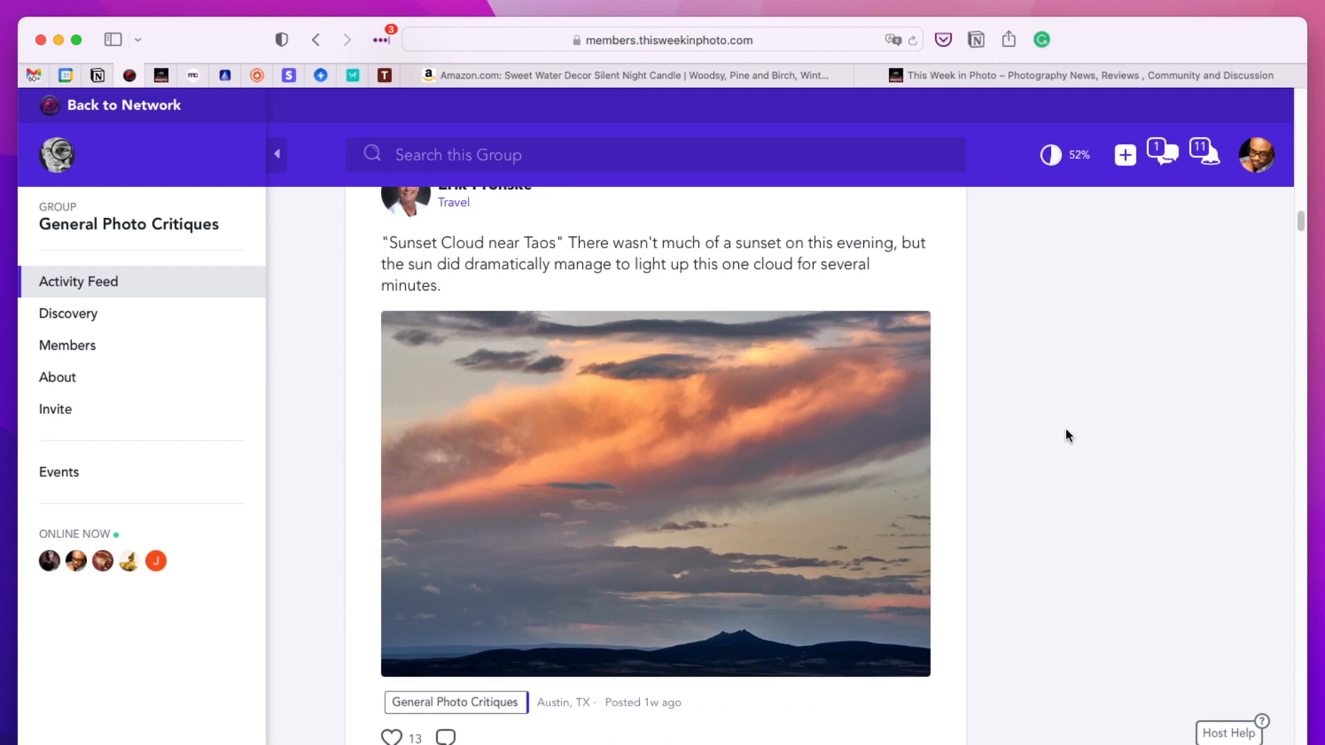
scroll(down, 3)
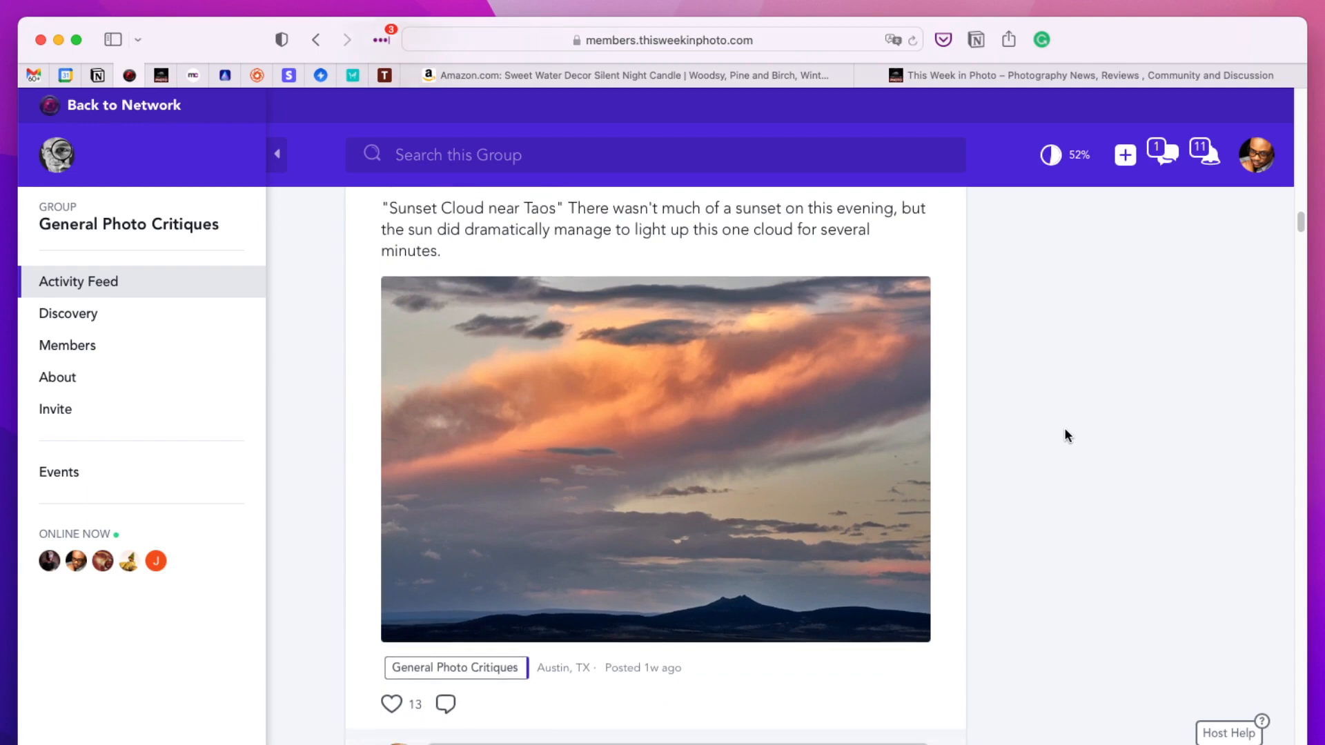
scroll(down, 3)
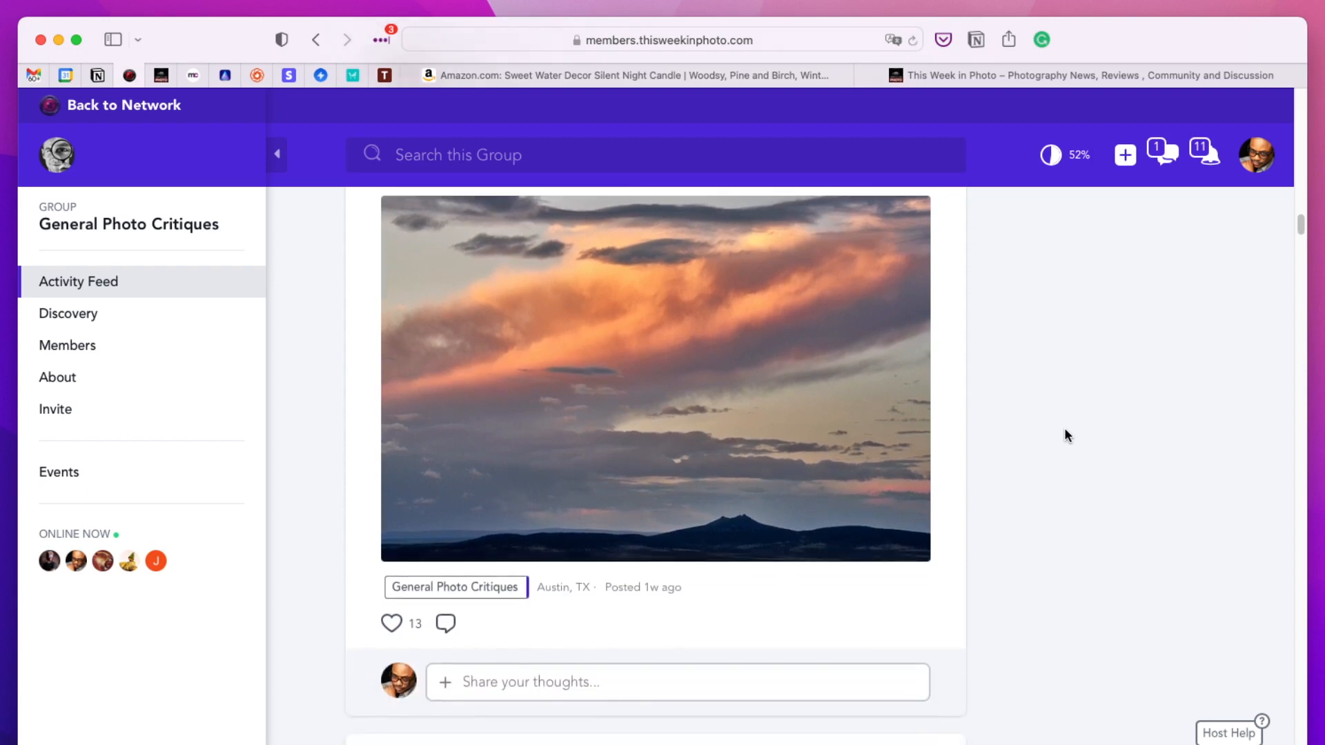
scroll(down, 3)
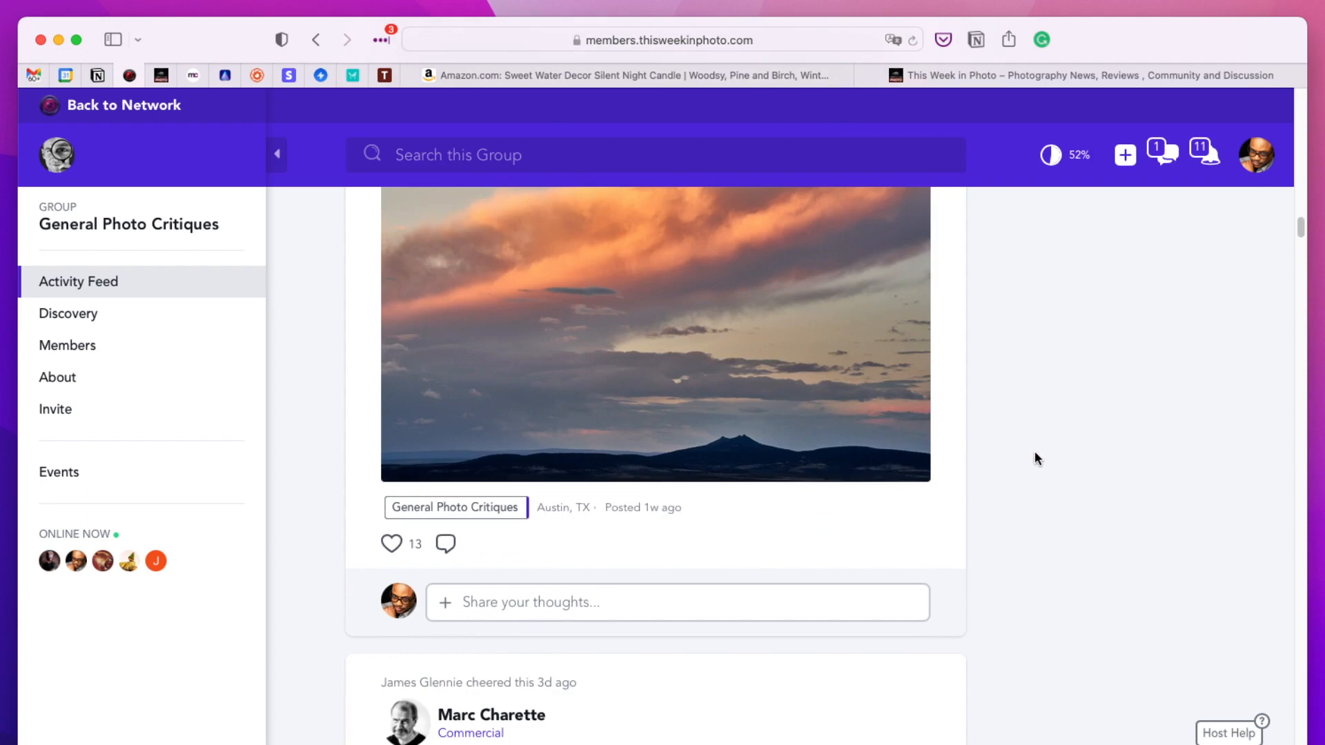
mouse_move(1046, 507)
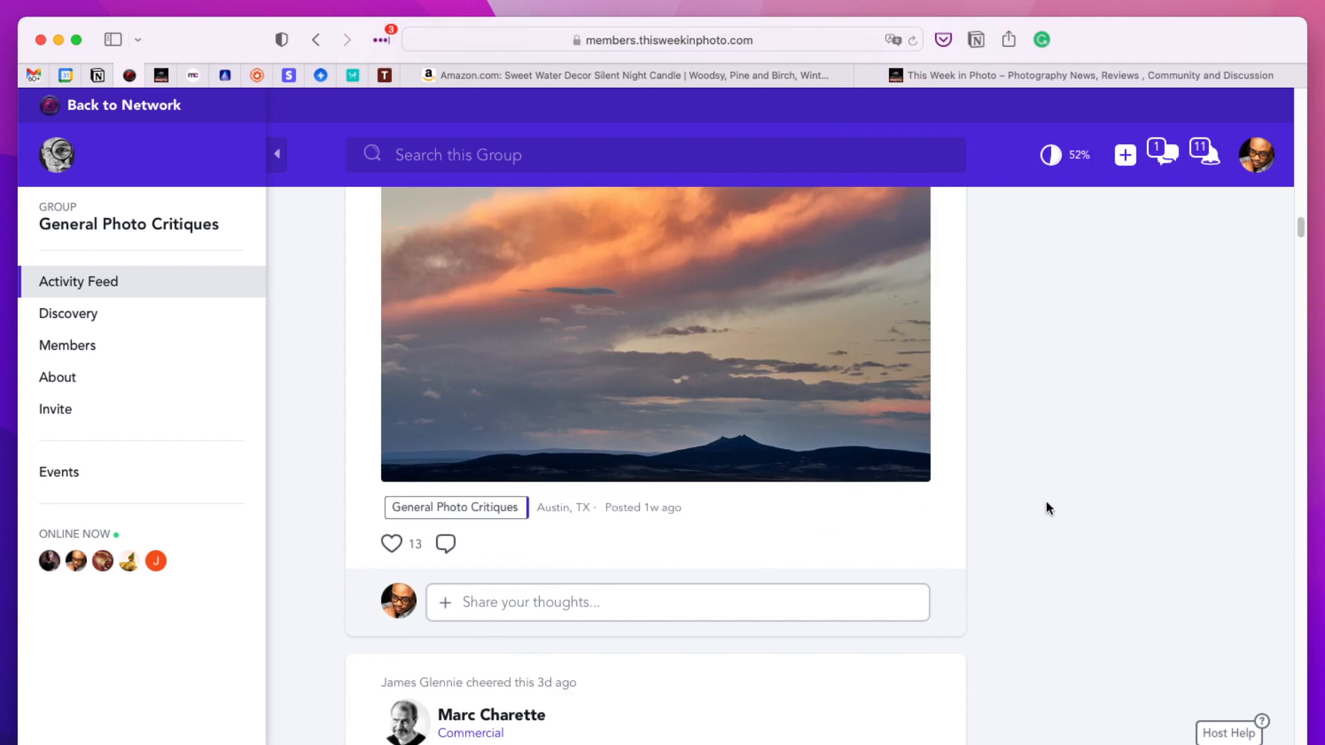
mouse_move(1014, 474)
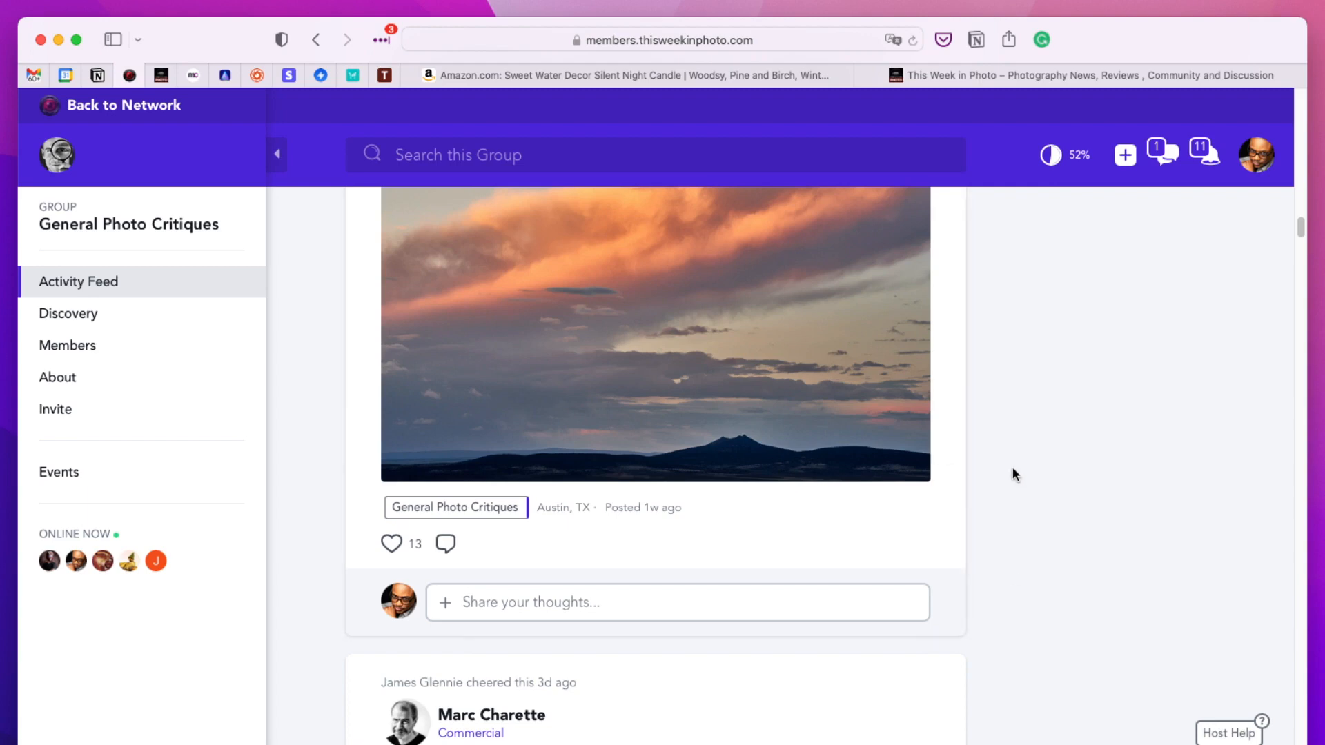
scroll(down, 3)
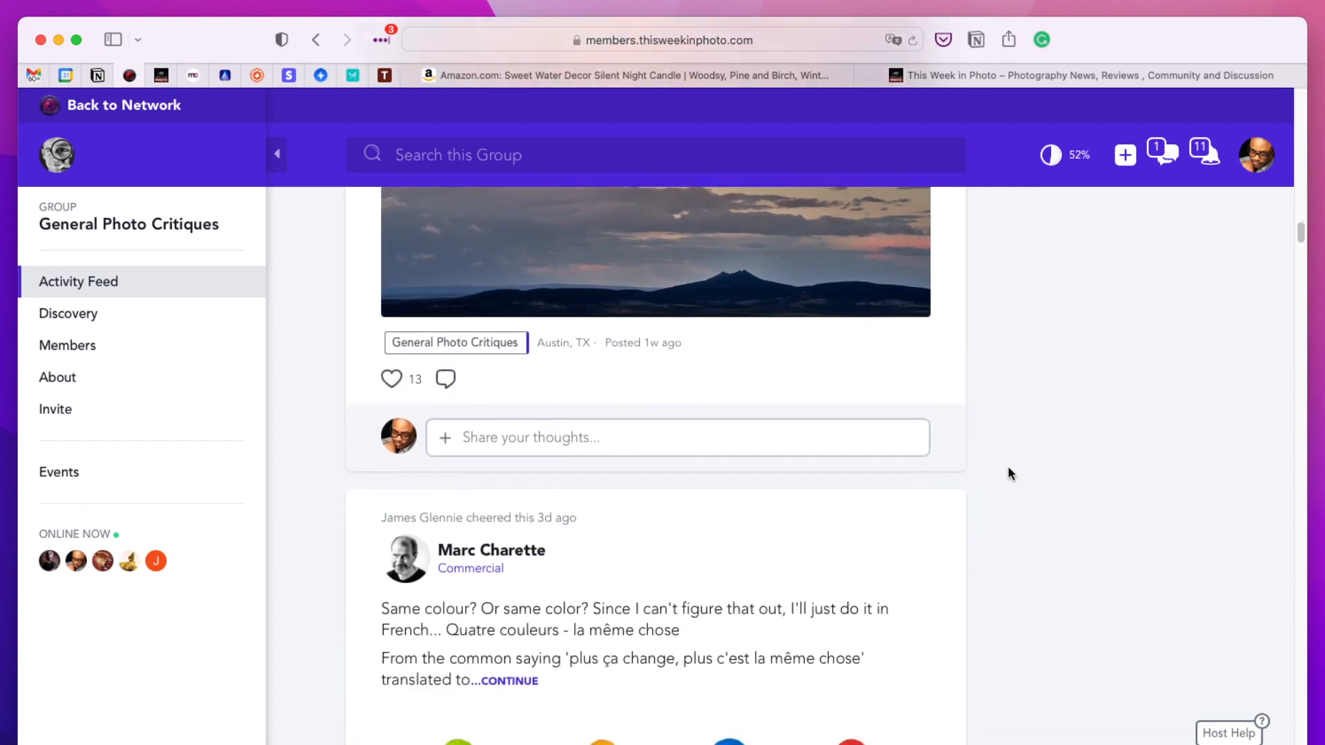
scroll(down, 3)
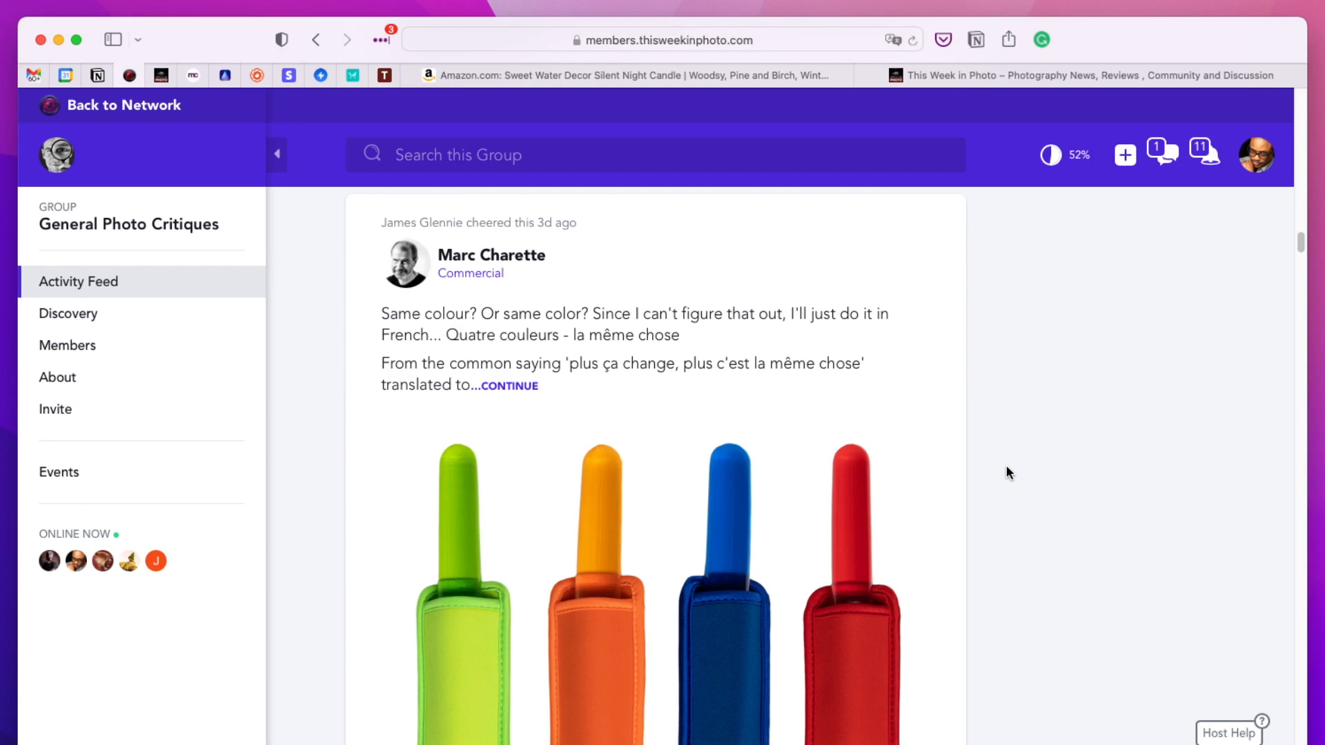
mouse_move(972, 383)
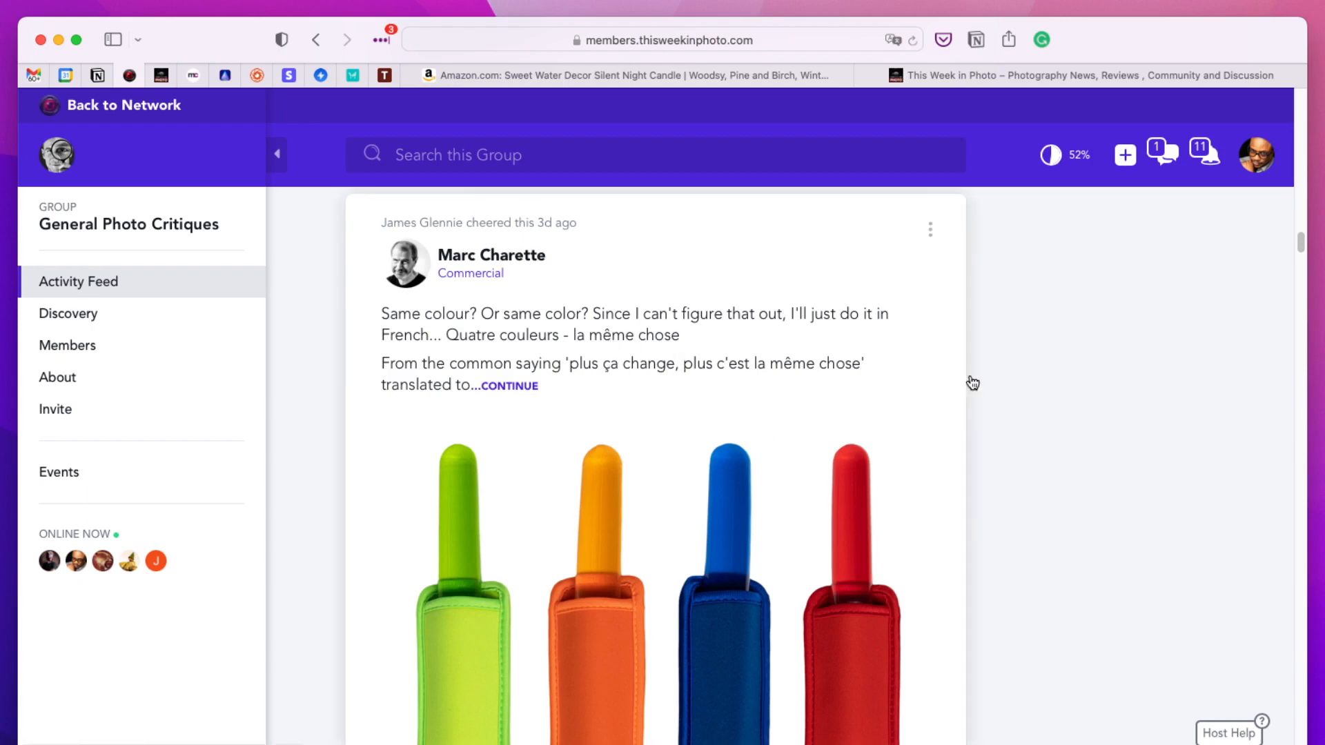
mouse_move(1107, 487)
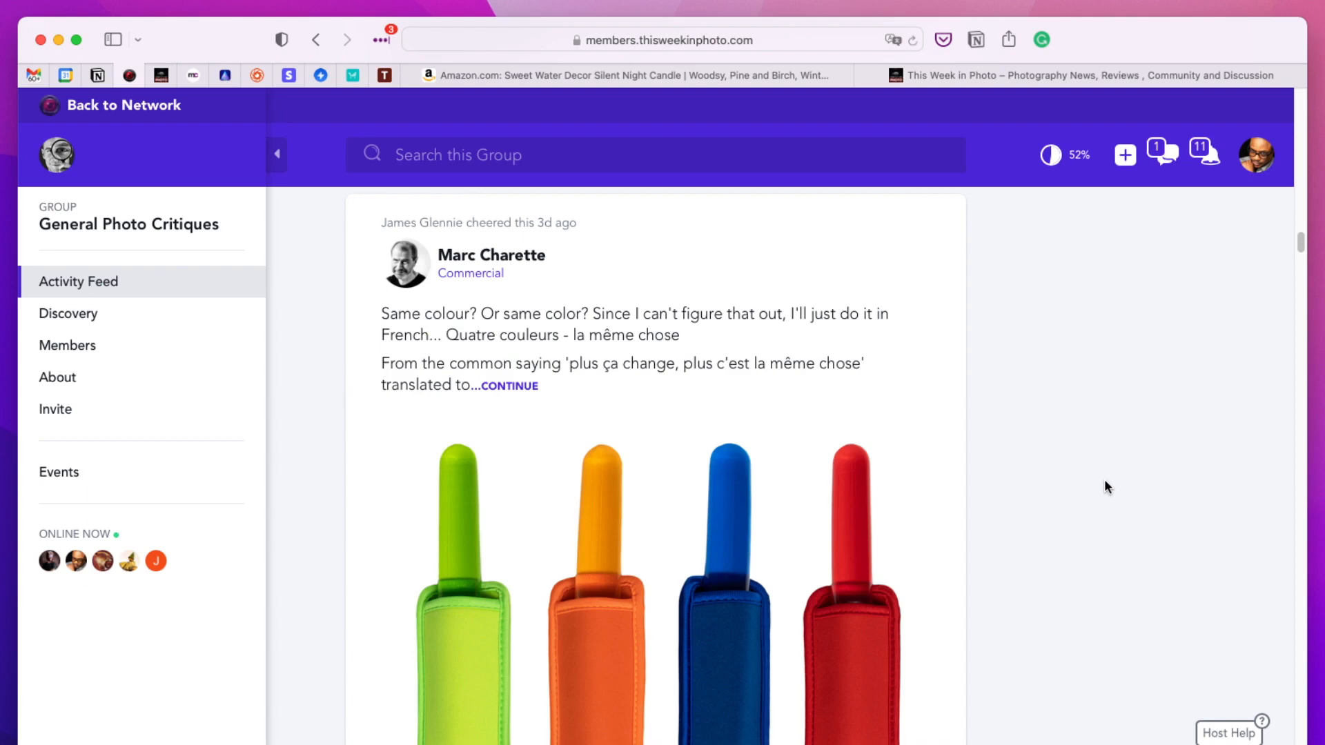
mouse_move(610, 379)
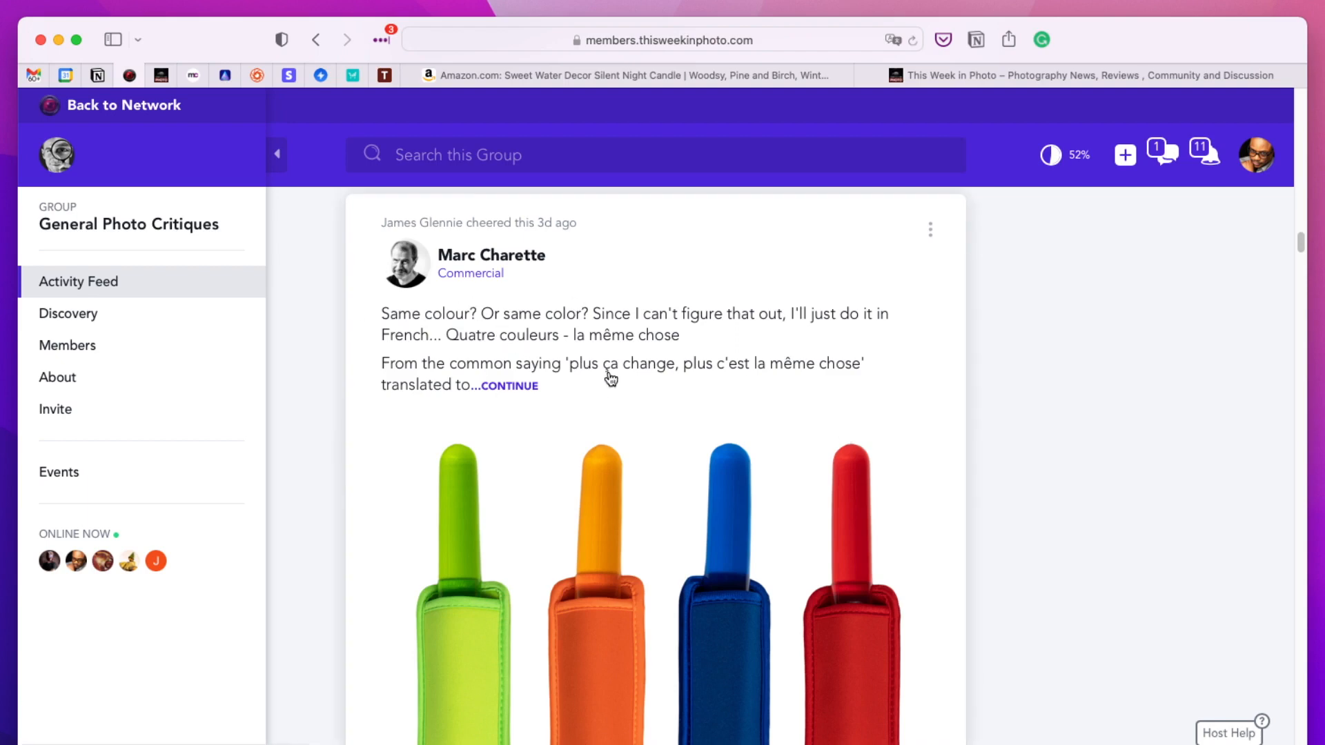
mouse_move(1134, 263)
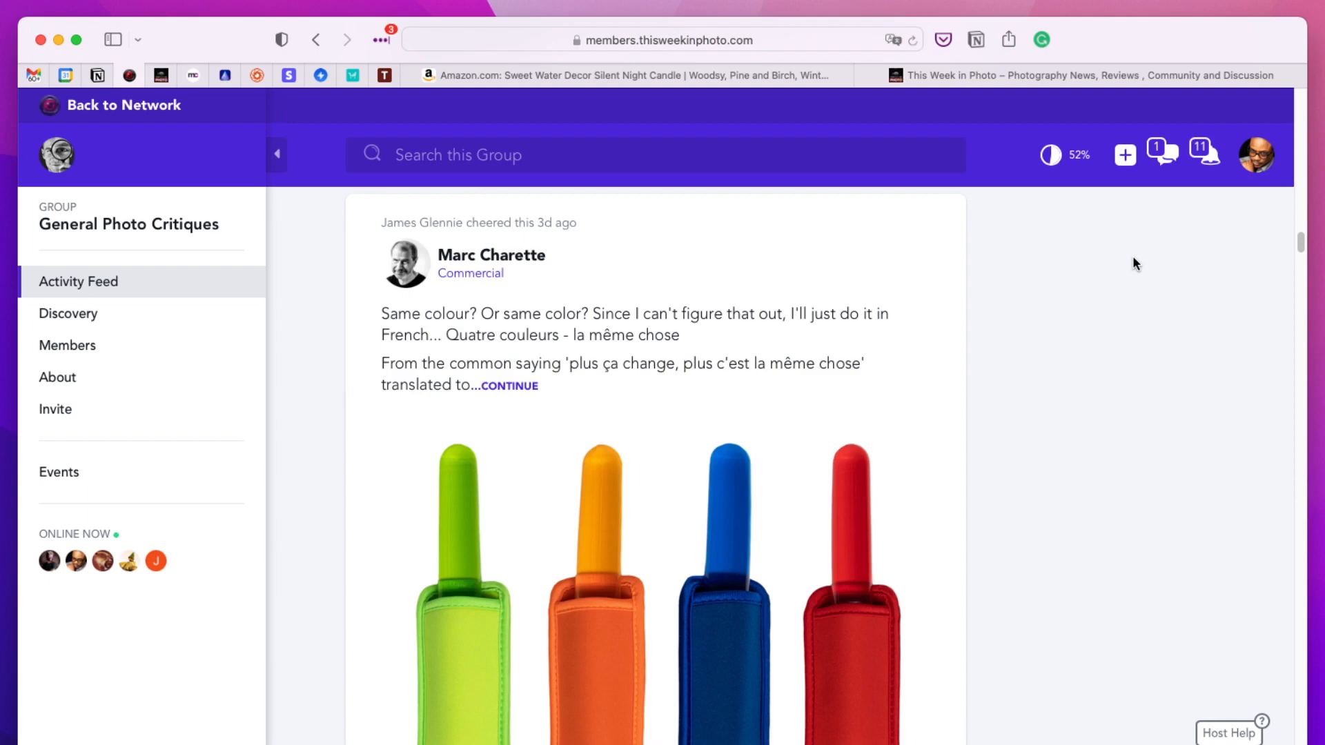
scroll(down, 3)
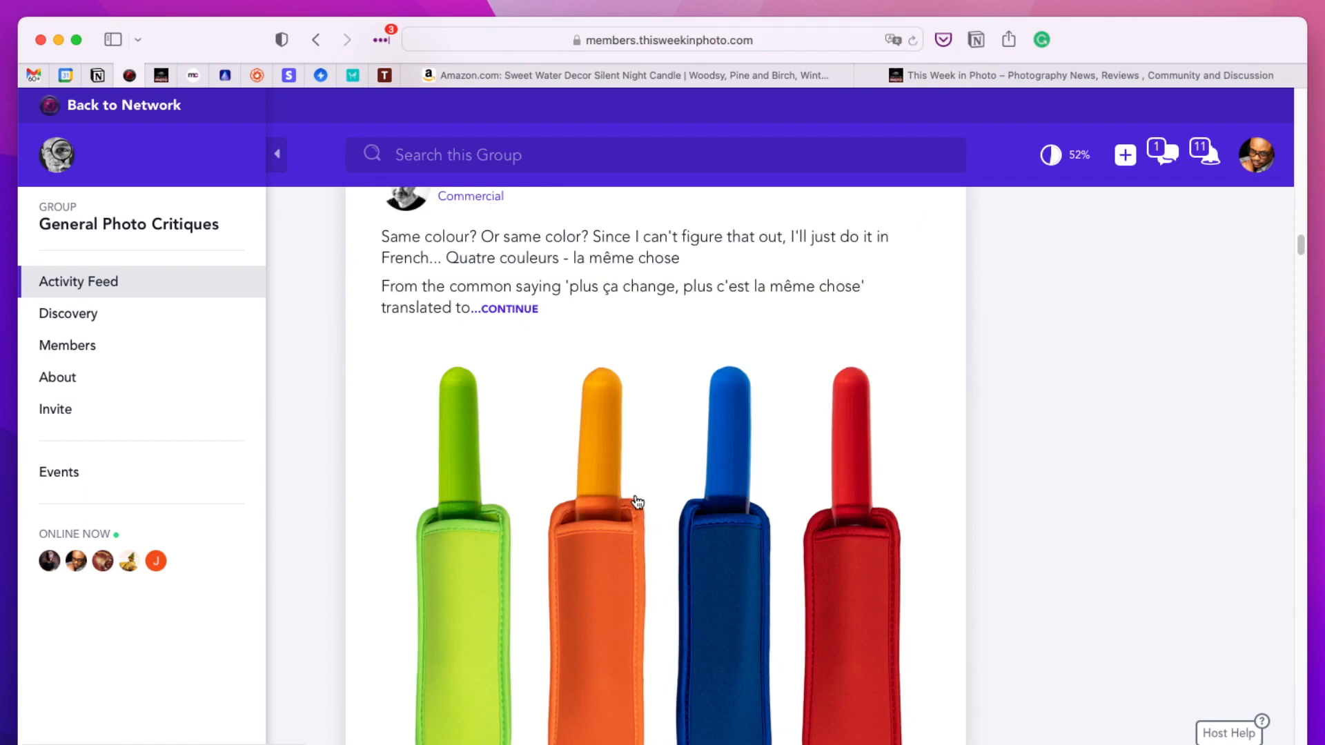
click(635, 503)
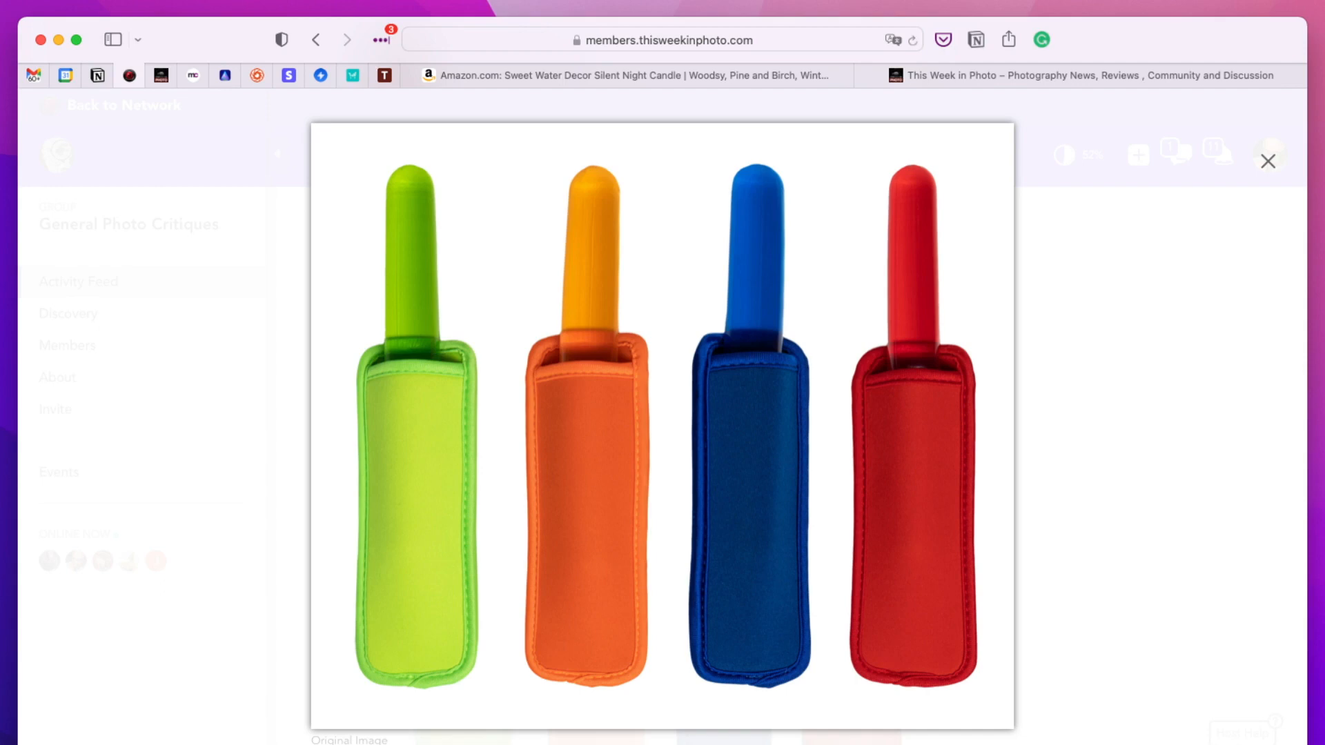
mouse_move(1195, 561)
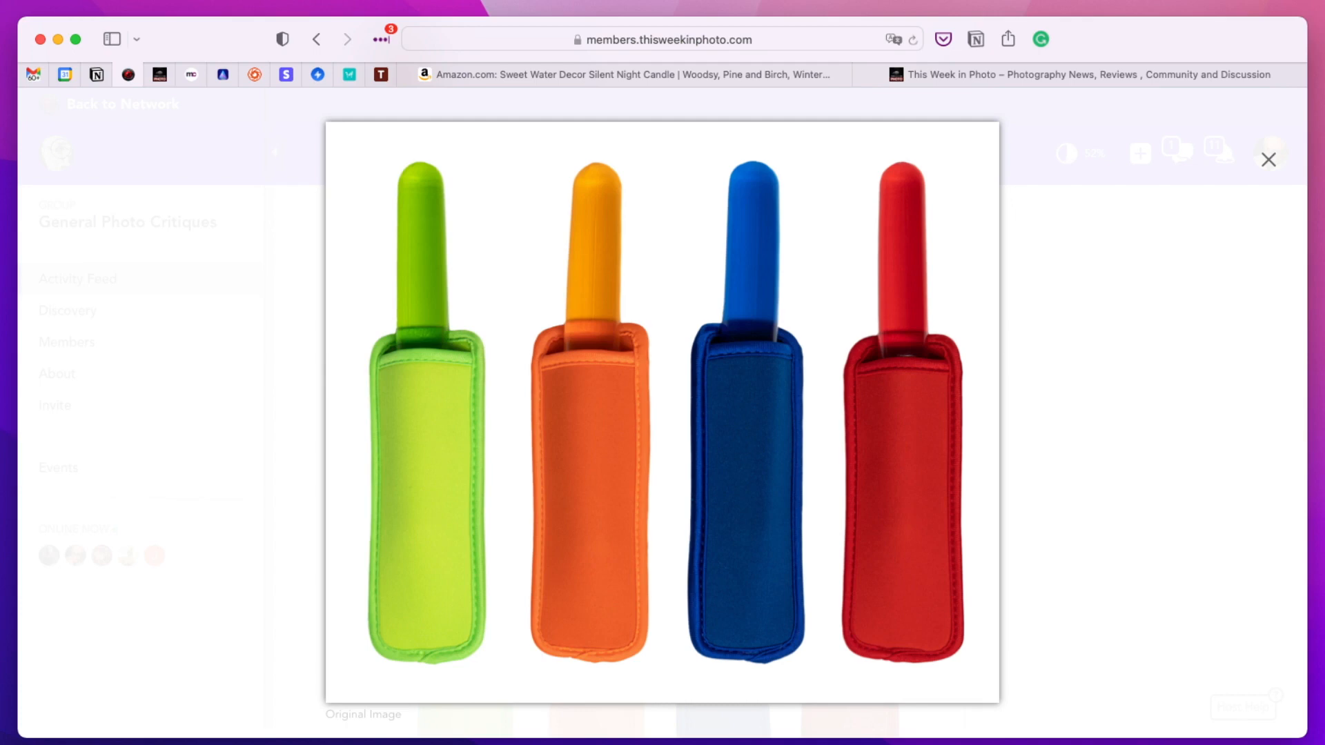
mouse_move(1271, 159)
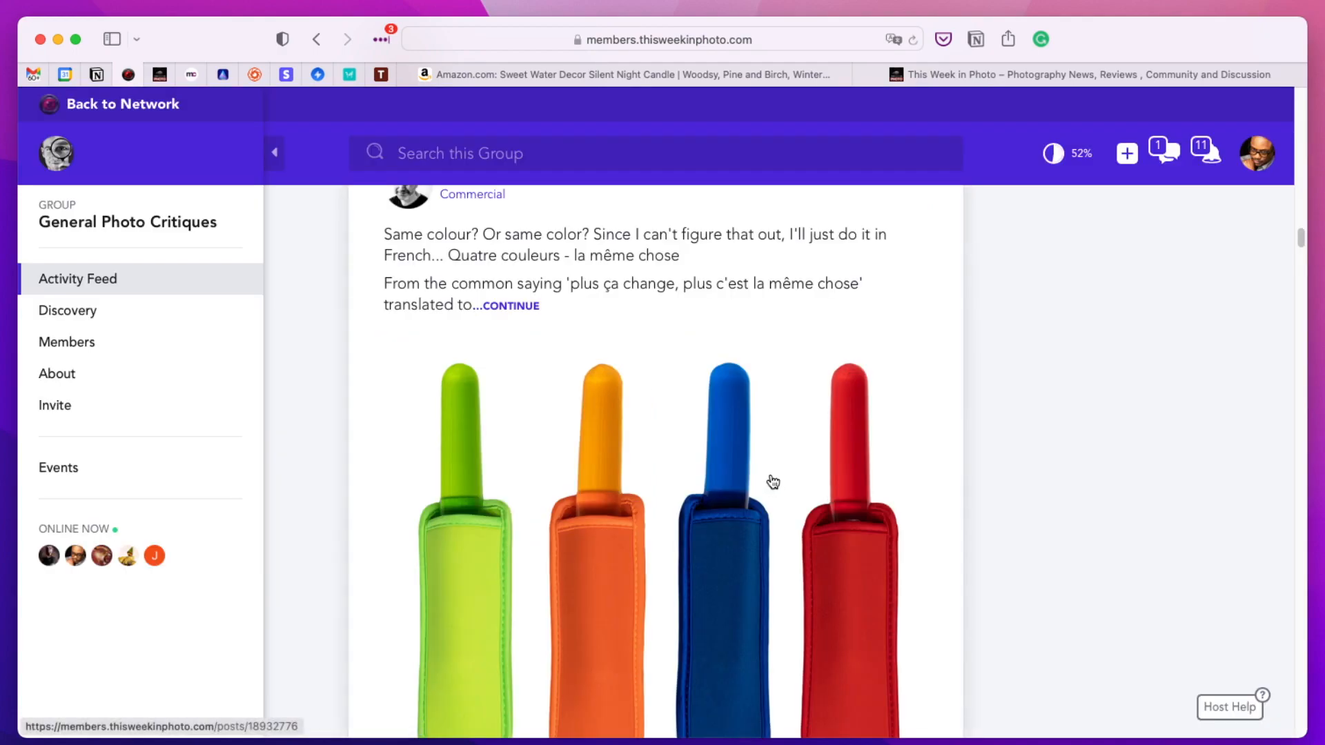
scroll(down, 3)
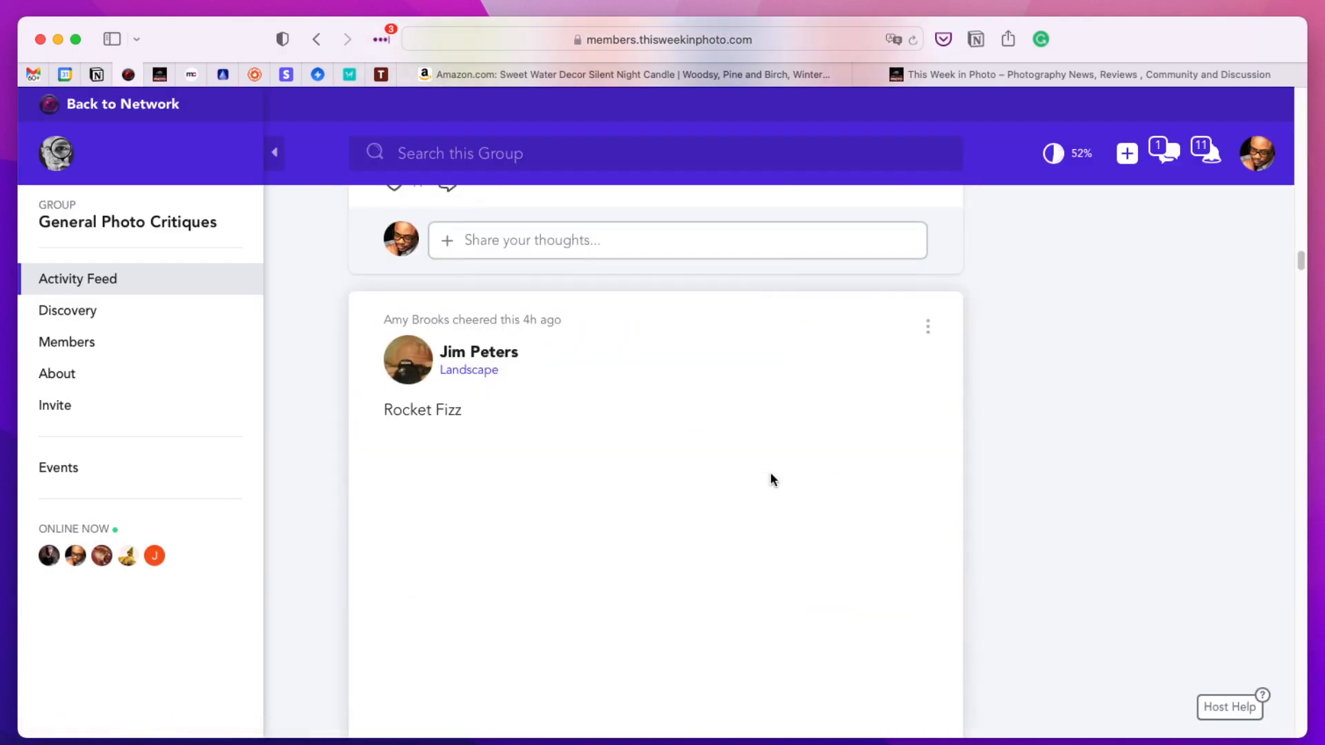
scroll(down, 3)
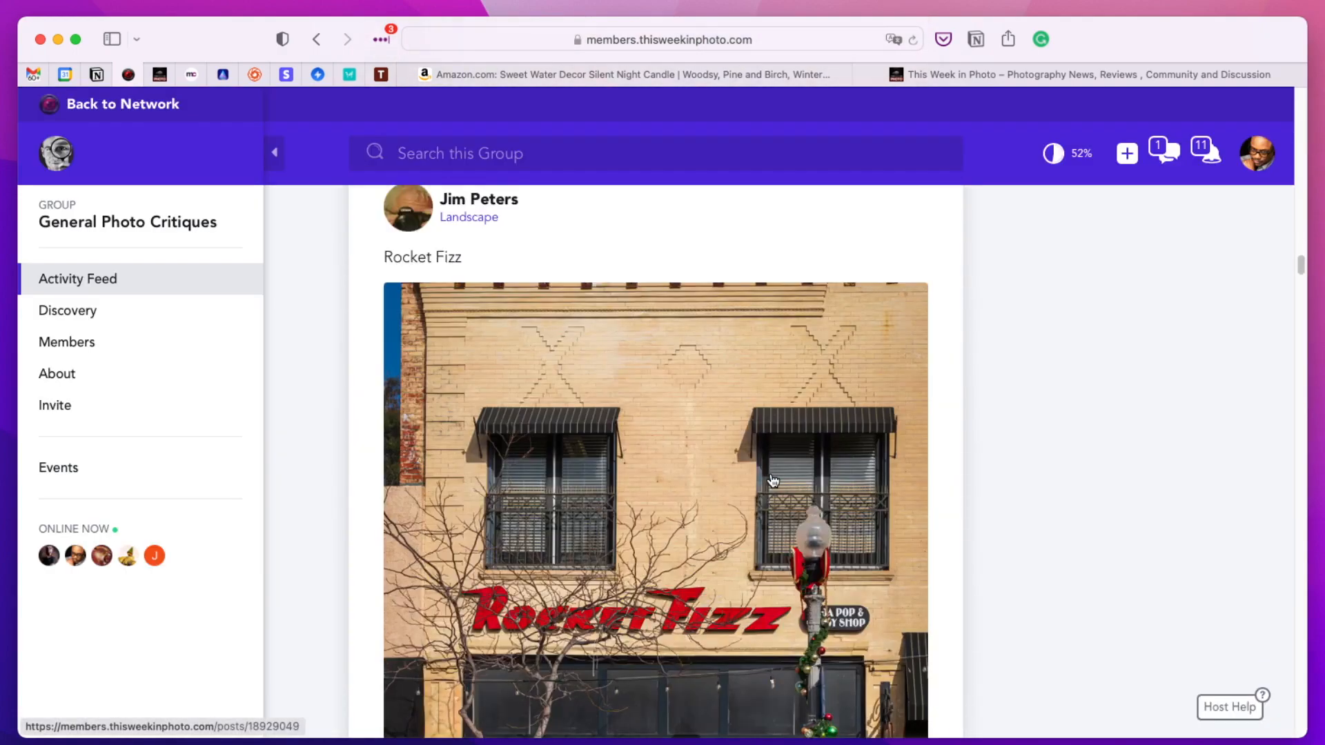
click(770, 480)
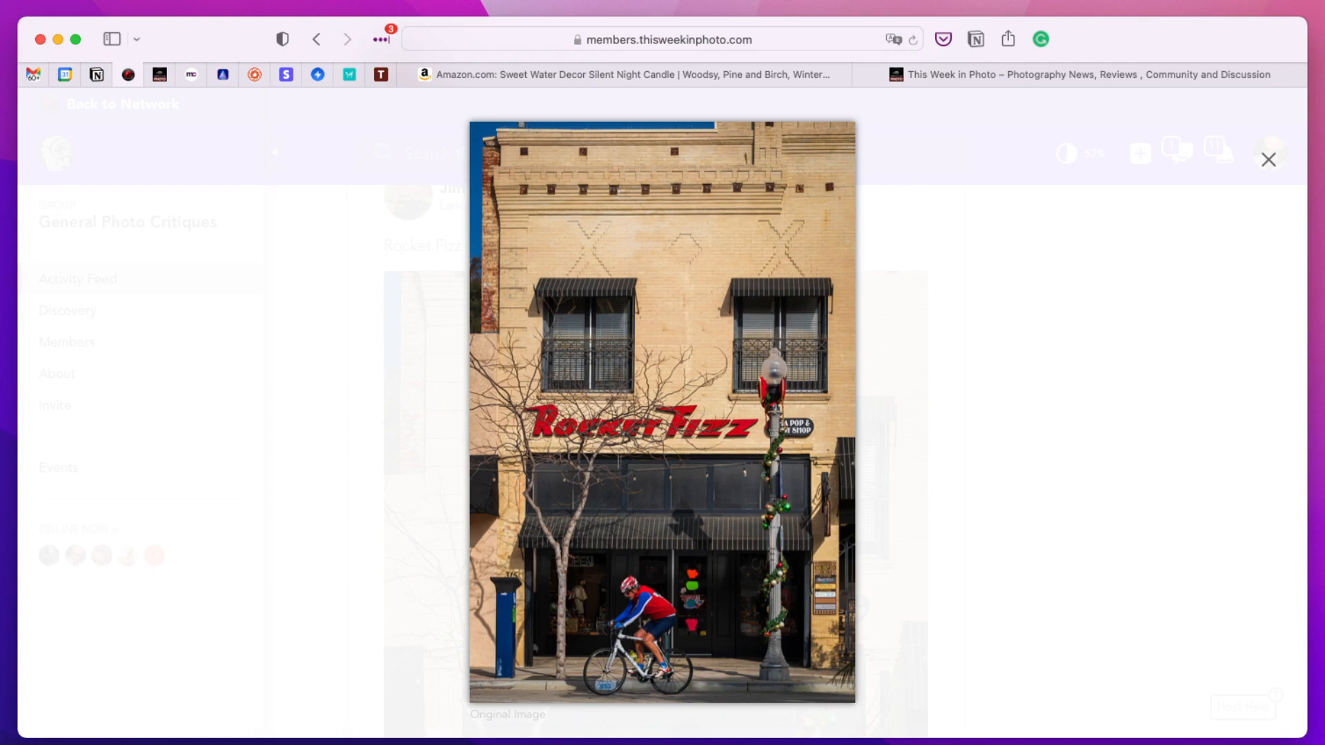
mouse_move(1292, 196)
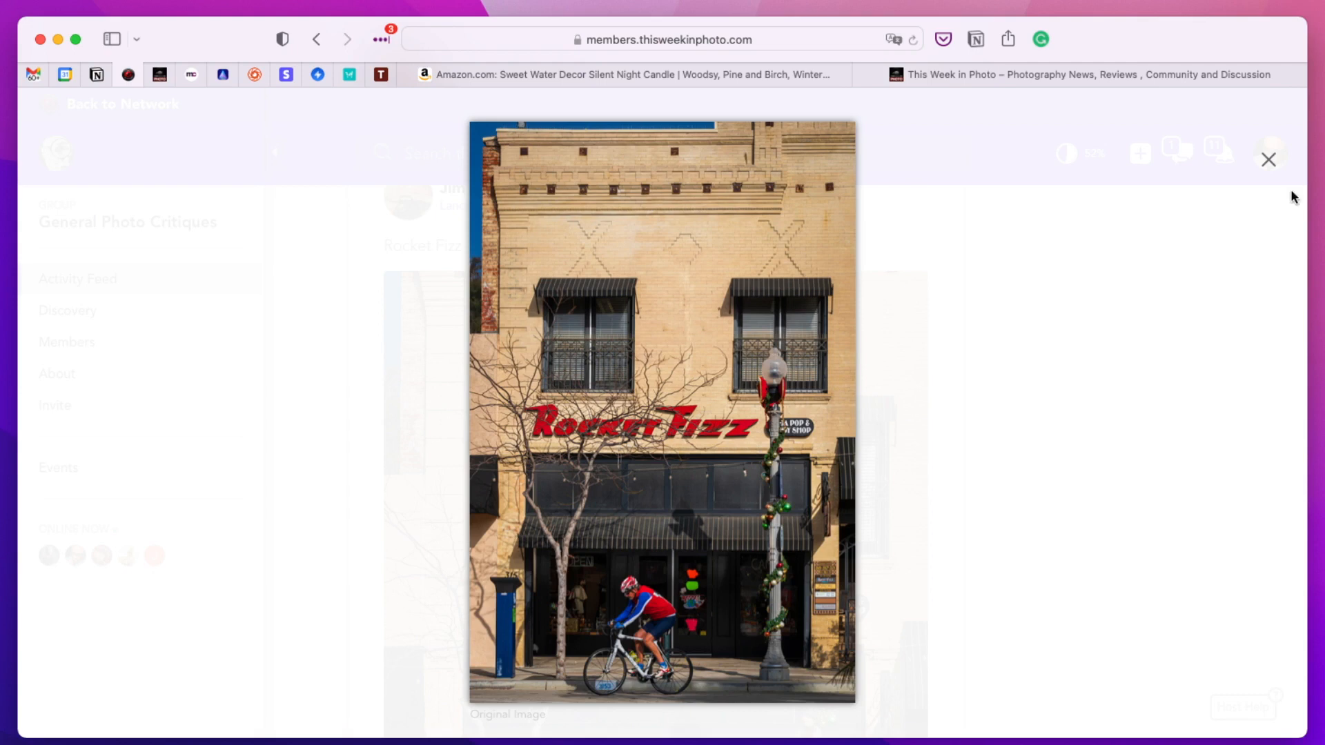
mouse_move(851, 450)
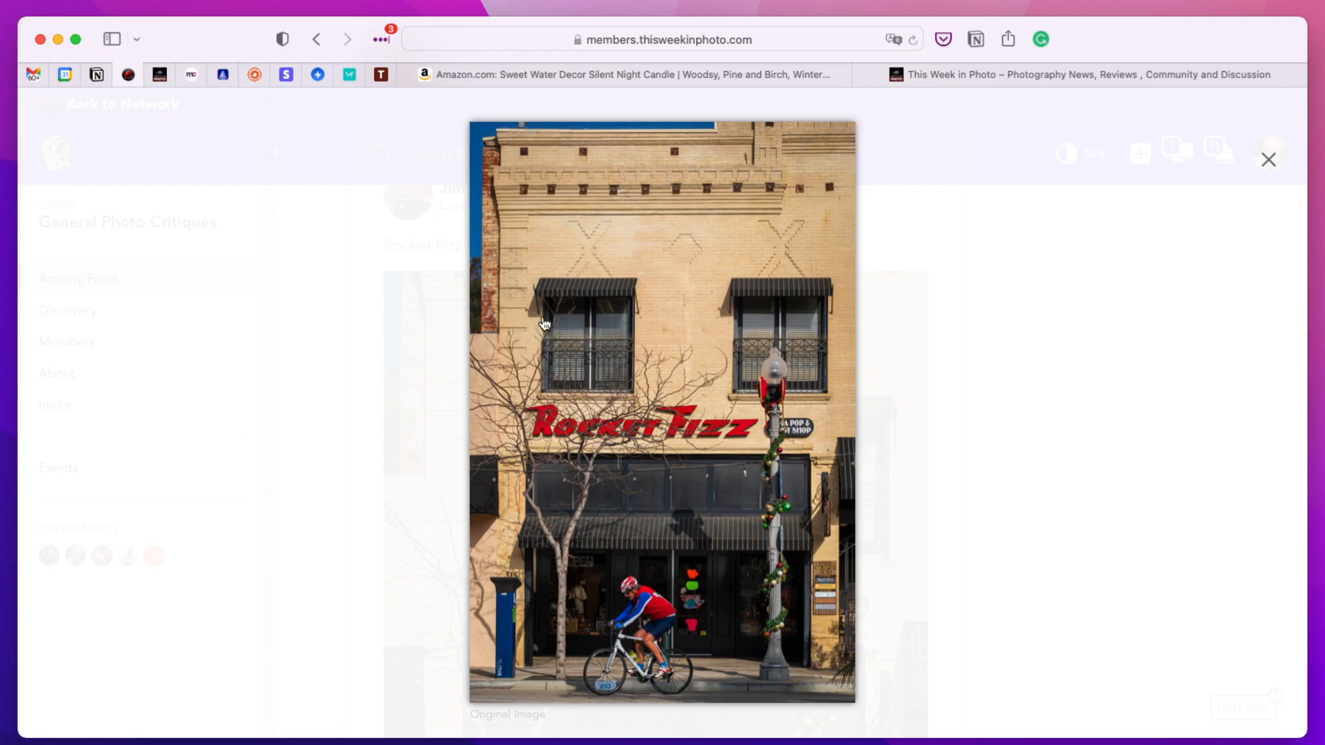
mouse_move(606, 372)
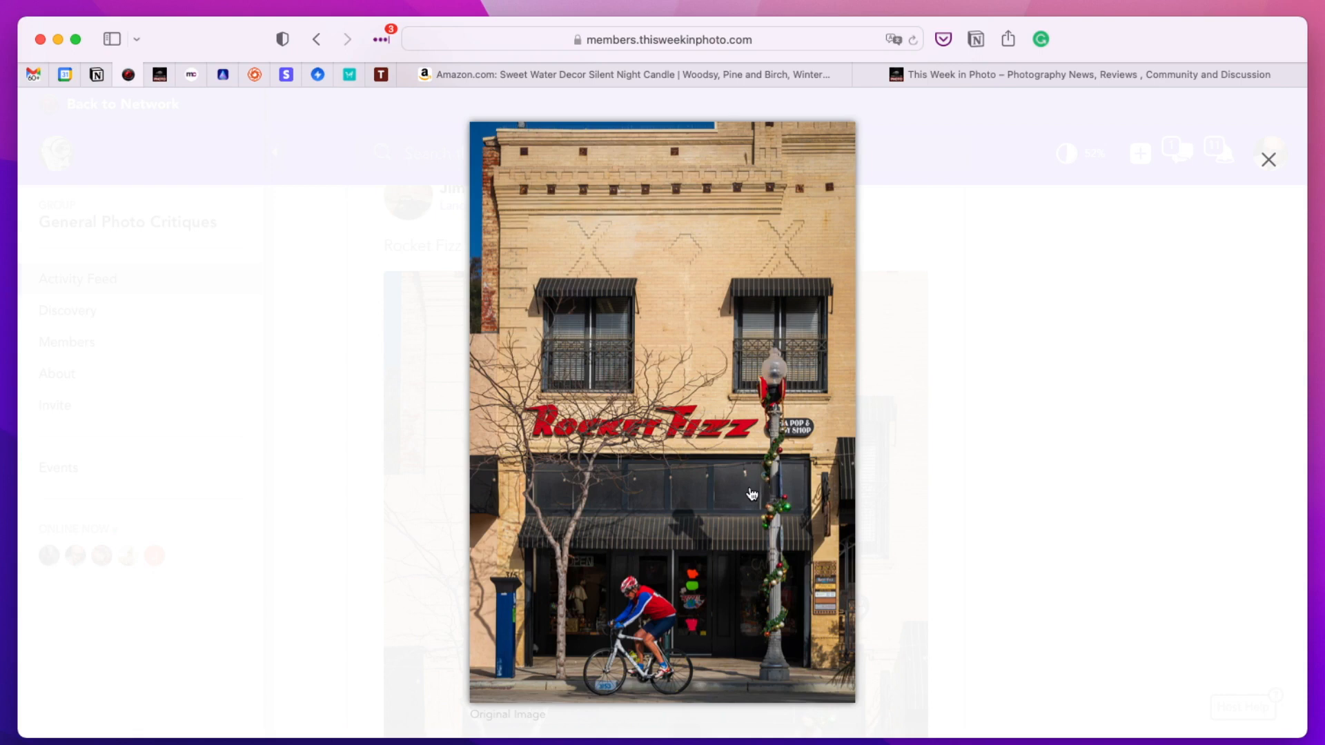
mouse_move(1159, 190)
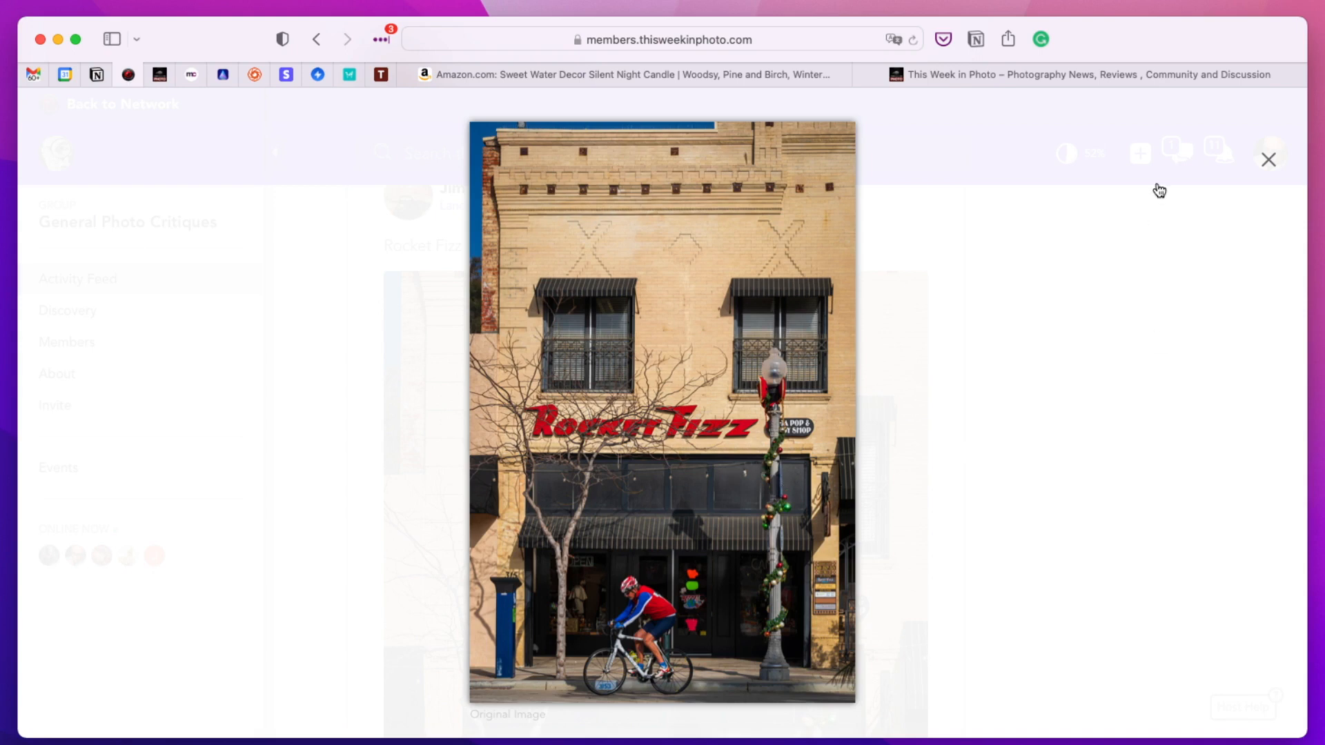
mouse_move(1266, 169)
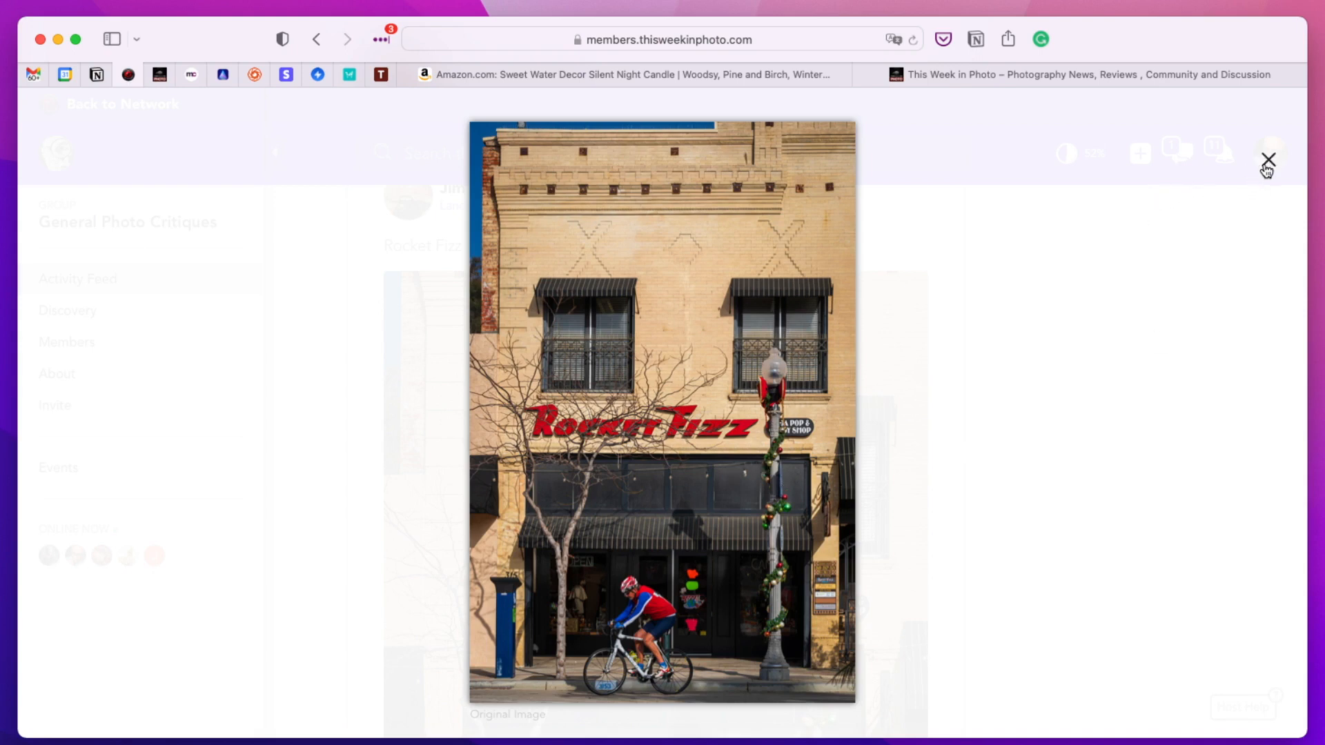
mouse_move(1267, 160)
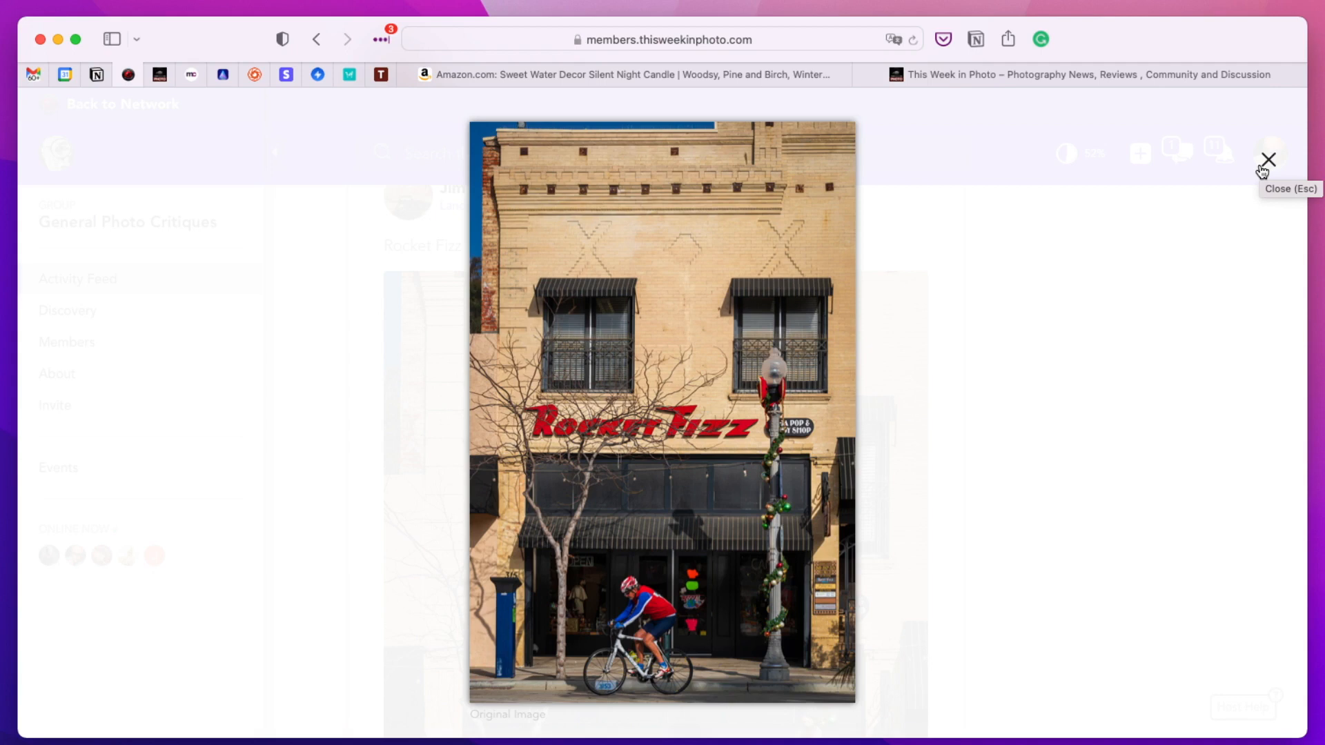
mouse_move(1091, 324)
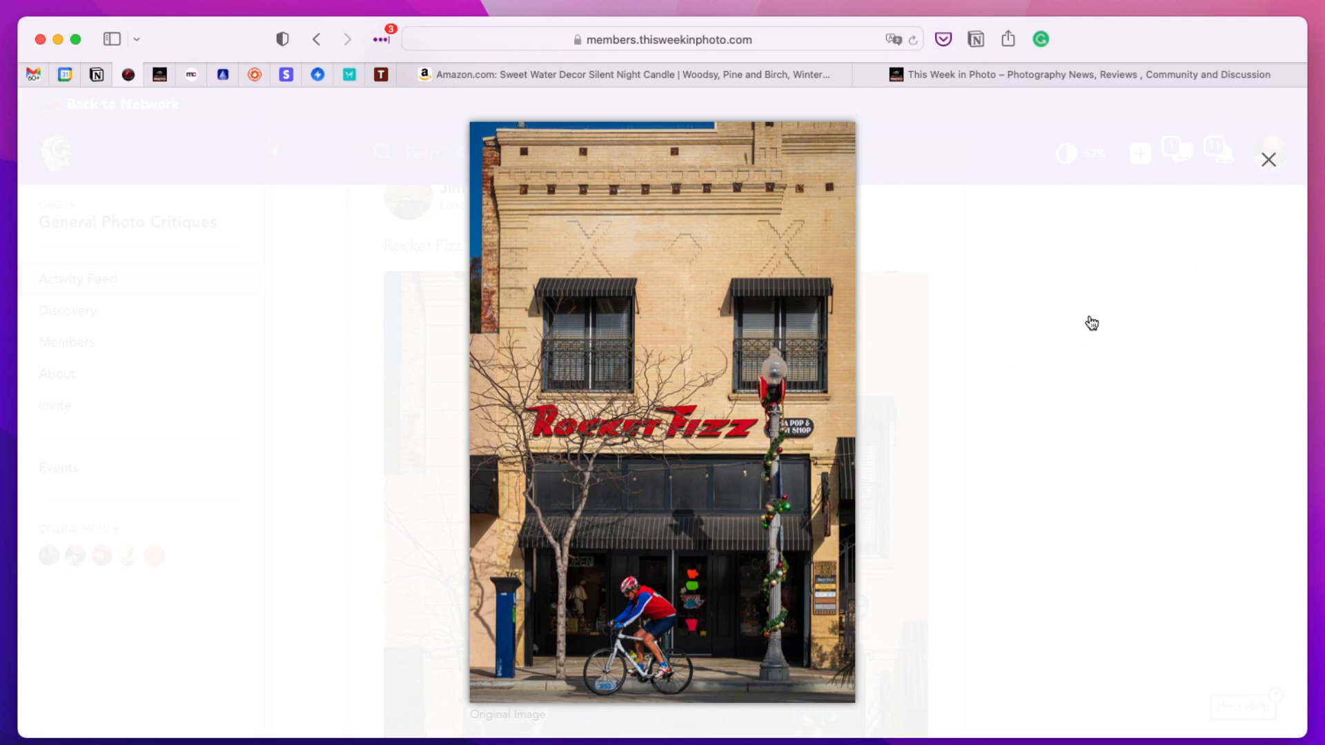
mouse_move(991, 583)
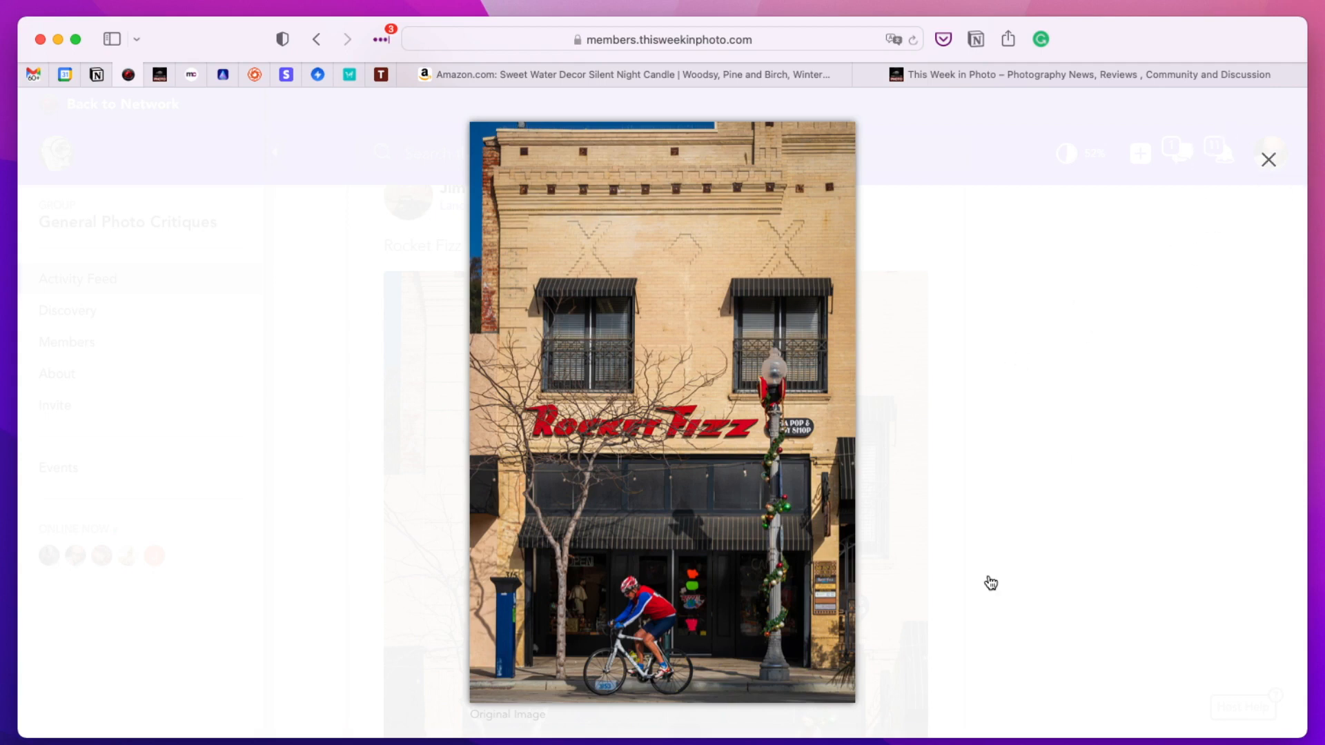
mouse_move(1164, 208)
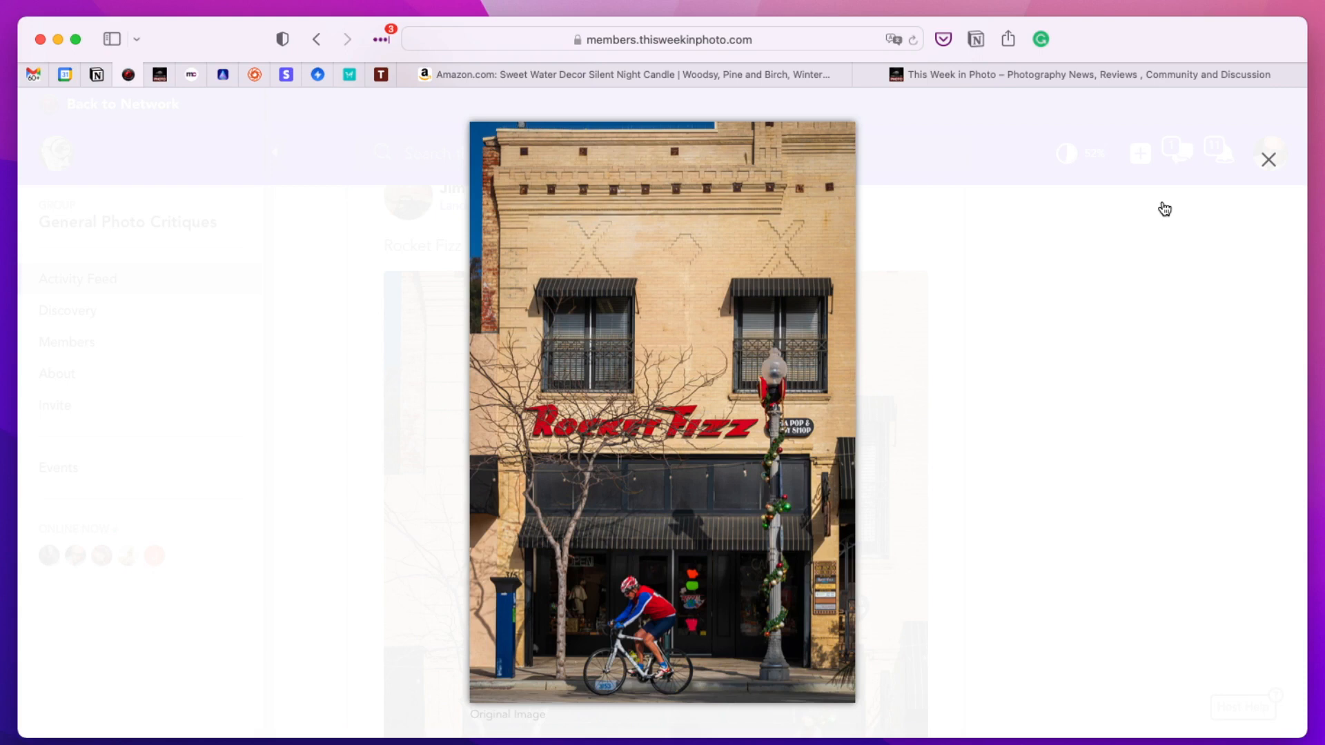
mouse_move(1068, 564)
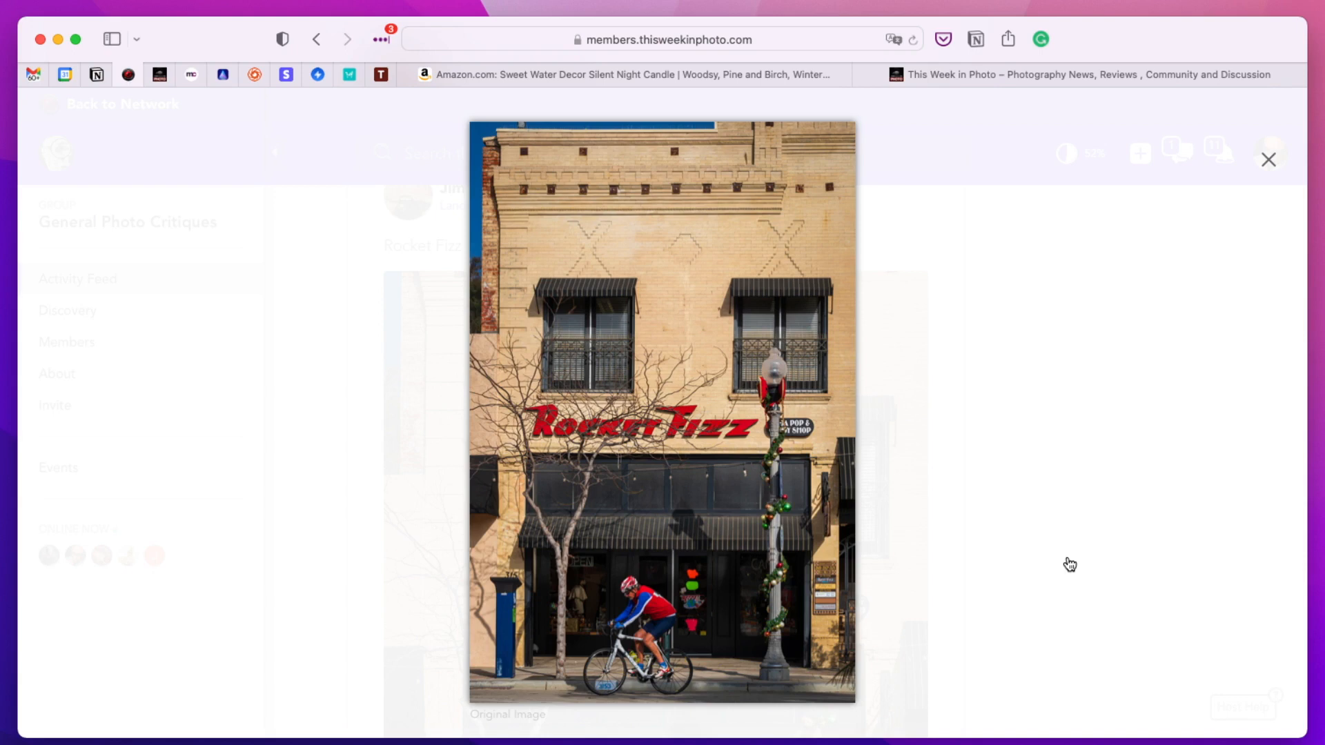
mouse_move(1070, 564)
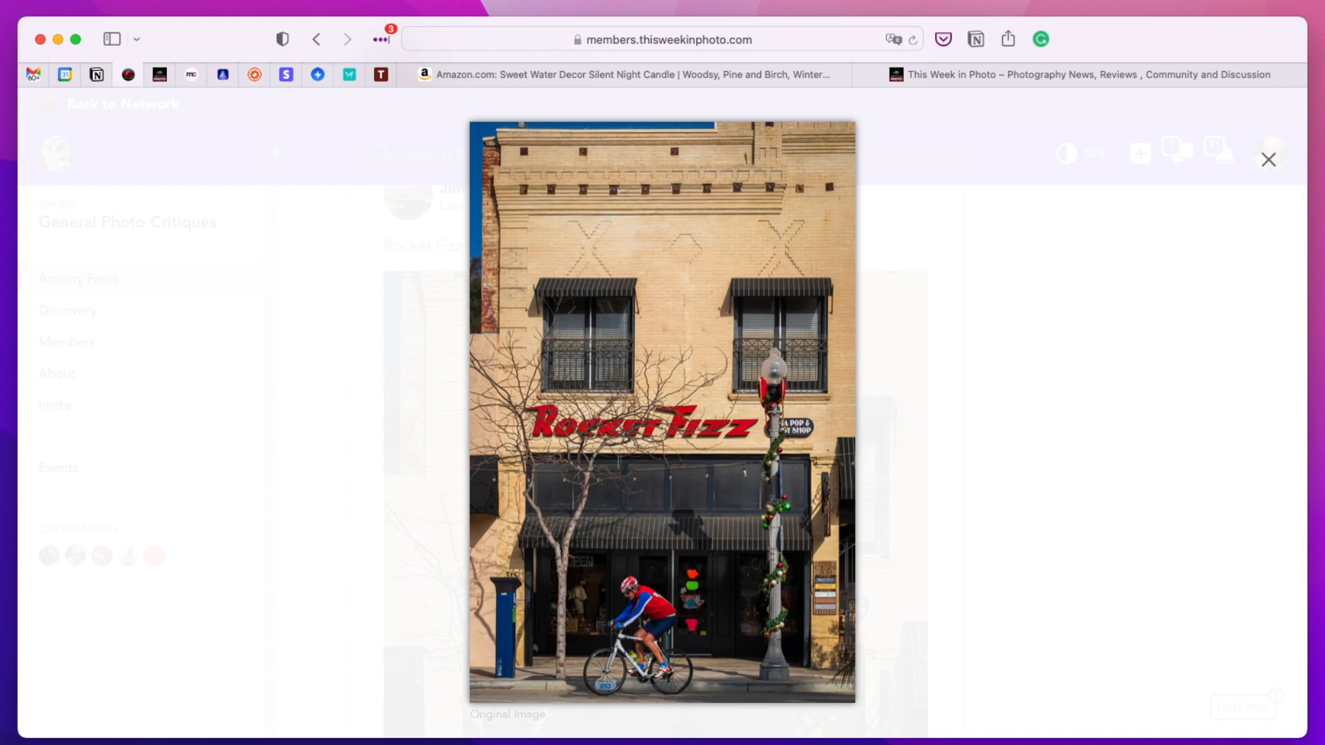
mouse_move(1269, 159)
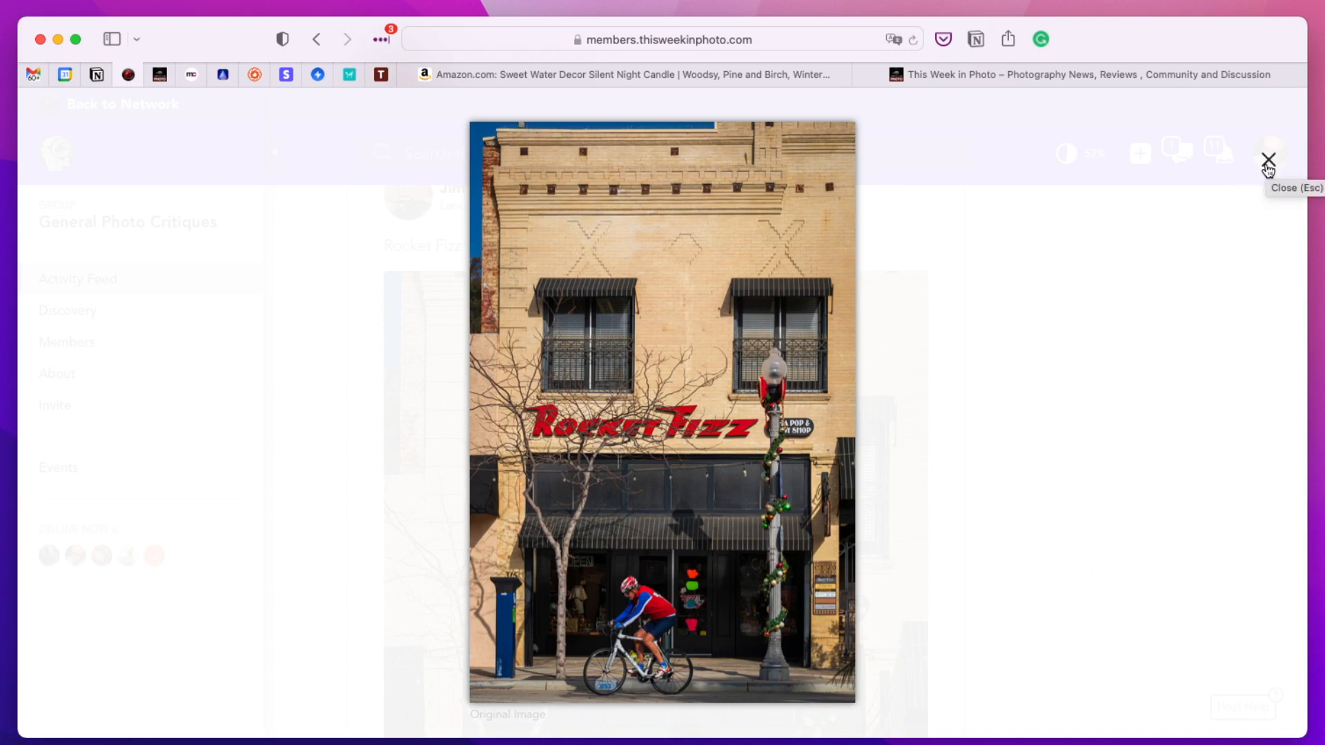
click(1268, 159)
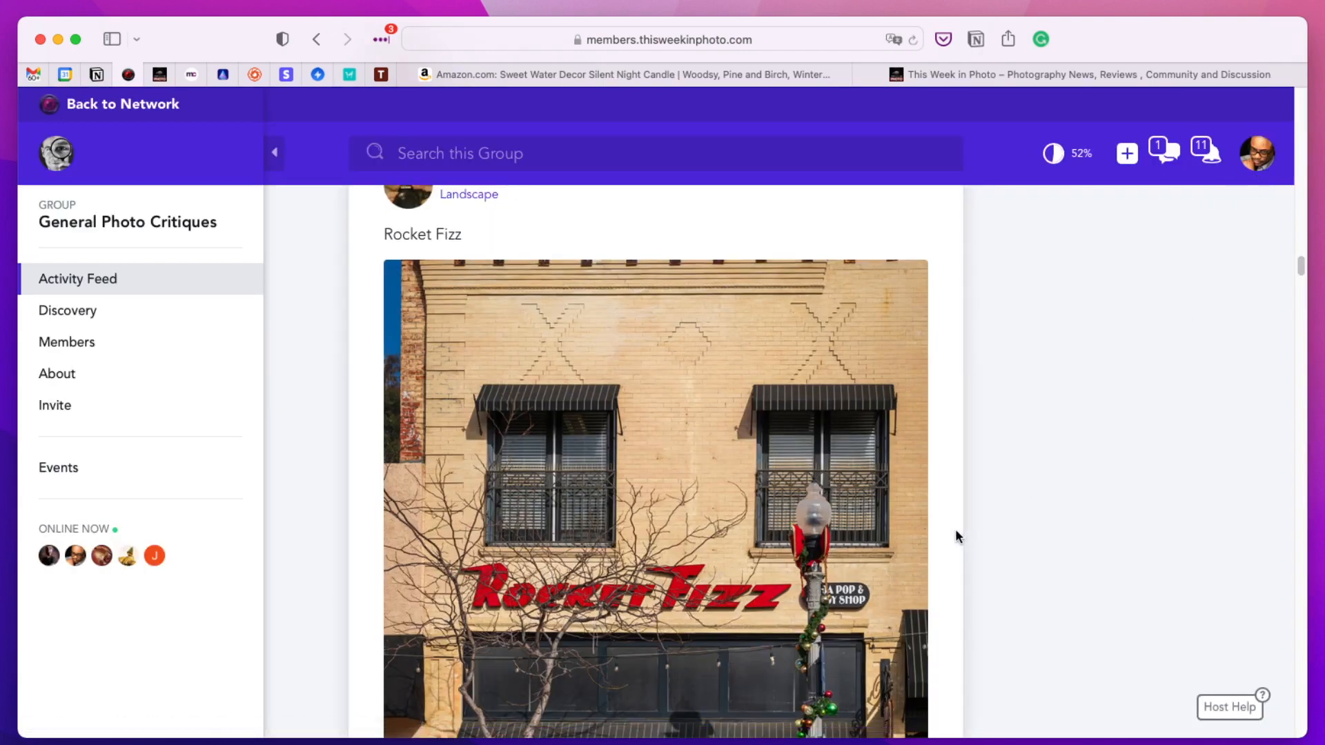
scroll(down, 3)
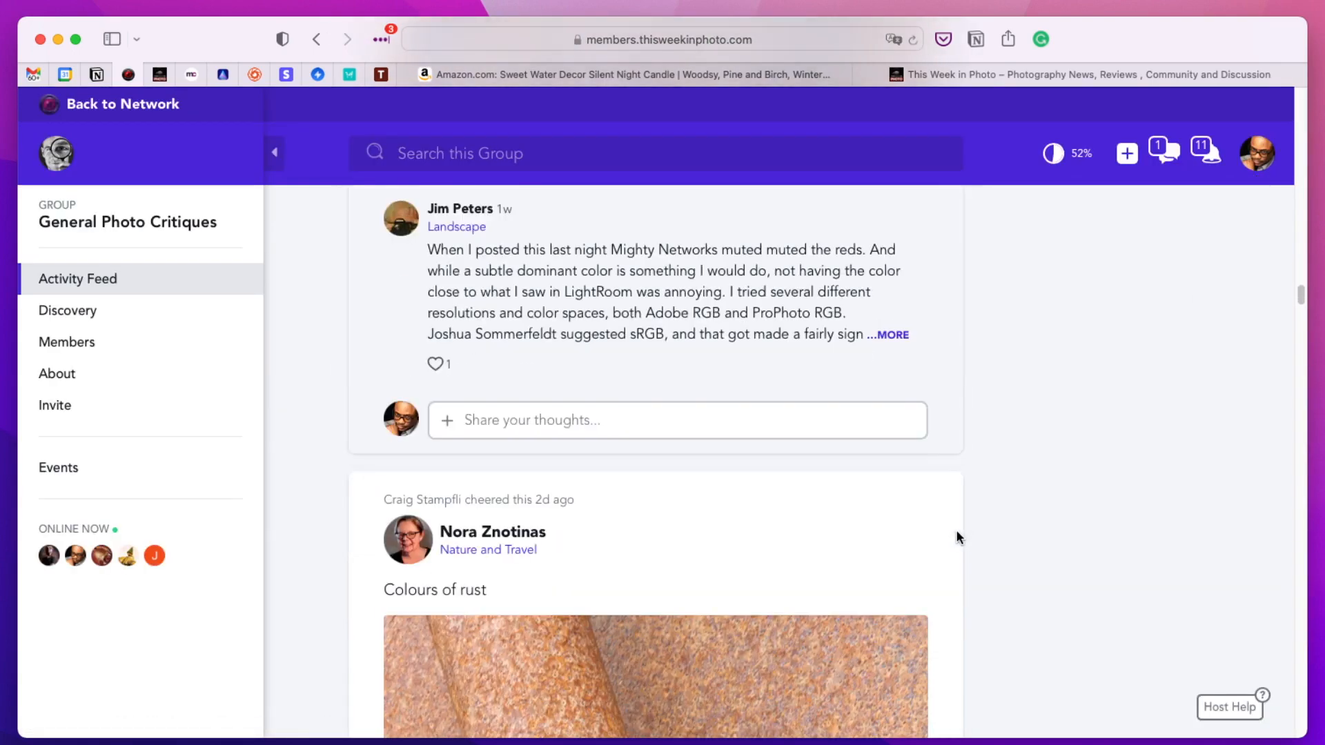
scroll(down, 3)
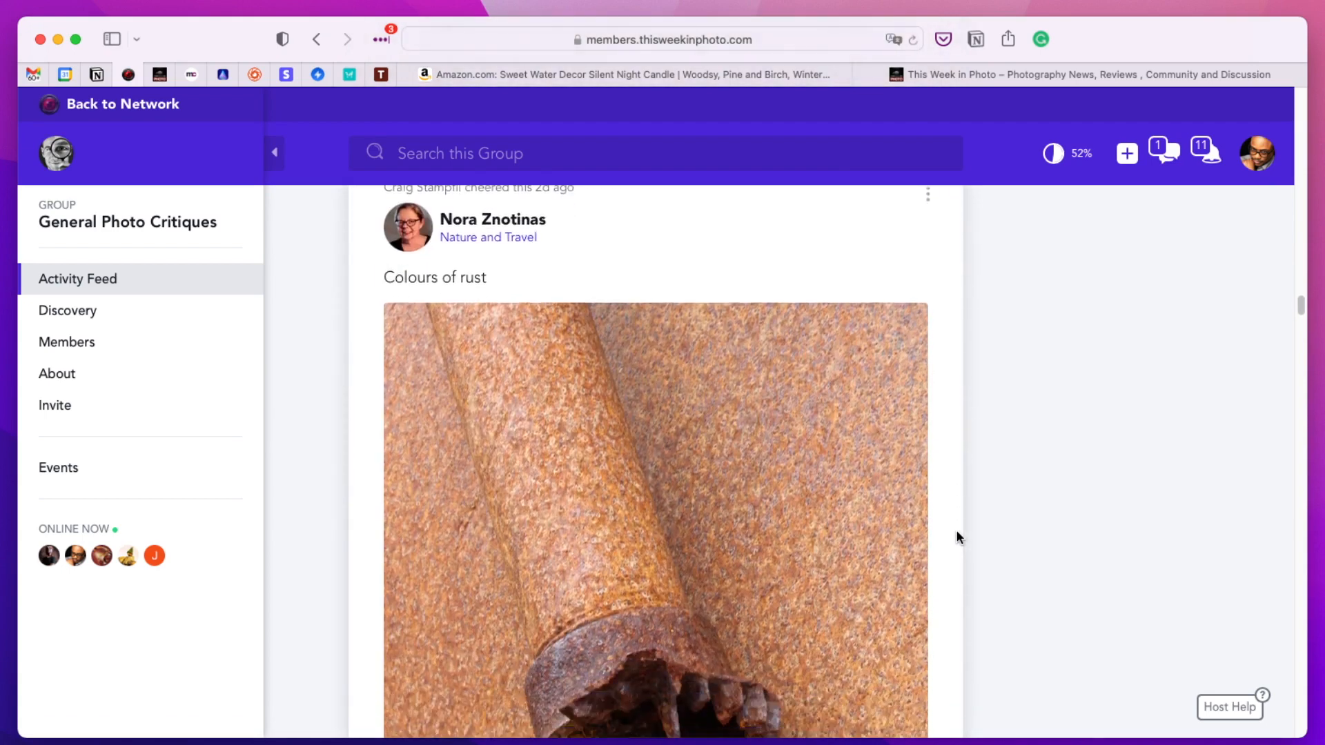
scroll(down, 3)
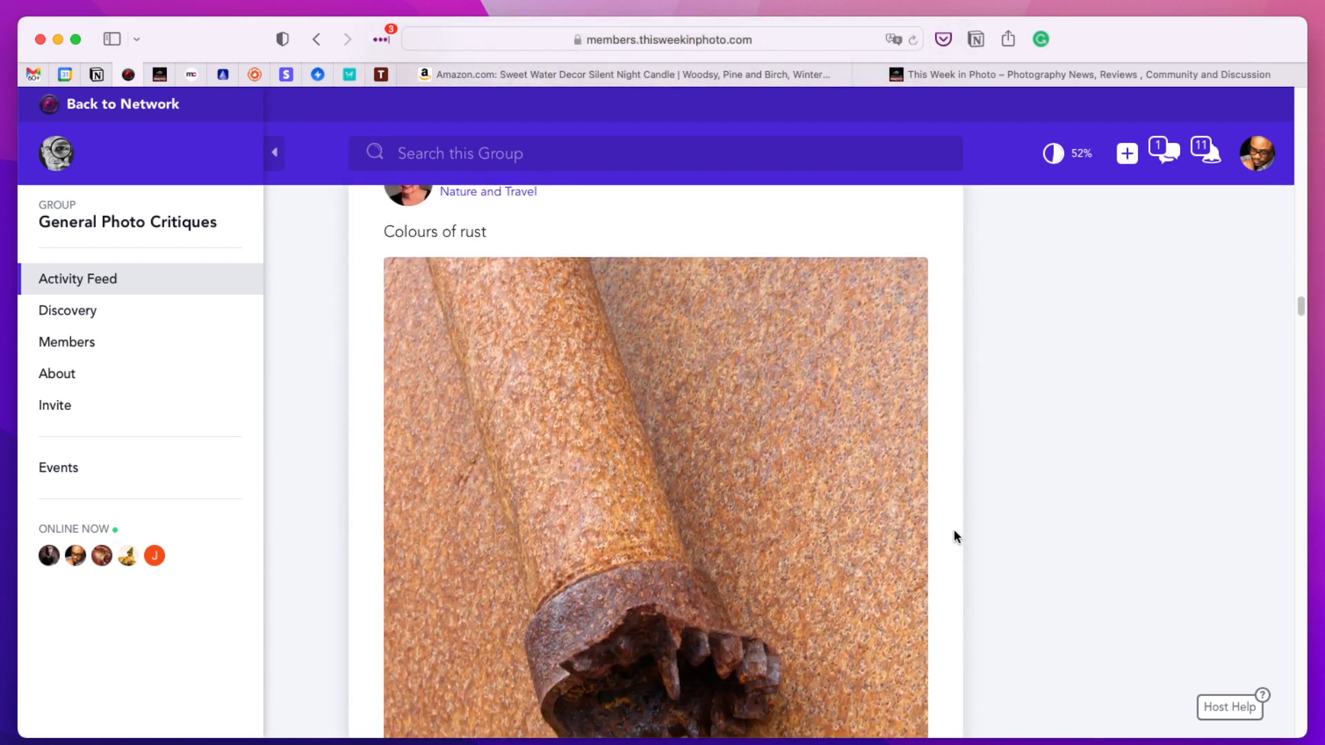
mouse_move(439, 241)
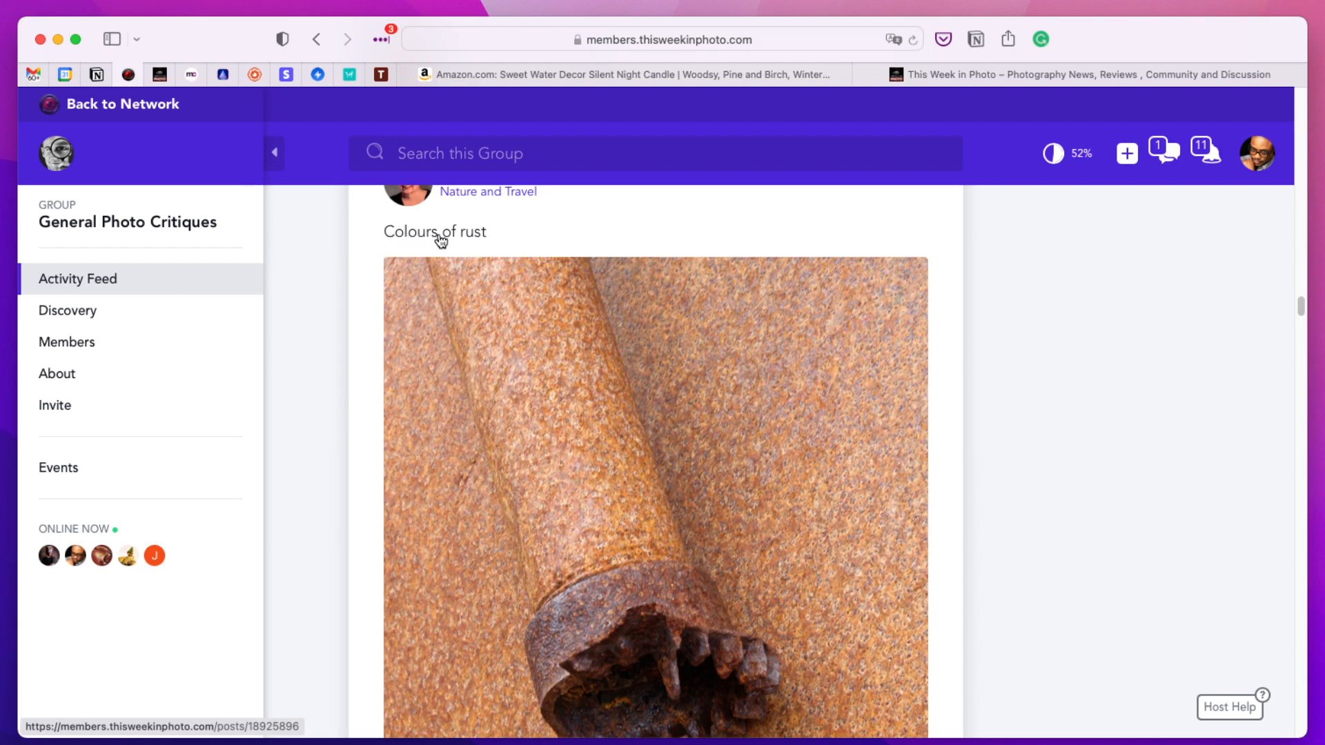
mouse_move(843, 388)
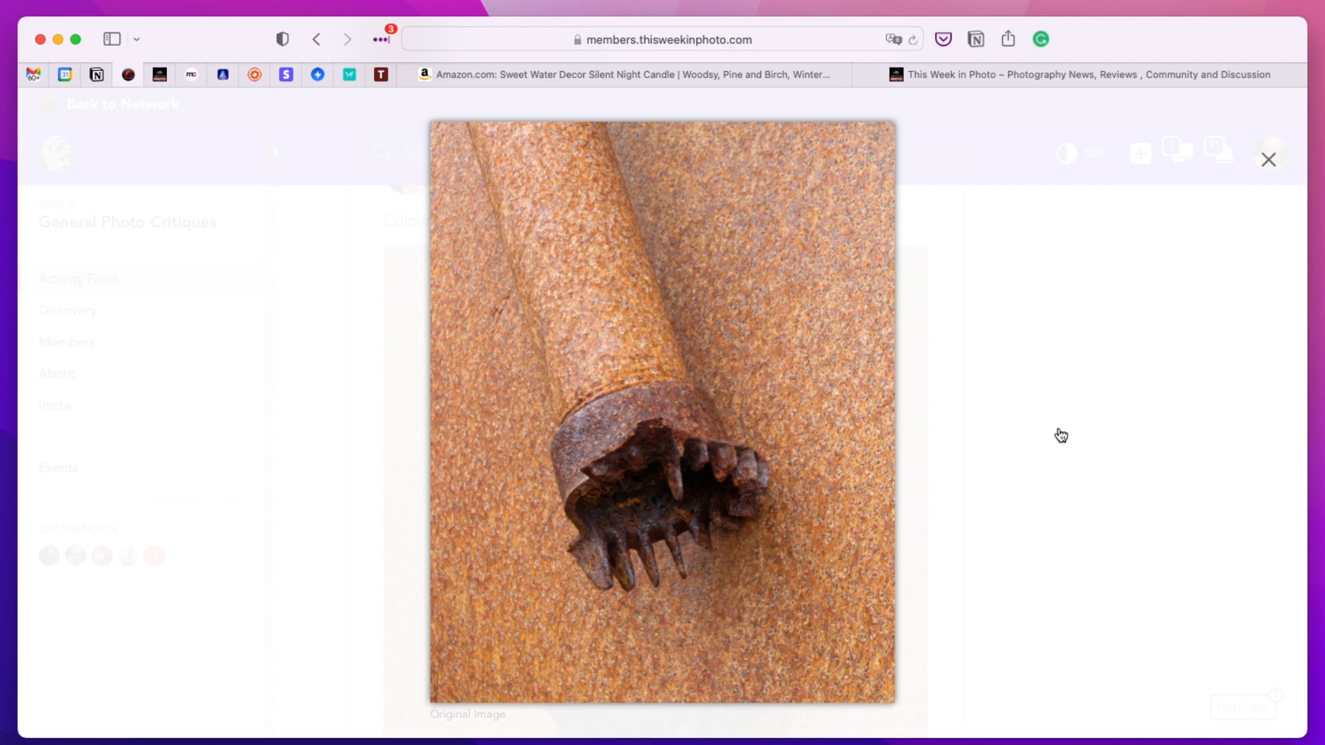
mouse_move(1061, 434)
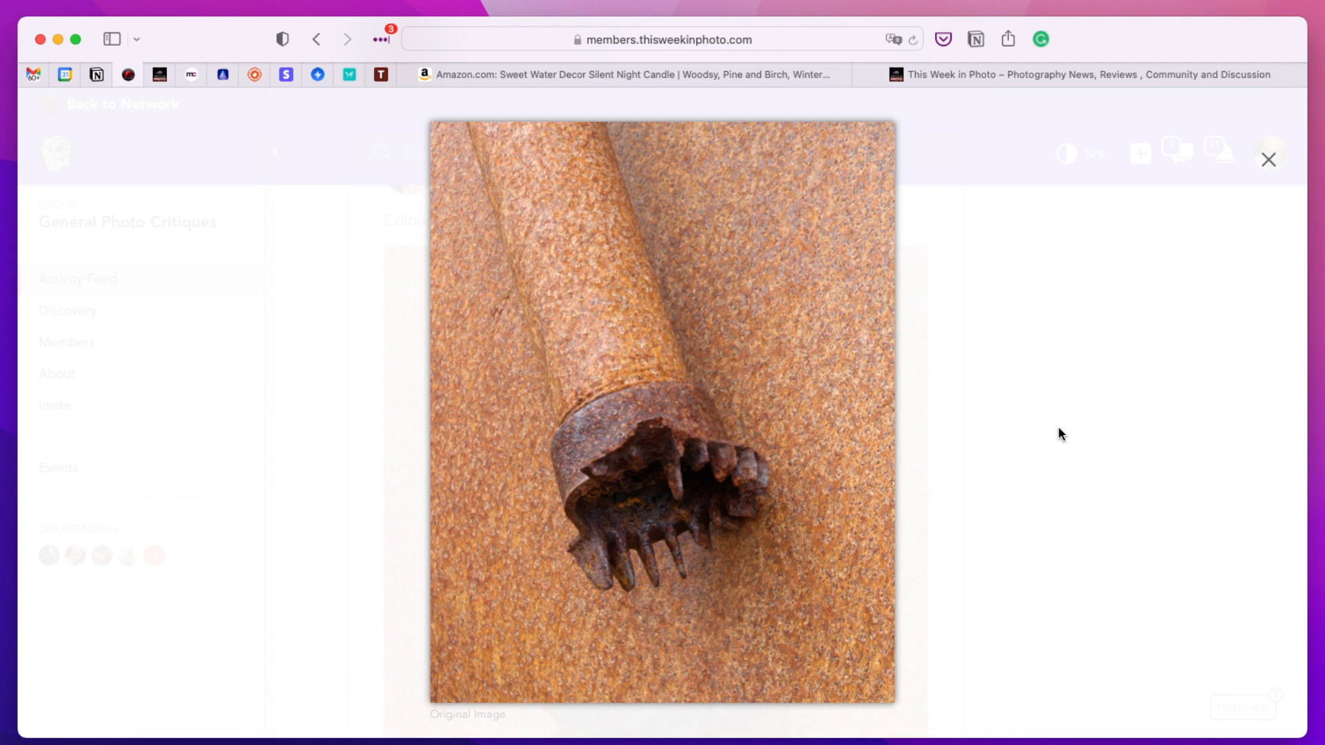
mouse_move(1024, 279)
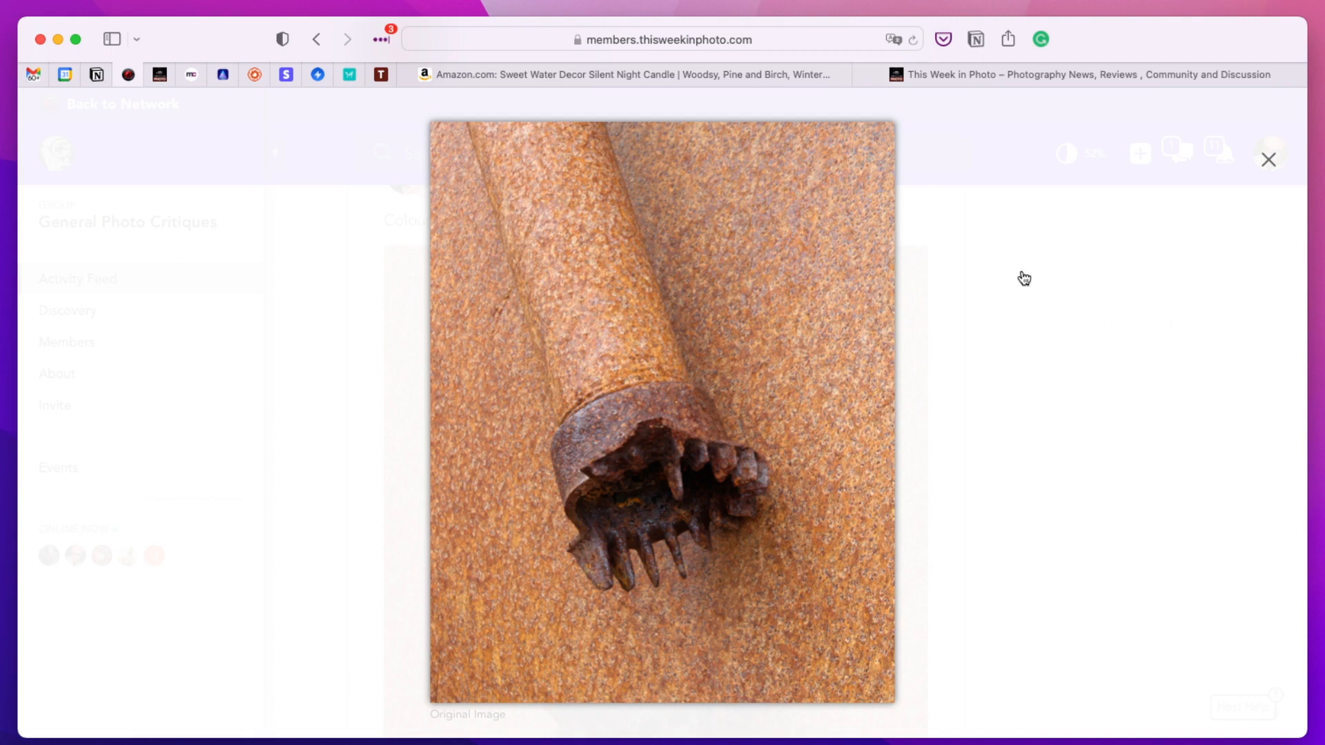
mouse_move(1093, 334)
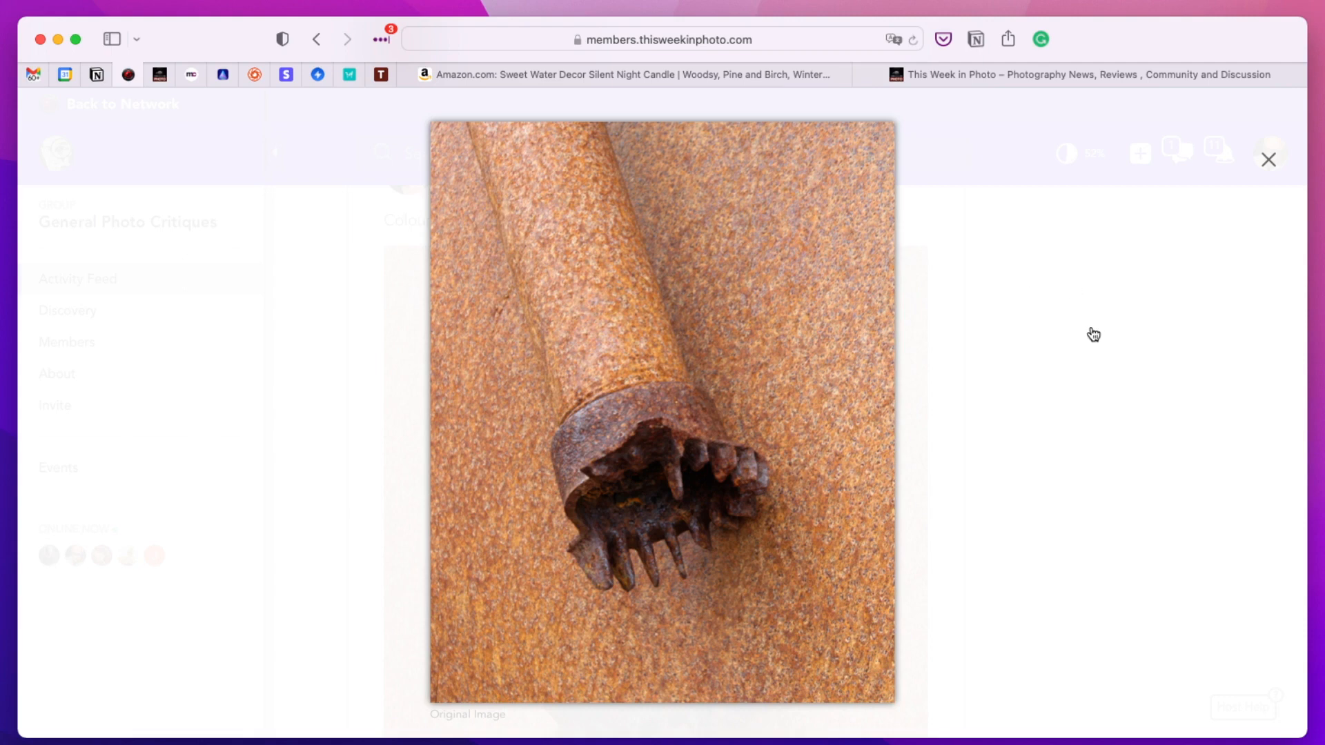
mouse_move(1268, 160)
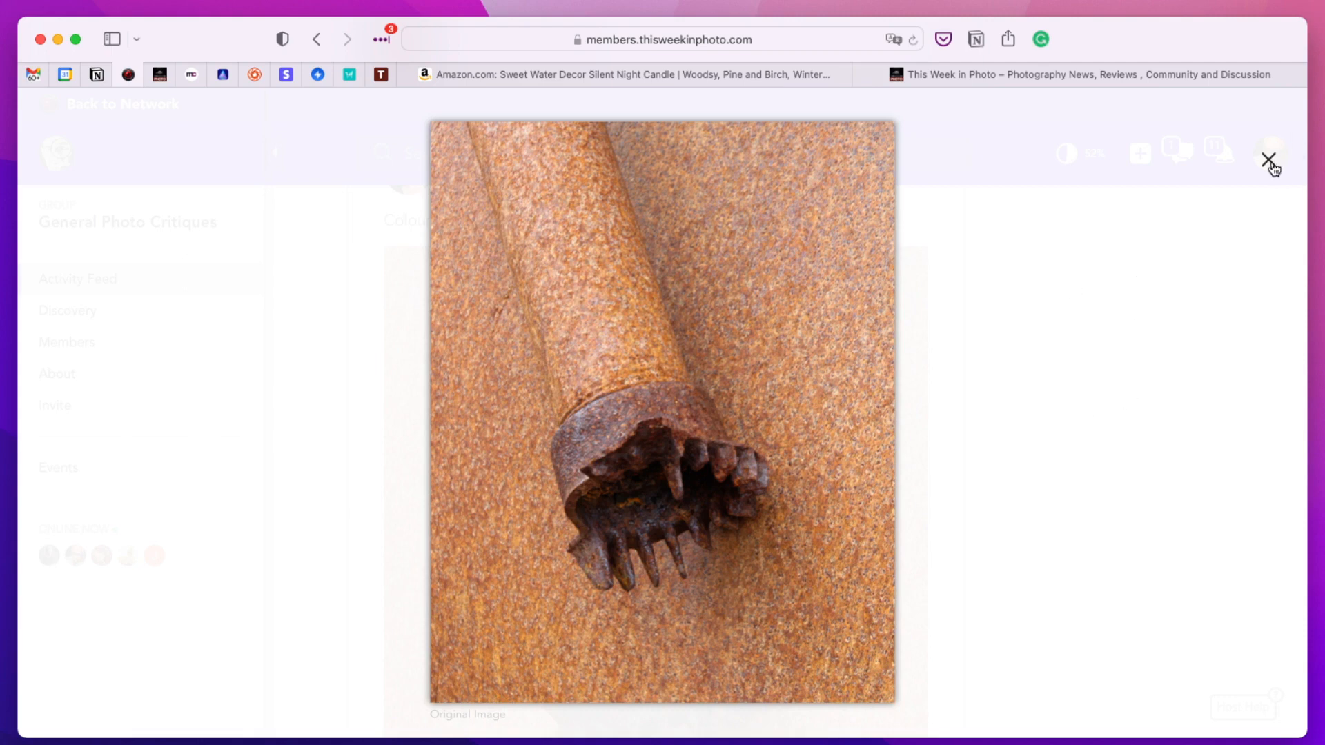
click(1264, 159)
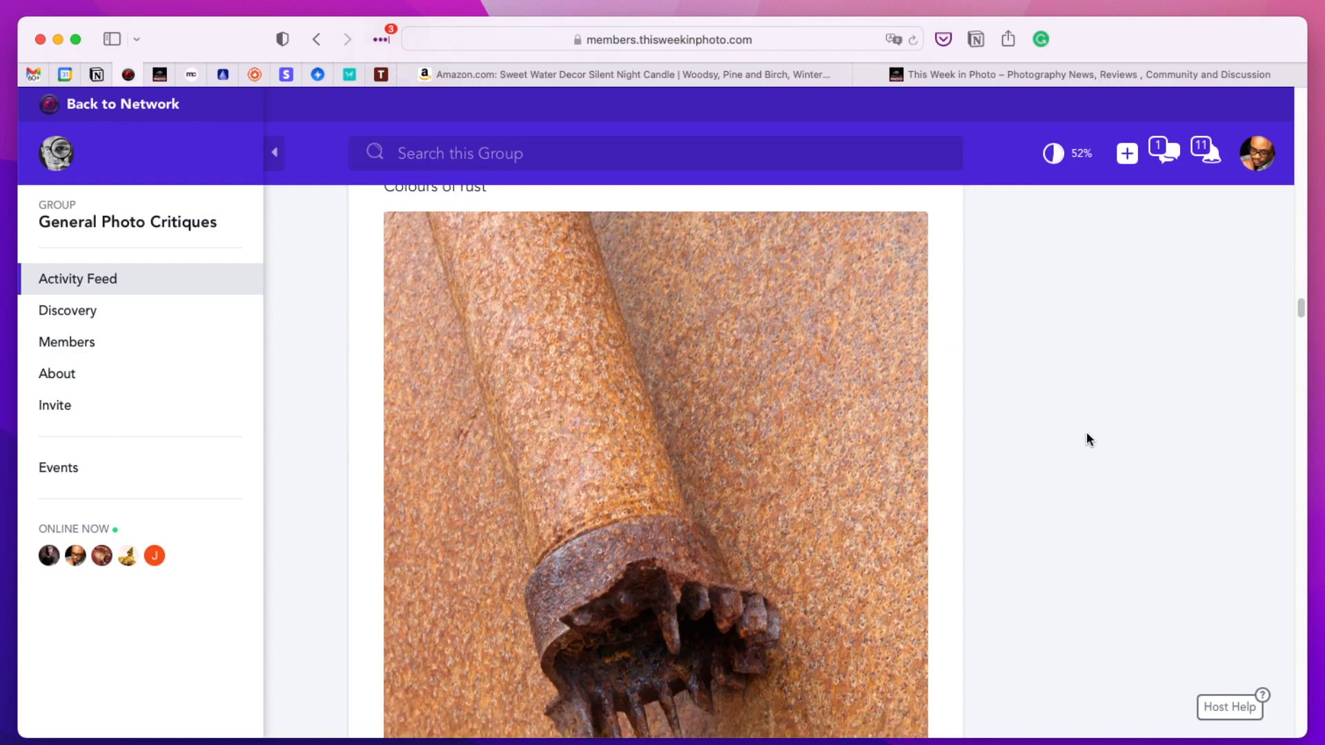
scroll(down, 3)
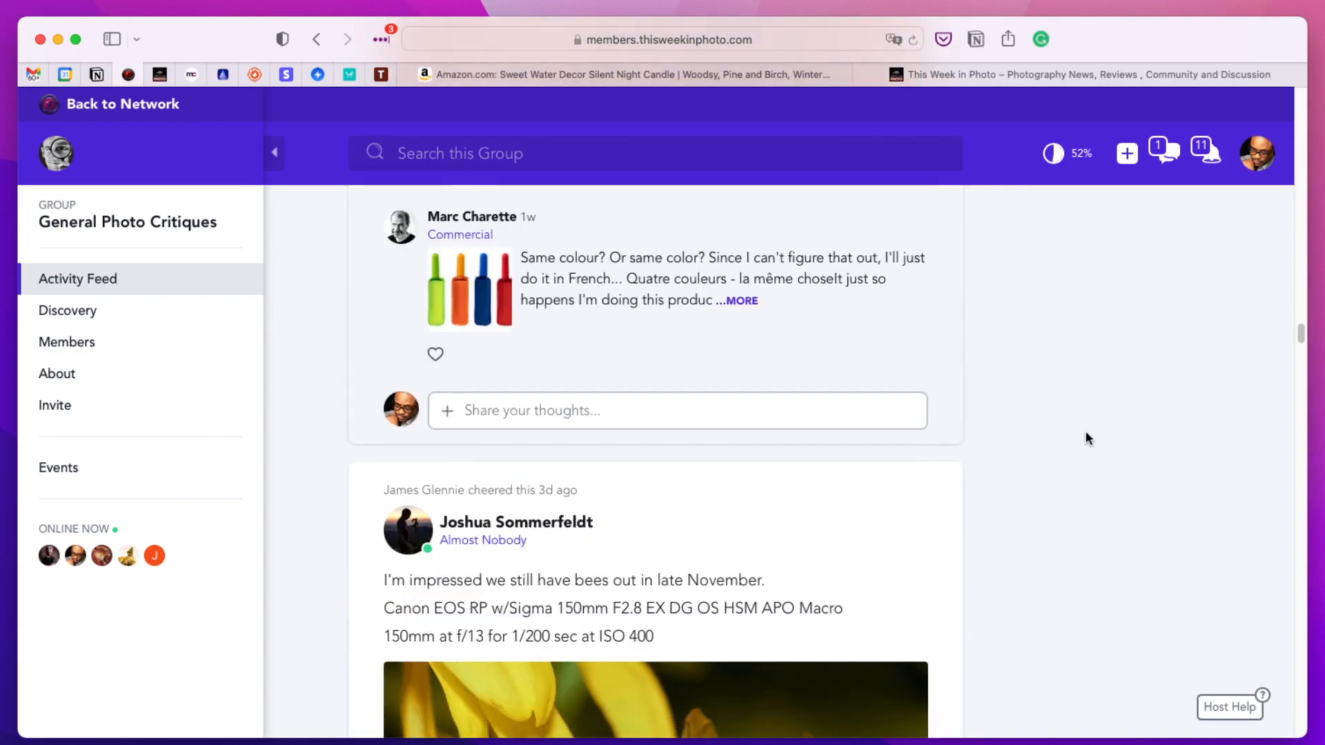
scroll(down, 3)
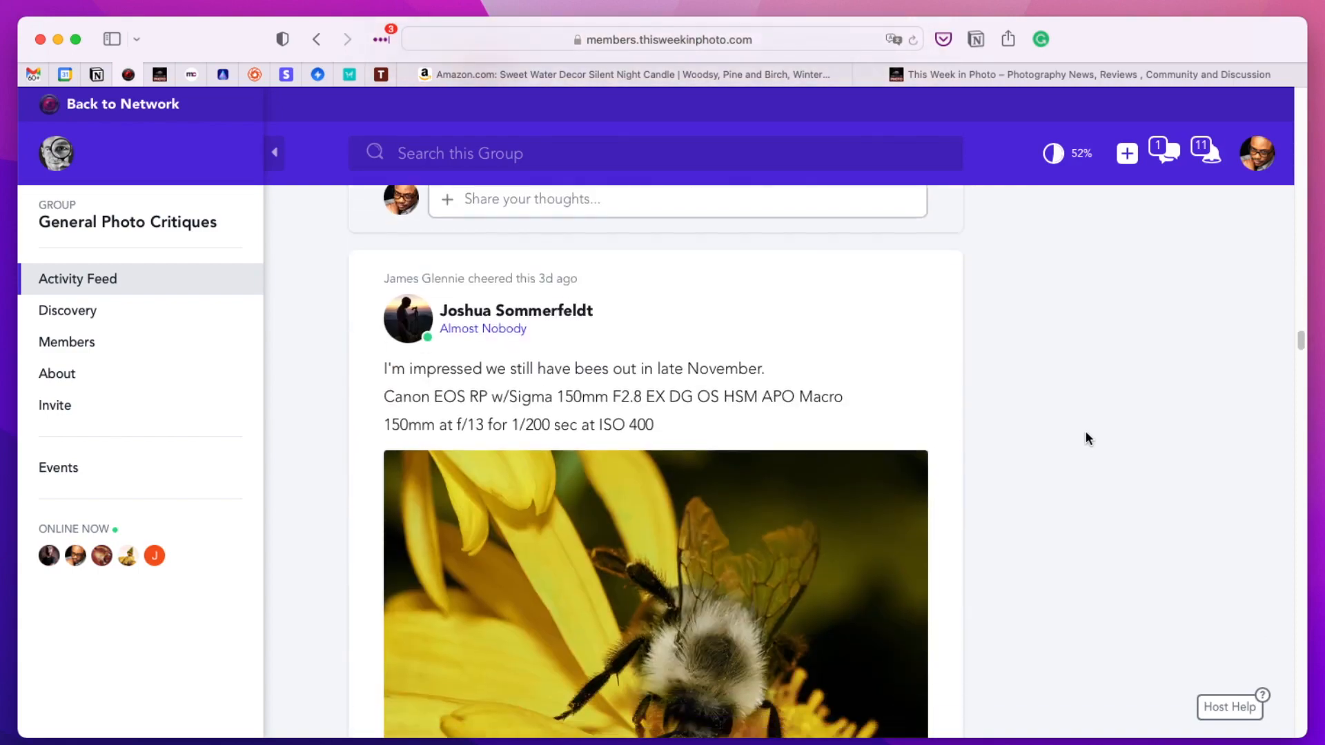
scroll(down, 3)
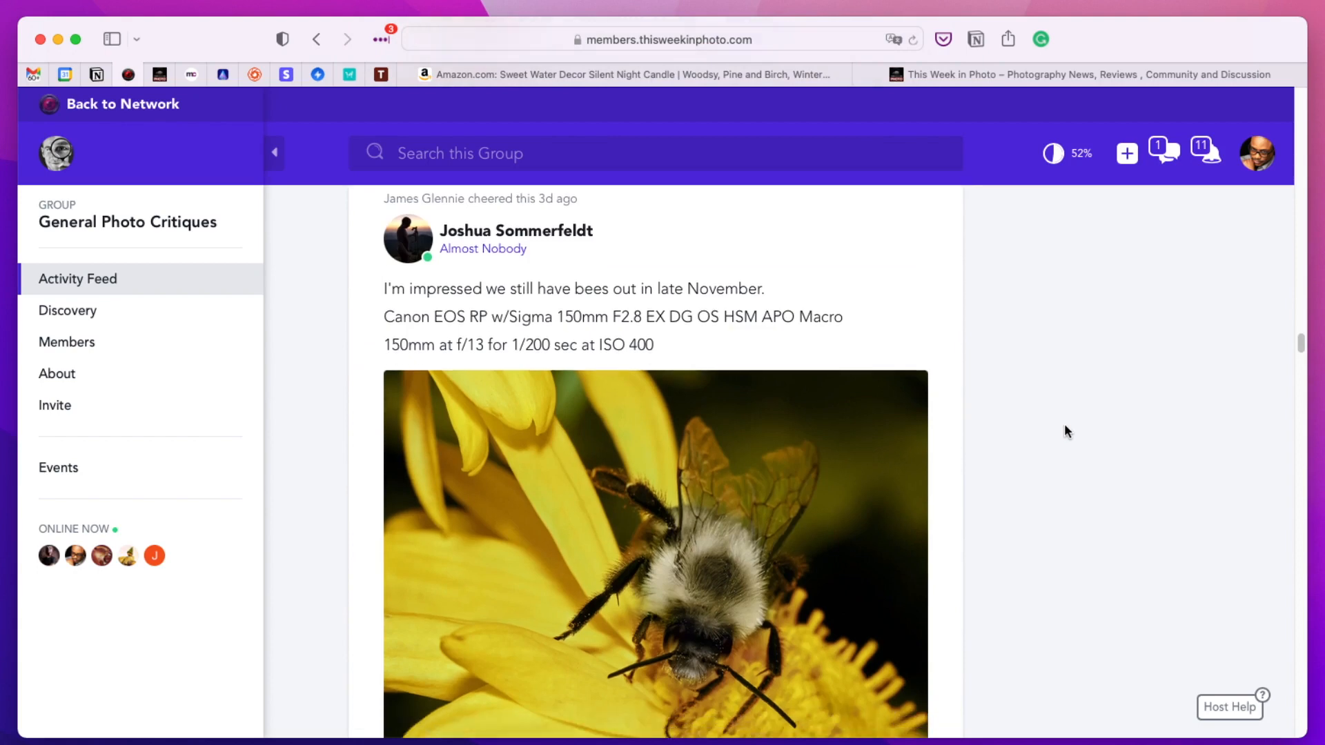
mouse_move(678, 324)
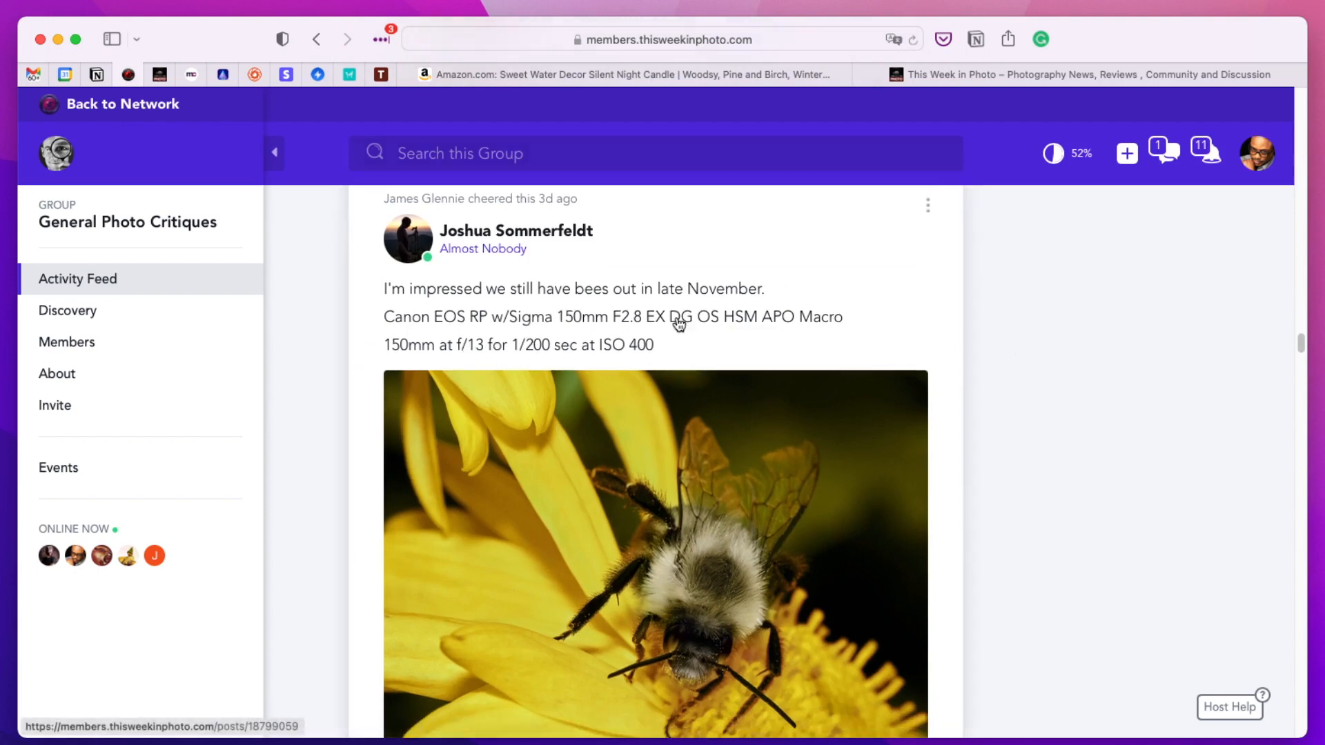
mouse_move(672, 323)
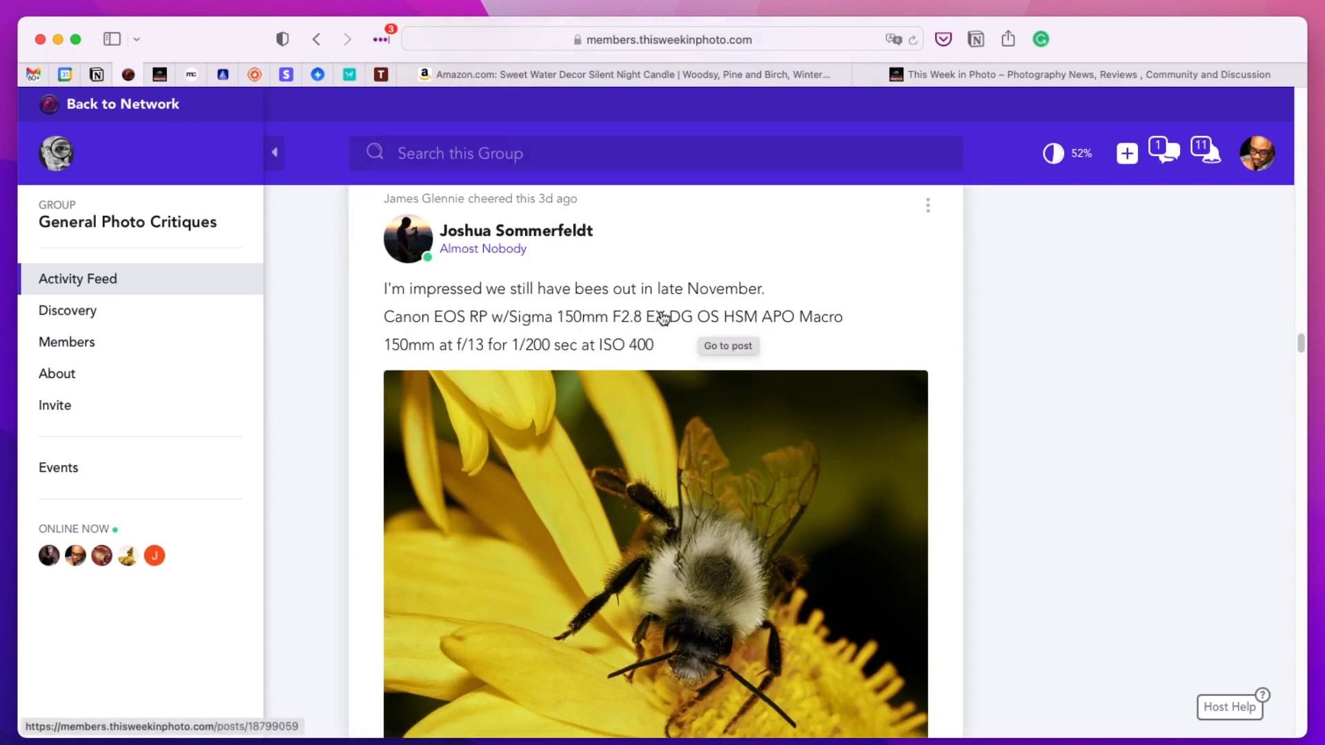
scroll(up, 3)
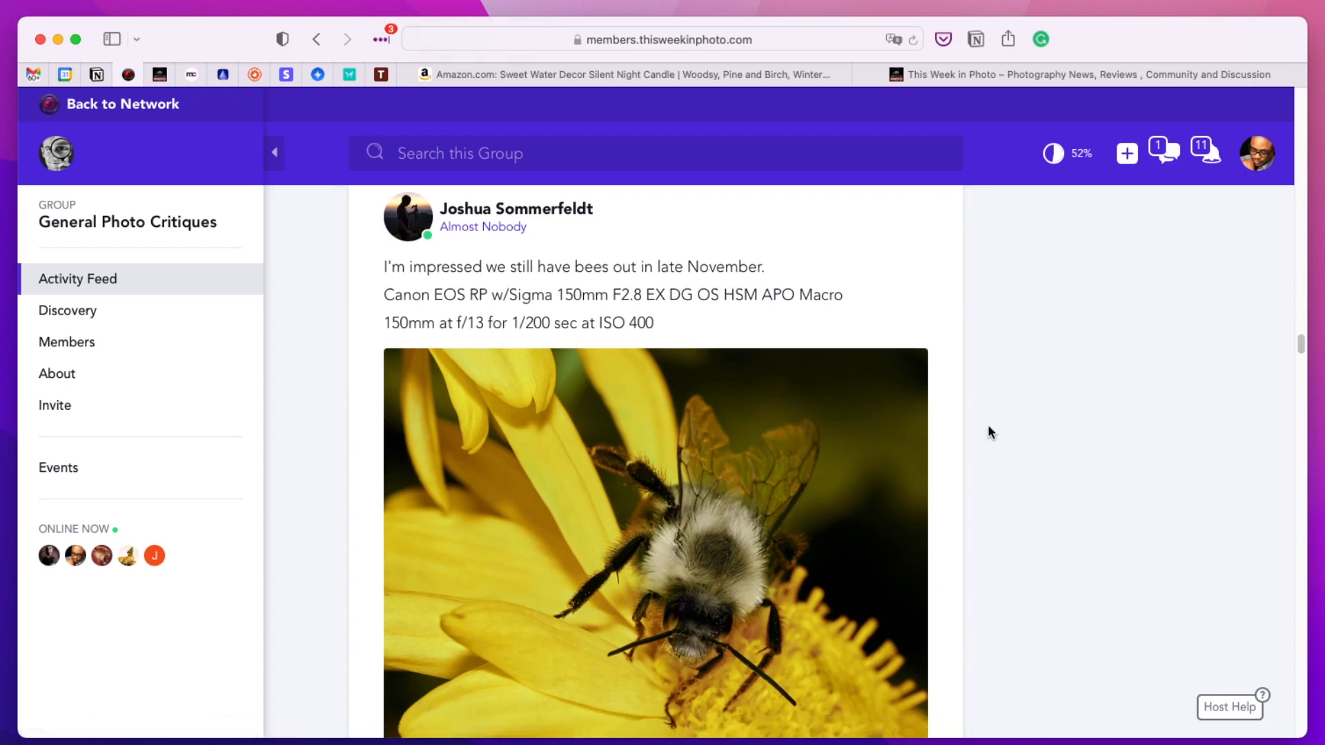
scroll(down, 3)
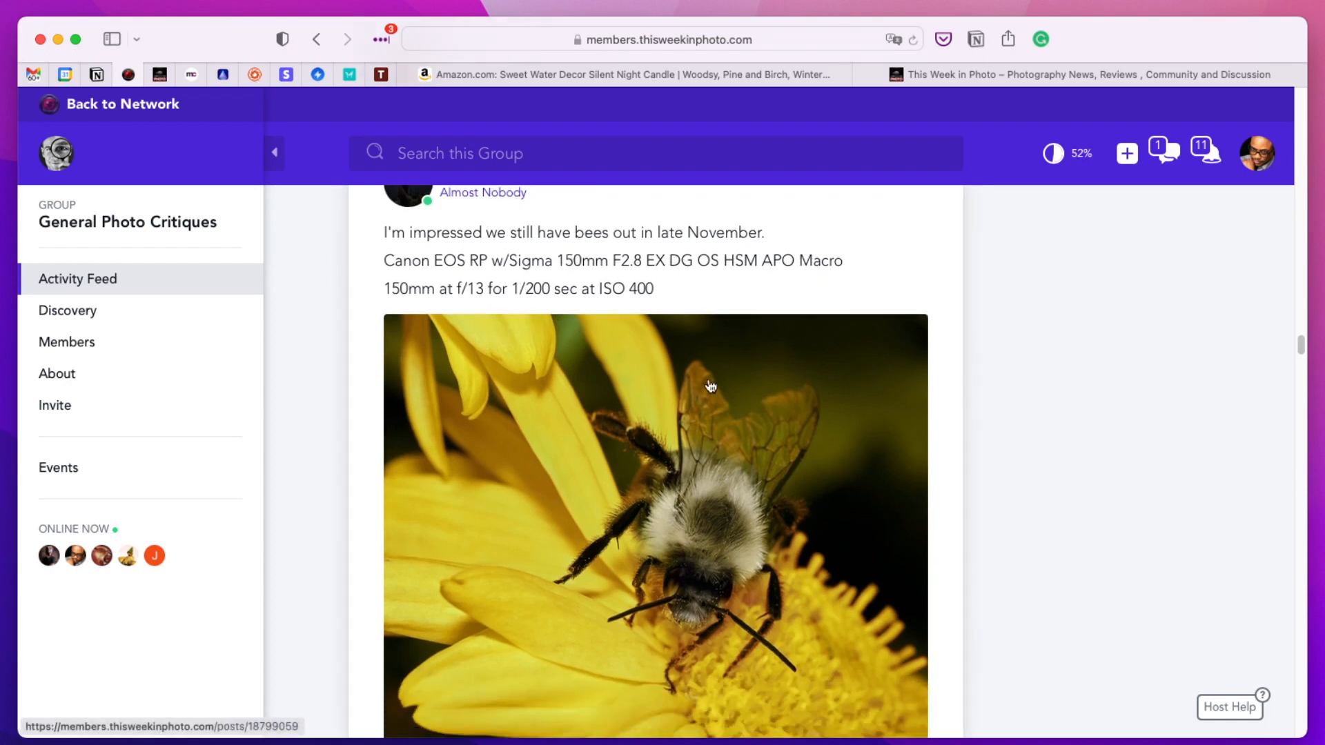
click(655, 524)
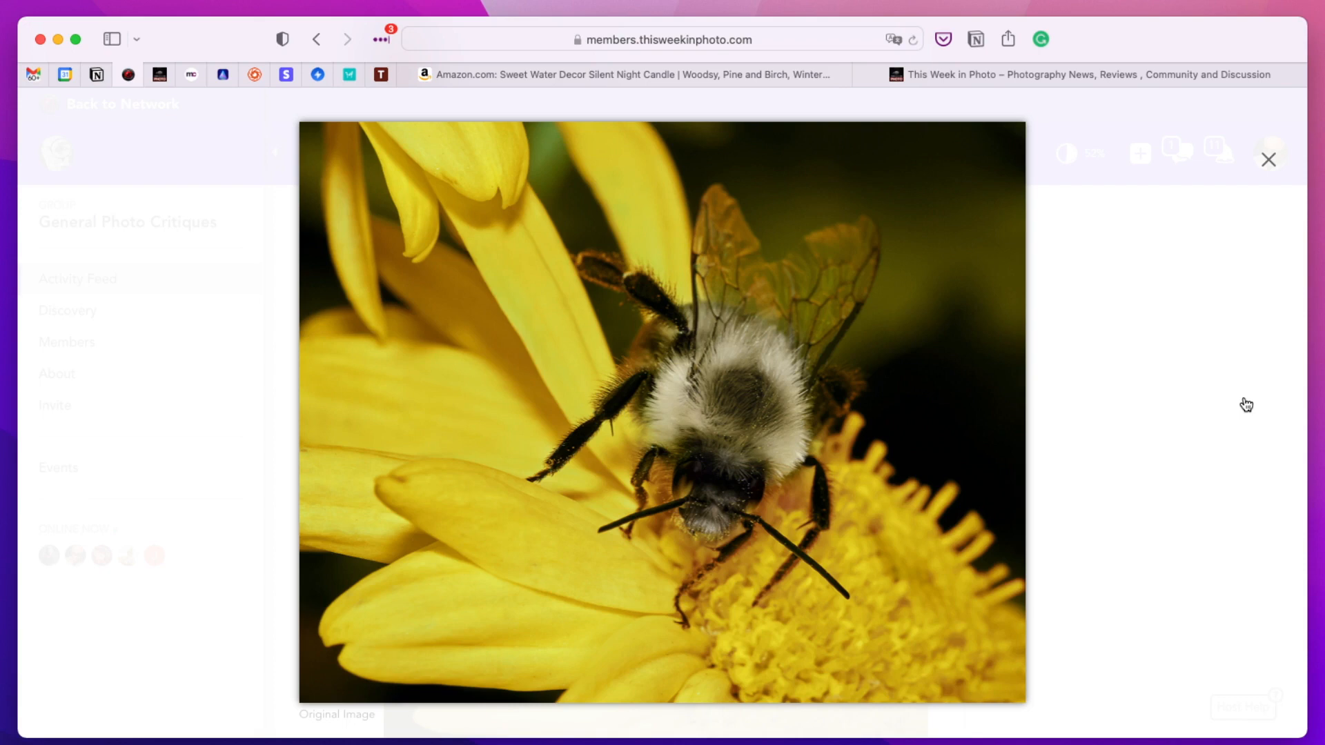
mouse_move(956, 354)
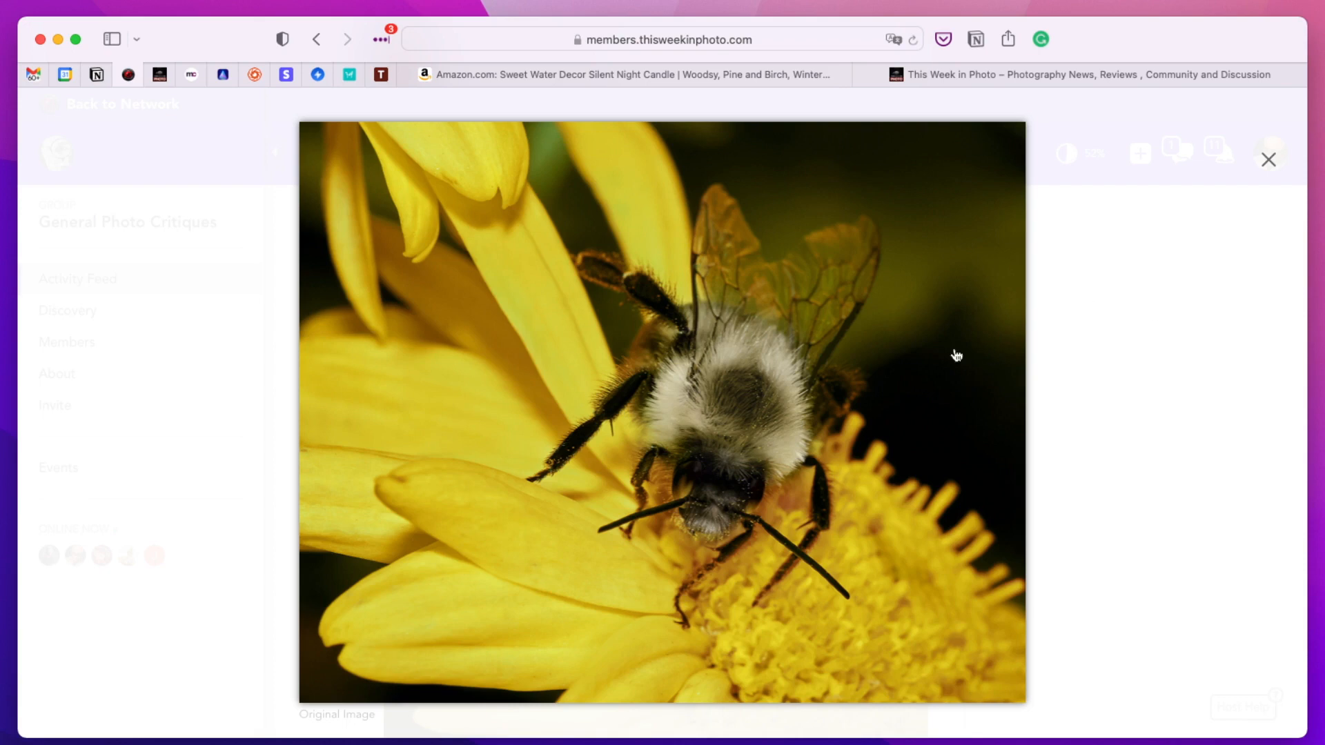
click(1268, 158)
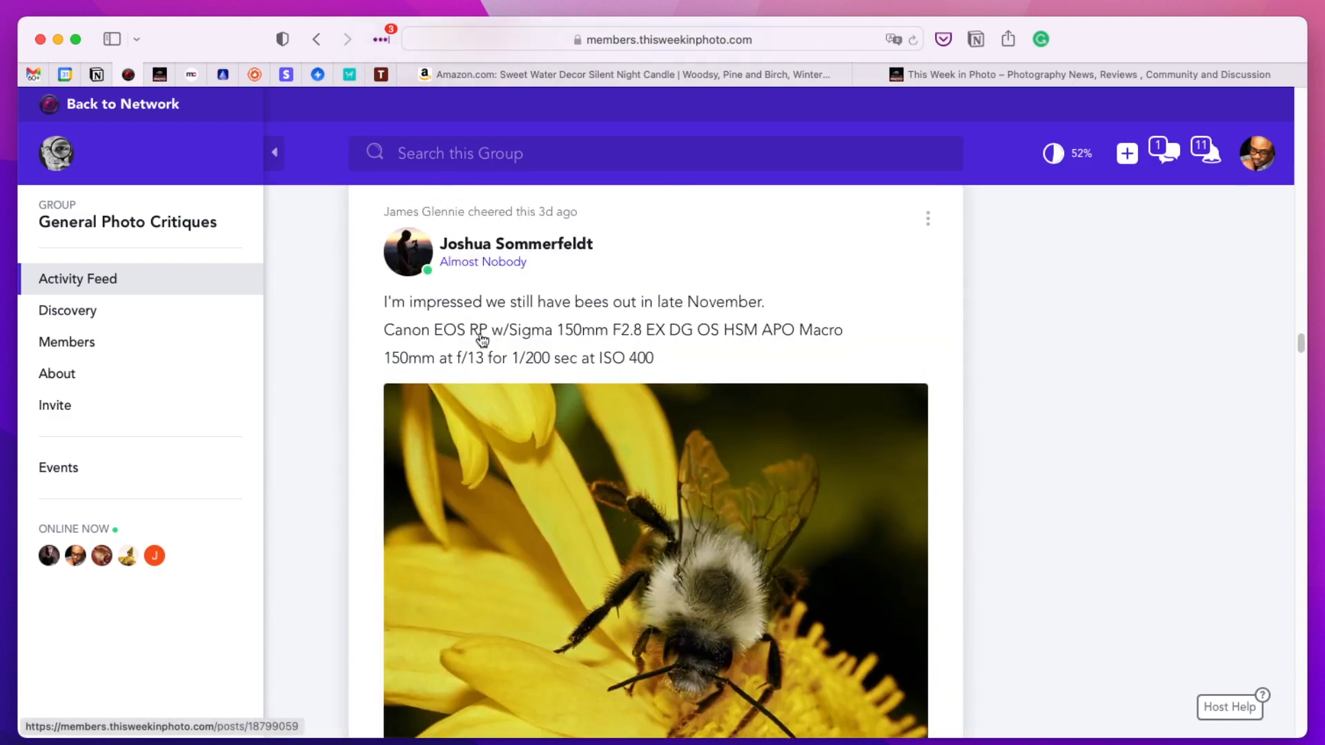
mouse_move(665, 349)
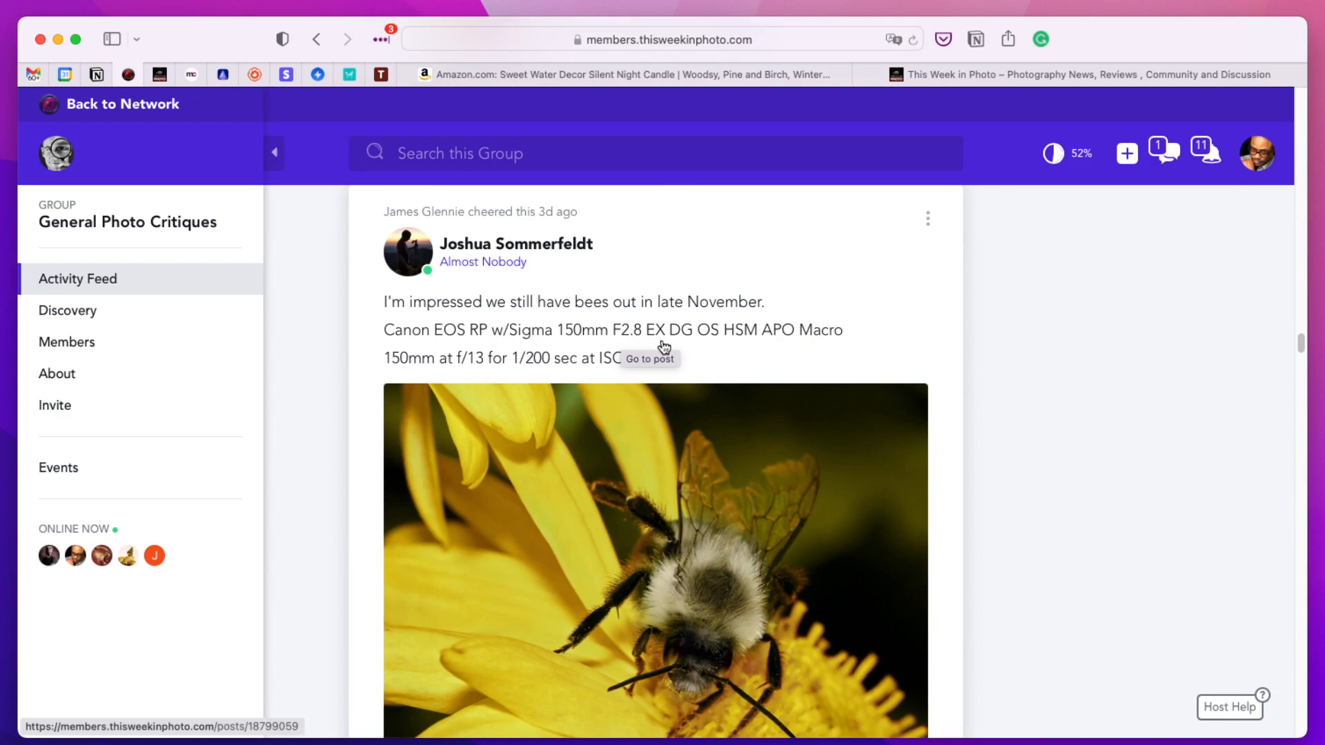
mouse_move(751, 353)
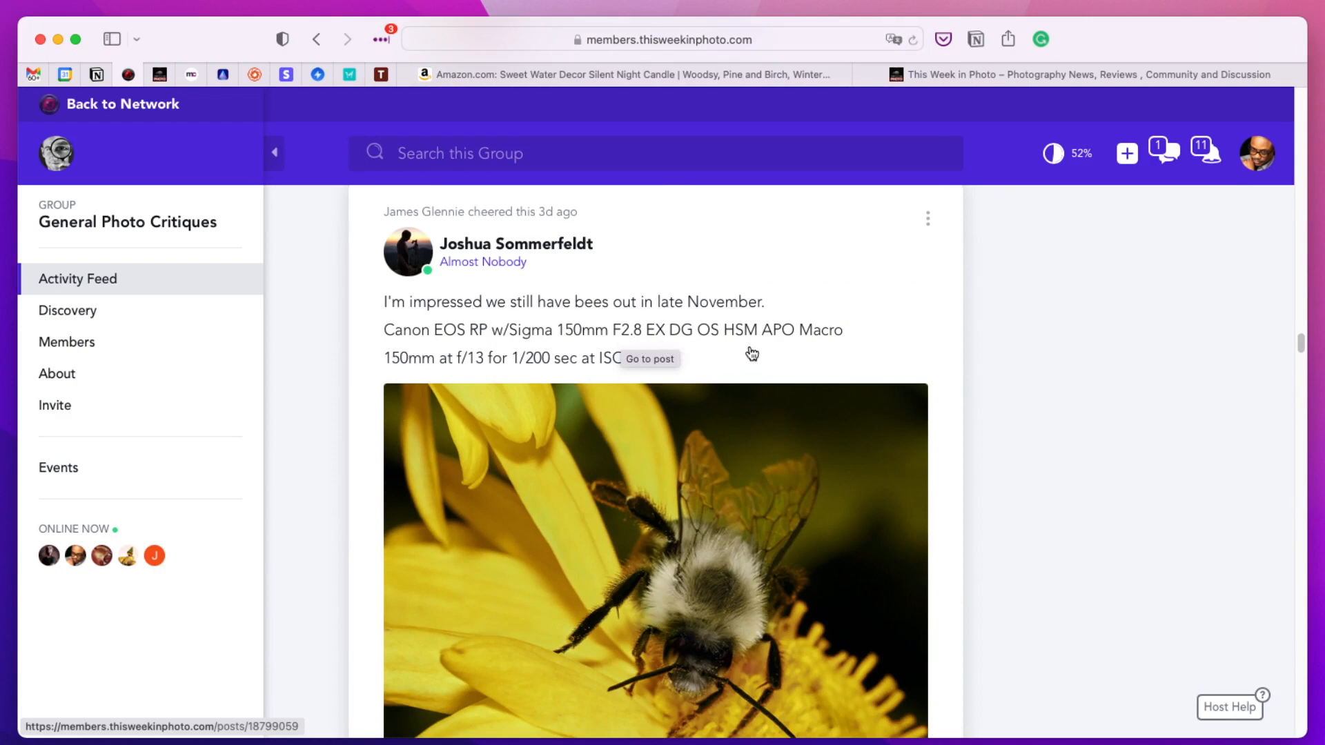
mouse_move(800, 353)
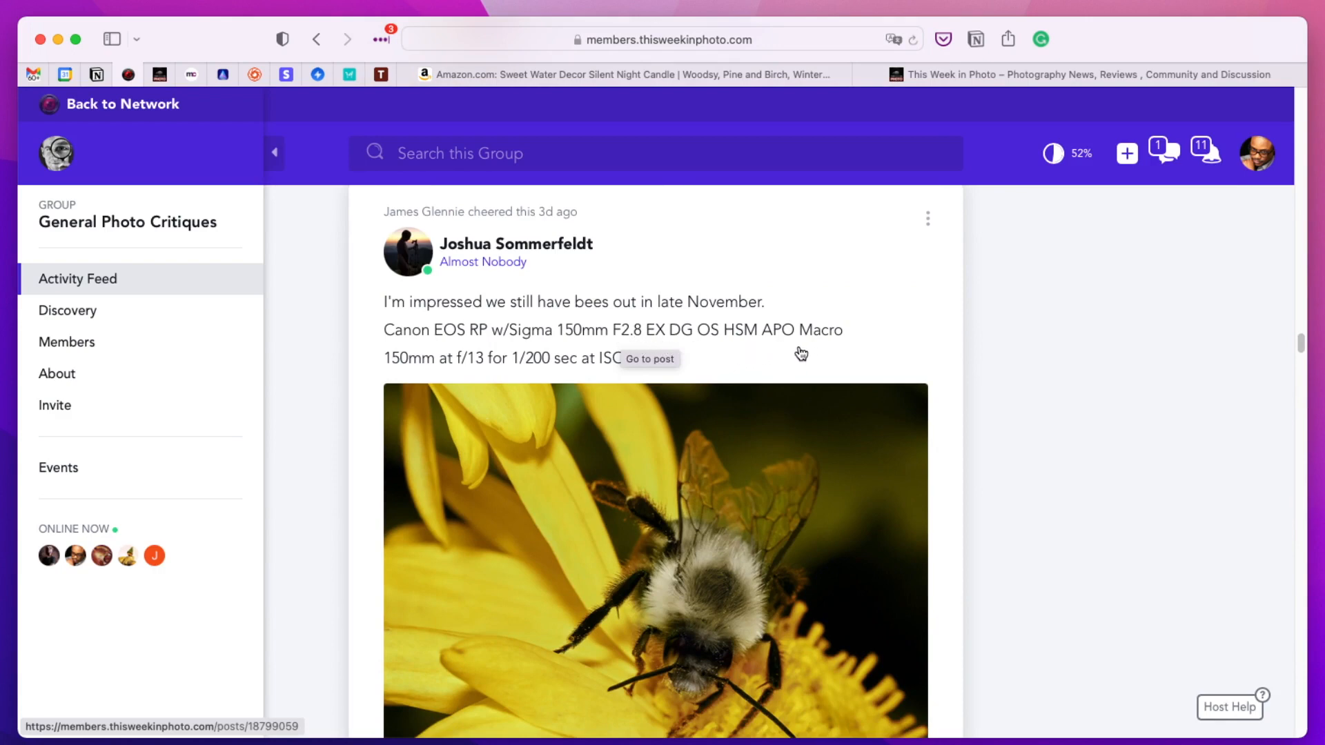
scroll(down, 3)
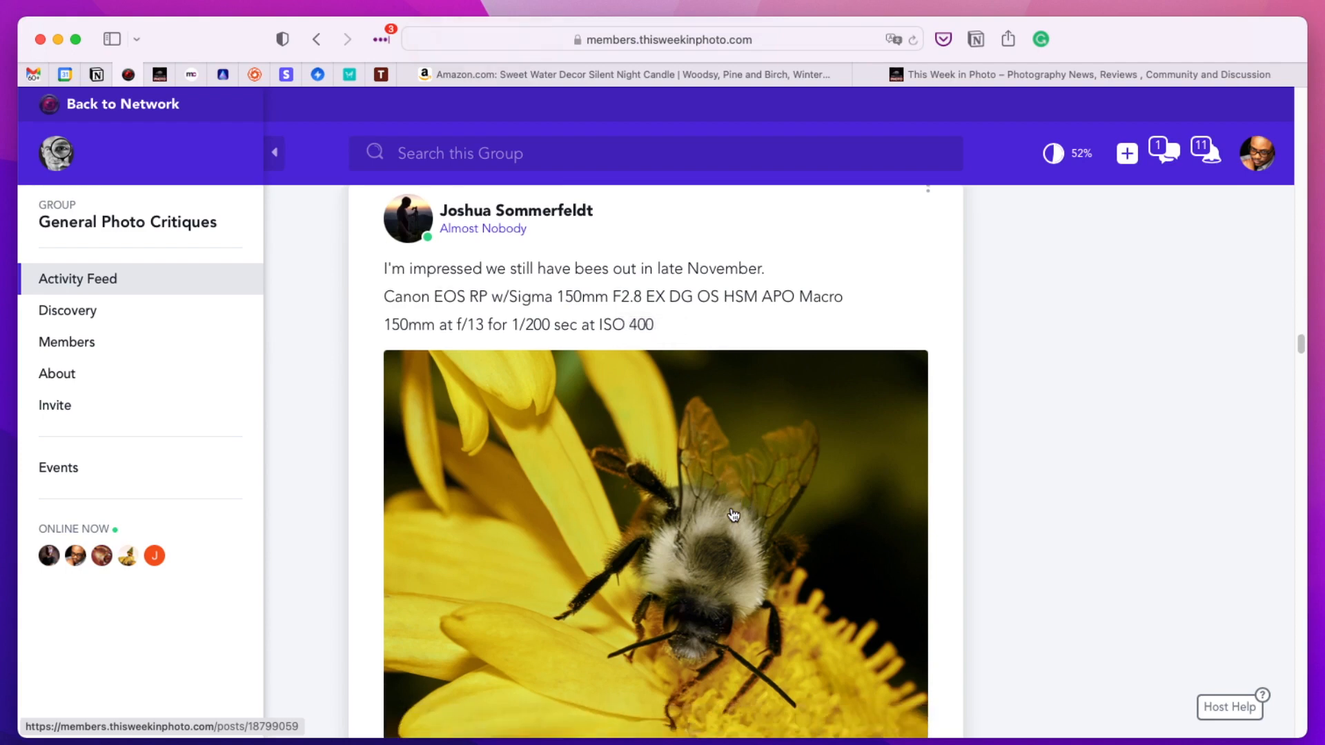
scroll(down, 3)
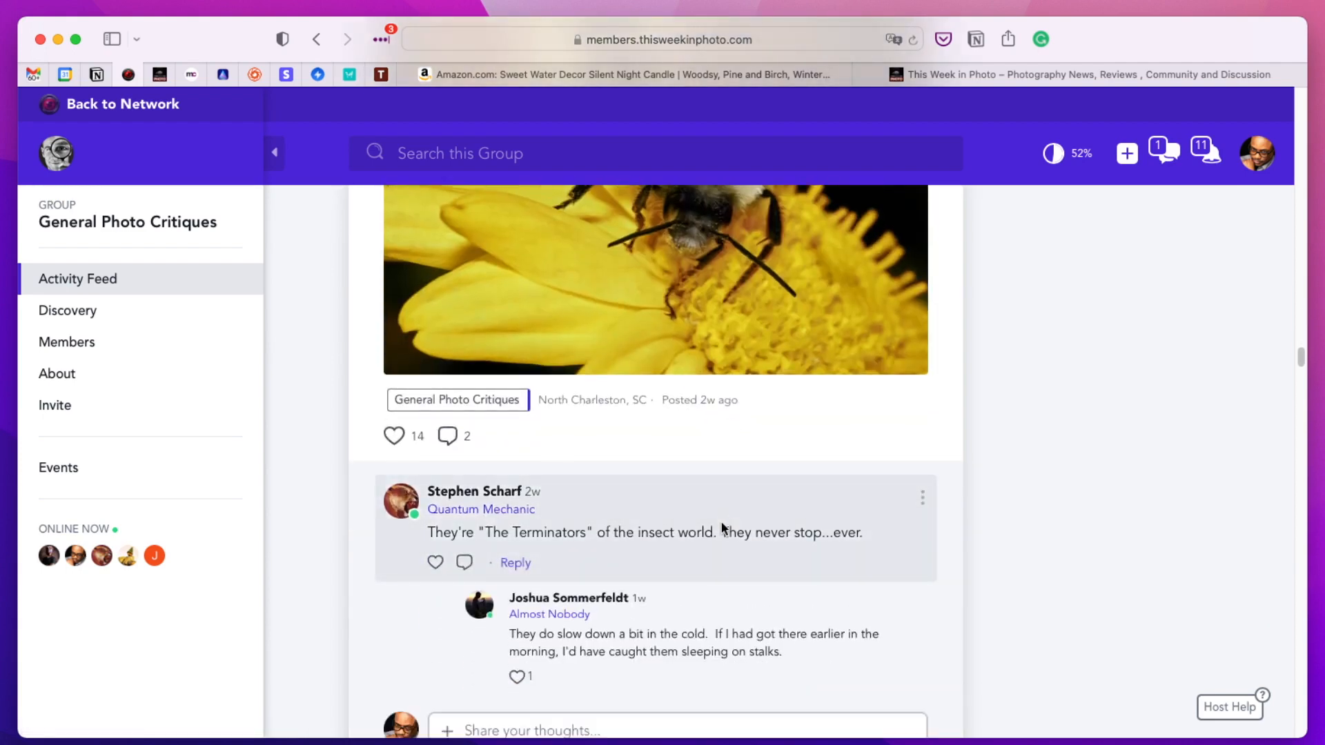
scroll(down, 3)
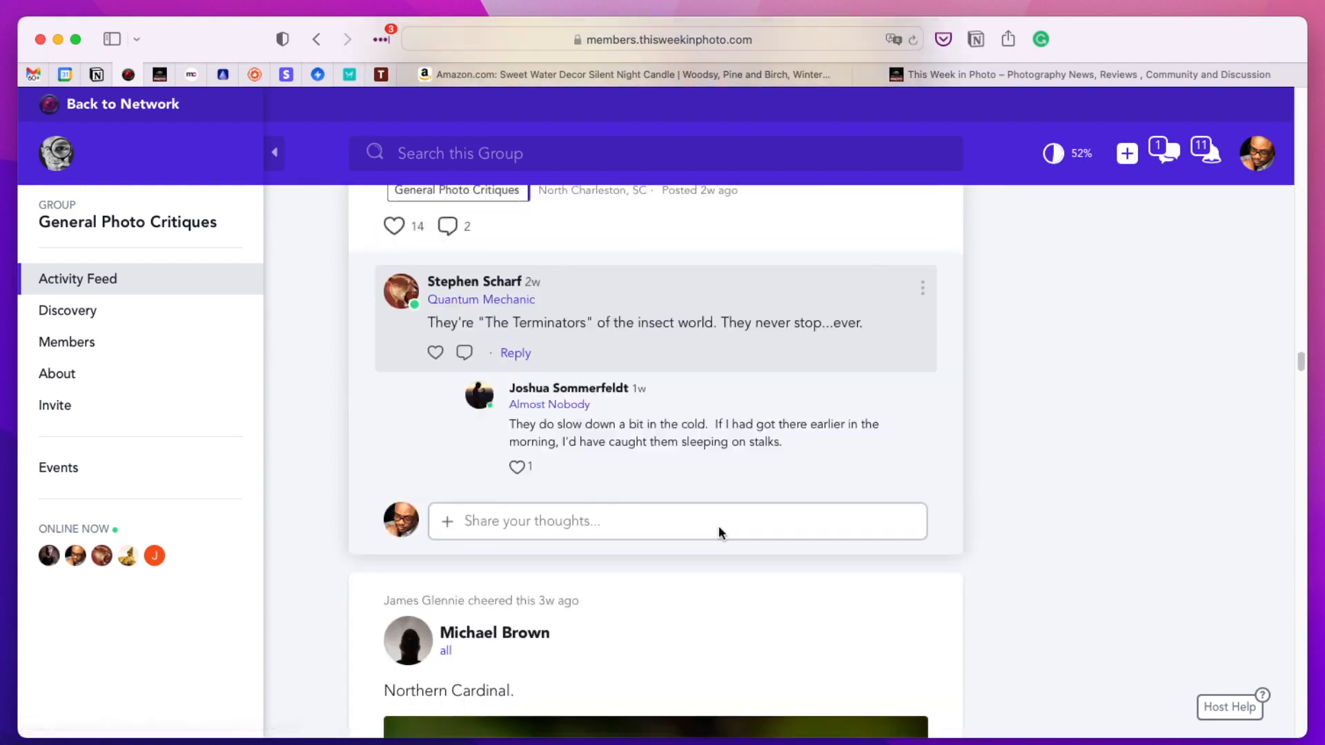
scroll(down, 3)
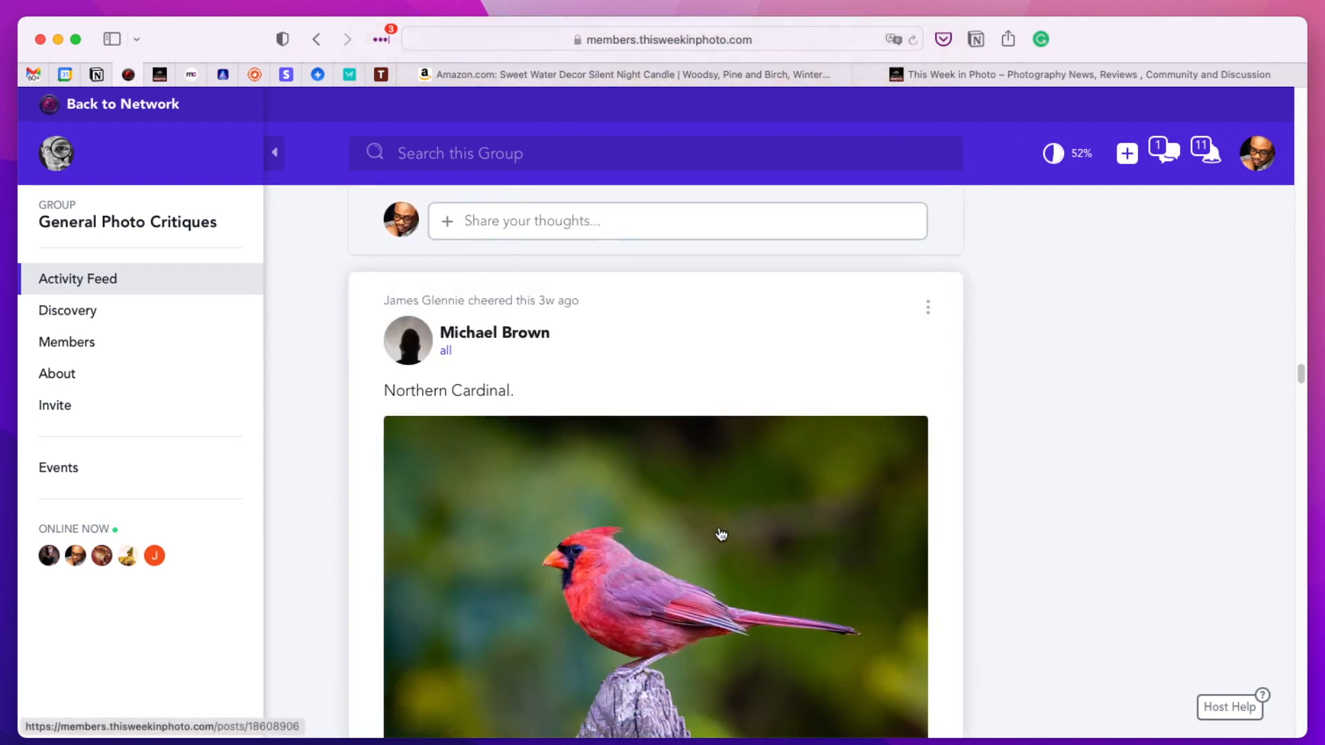
scroll(up, 3)
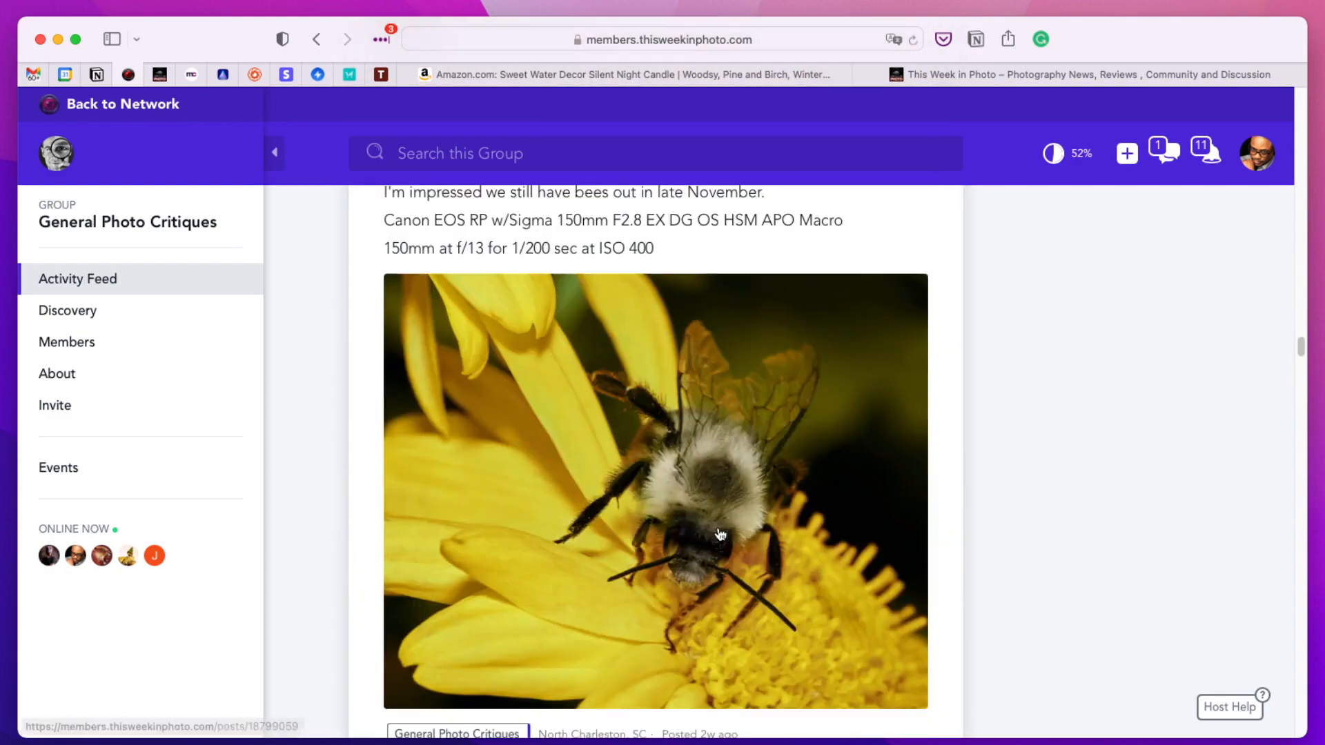
scroll(up, 3)
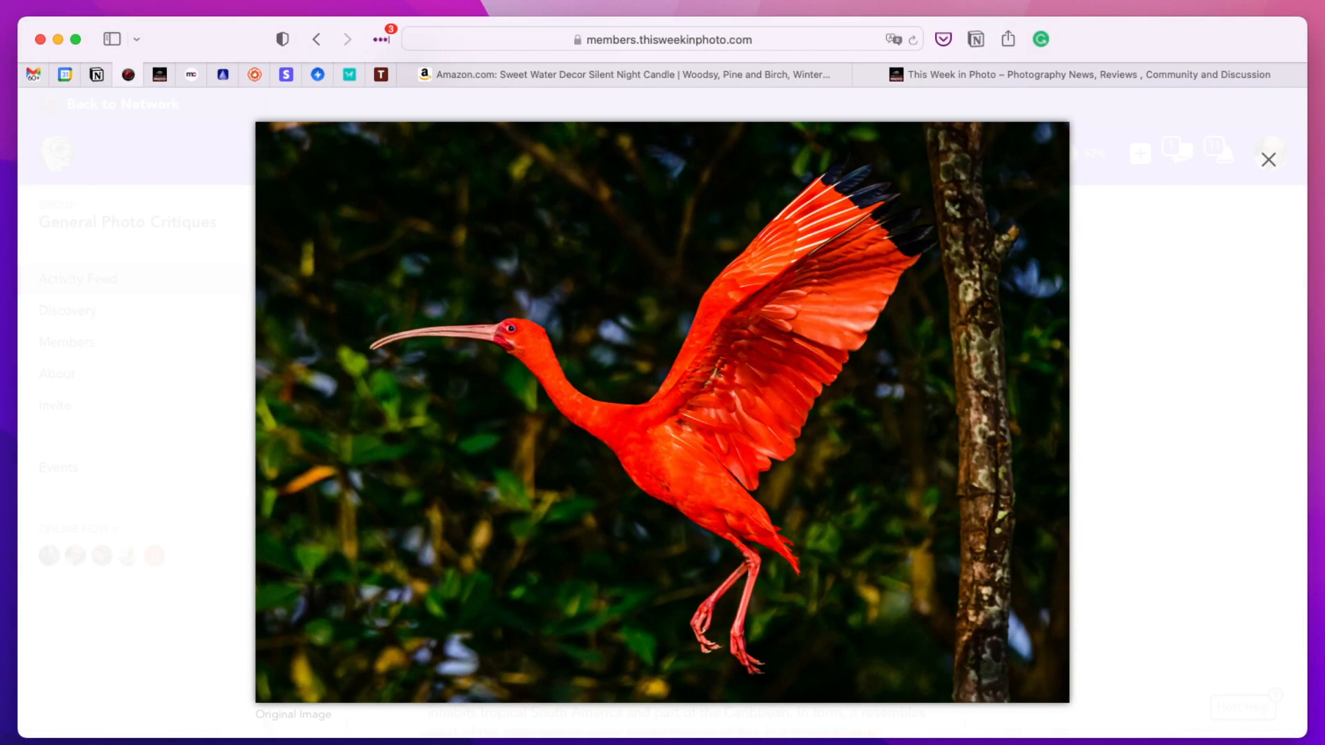
mouse_move(1267, 159)
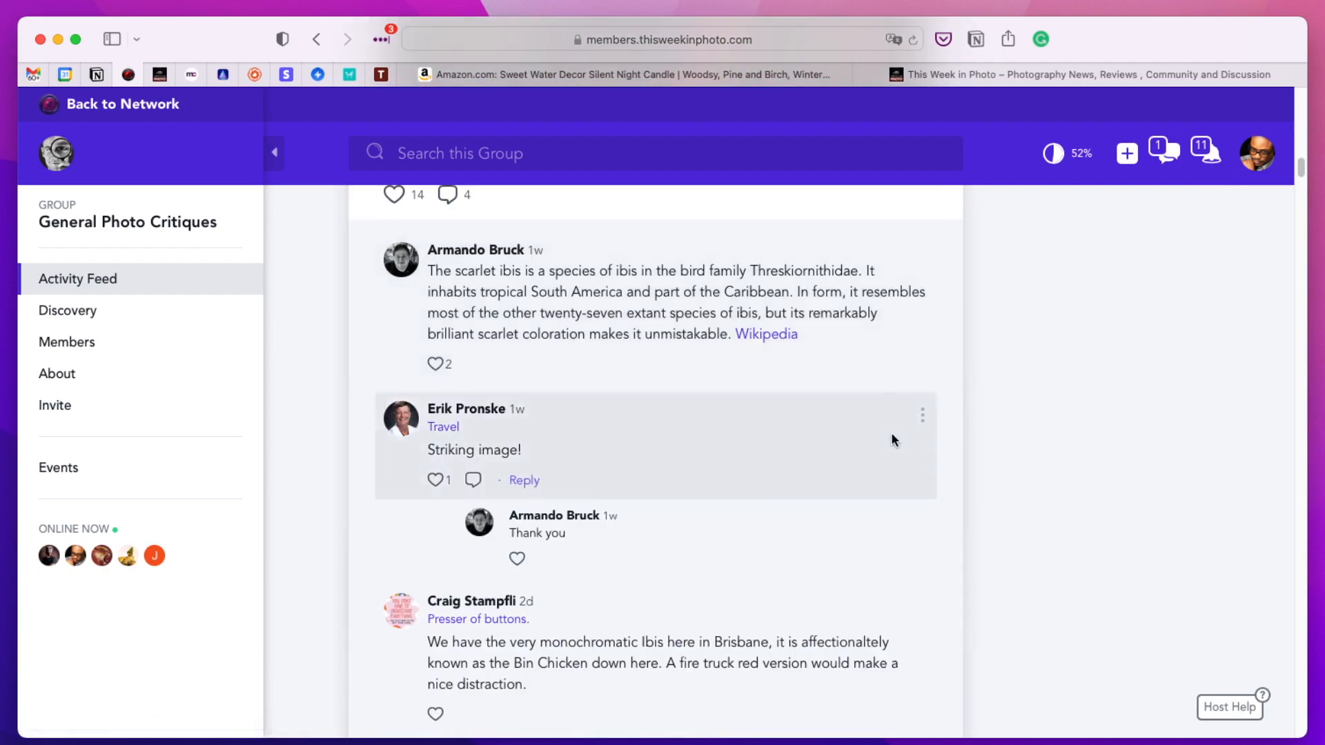
scroll(up, 3)
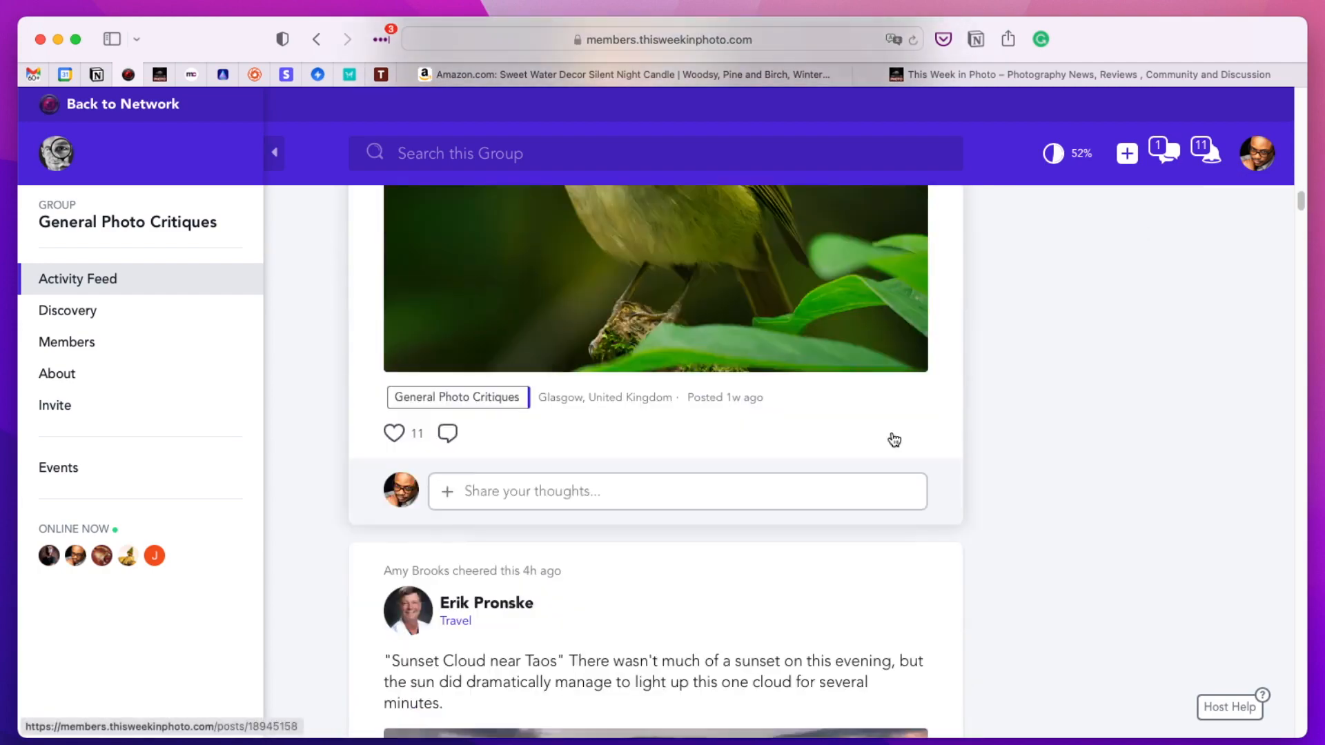
scroll(down, 3)
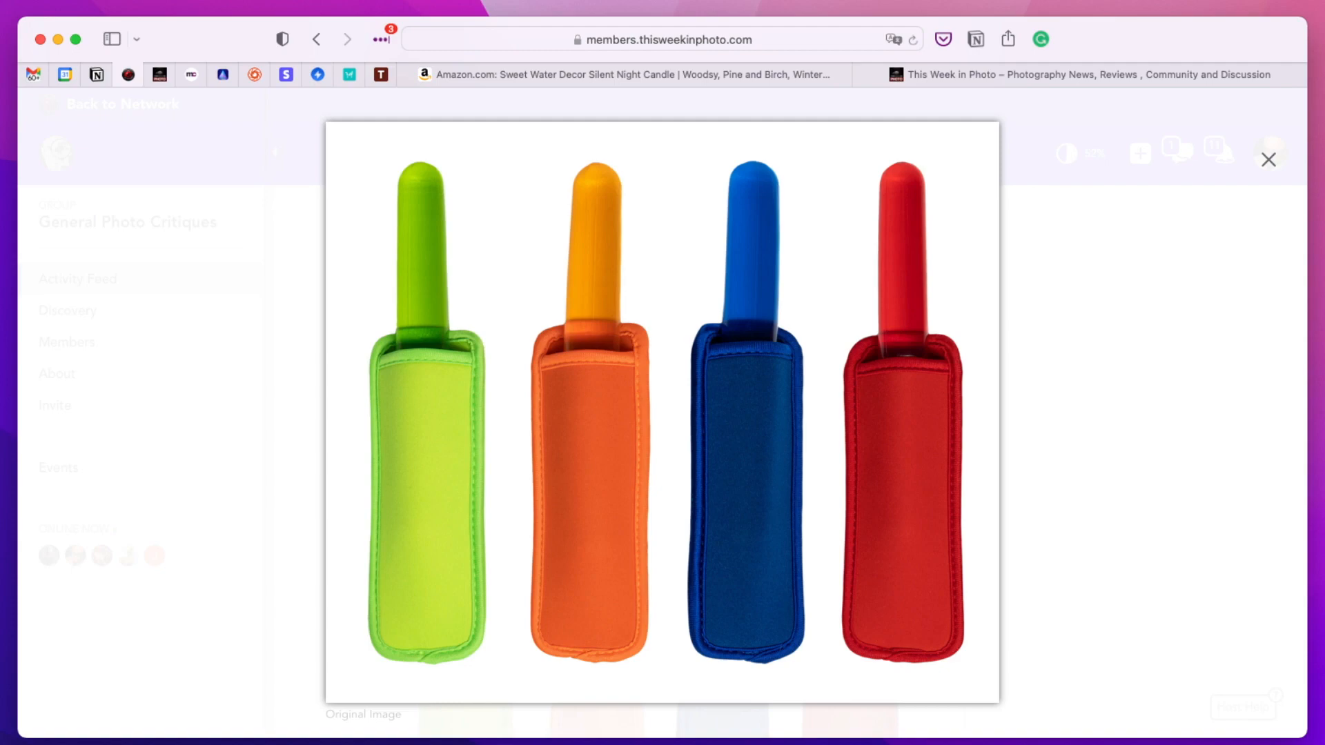
mouse_move(1225, 207)
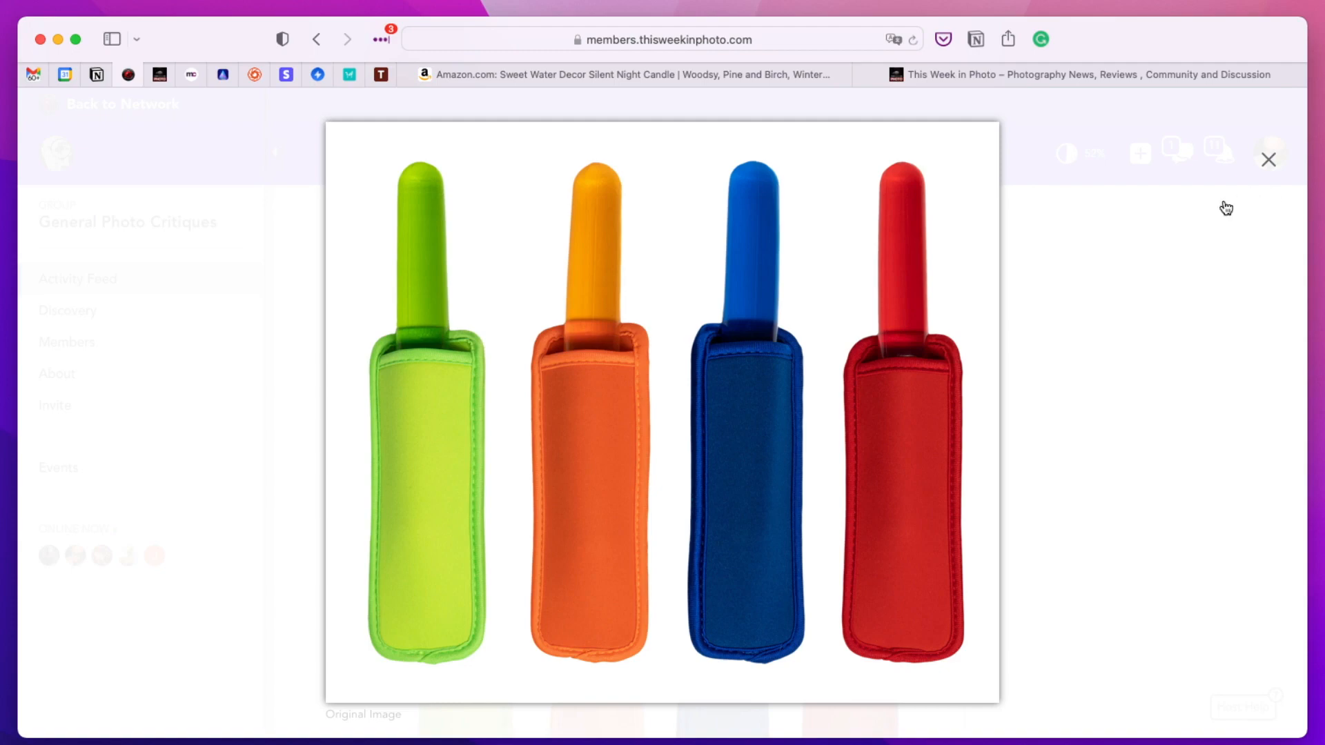
- Close the enlarged ice-pop sleeves photo in the lightbox
click(1268, 159)
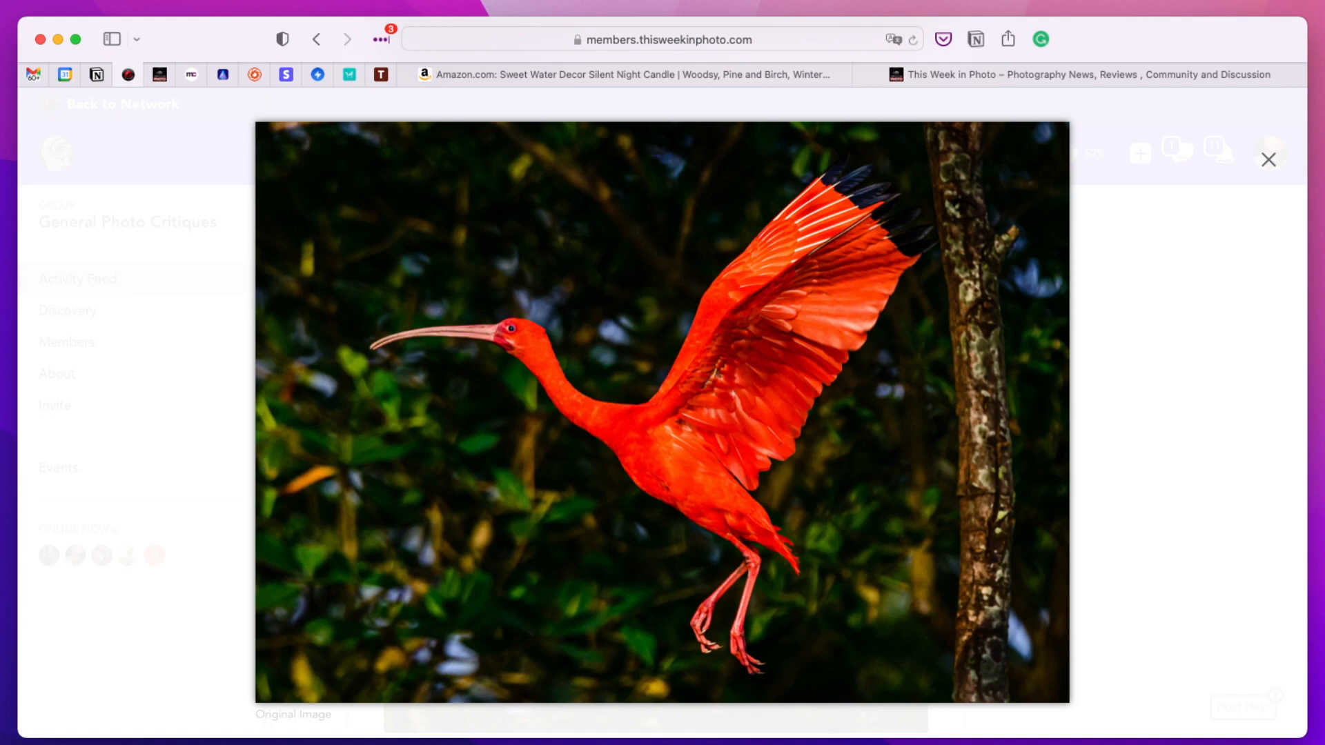
mouse_move(1230, 399)
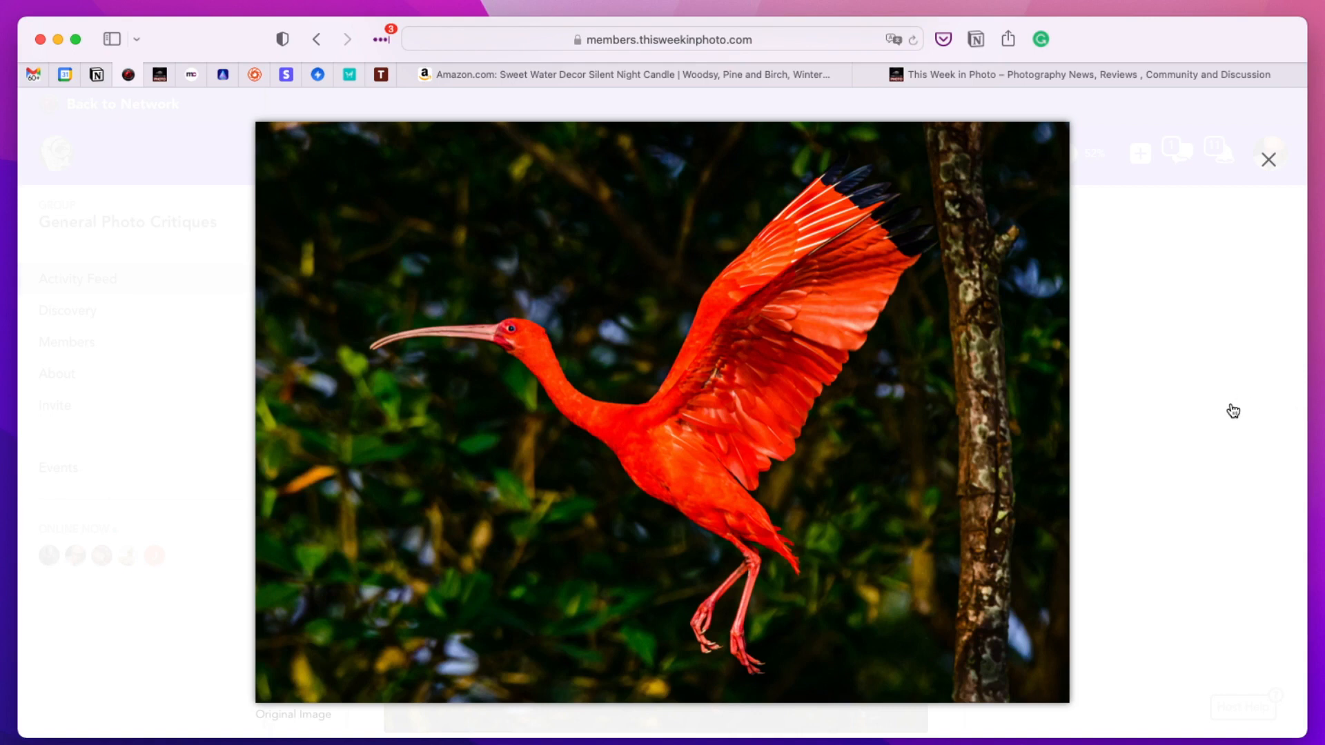
mouse_move(1216, 456)
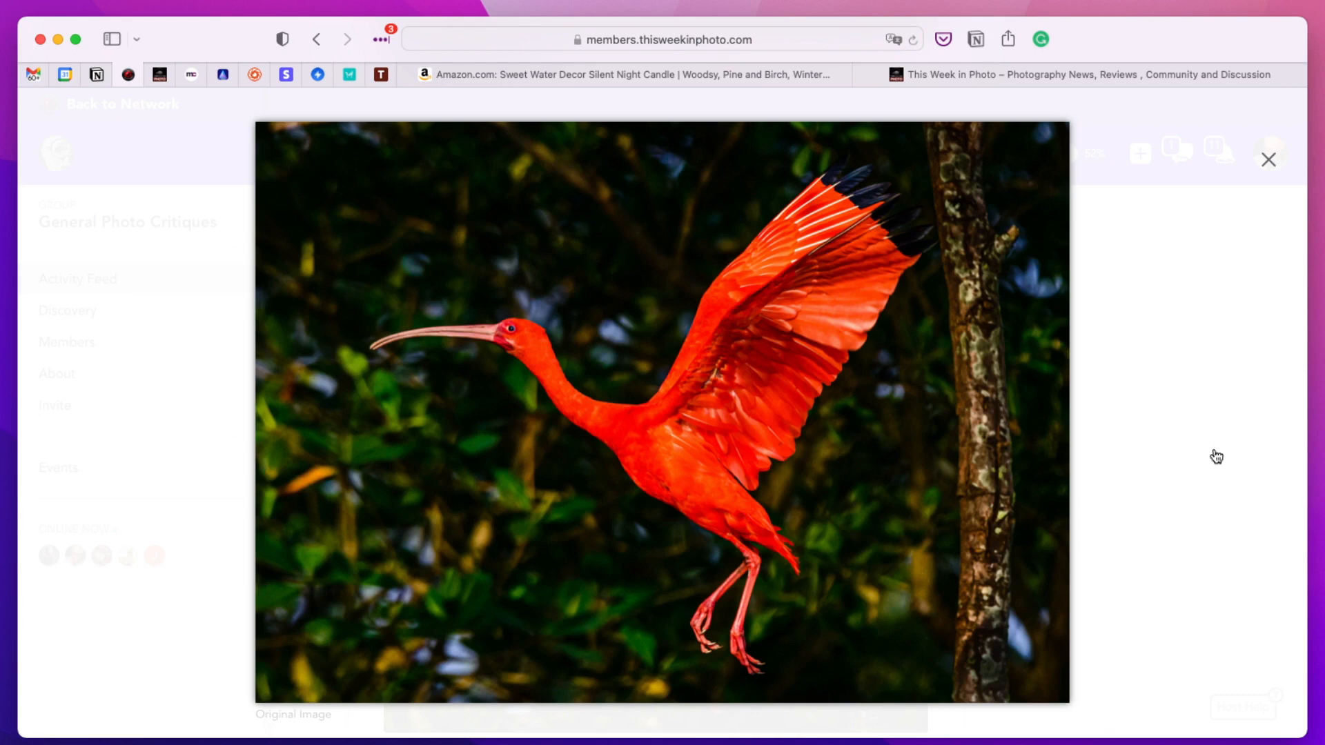
mouse_move(1160, 497)
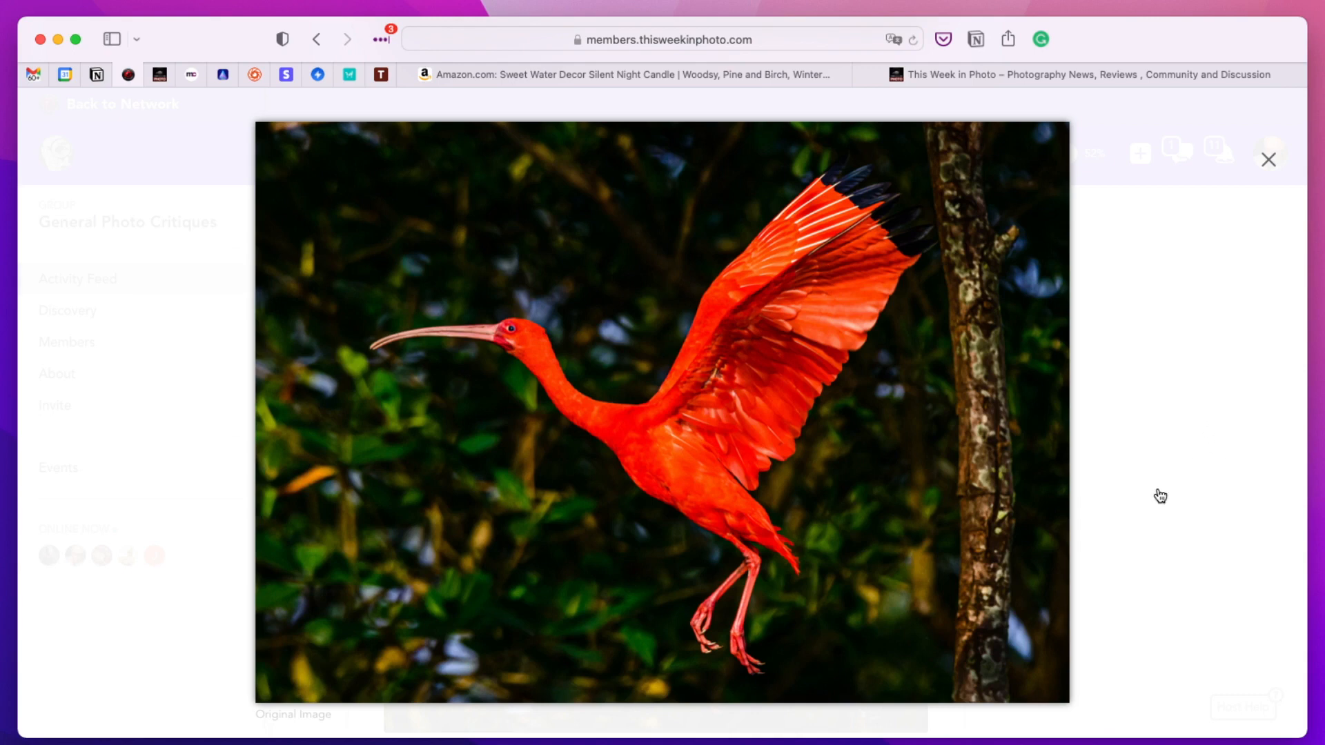